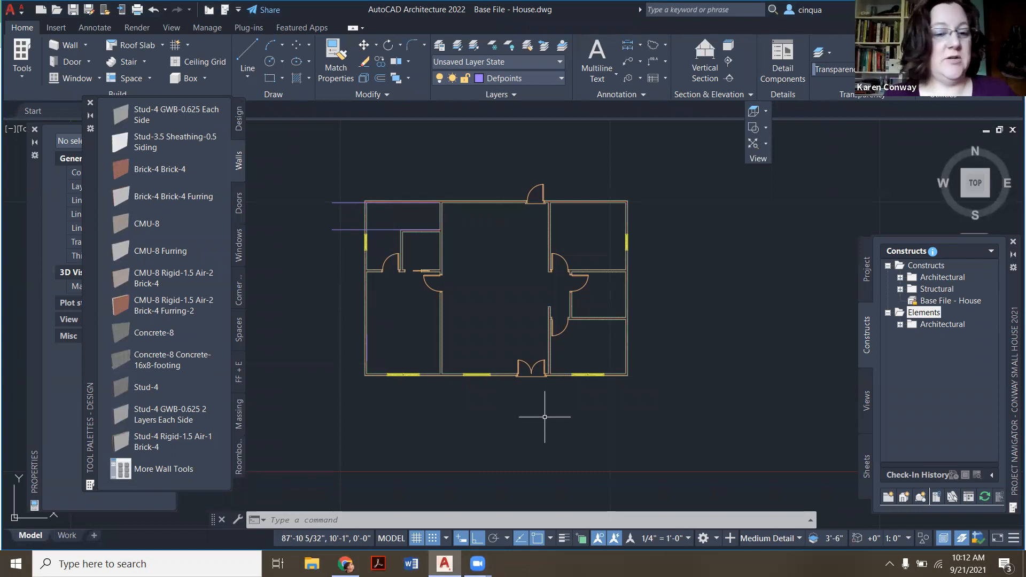
mouse_move(498, 387)
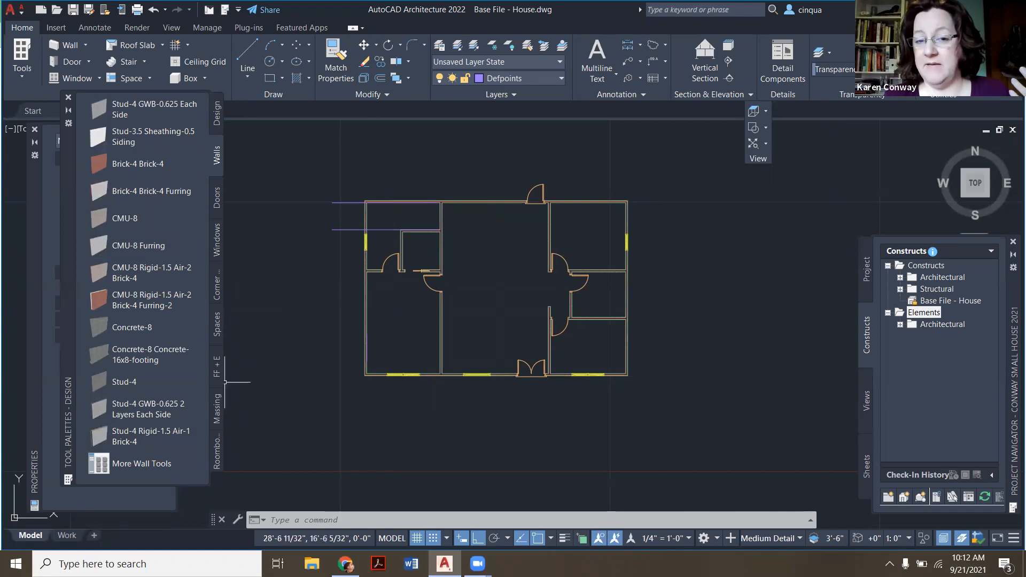
mouse_move(406, 280)
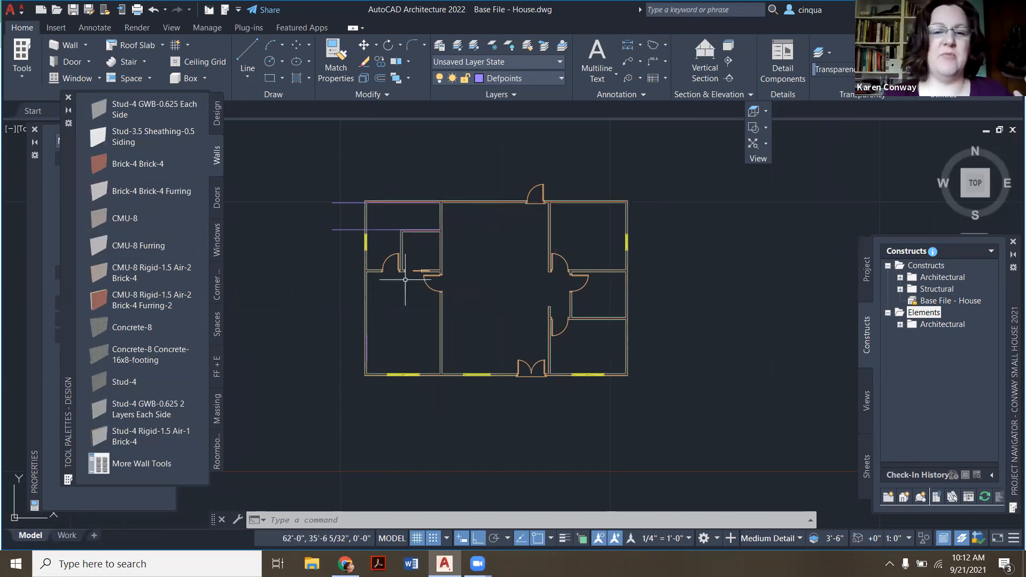
mouse_move(530, 340)
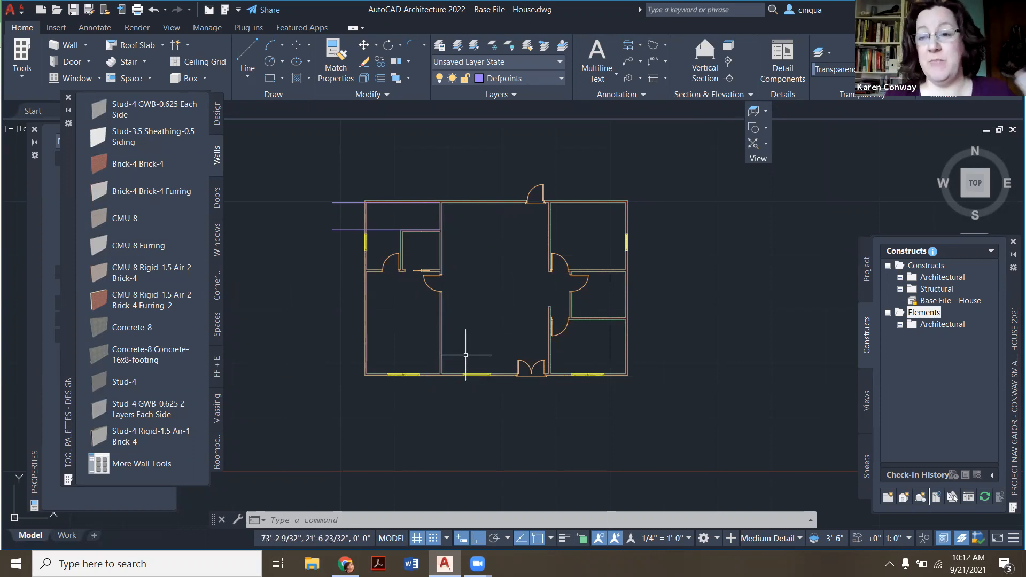
mouse_move(404, 399)
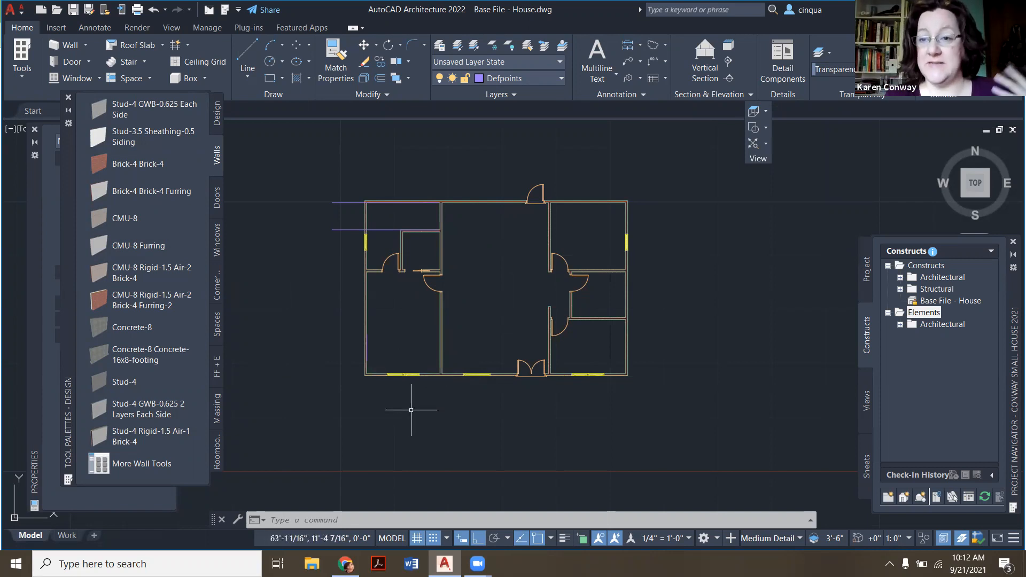
mouse_move(416, 330)
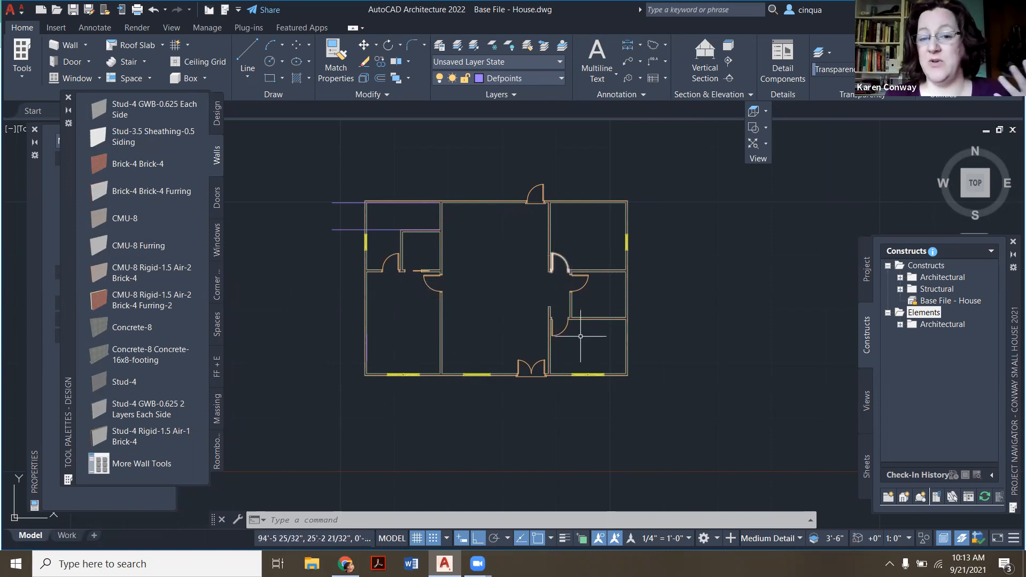
mouse_move(583, 349)
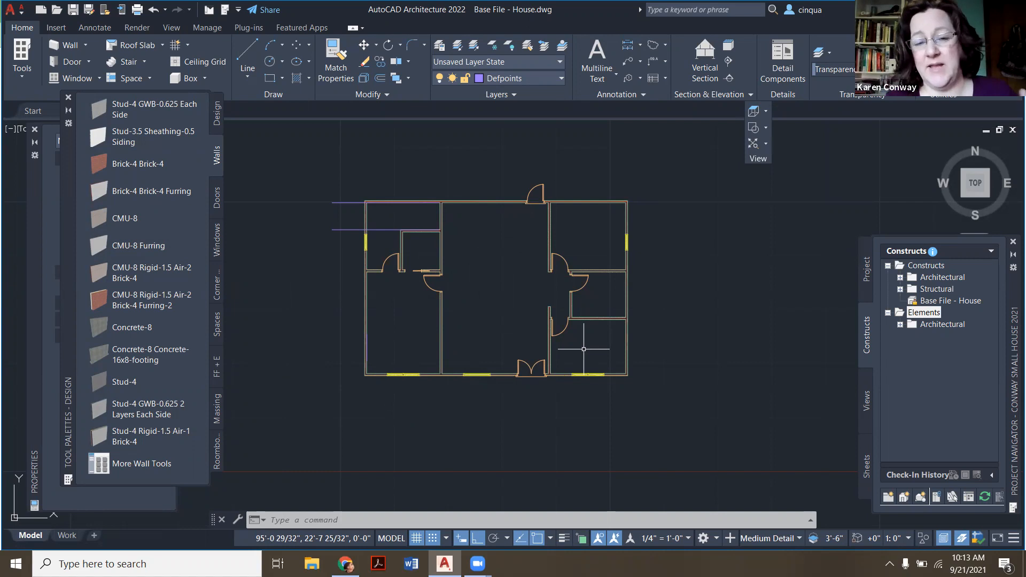
mouse_move(574, 349)
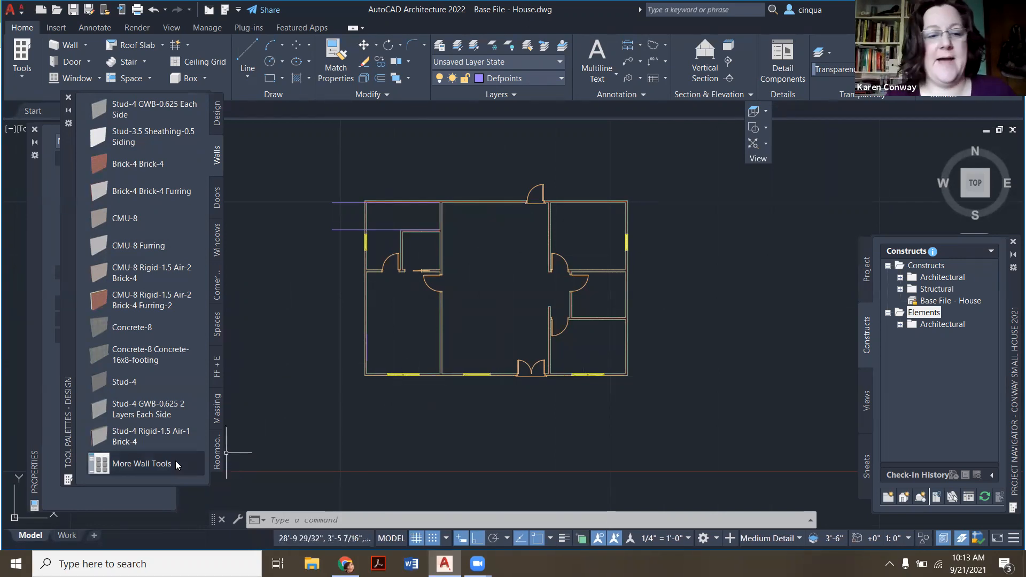
Step: Switch the tool palette to the FF+E set and scroll through fixtures, furnishings and equipment
left_click(141, 463)
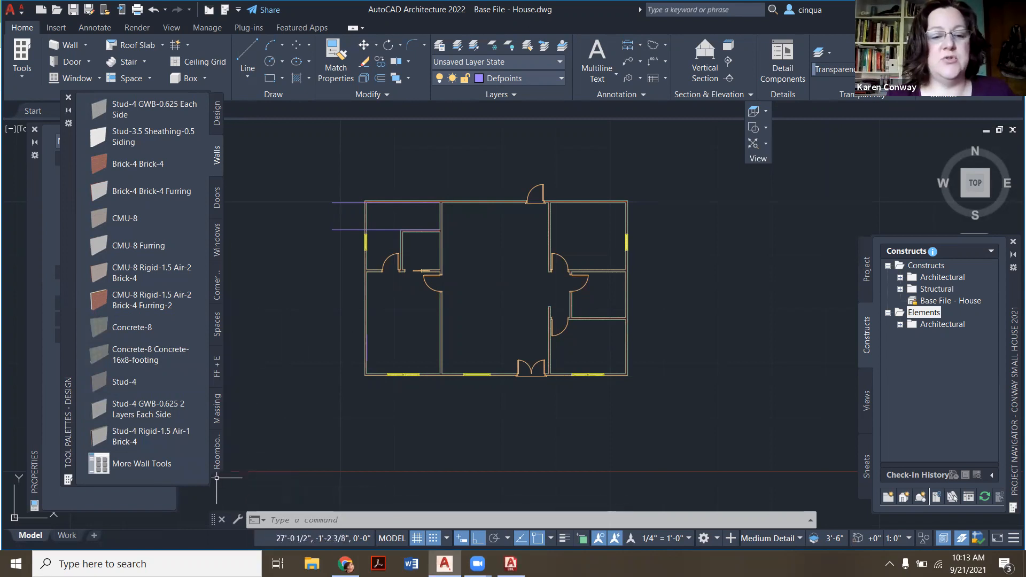
mouse_move(224, 466)
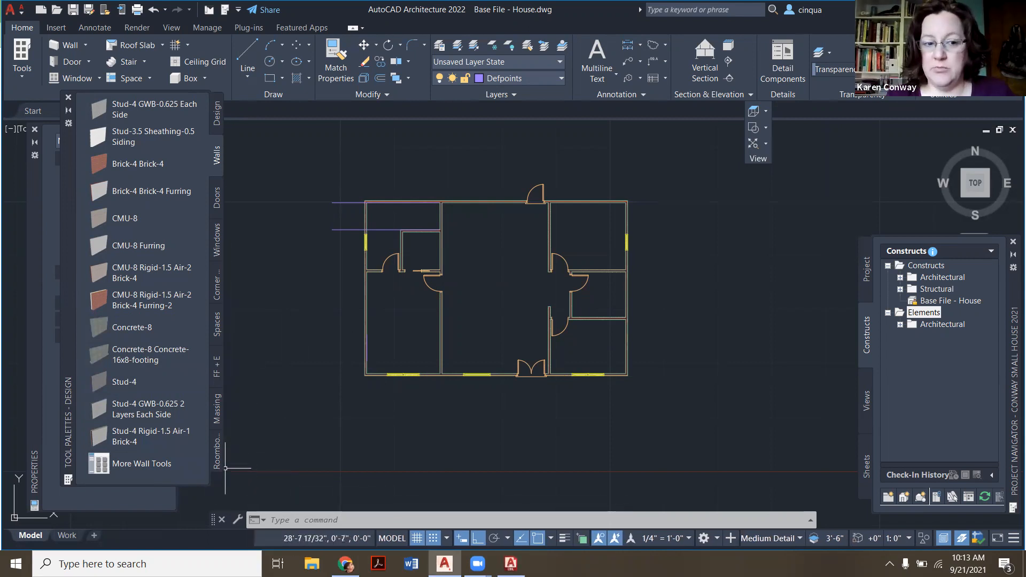
mouse_move(223, 468)
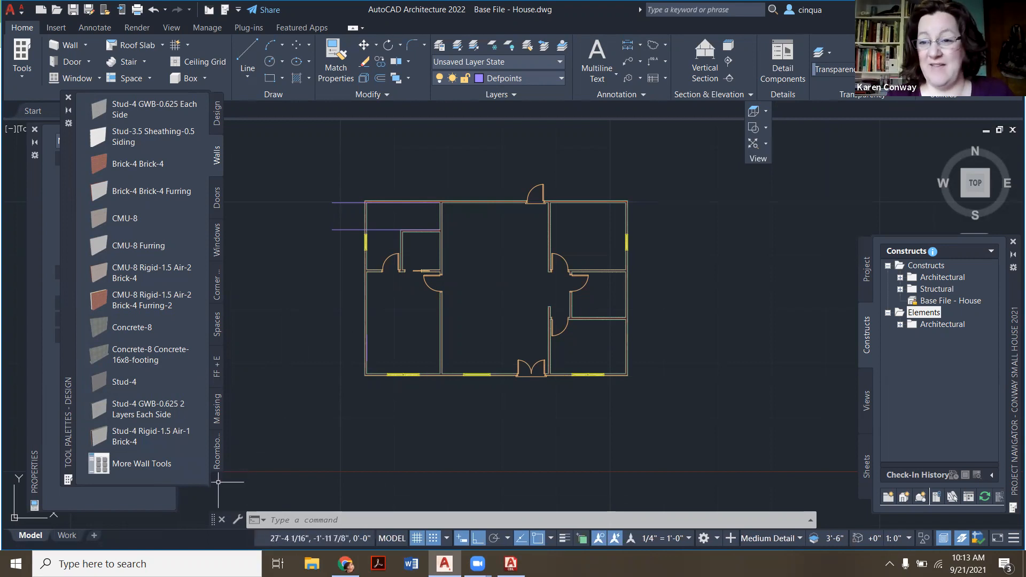
mouse_move(216, 451)
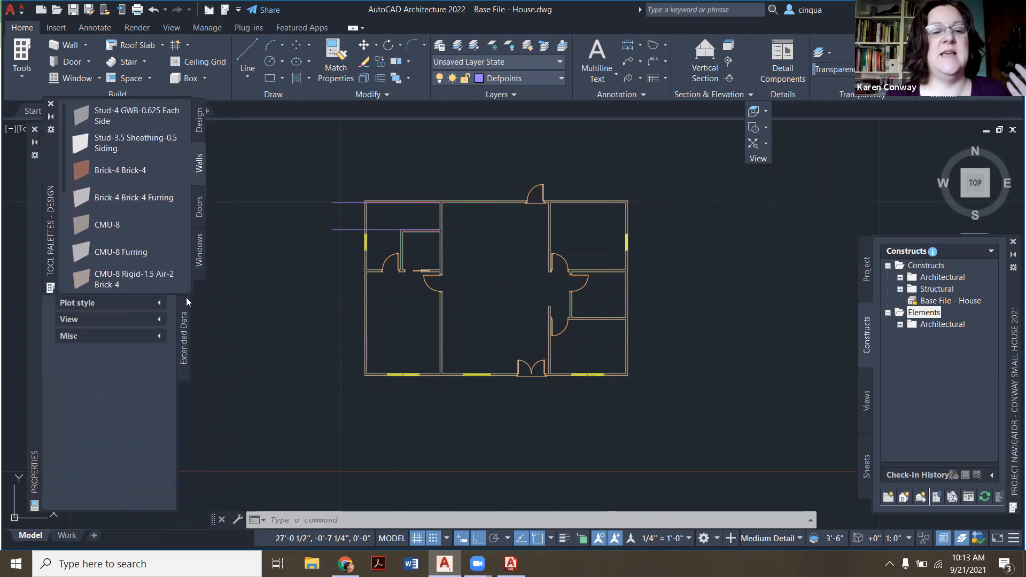
mouse_move(201, 278)
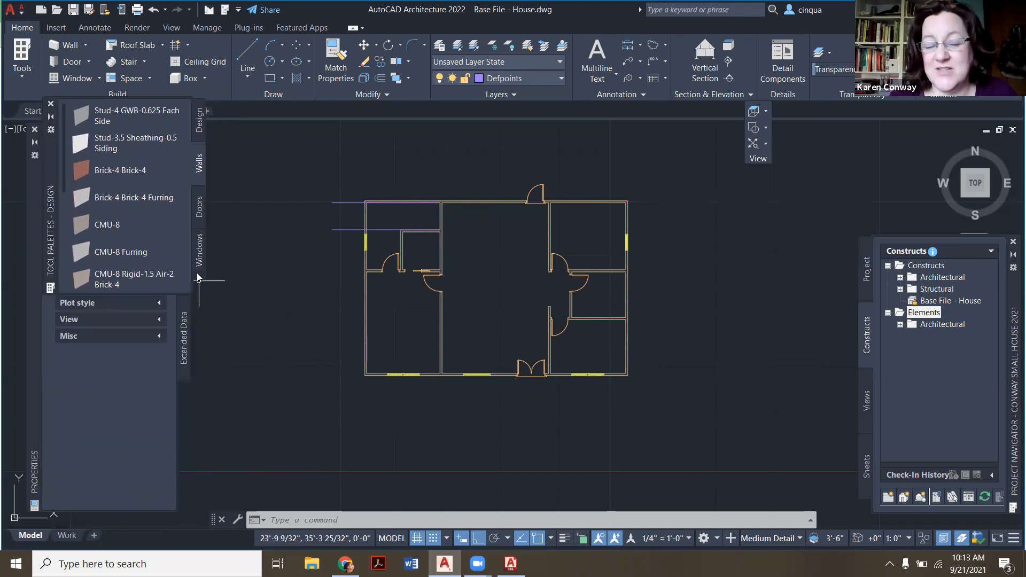
mouse_move(203, 278)
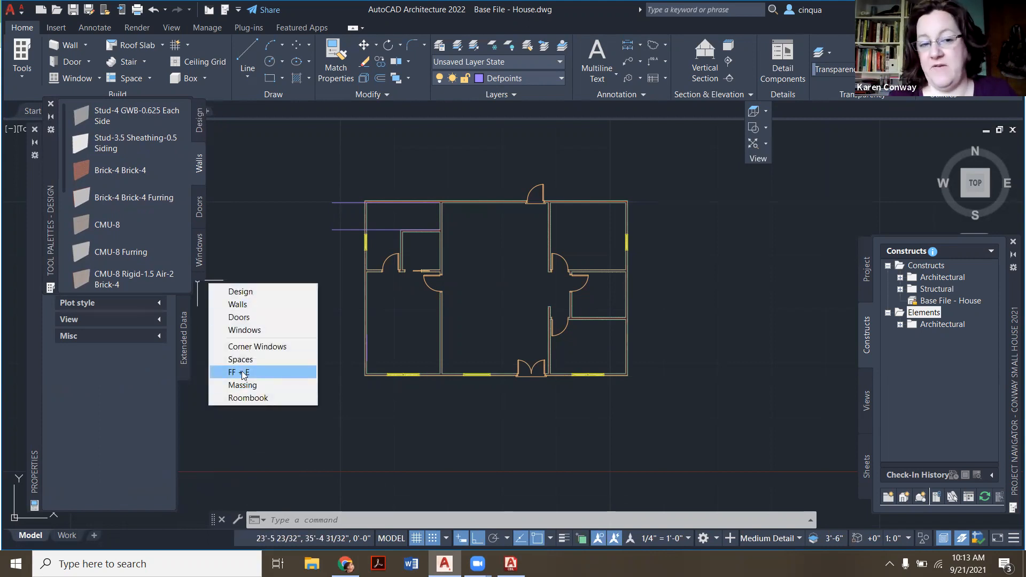
left_click(238, 371)
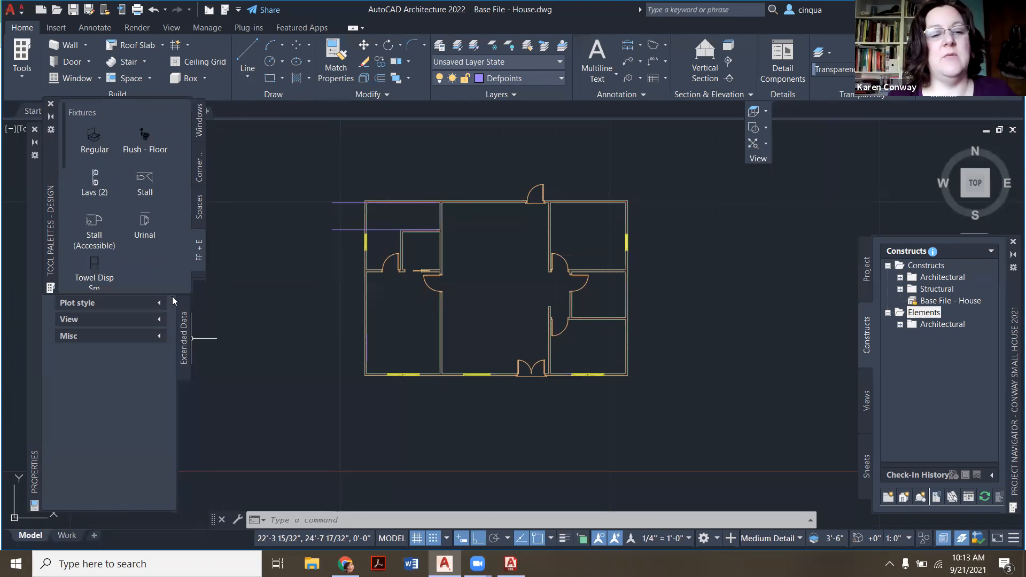
mouse_move(175, 300)
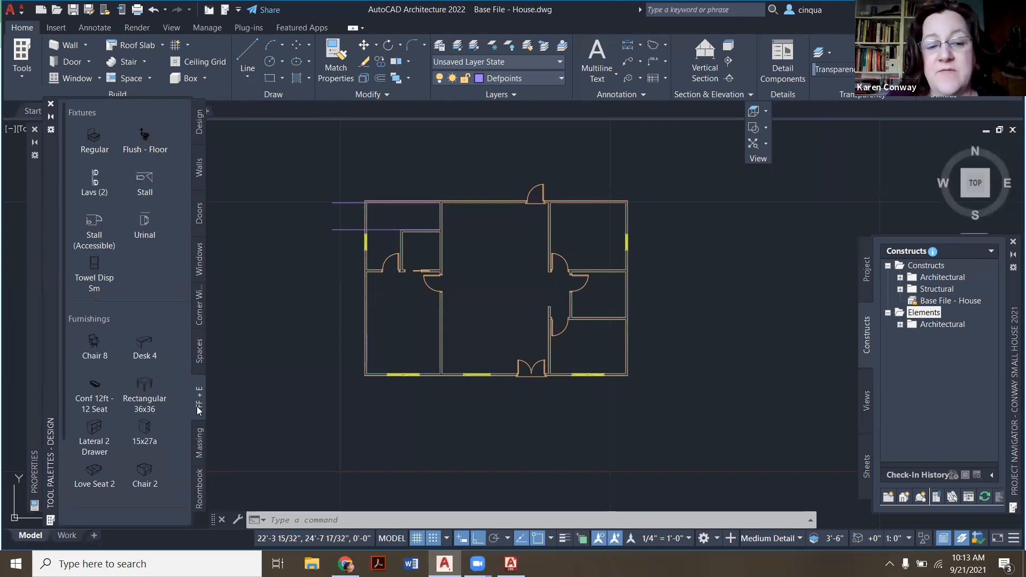
scroll("down", 3)
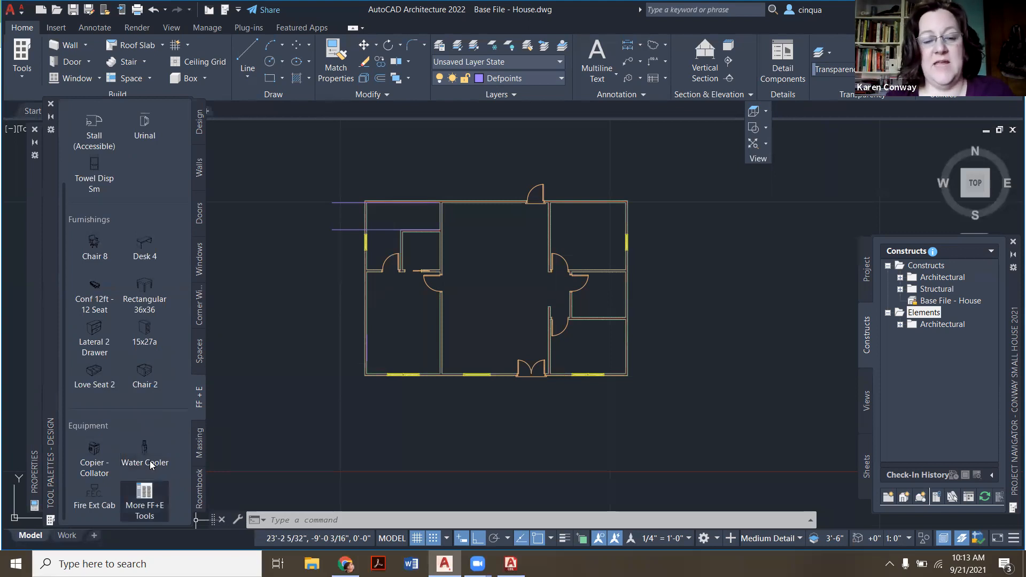
Step: Launch Content Browser via More FF+E Tools and browse the catalog library
left_click(143, 499)
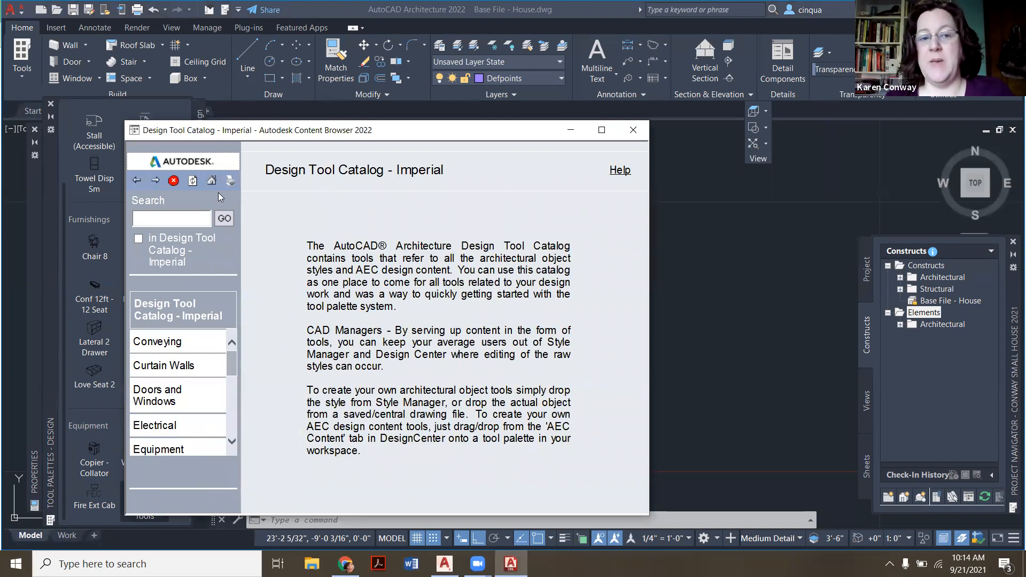
mouse_move(274, 230)
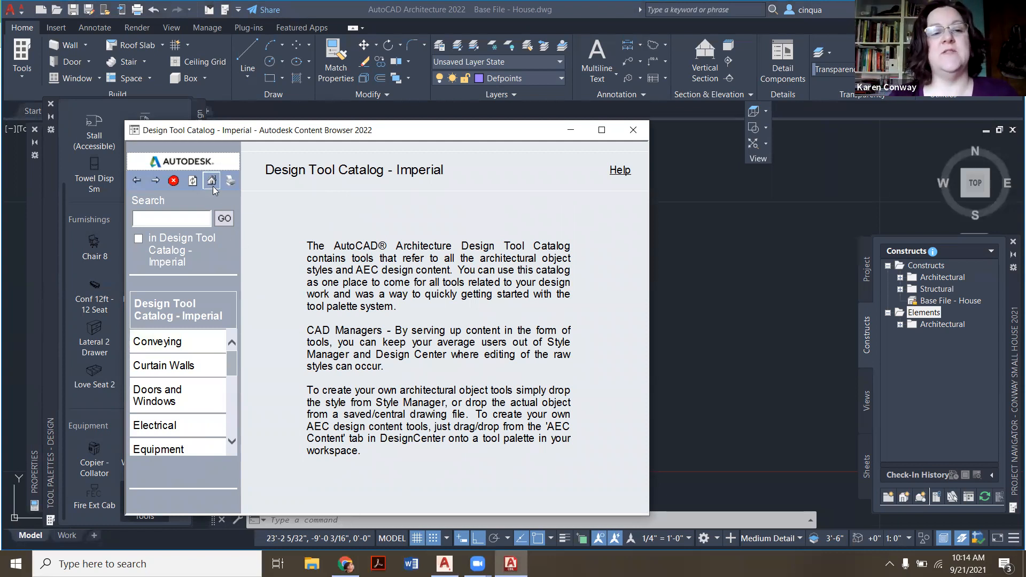
left_click(211, 181)
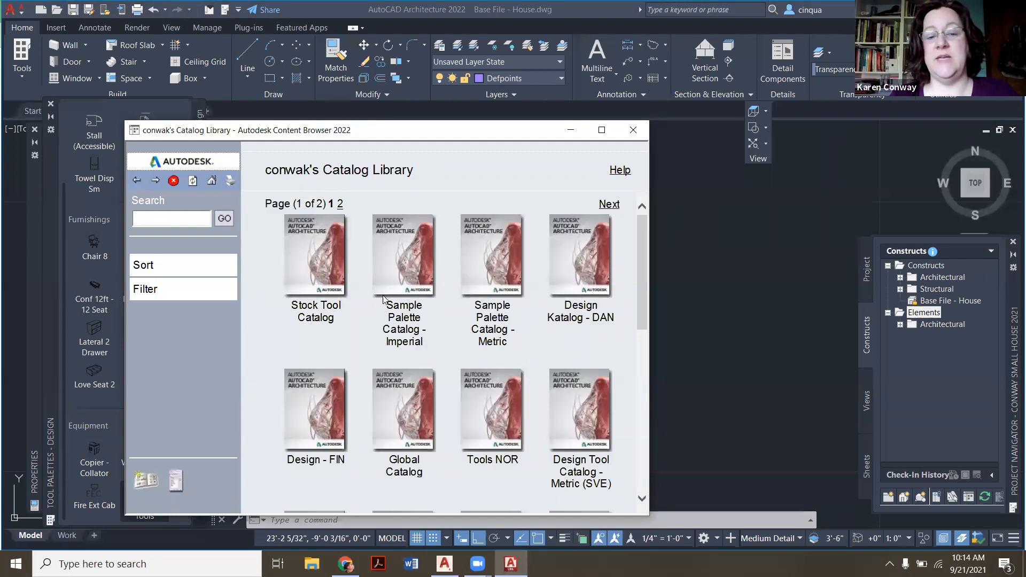
mouse_move(403, 409)
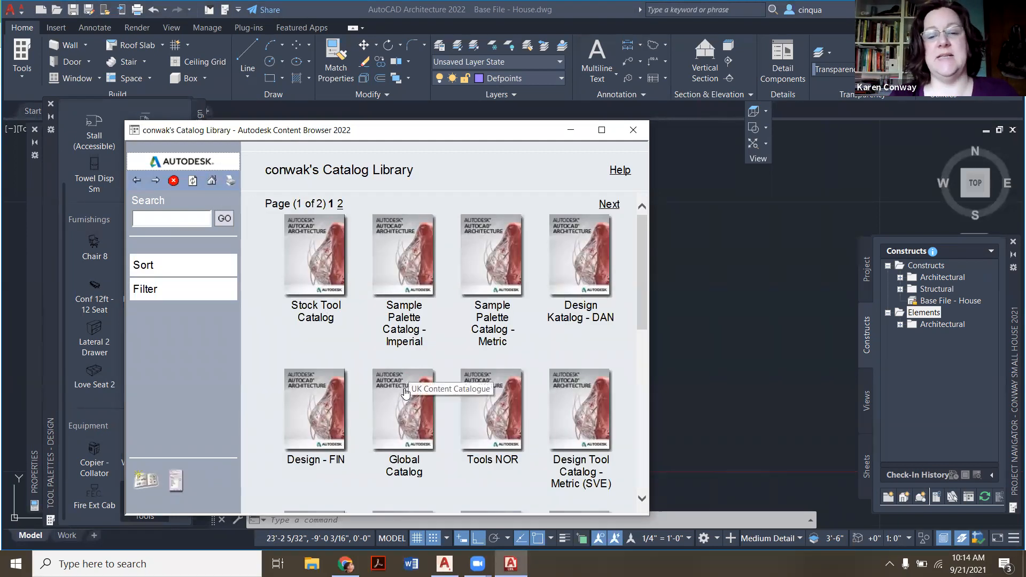
scroll("down", 3)
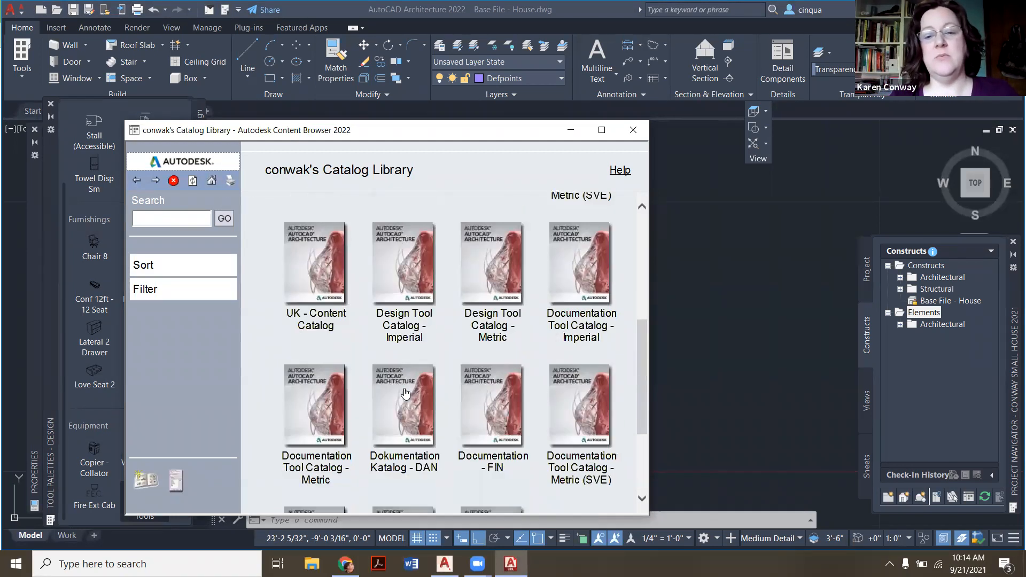
scroll("down", 3)
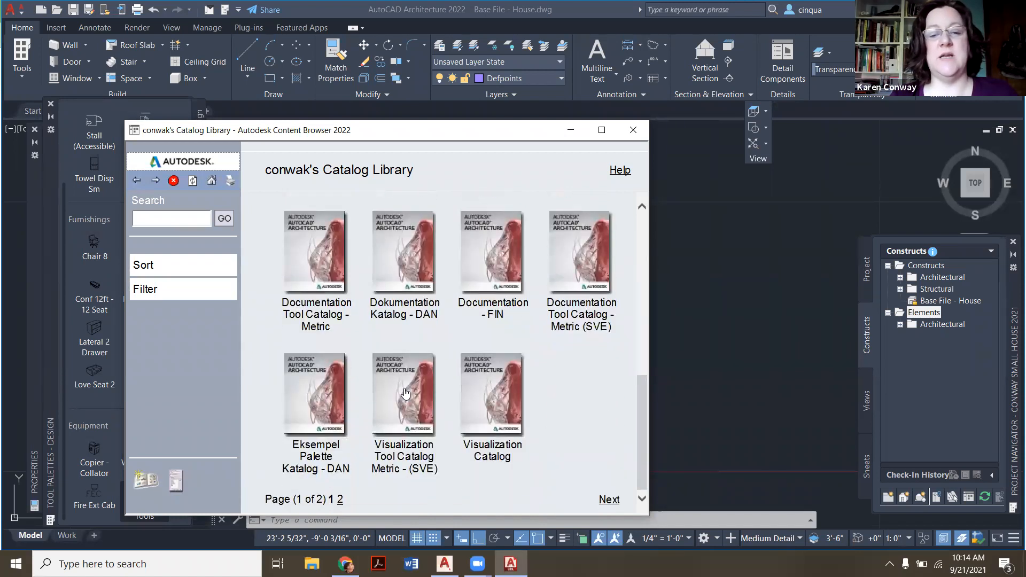
scroll("up", 3)
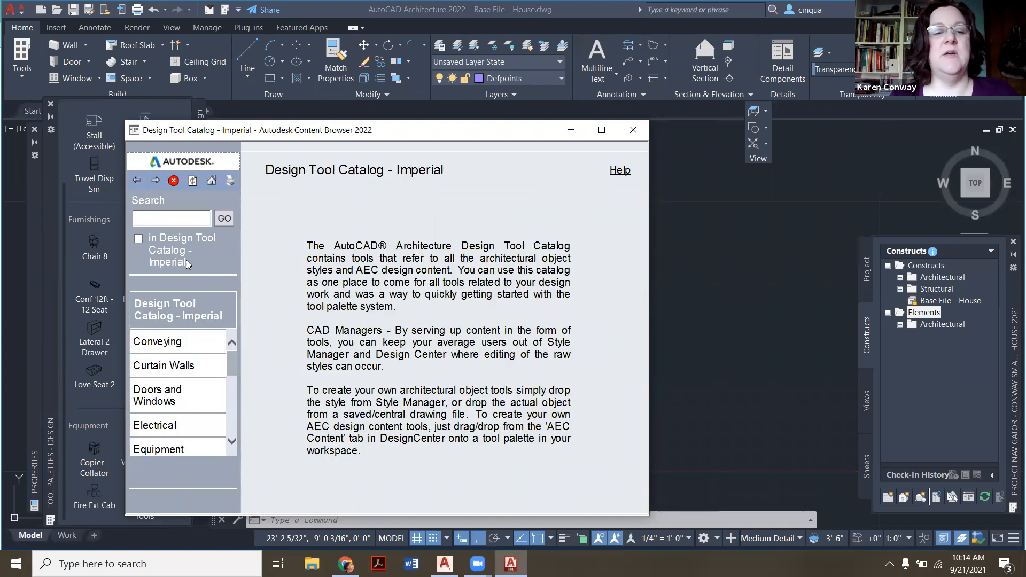
mouse_move(396, 181)
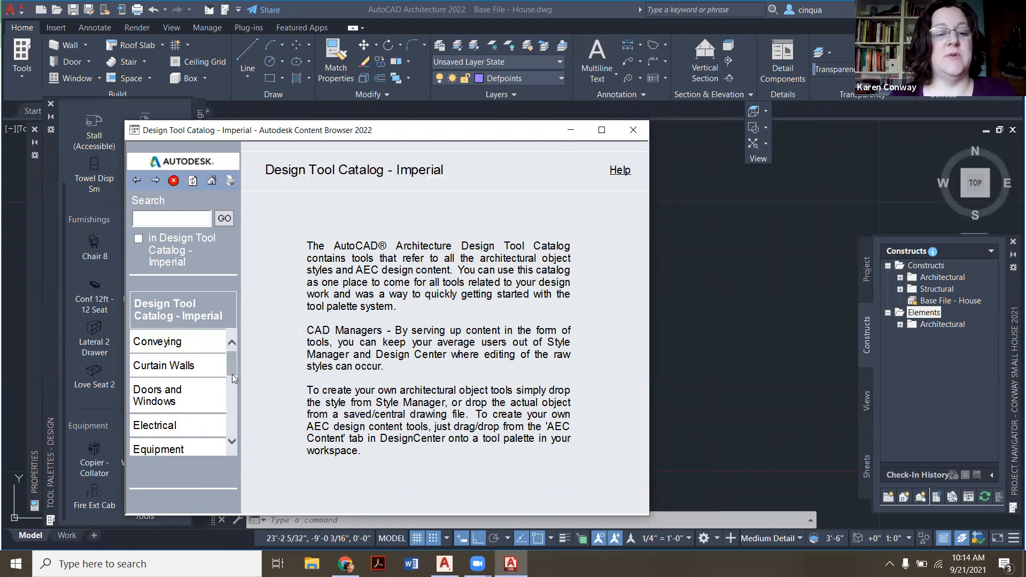
Step: Navigate Furnishing > Furniture > Bed and bring up the King bed's context menu
left_click(158, 383)
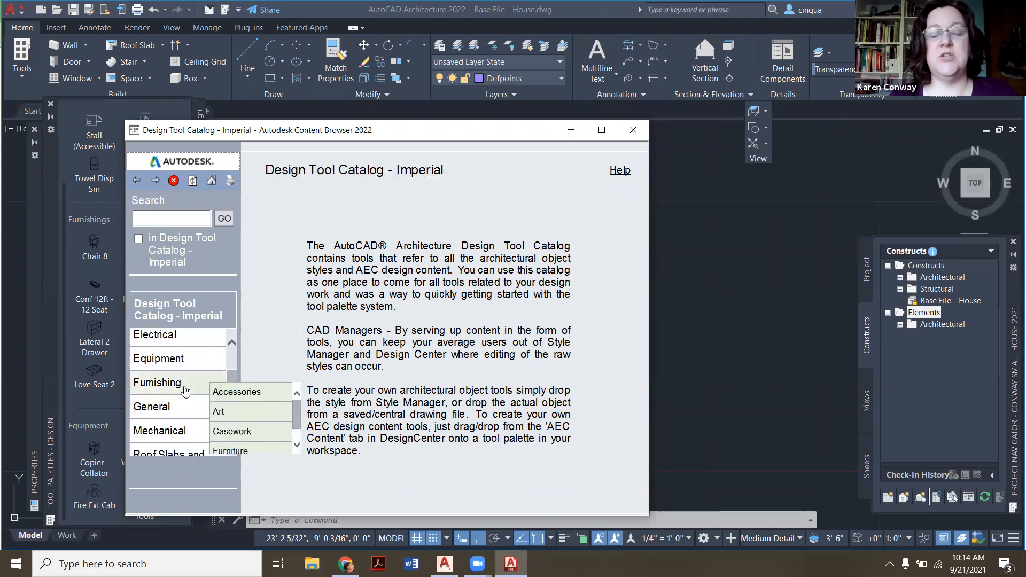
left_click(157, 382)
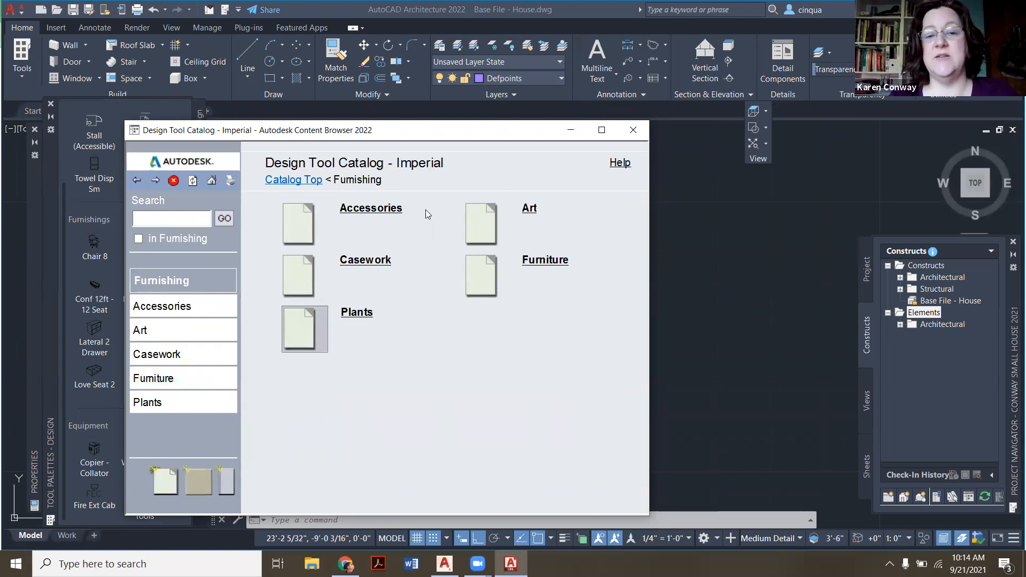
mouse_move(403, 352)
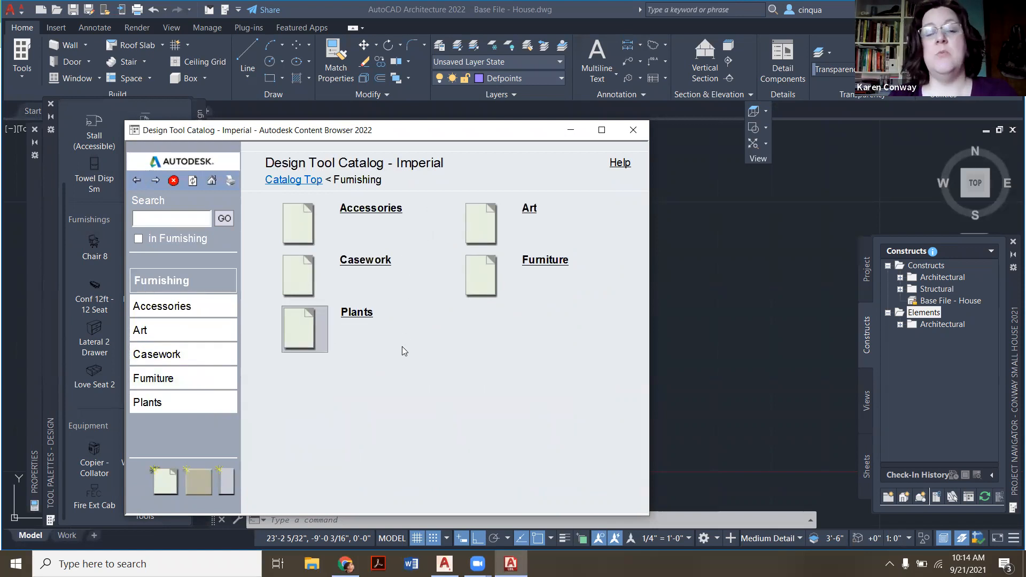
mouse_move(378, 262)
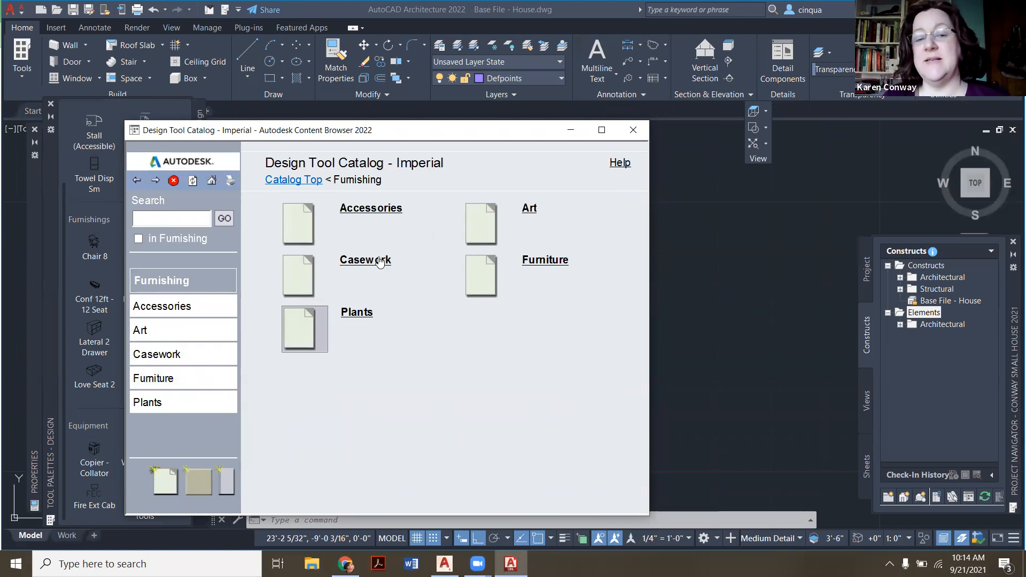
left_click(365, 260)
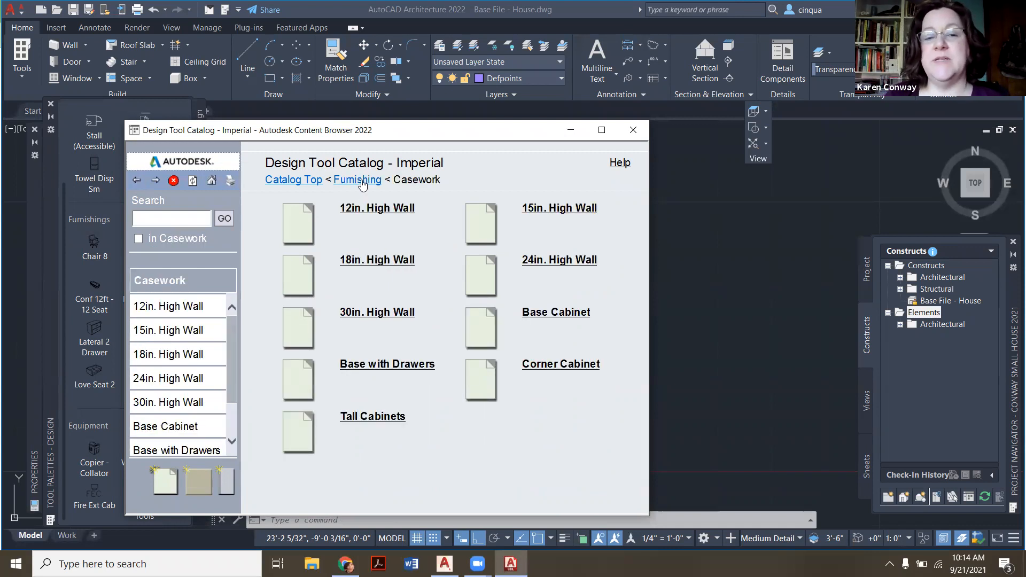
left_click(356, 180)
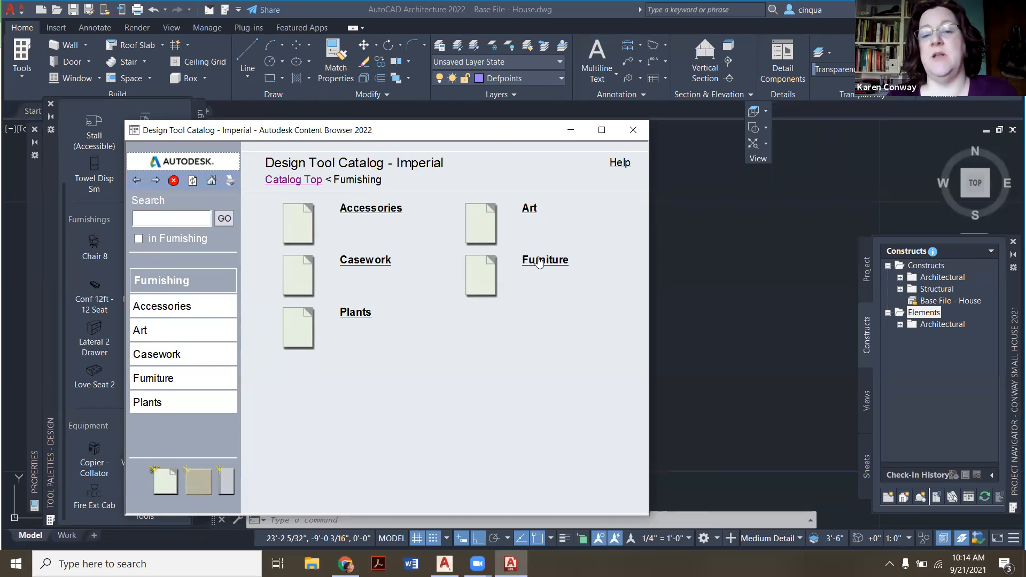
left_click(545, 260)
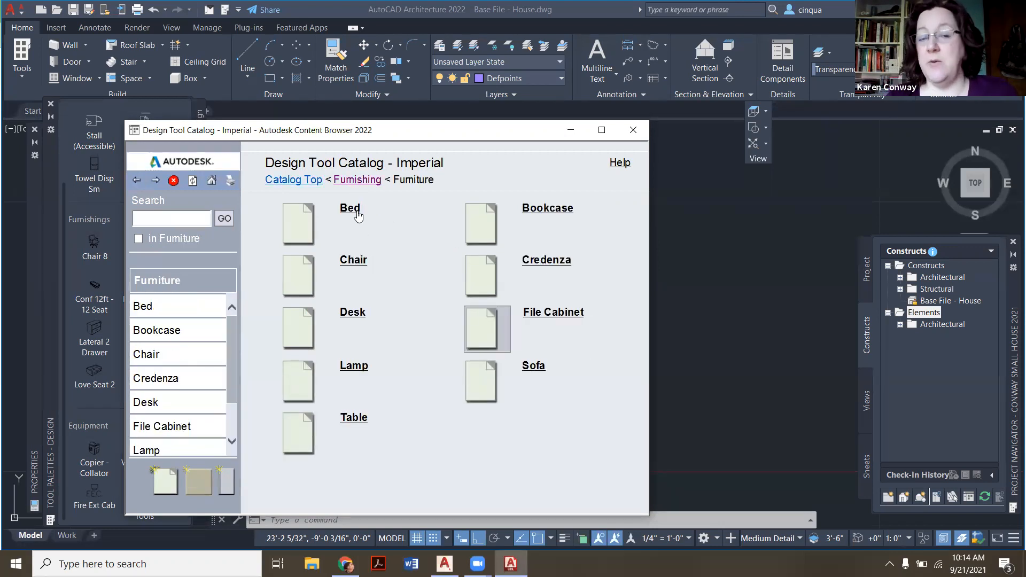
left_click(349, 208)
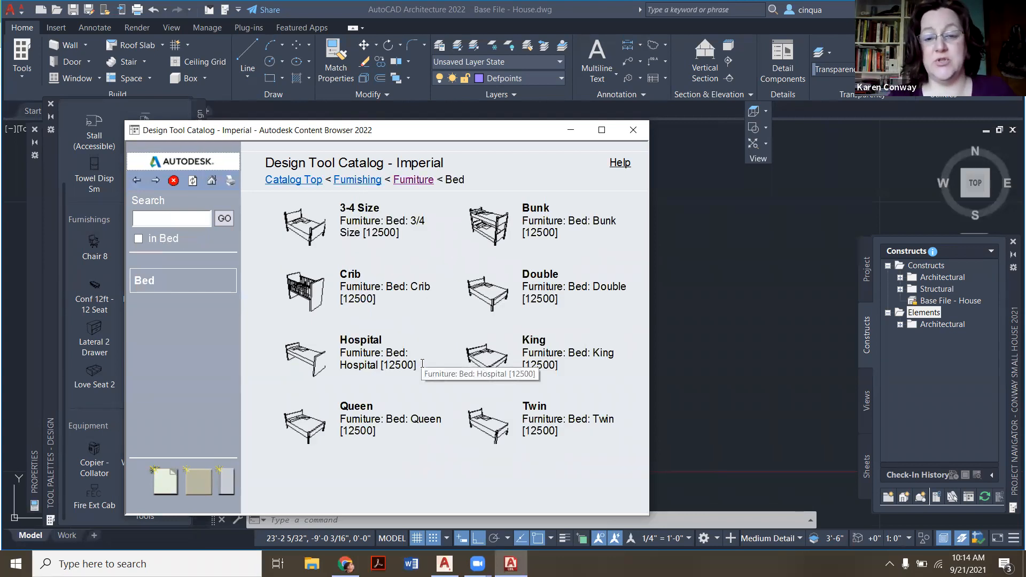
right_click(487, 358)
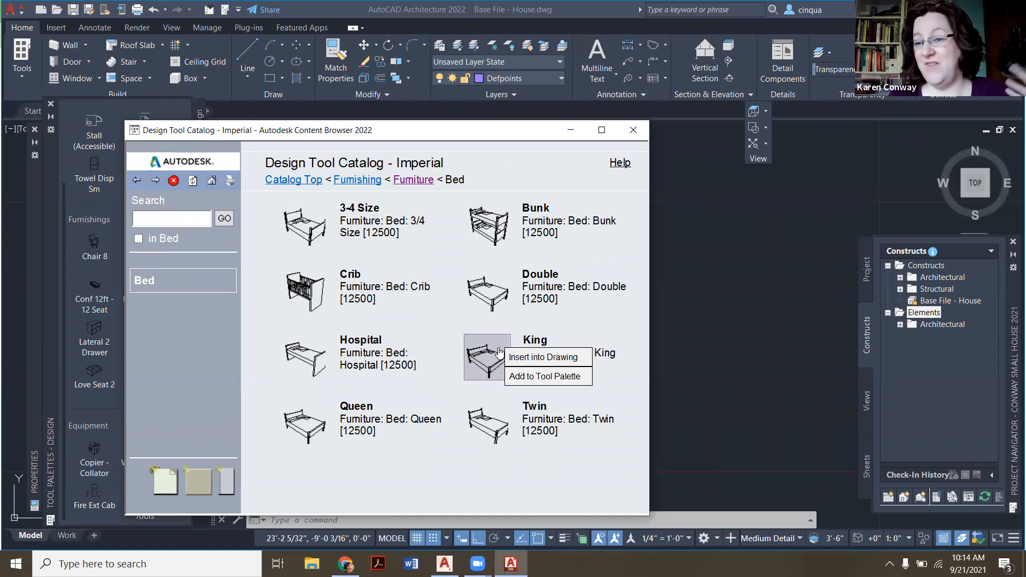
mouse_move(542, 356)
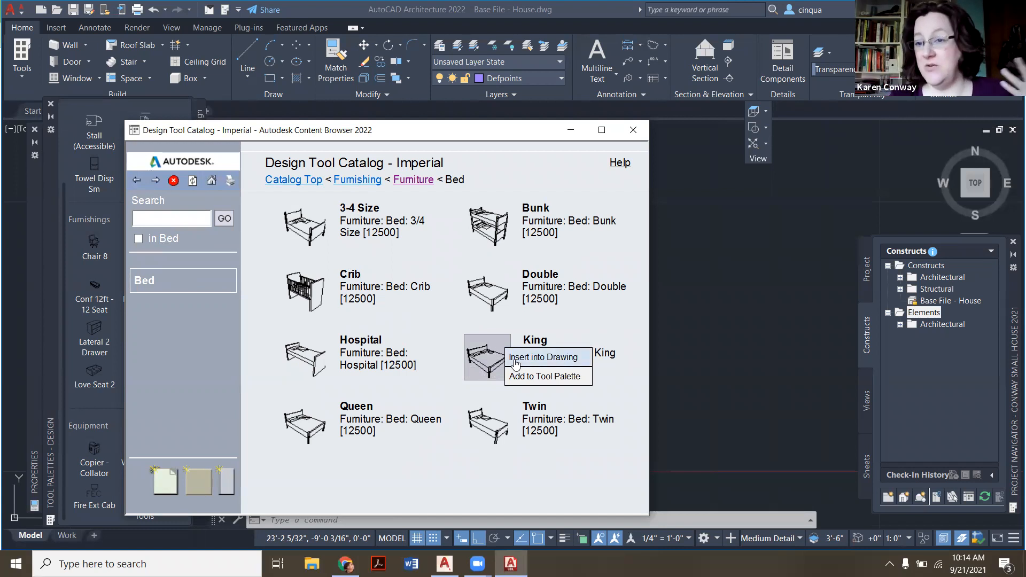
mouse_move(527, 379)
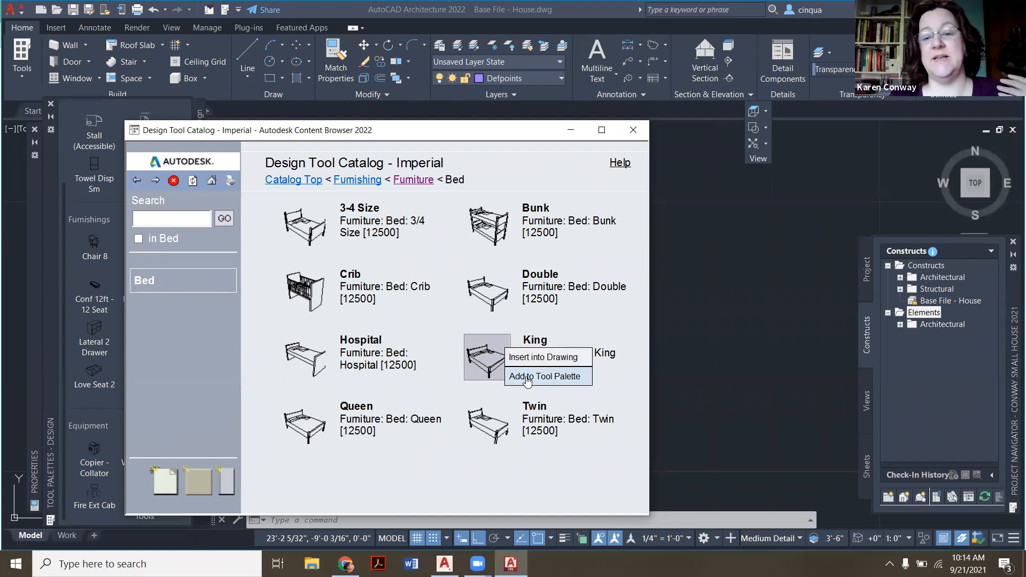
Step: Add the King bed to the palette, place it in the left bedroom, and put it on I-Furn
left_click(546, 377)
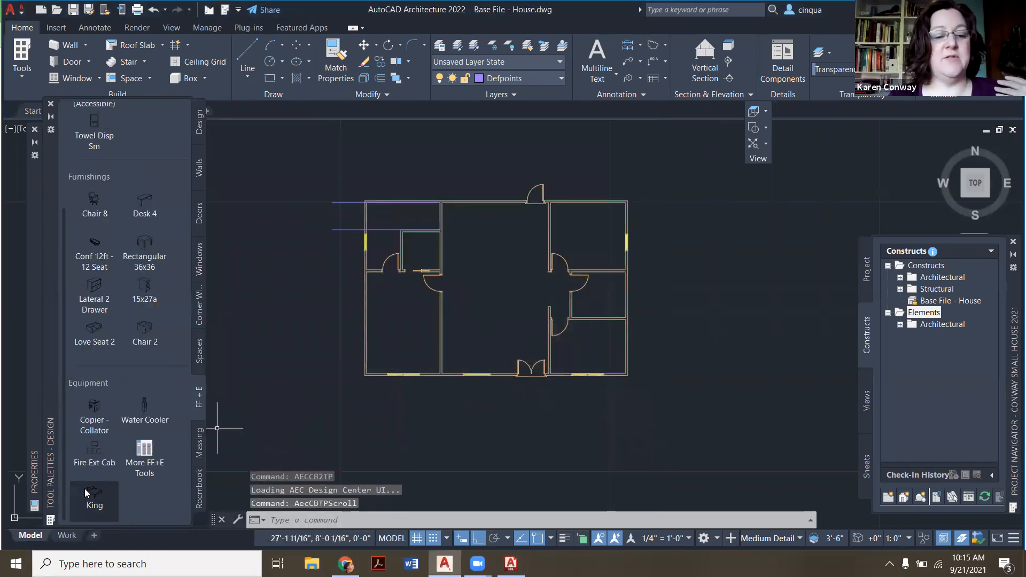
mouse_move(93, 494)
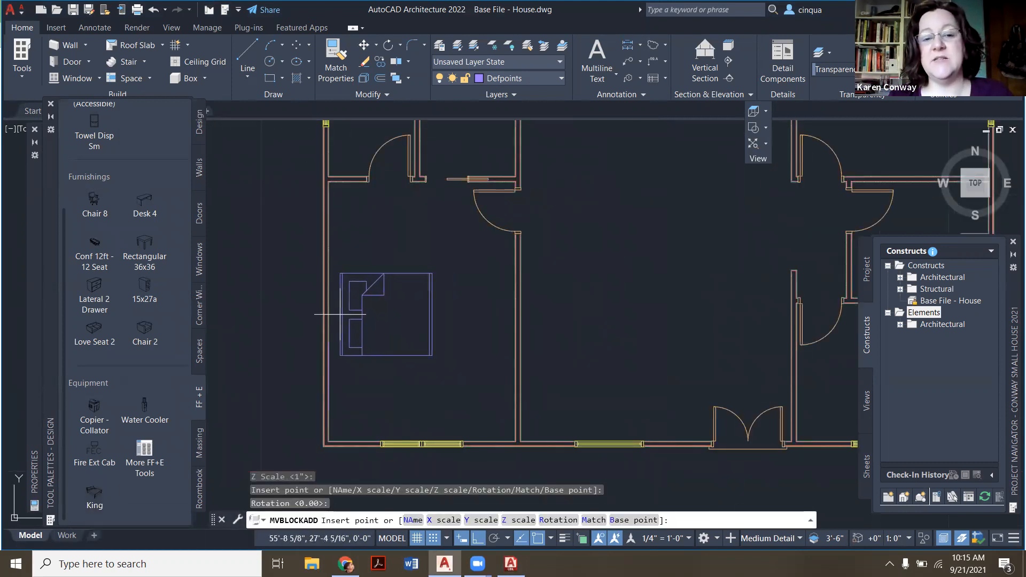
mouse_move(327, 311)
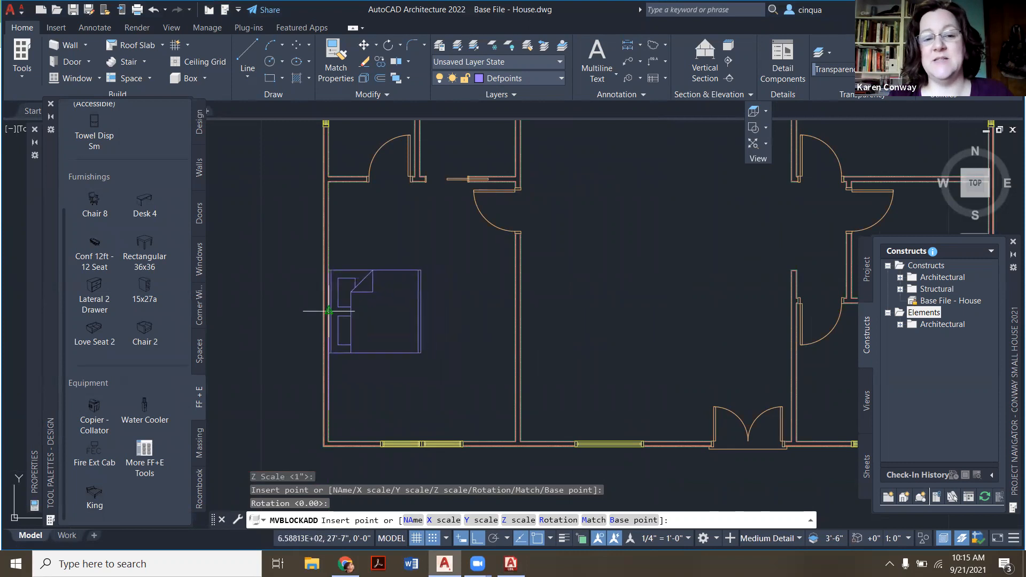
mouse_move(568, 487)
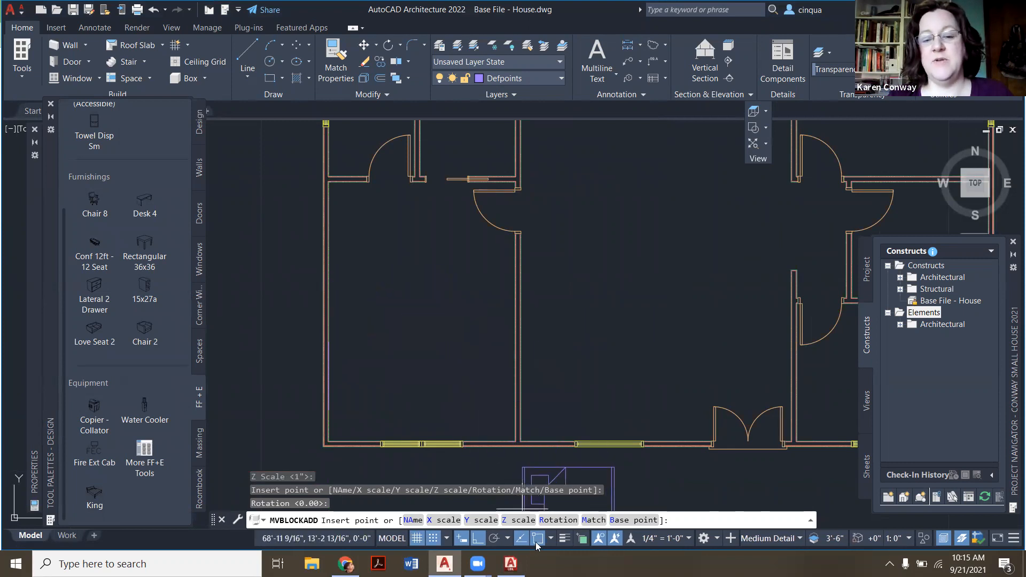
left_click(539, 539)
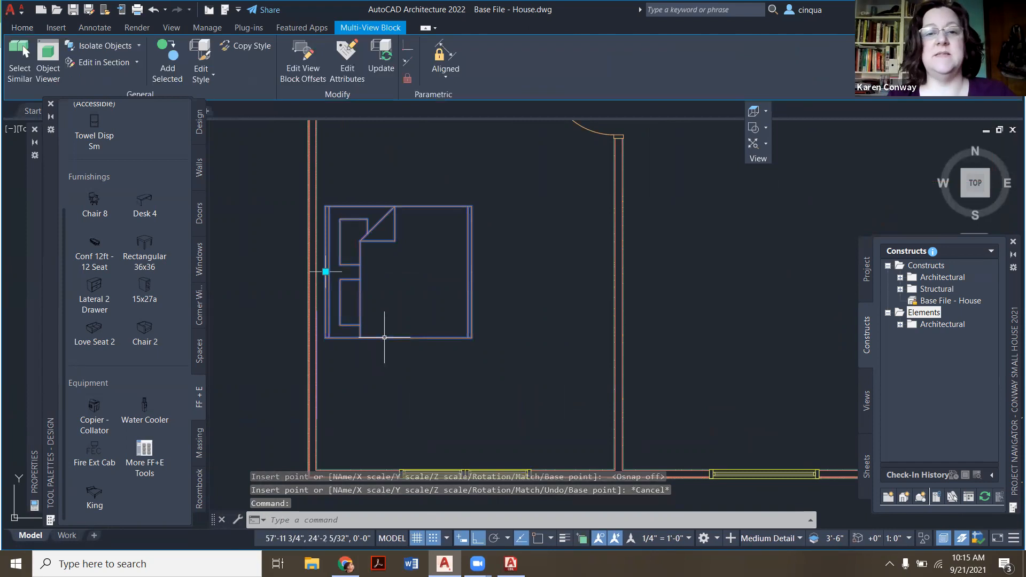
left_click(22, 28)
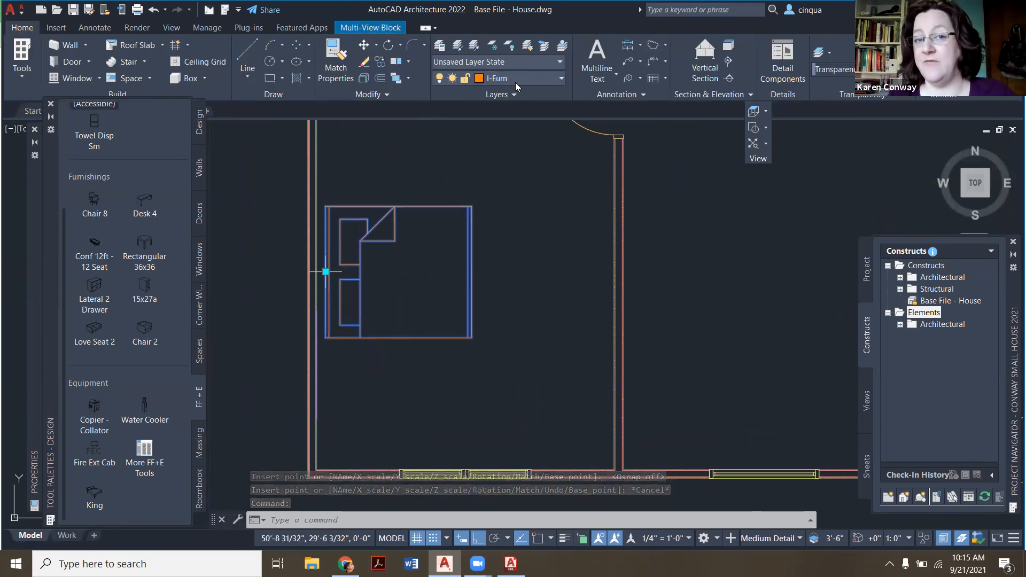
left_click(560, 78)
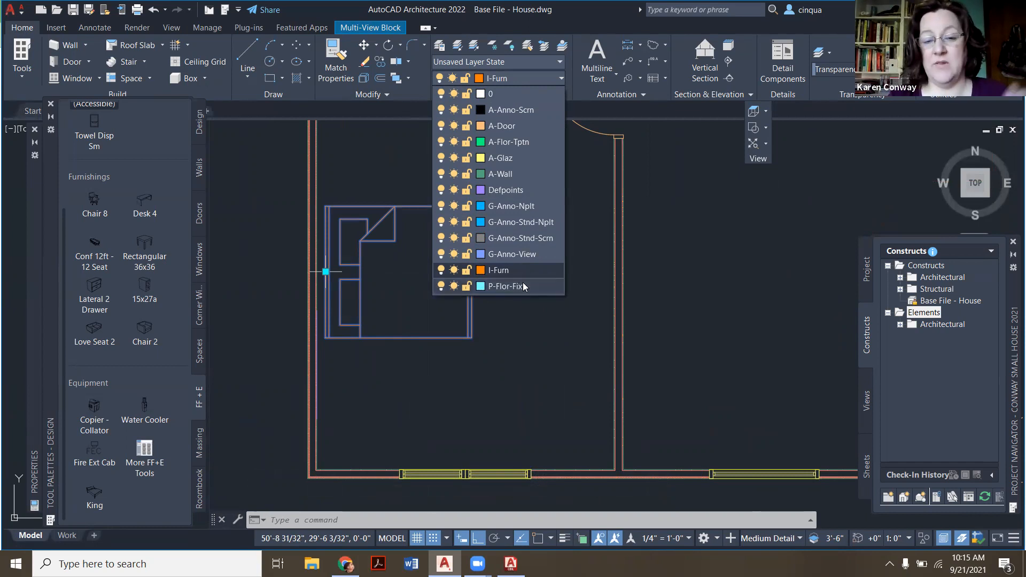
mouse_move(516, 277)
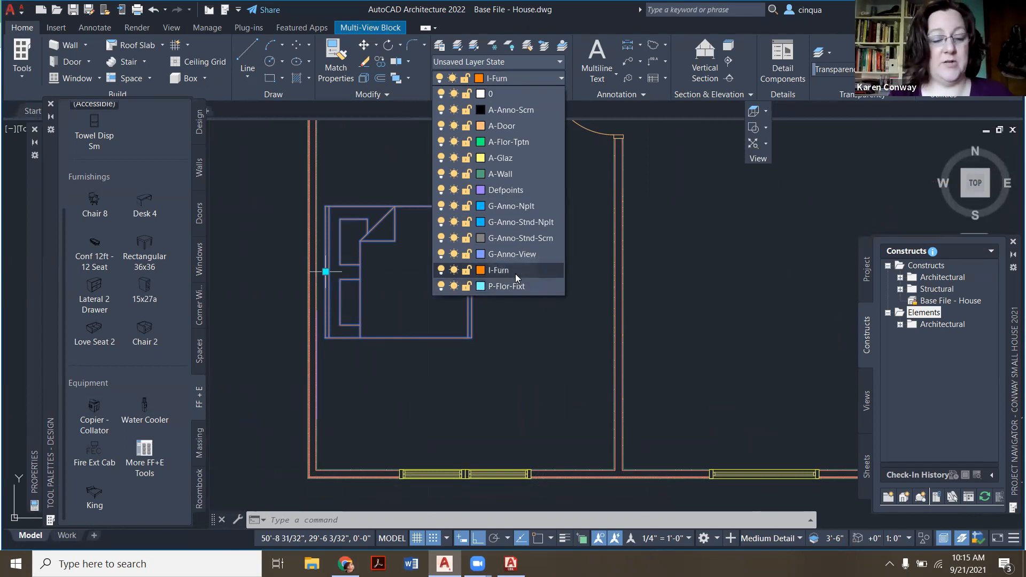
left_click(498, 270)
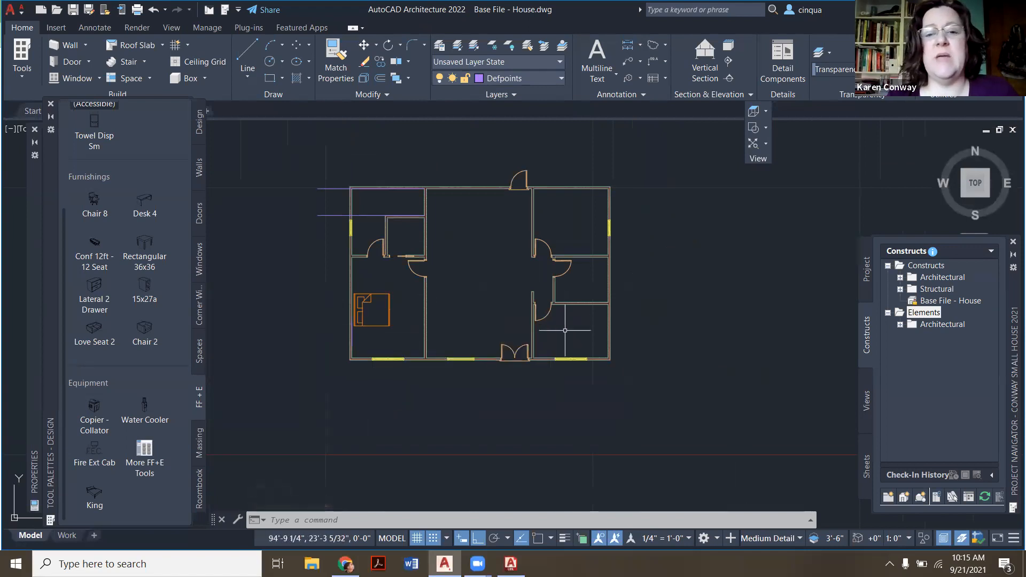
mouse_move(579, 218)
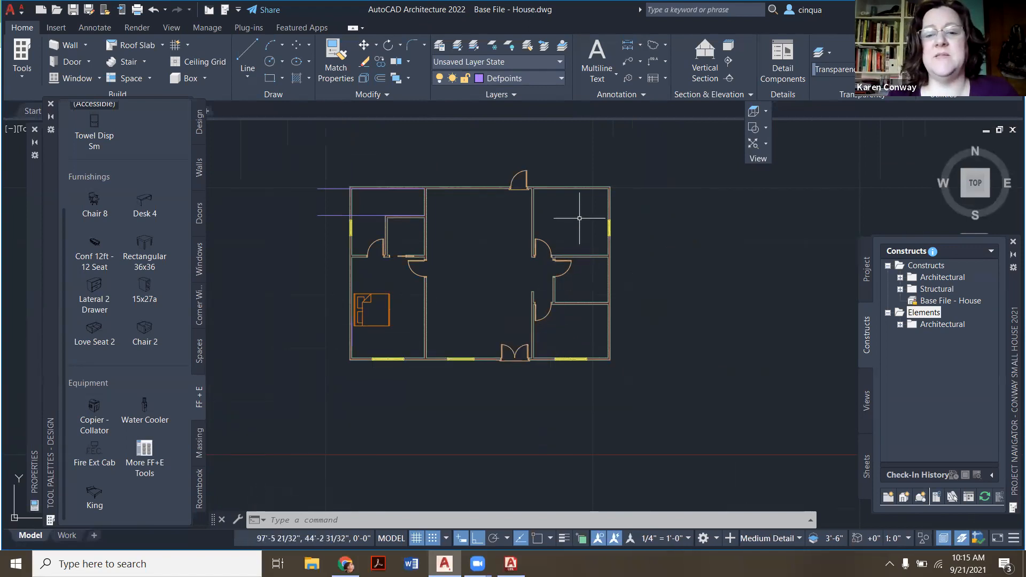
mouse_move(587, 242)
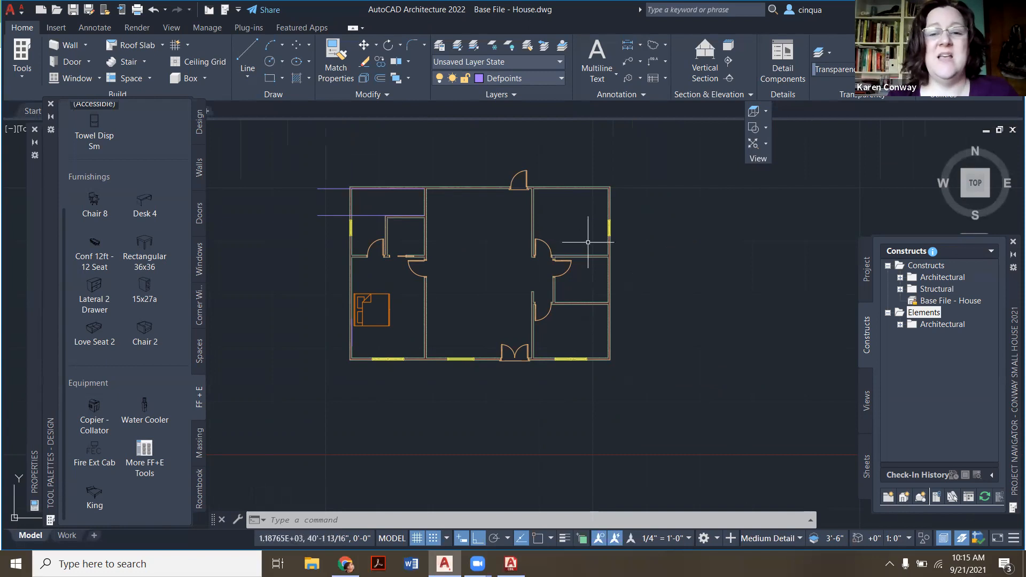
mouse_move(256, 440)
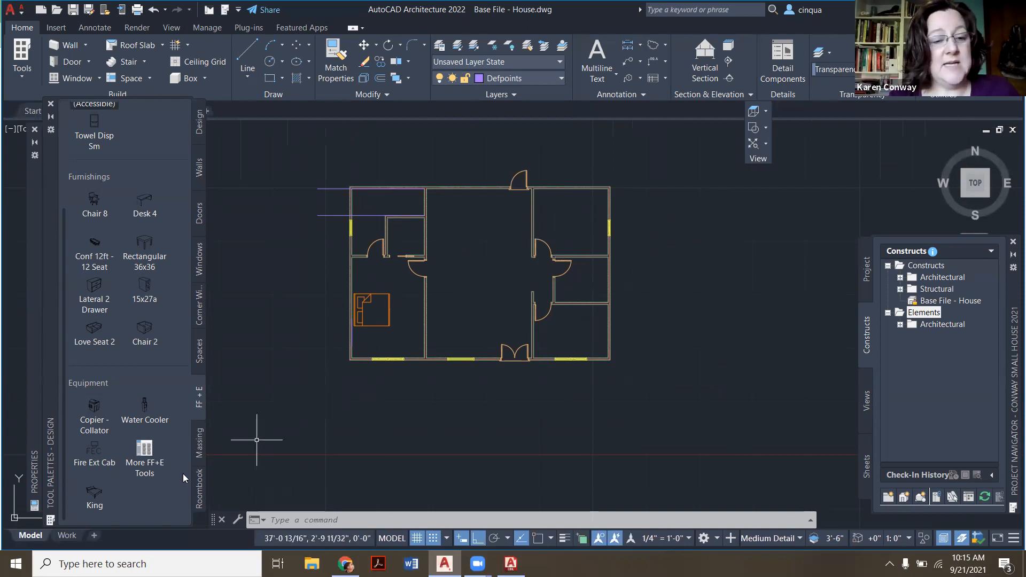
mouse_move(145, 451)
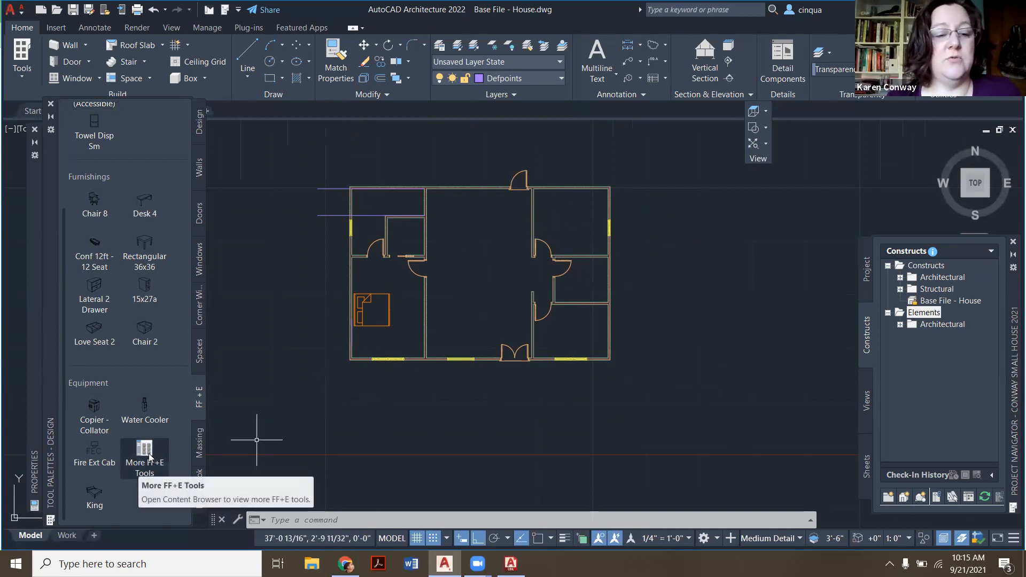
Step: Browse More FF+E Tools to Furniture > Bed and add the Queen model to the palette
left_click(144, 454)
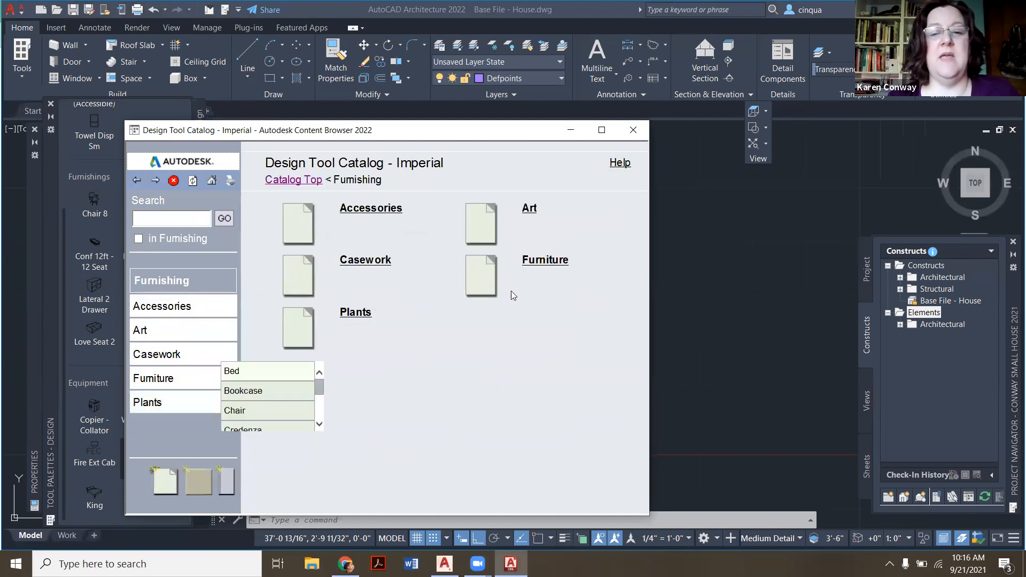
left_click(544, 259)
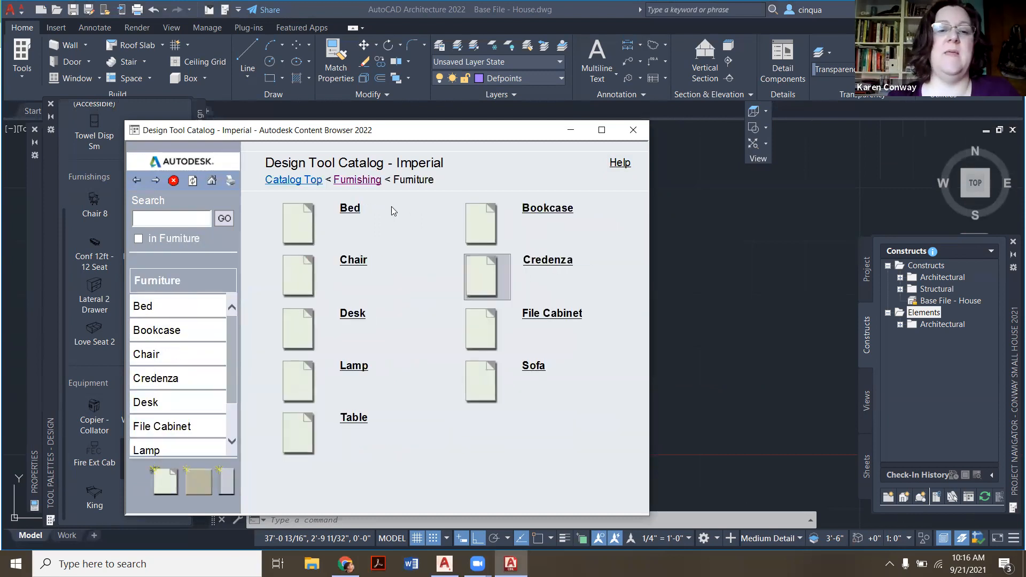
left_click(350, 208)
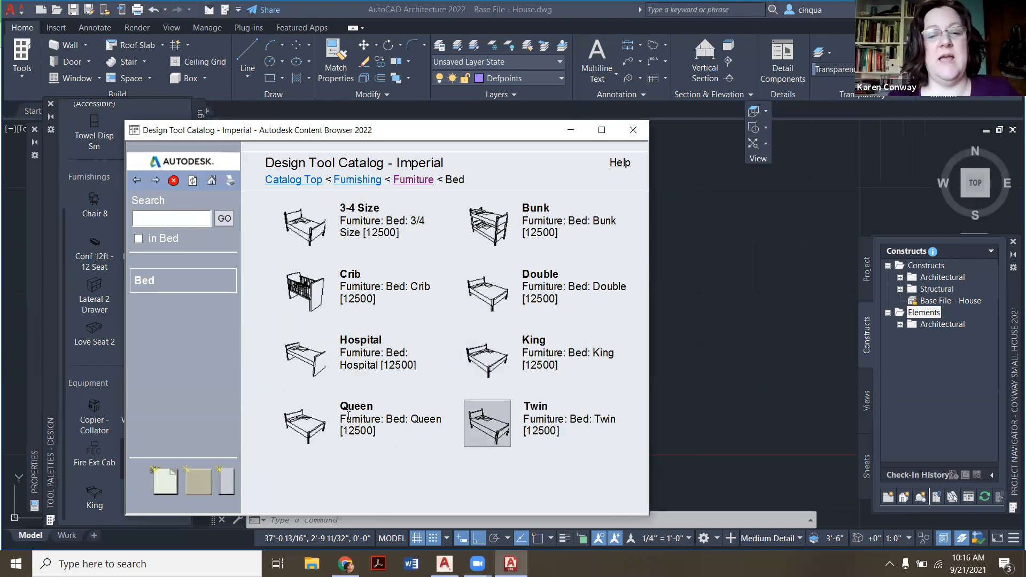
right_click(304, 422)
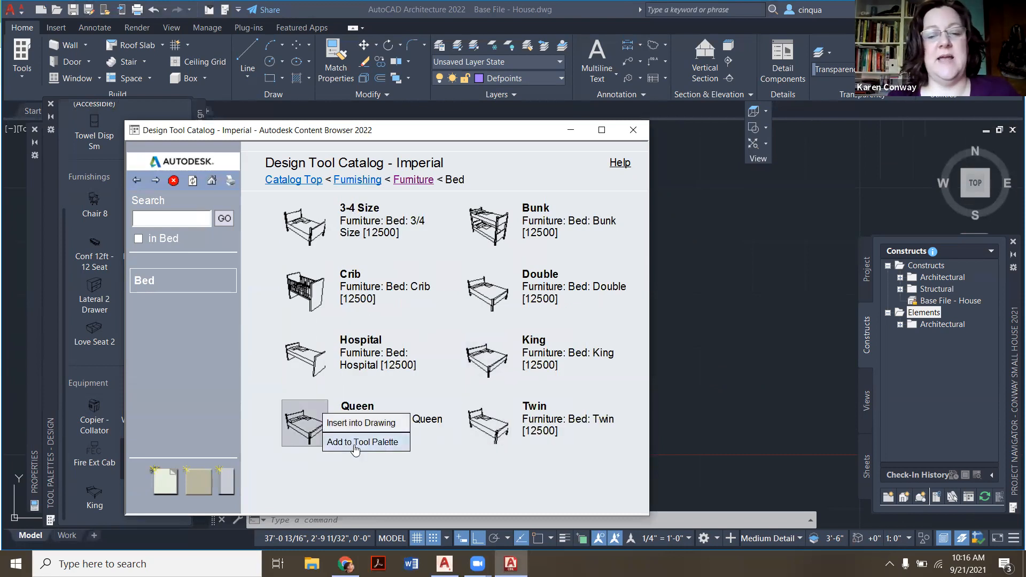
left_click(365, 442)
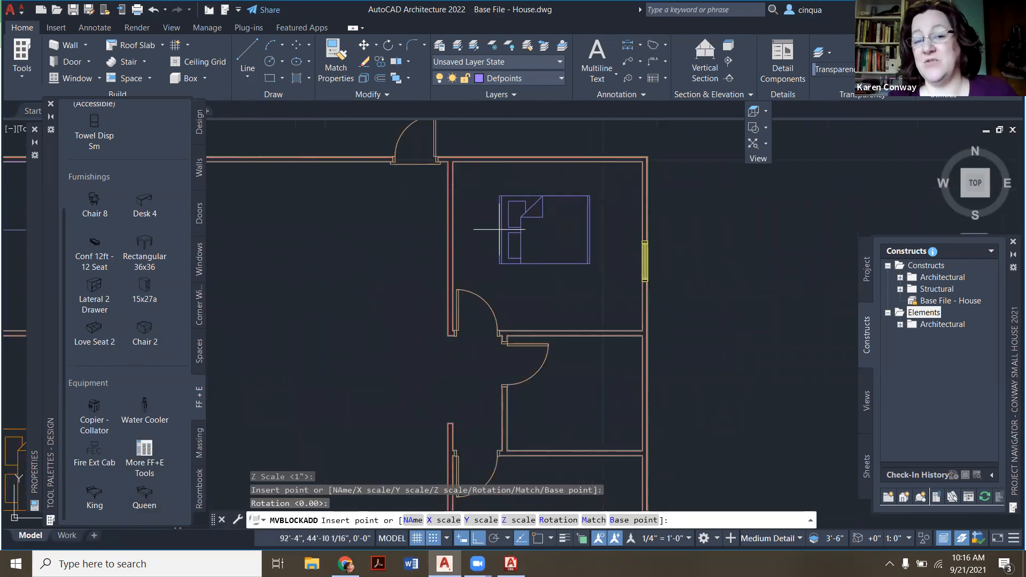
Step: Insert the Queen bed from its palette tool at a point inside the upper right bedroom
left_click(537, 245)
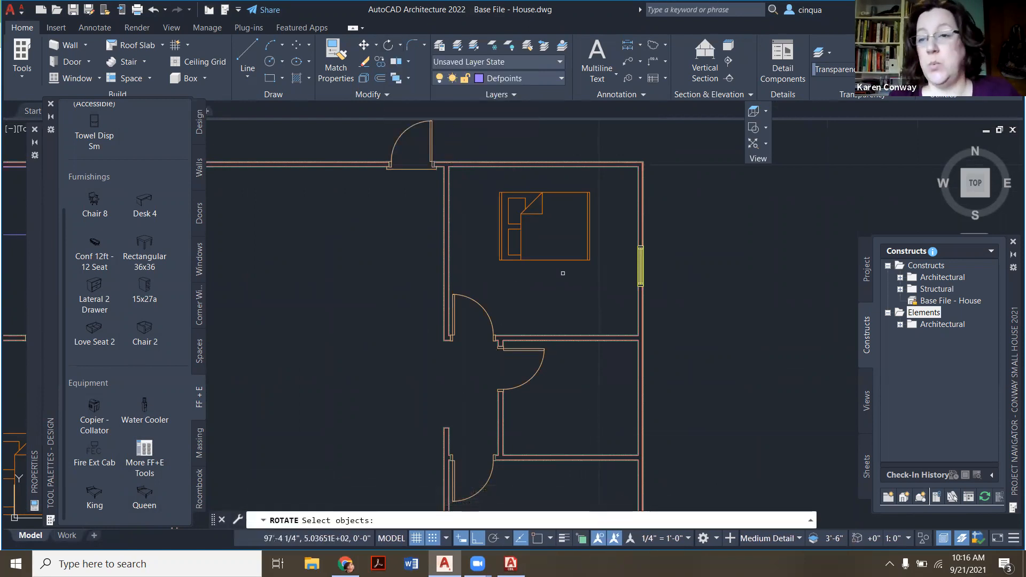
Step: Rotate the Queen bed 270° about a snapped base point so its headboard faces the top wall
left_click(545, 239)
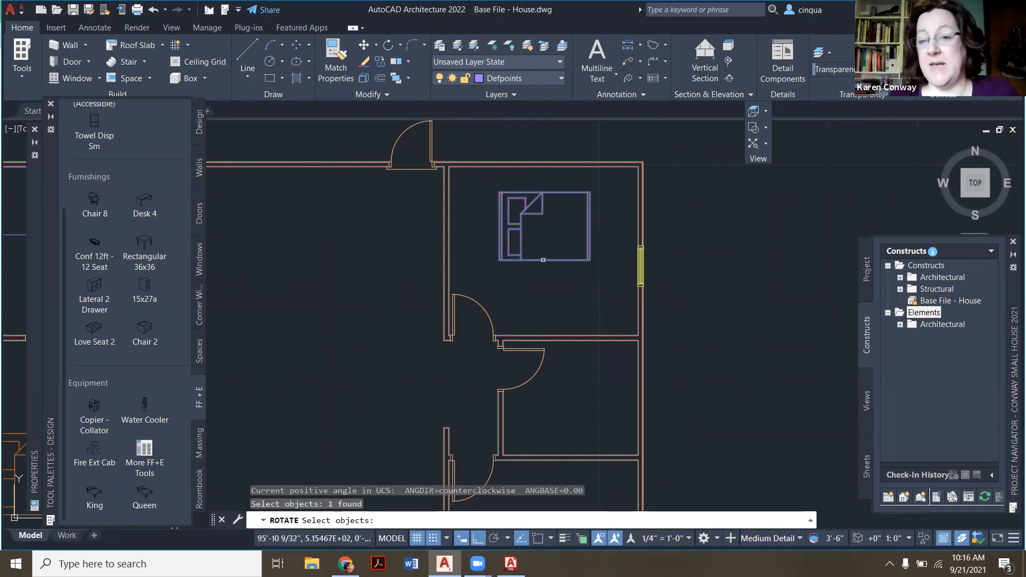
mouse_move(537, 546)
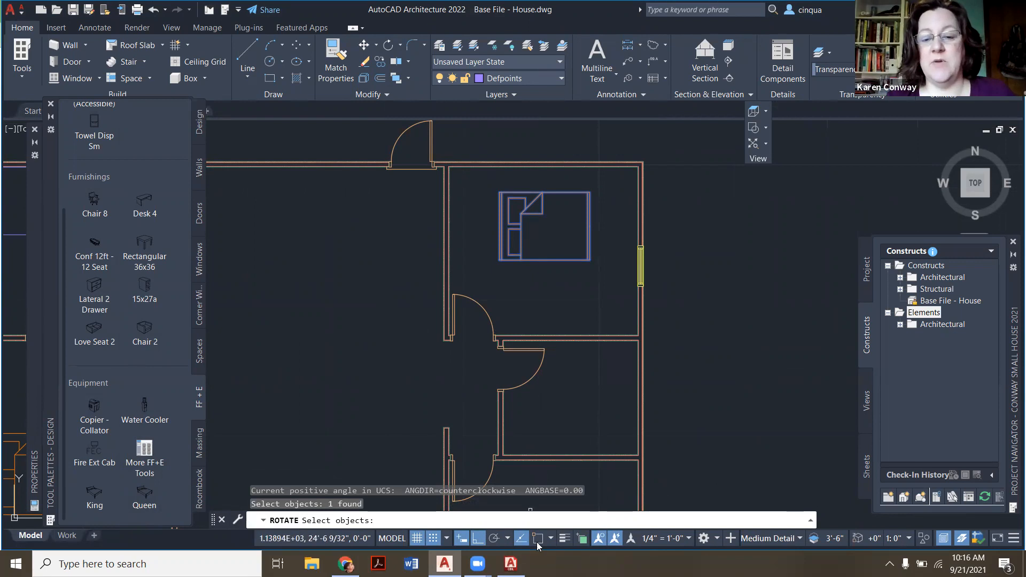
left_click(541, 539)
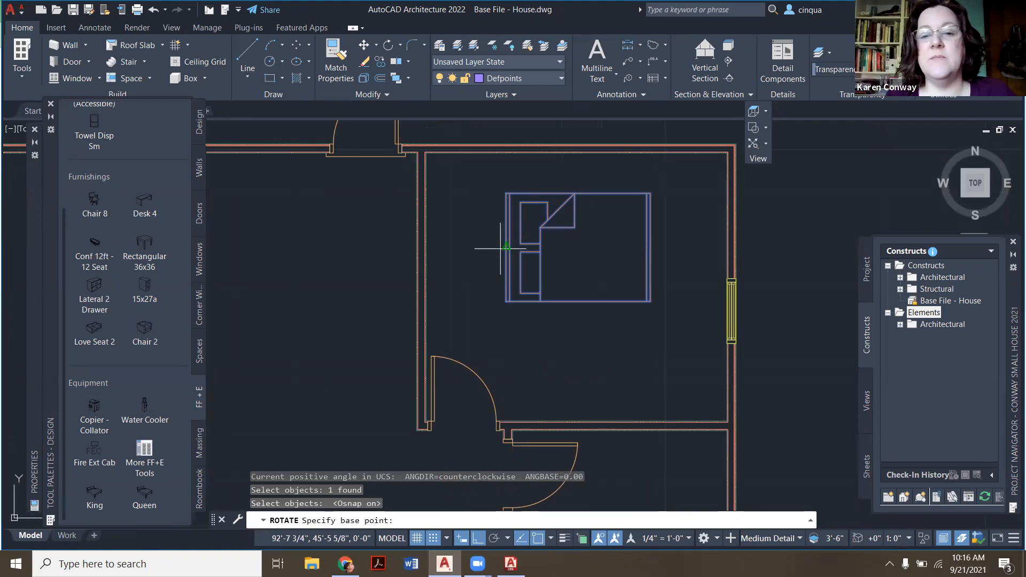
left_click(540, 294)
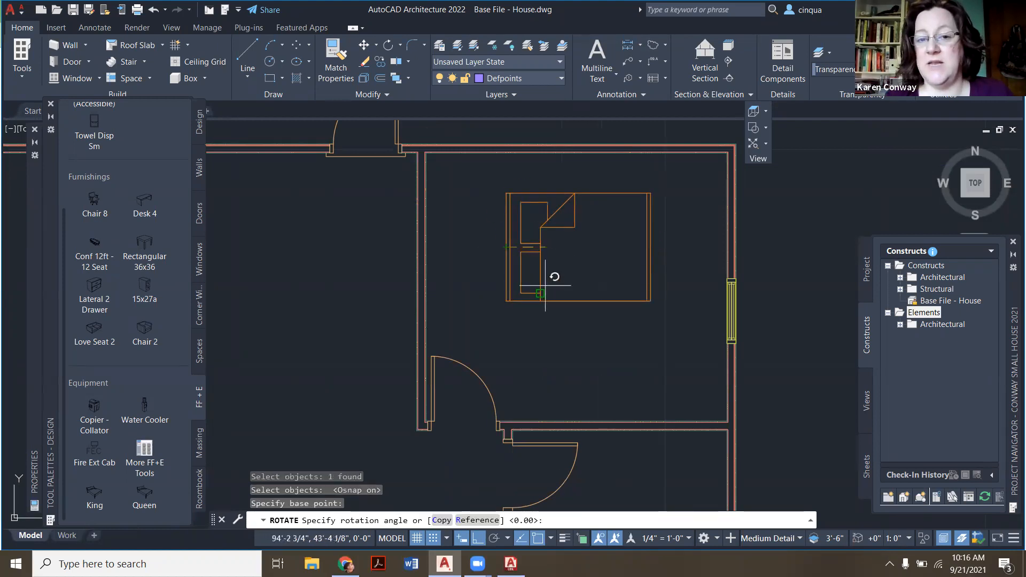
mouse_move(301, 285)
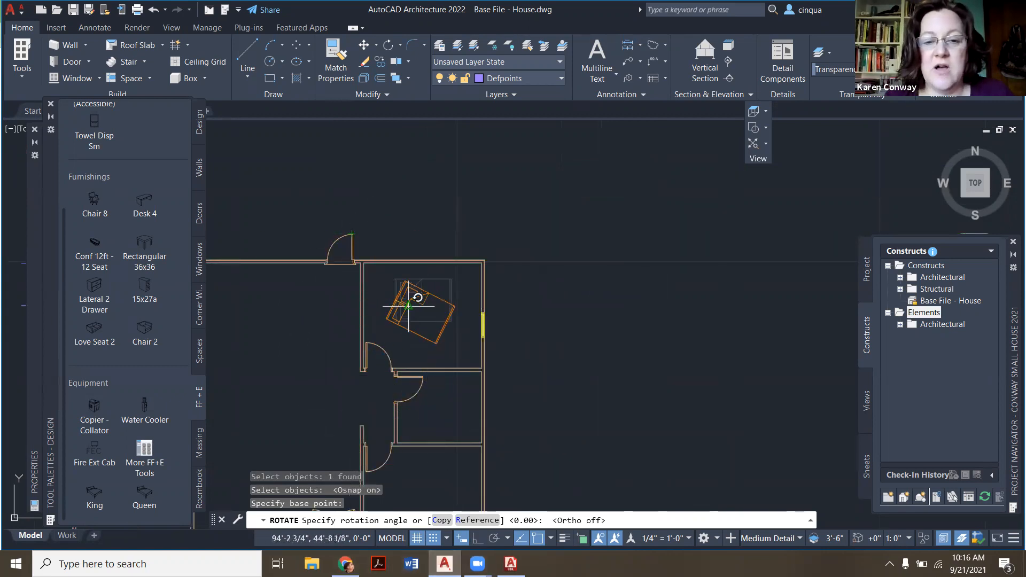
mouse_move(423, 311)
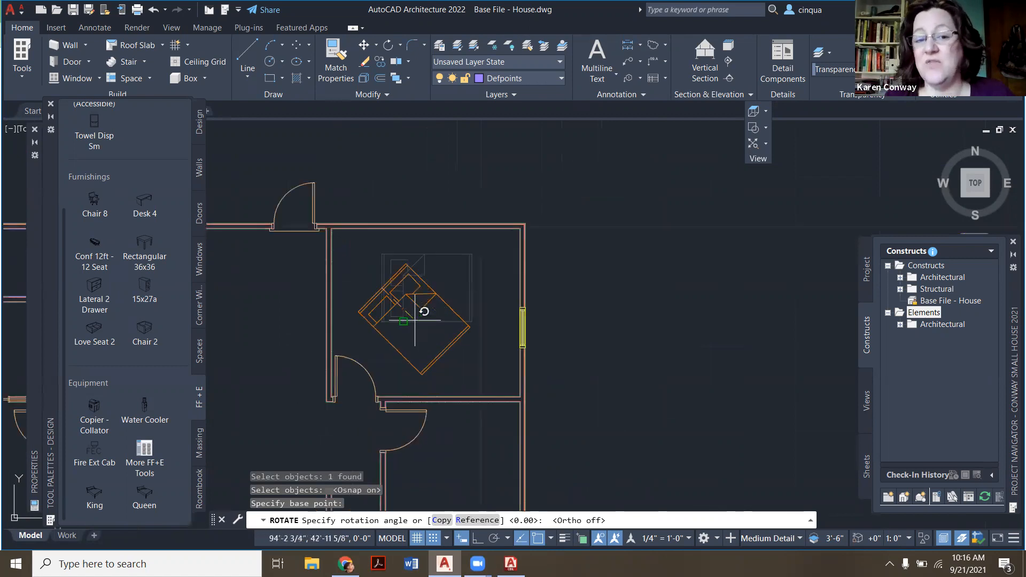
mouse_move(458, 314)
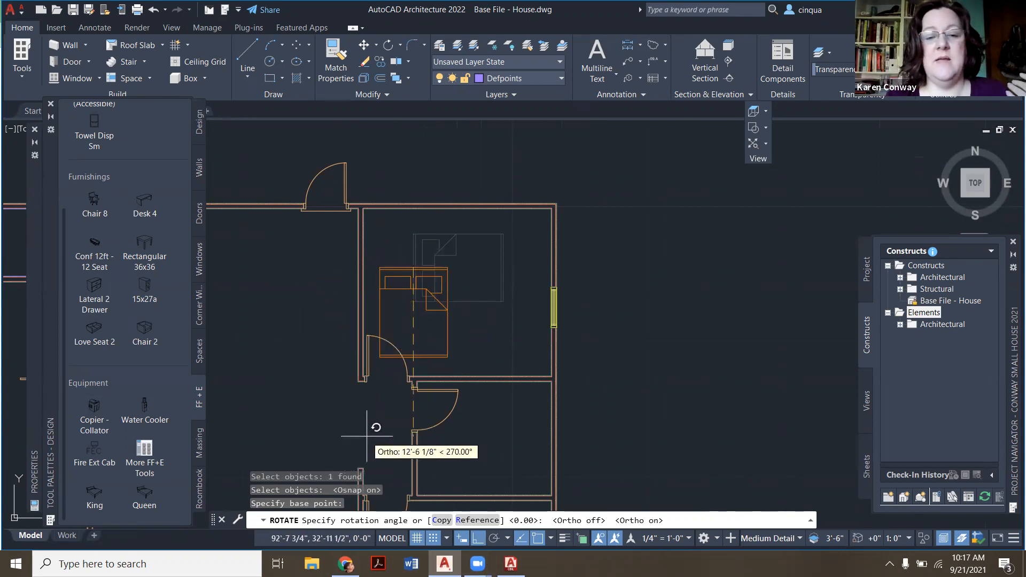
key("Escape")
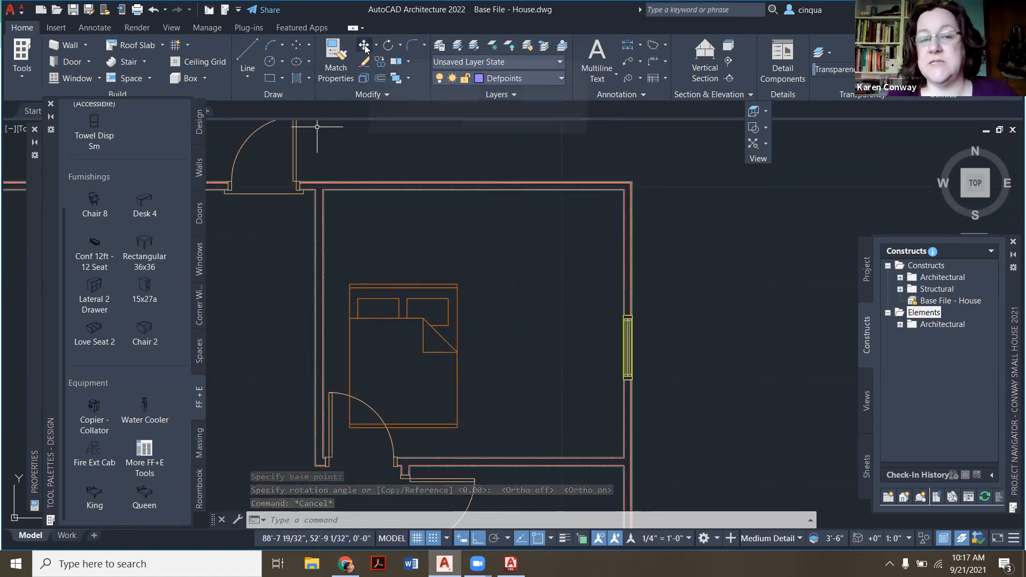
mouse_move(364, 45)
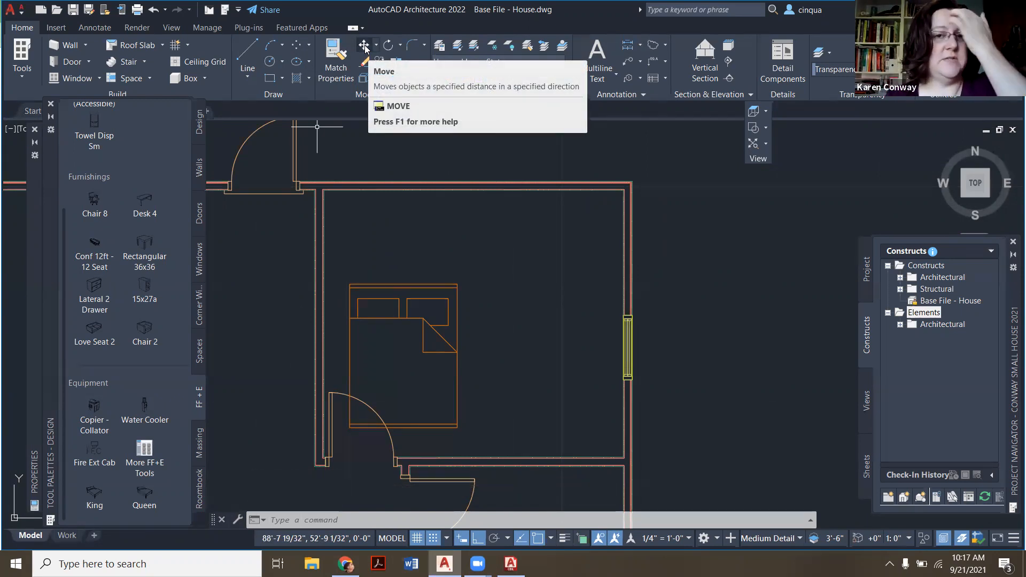
Step: Move the Queen bed up with snapping off so its headboard meets the right bedroom's top wall
left_click(364, 45)
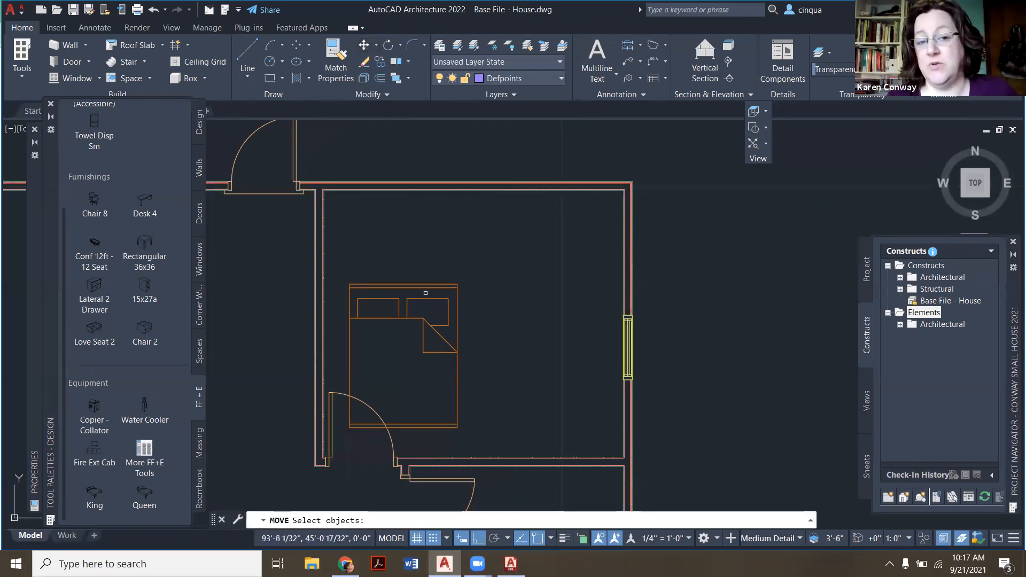
left_click(402, 356)
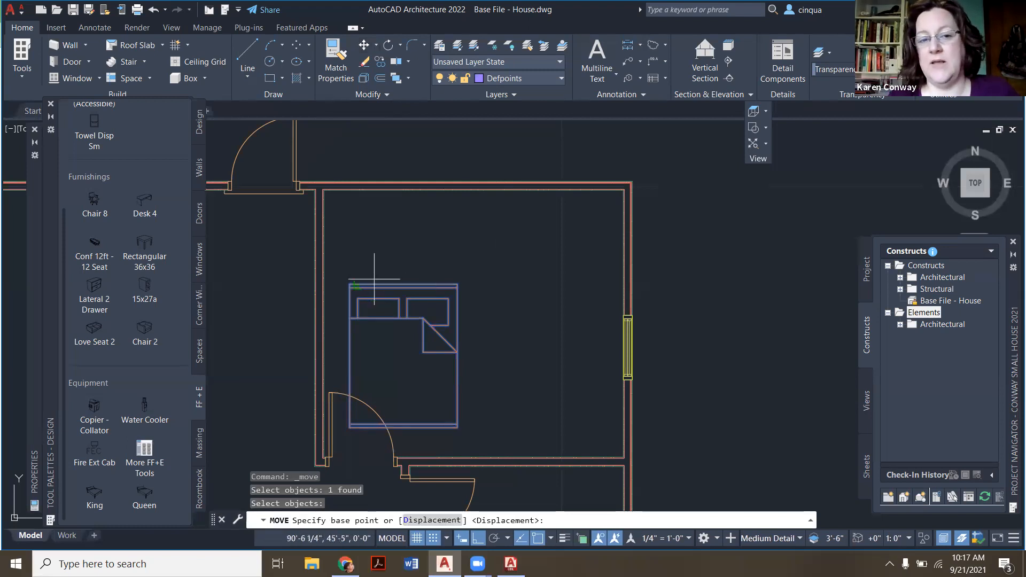
left_click(374, 285)
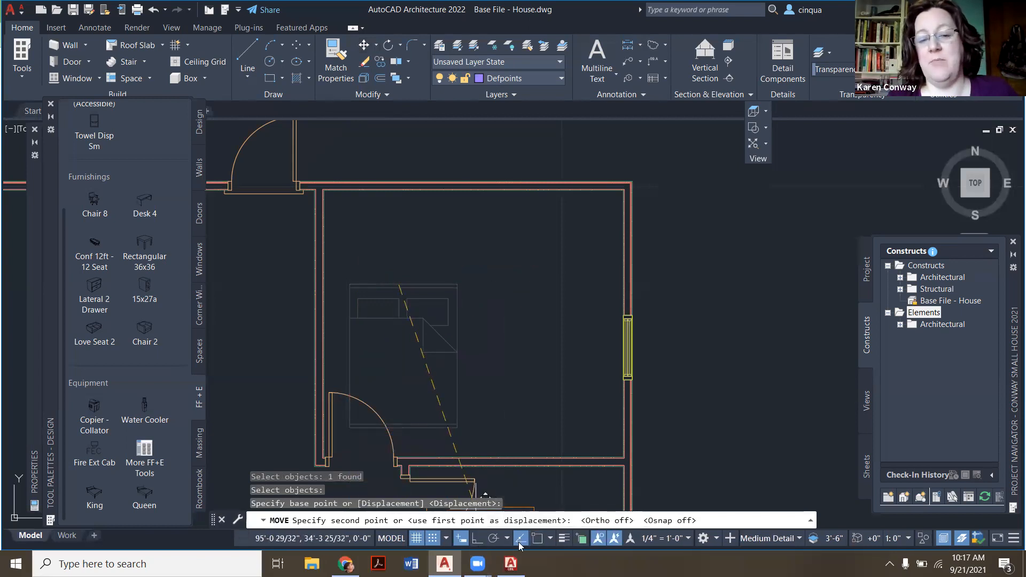
left_click(484, 184)
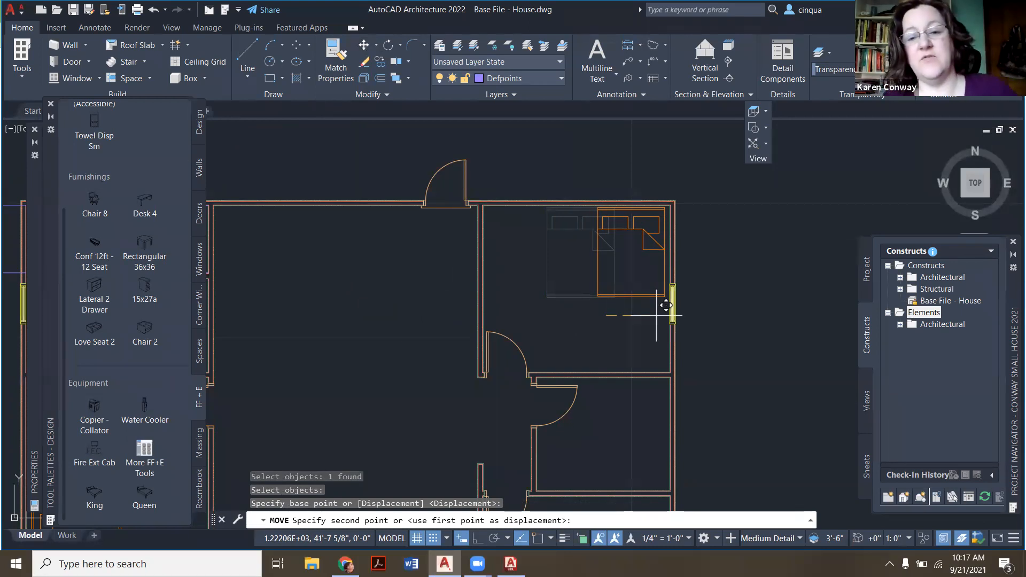
mouse_move(629, 305)
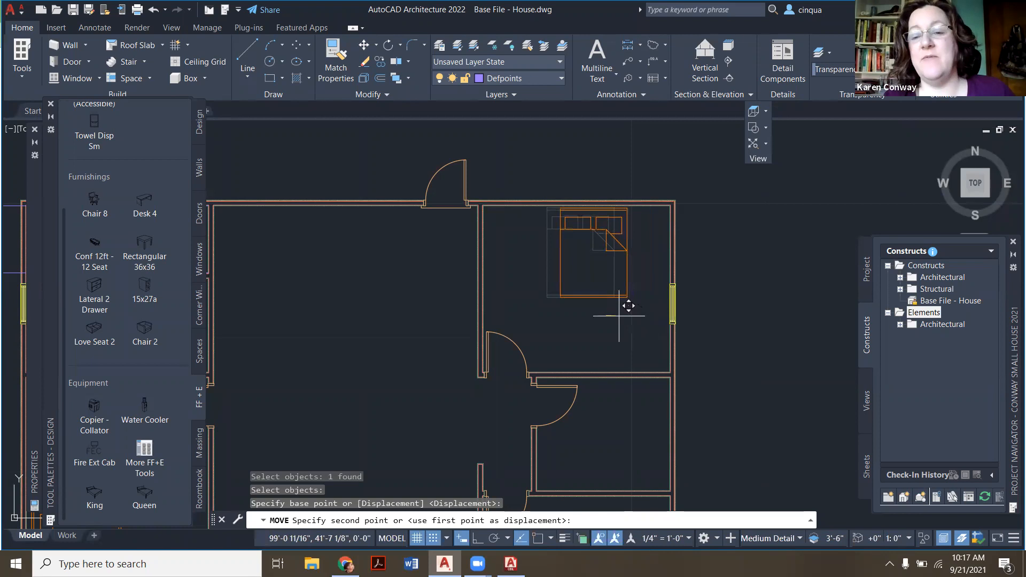
left_click(628, 306)
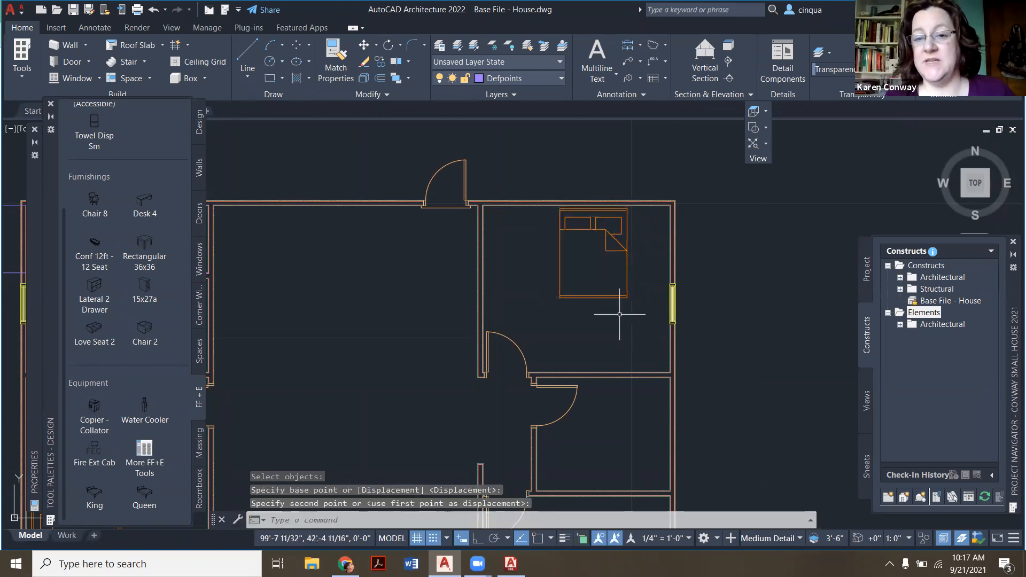
mouse_move(638, 255)
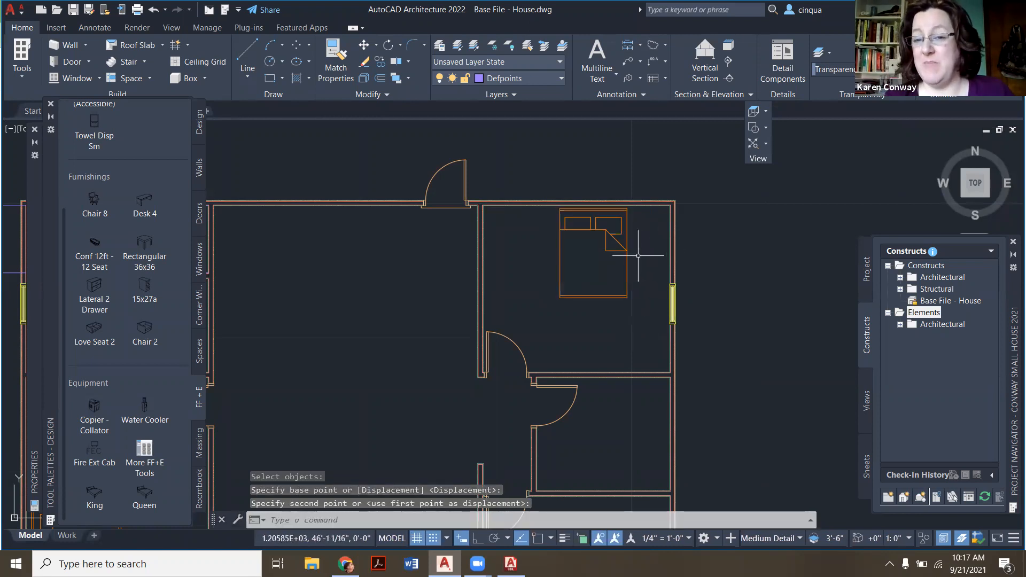
mouse_move(662, 254)
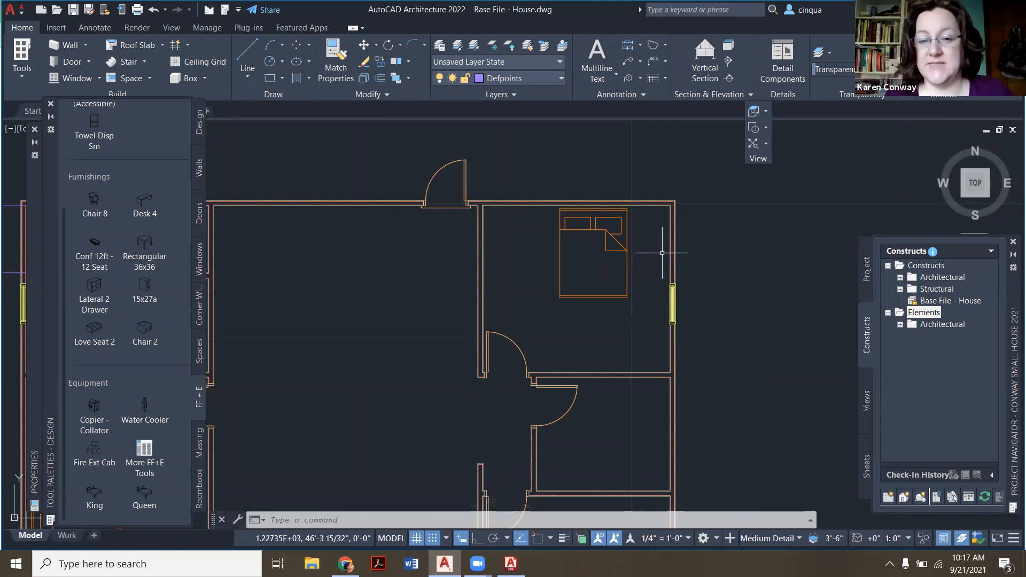
mouse_move(662, 252)
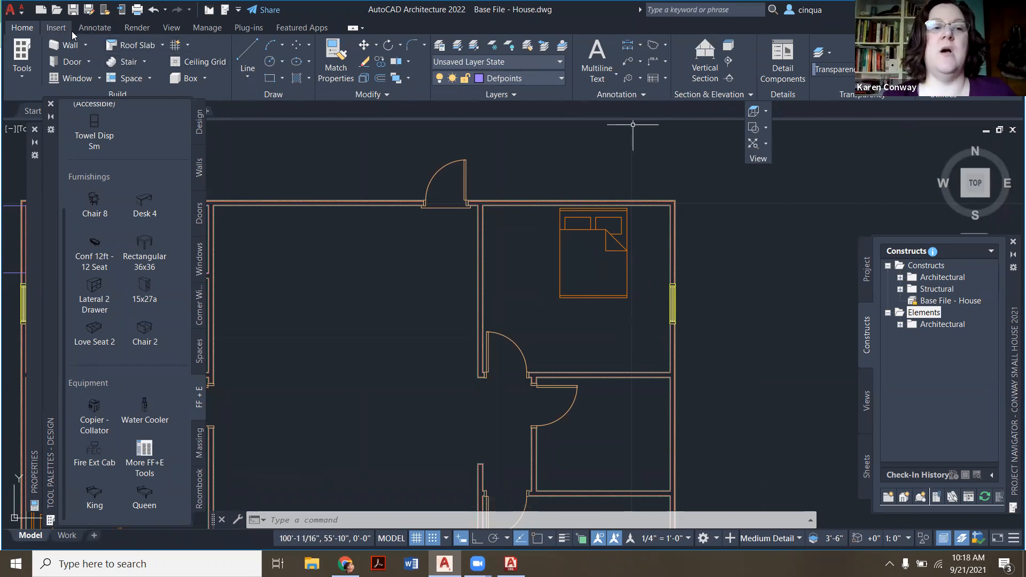
Step: Check the Insert tab, return to Home, and start a Quick measure
left_click(55, 27)
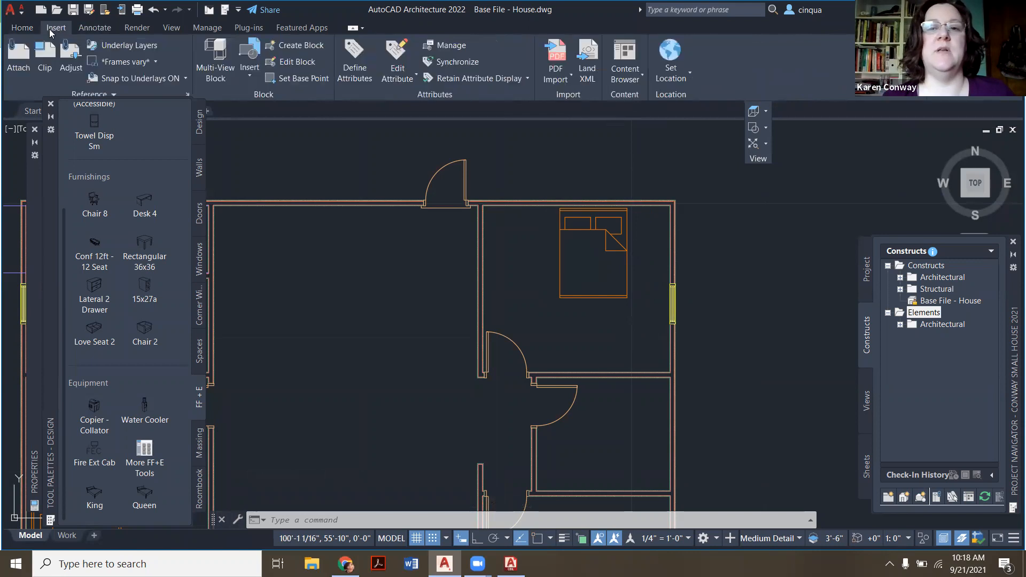
left_click(21, 27)
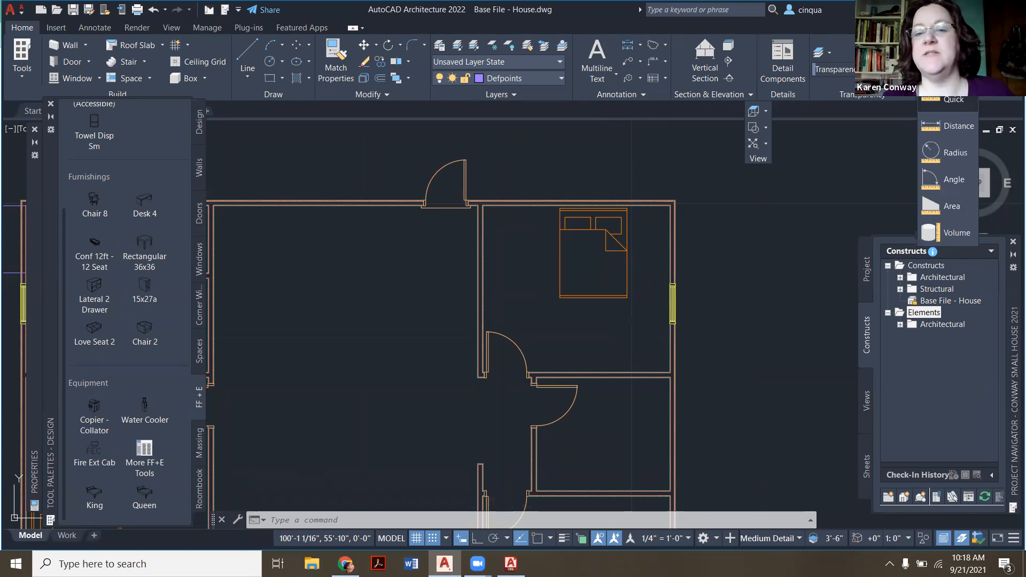
left_click(957, 125)
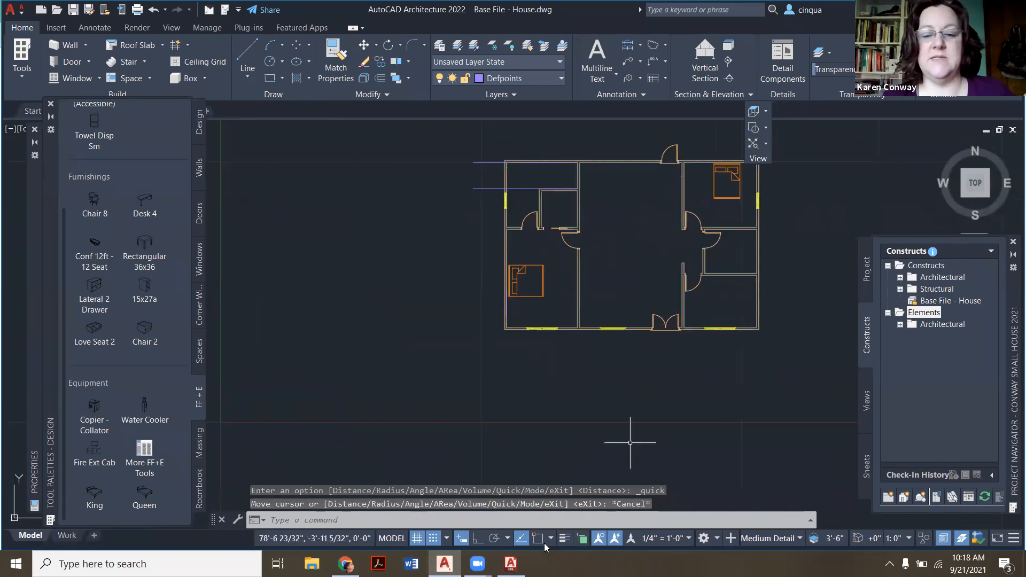
mouse_move(731, 297)
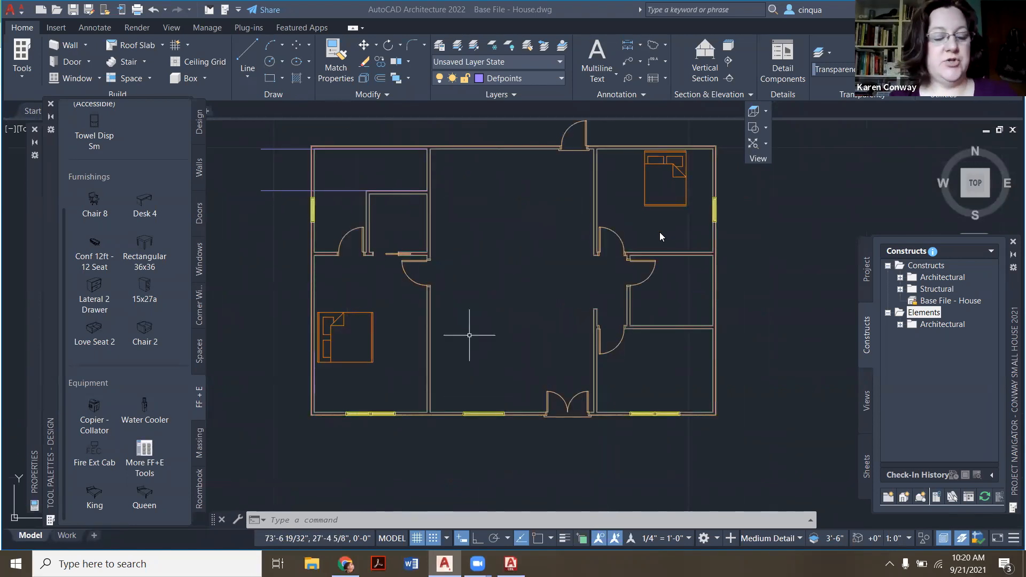
mouse_move(670, 195)
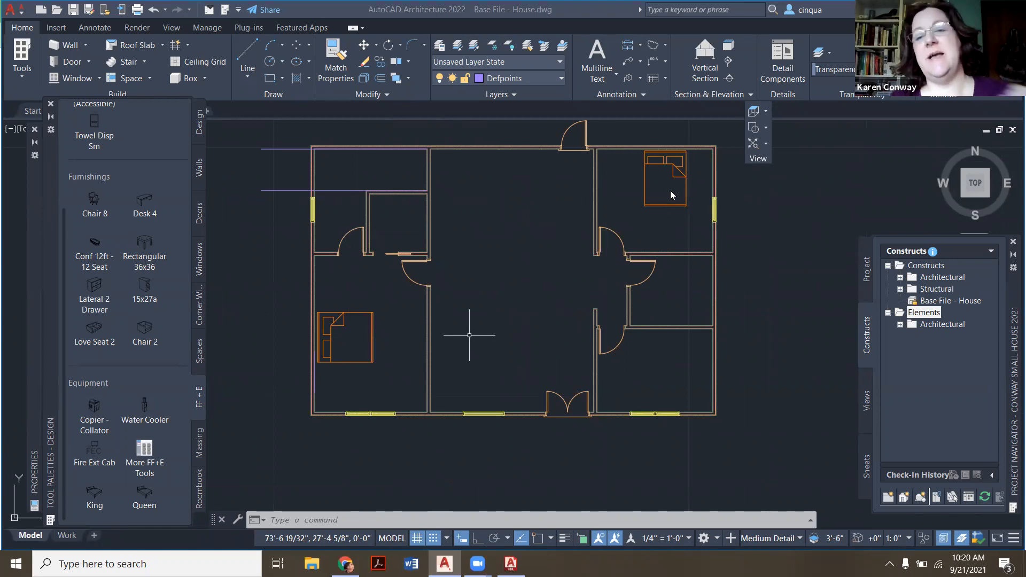
mouse_move(668, 215)
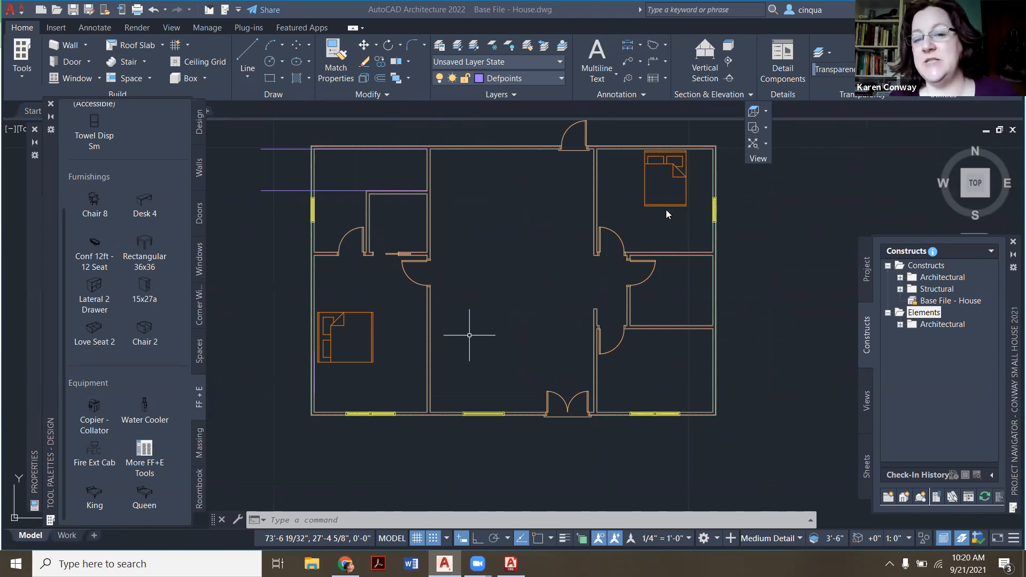
mouse_move(609, 207)
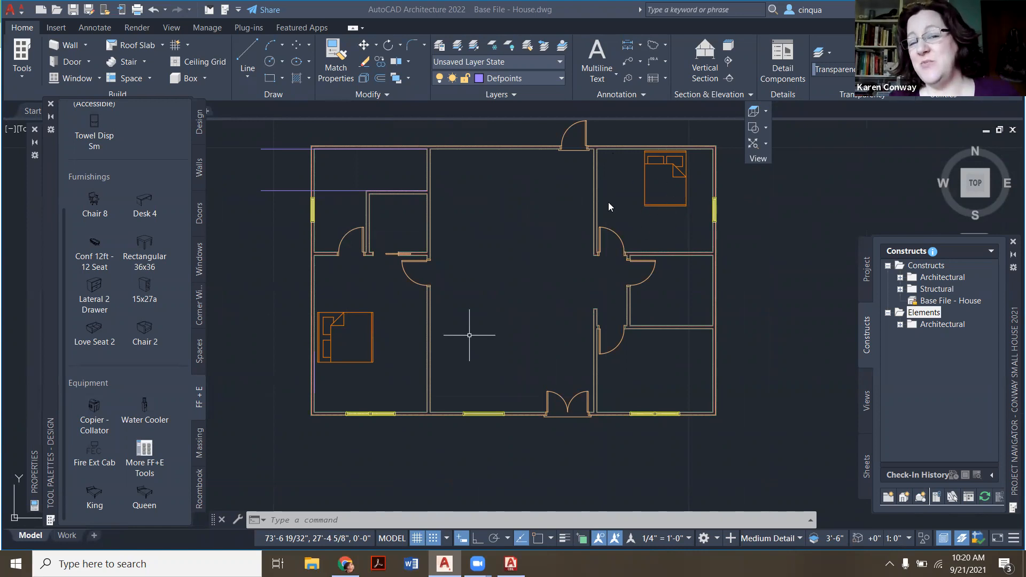
mouse_move(709, 185)
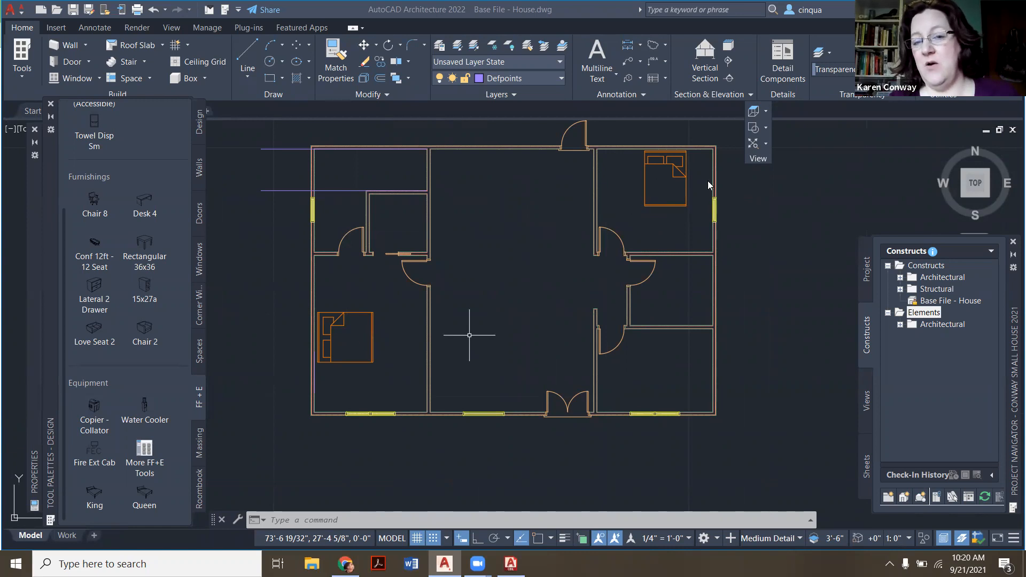
mouse_move(692, 247)
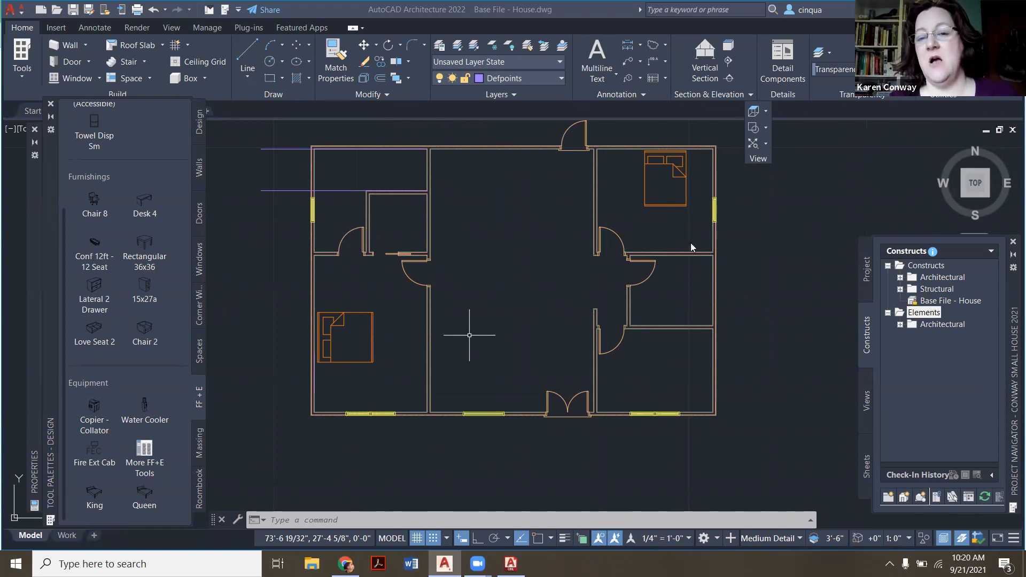
mouse_move(672, 252)
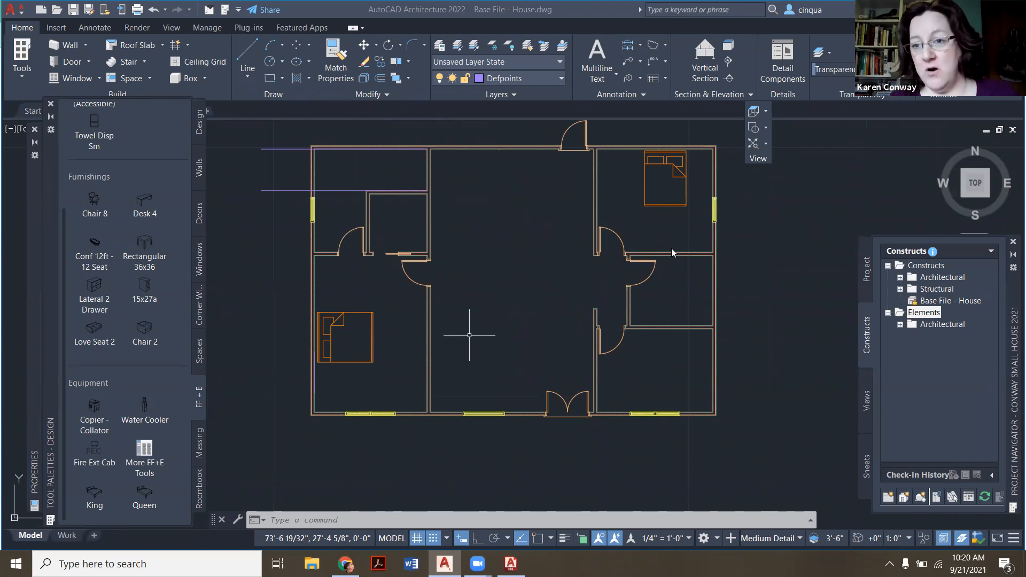
mouse_move(663, 223)
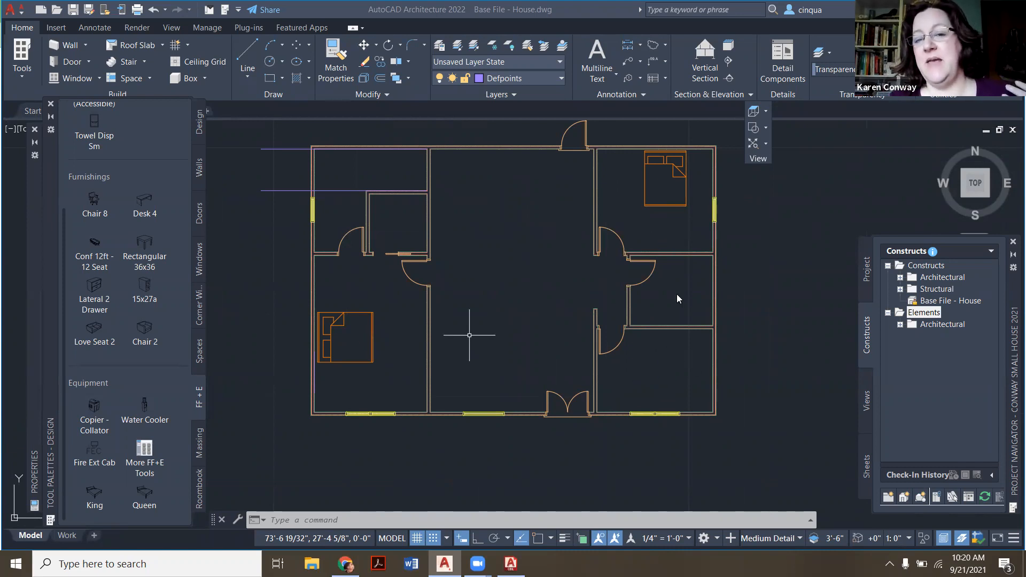
mouse_move(638, 364)
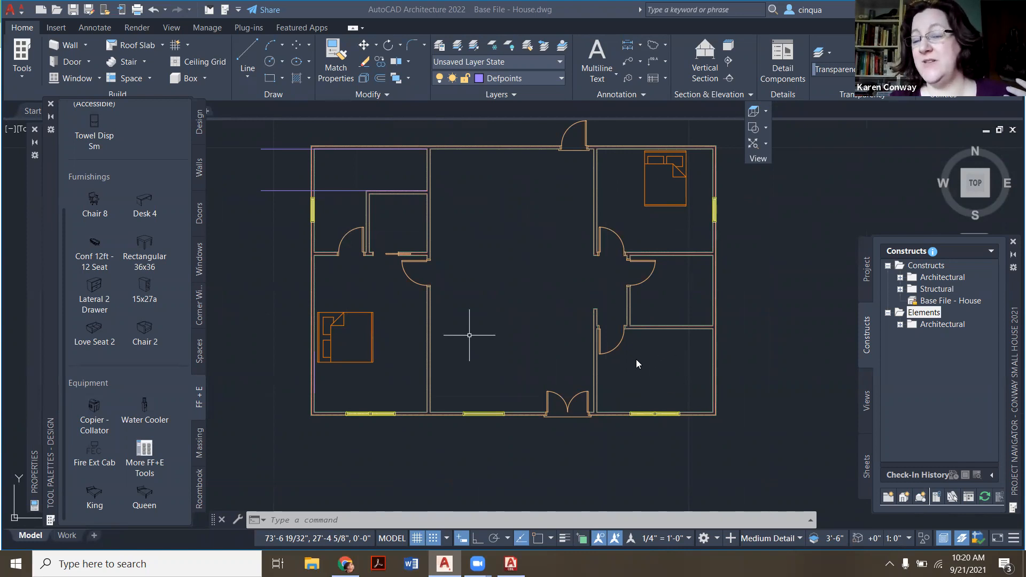
mouse_move(661, 374)
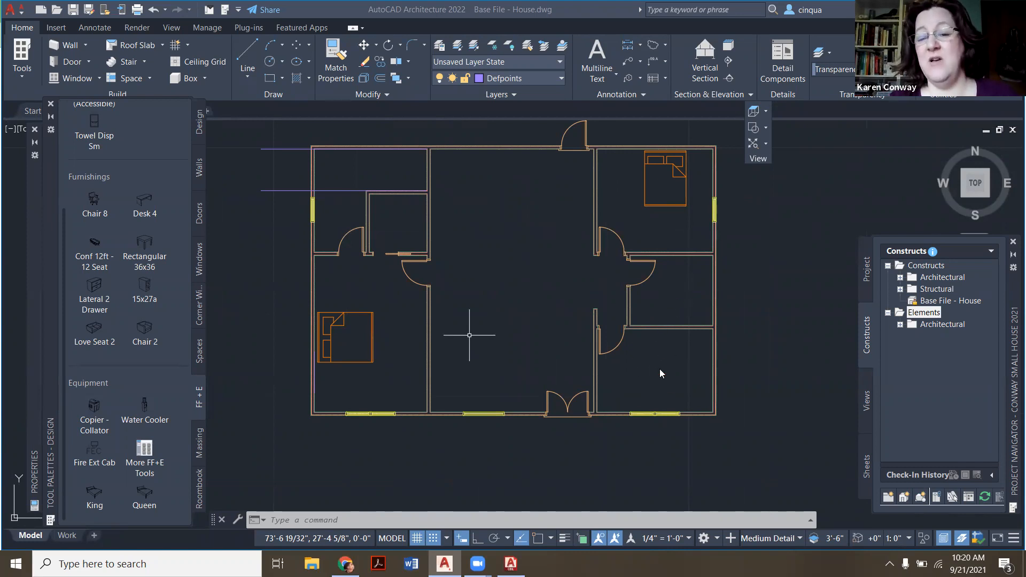
mouse_move(651, 372)
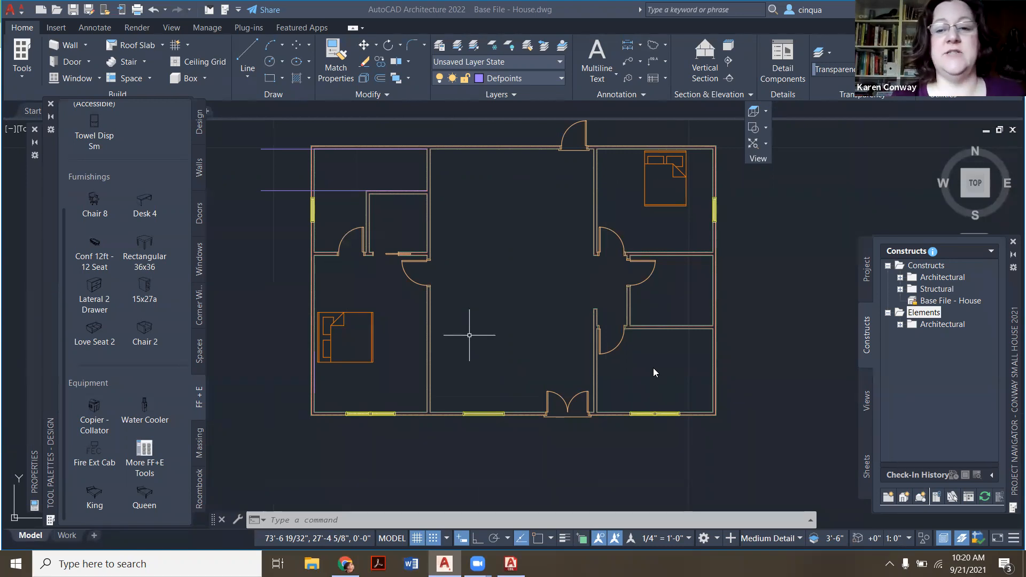
mouse_move(349, 190)
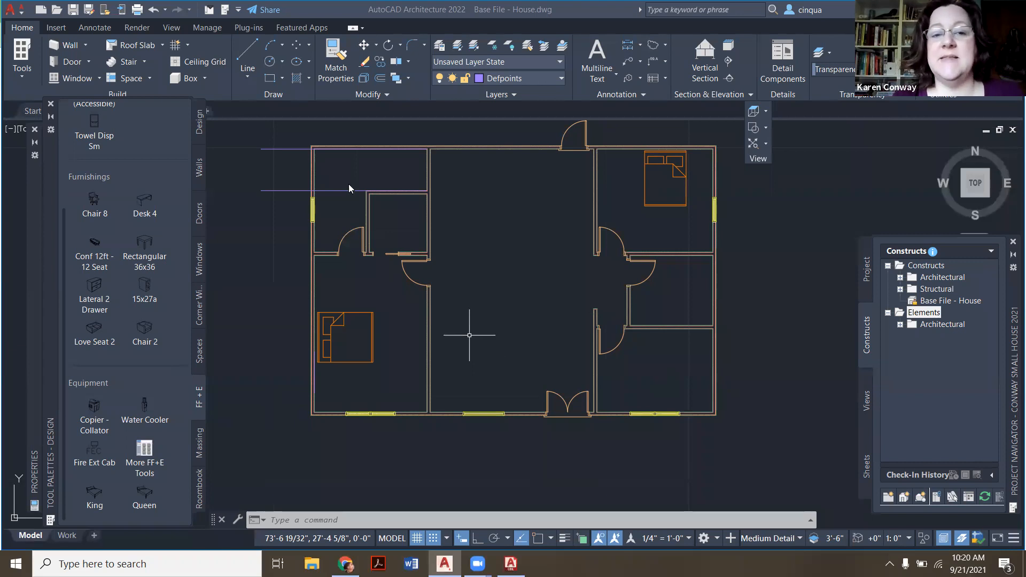
mouse_move(683, 285)
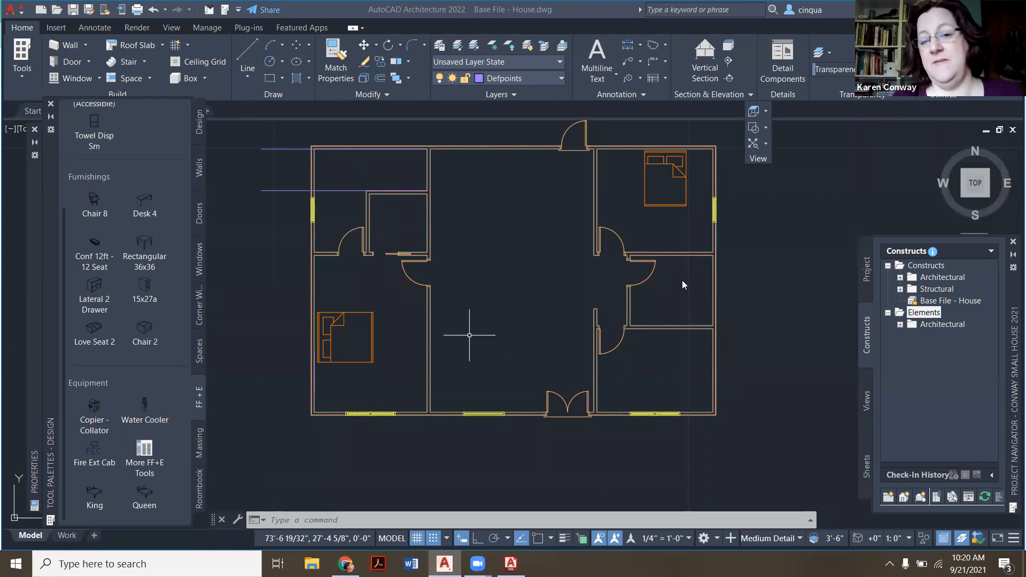
mouse_move(676, 304)
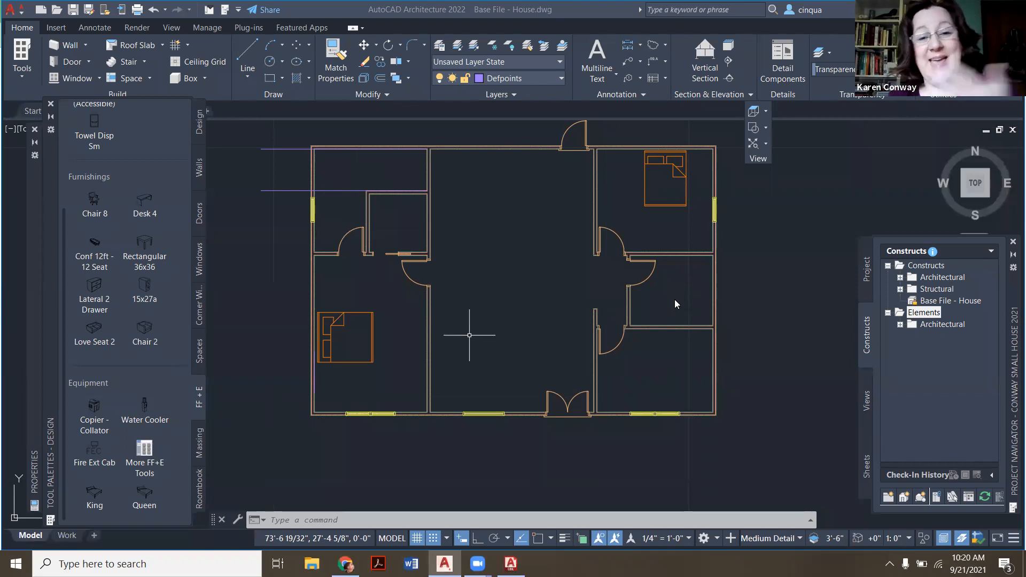
mouse_move(347, 233)
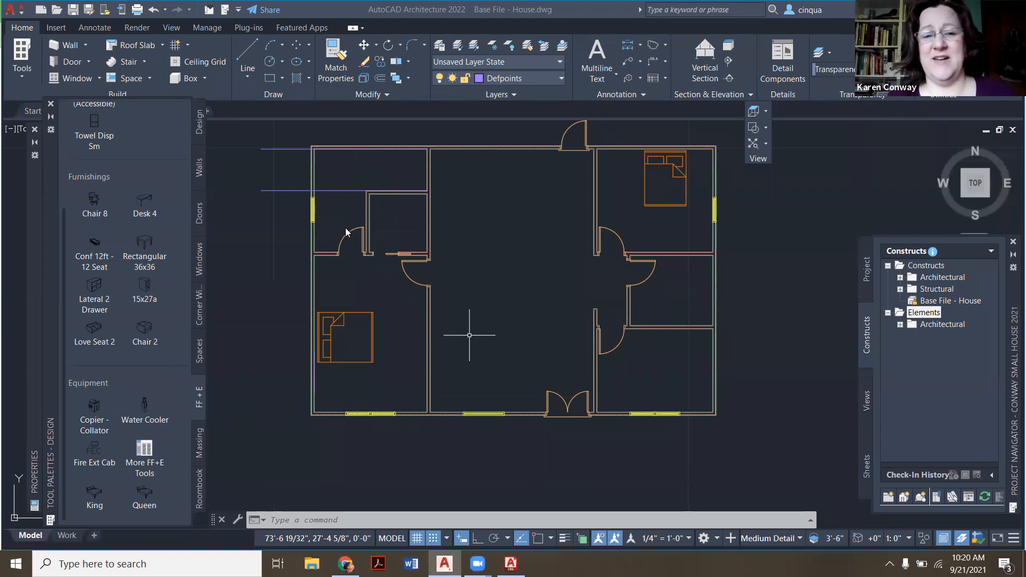
mouse_move(398, 210)
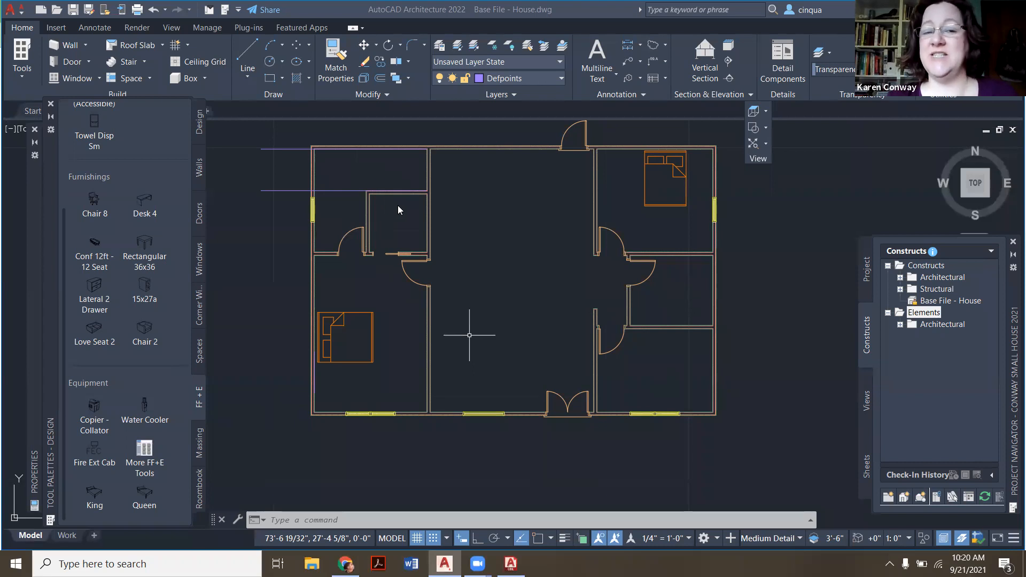
mouse_move(347, 227)
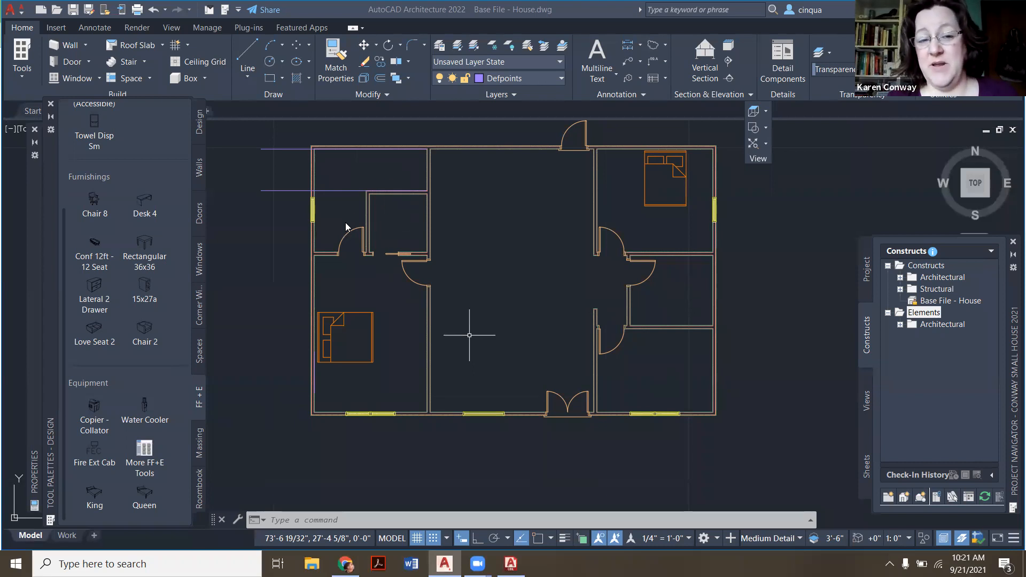
mouse_move(349, 241)
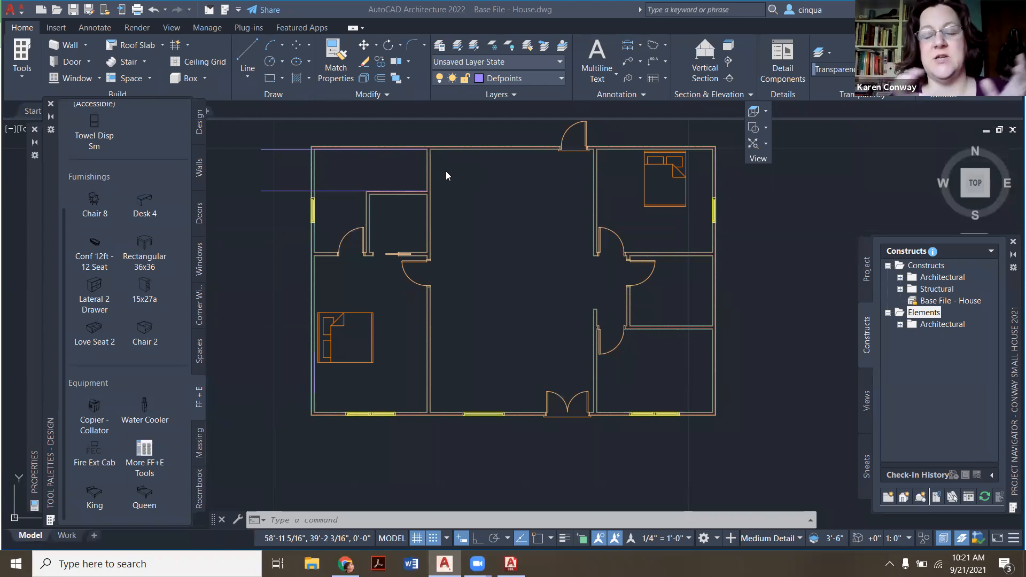
mouse_move(668, 300)
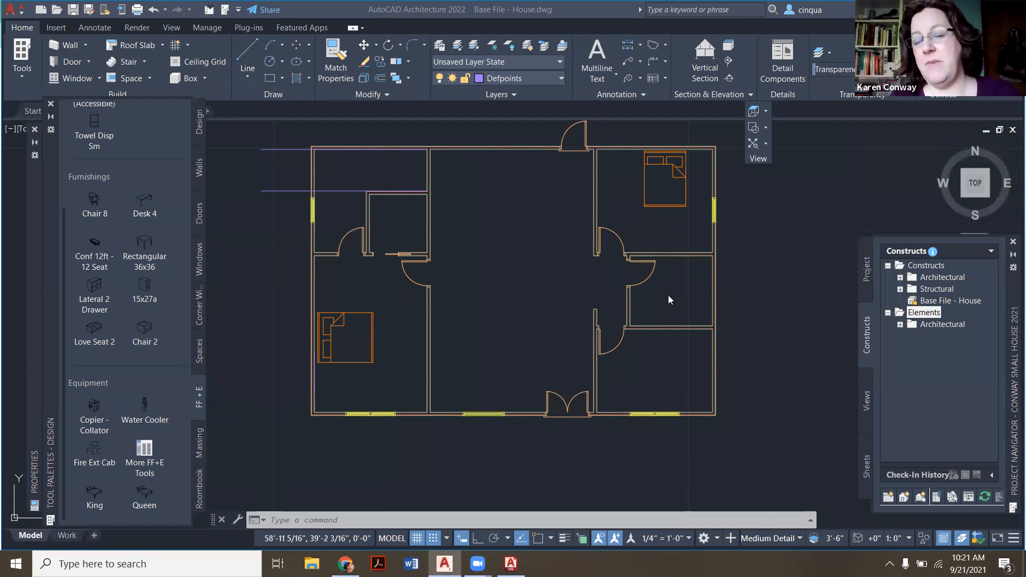
mouse_move(674, 315)
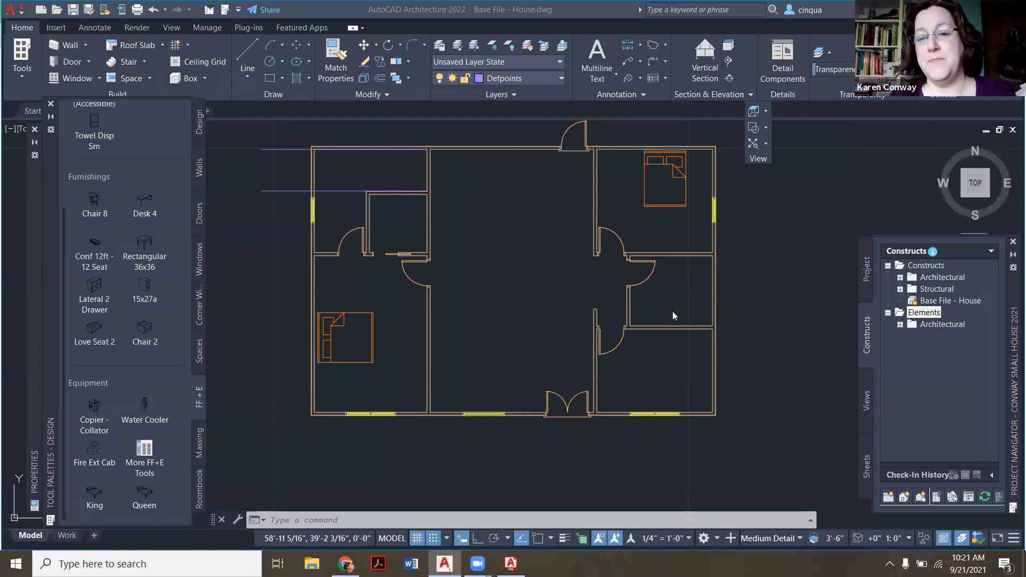
mouse_move(652, 316)
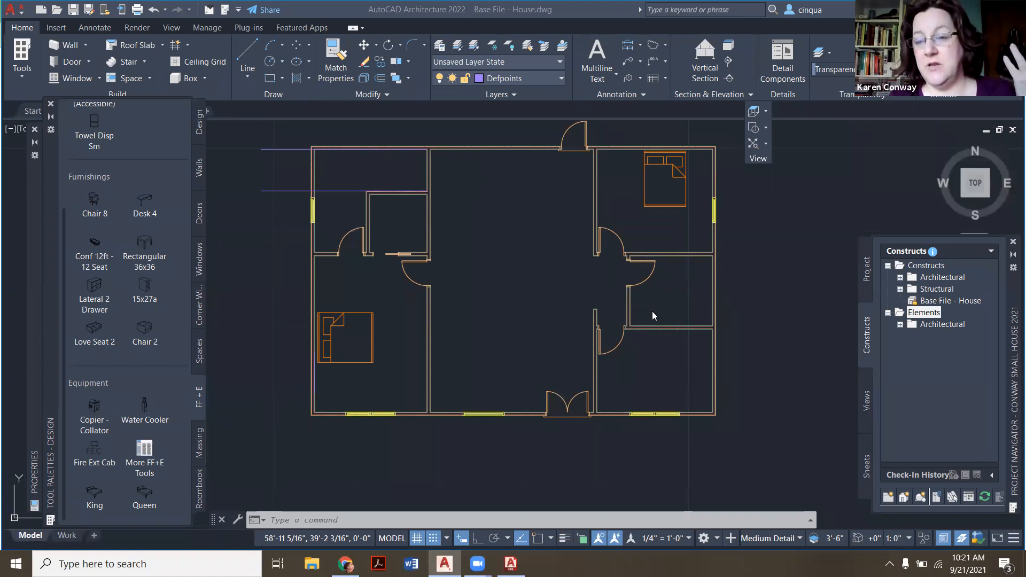
mouse_move(685, 303)
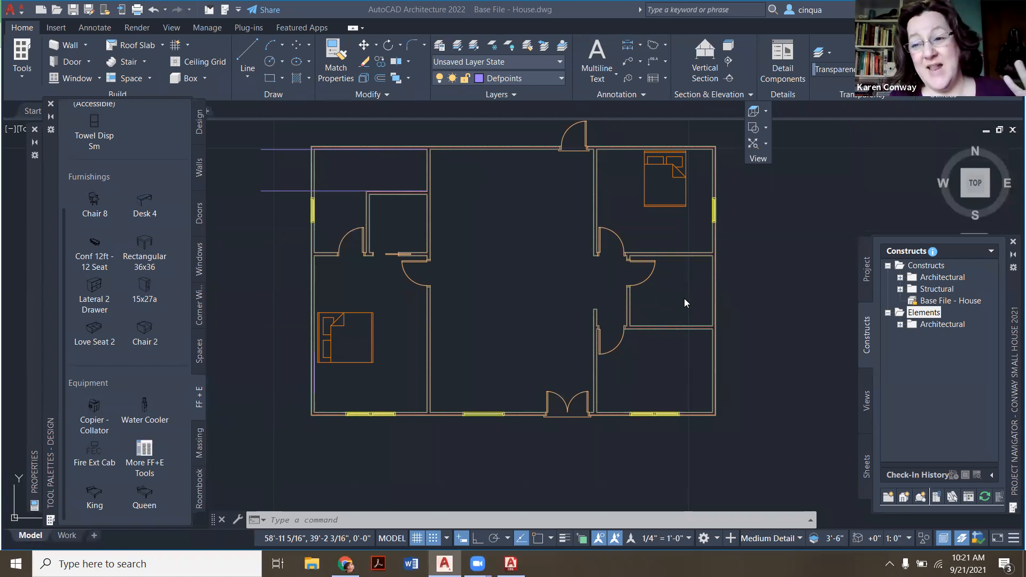
mouse_move(661, 283)
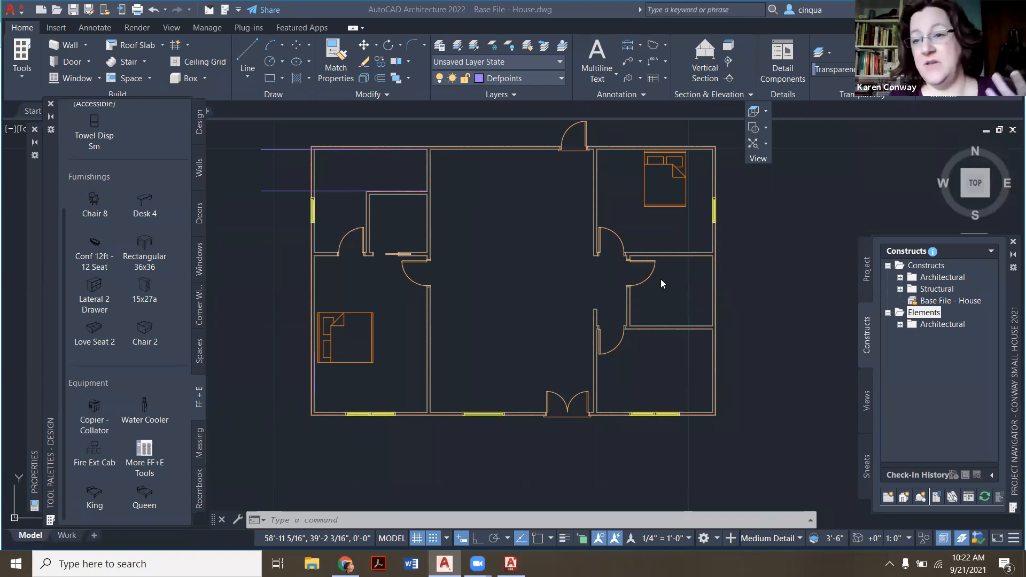
mouse_move(664, 294)
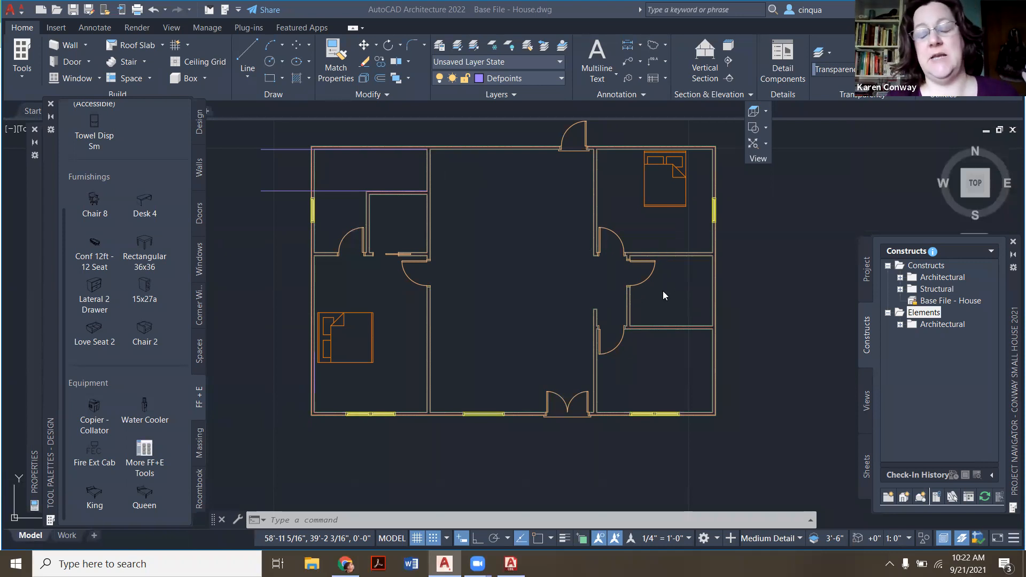
mouse_move(646, 349)
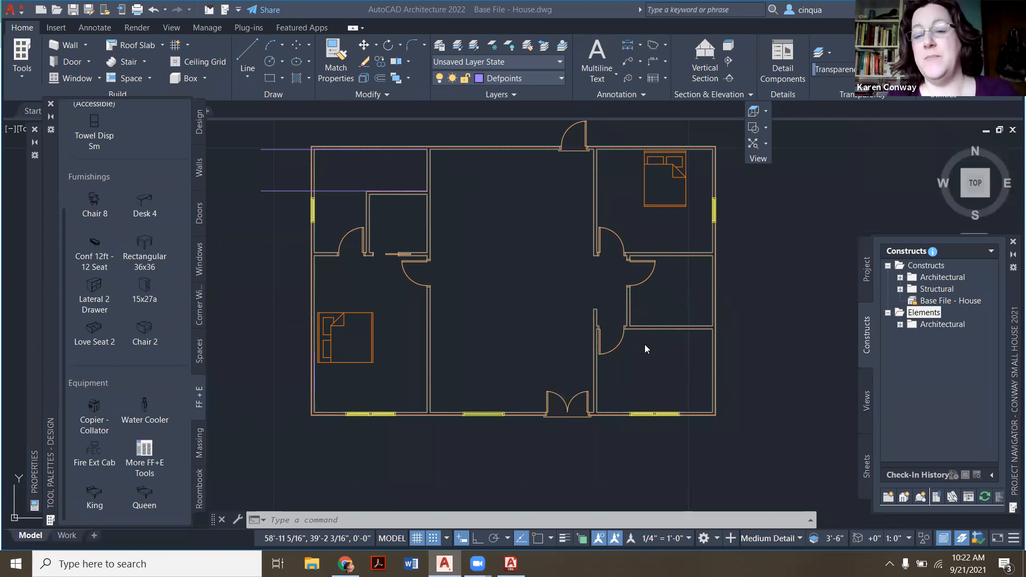
mouse_move(628, 299)
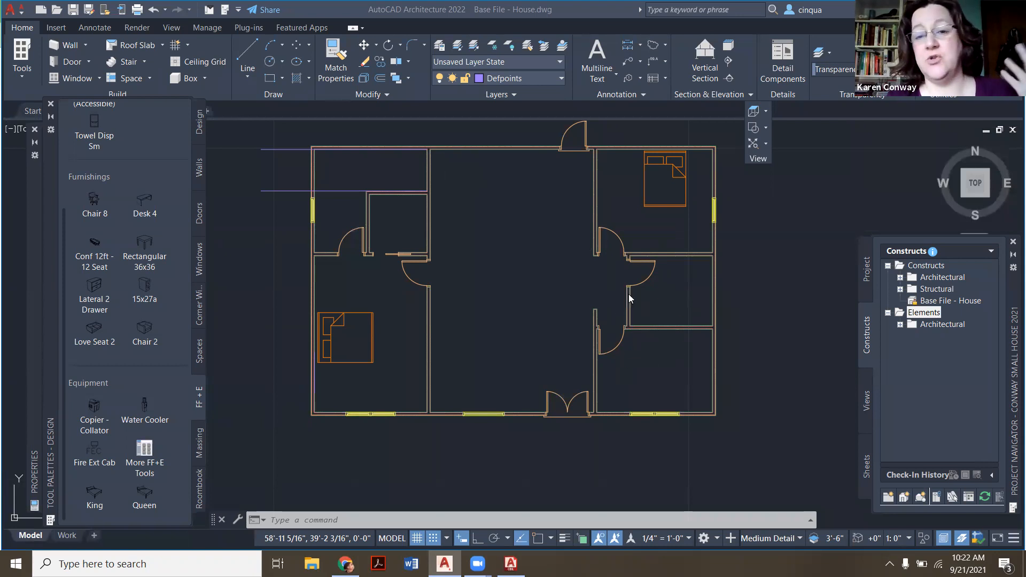
mouse_move(706, 303)
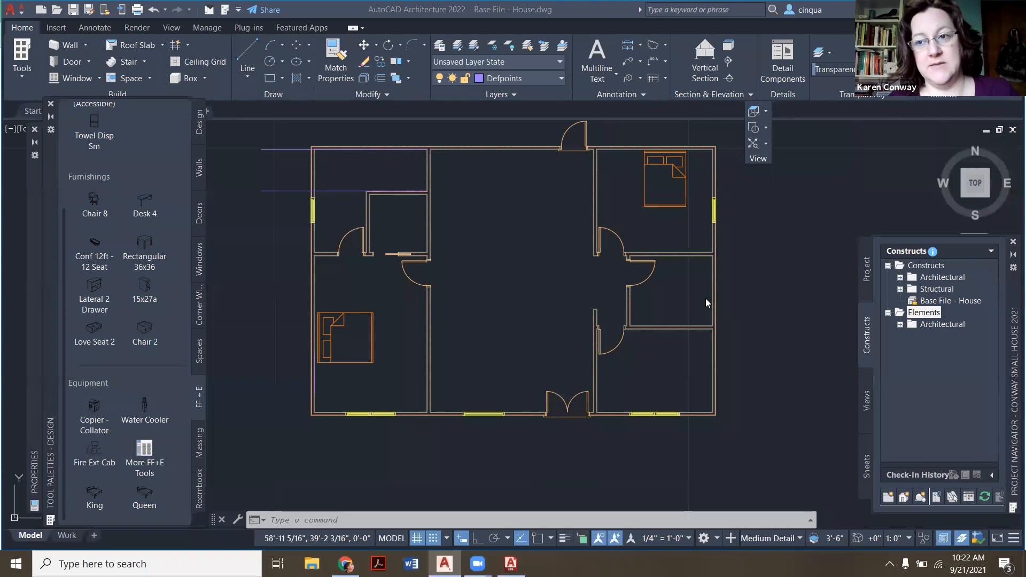
mouse_move(406, 432)
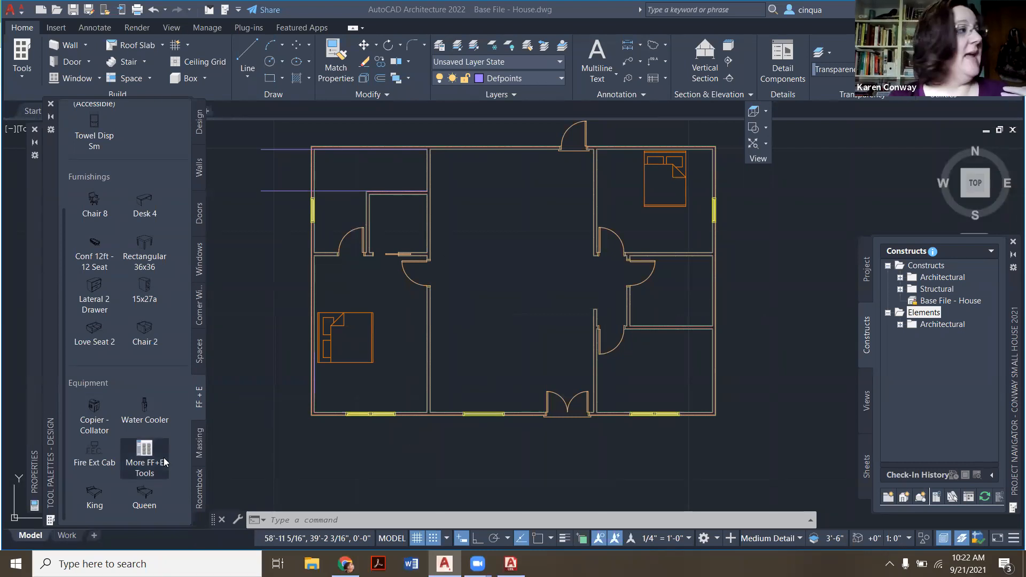
scroll("up", 3)
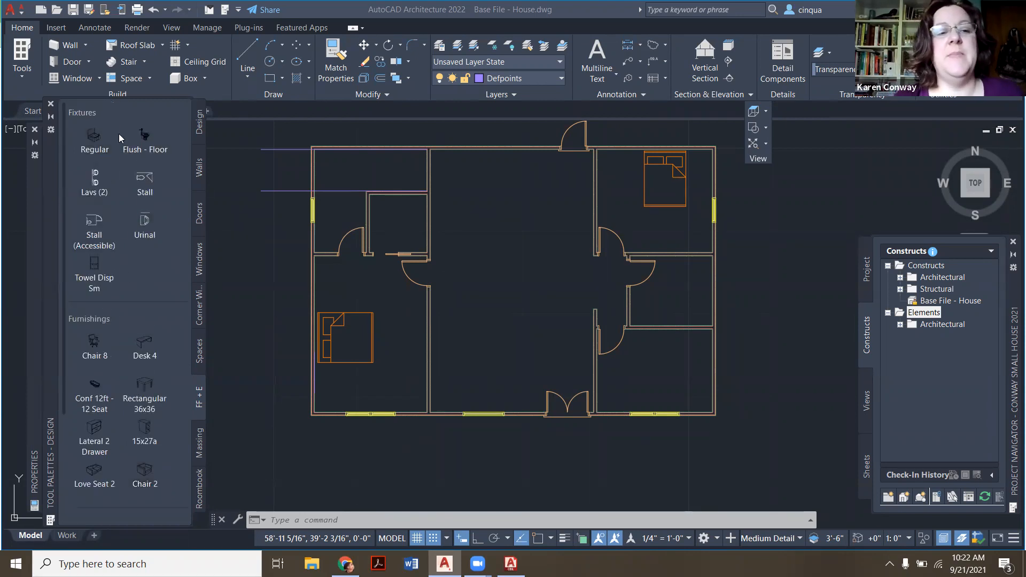
mouse_move(93, 184)
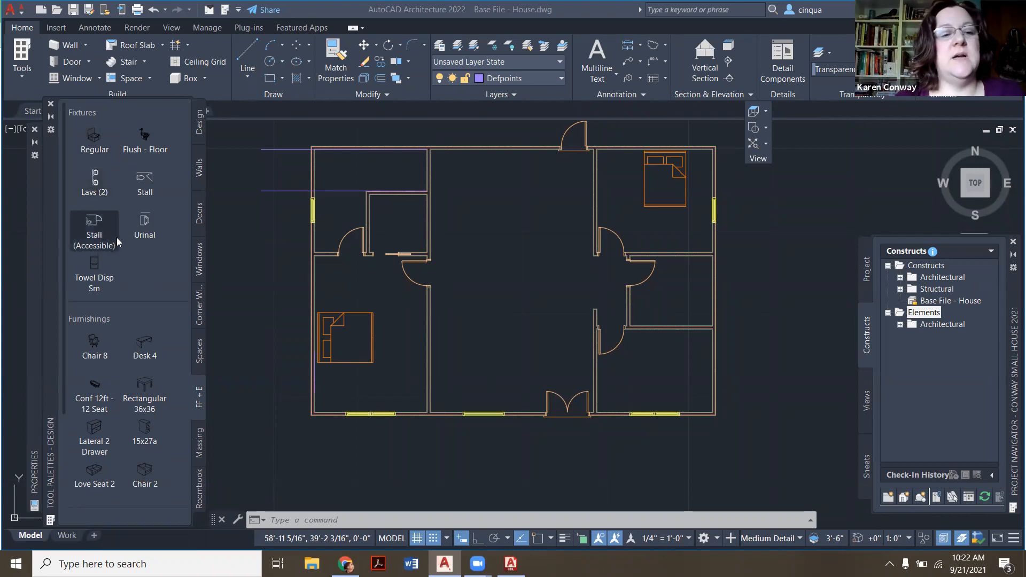
mouse_move(144, 229)
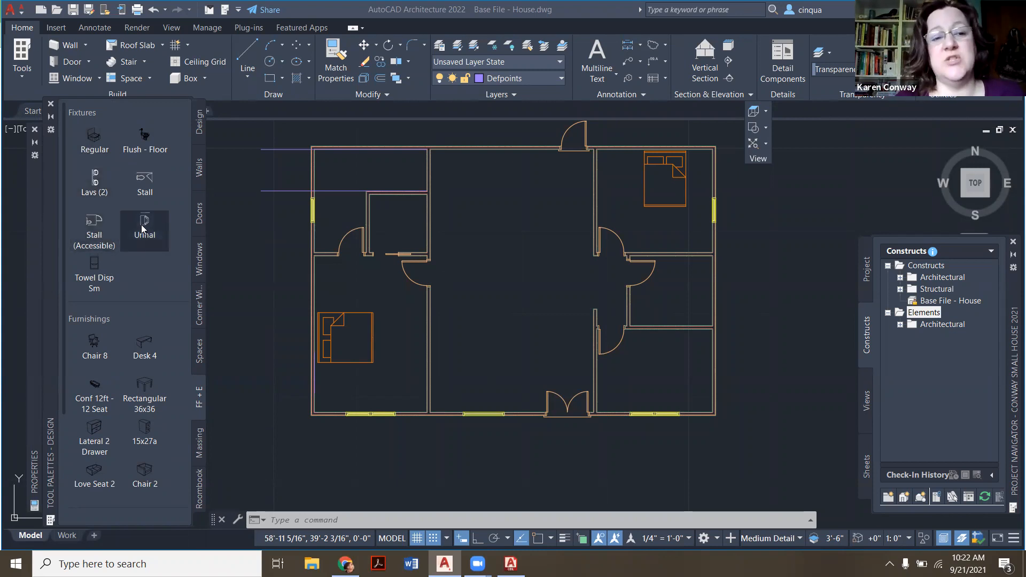
mouse_move(131, 212)
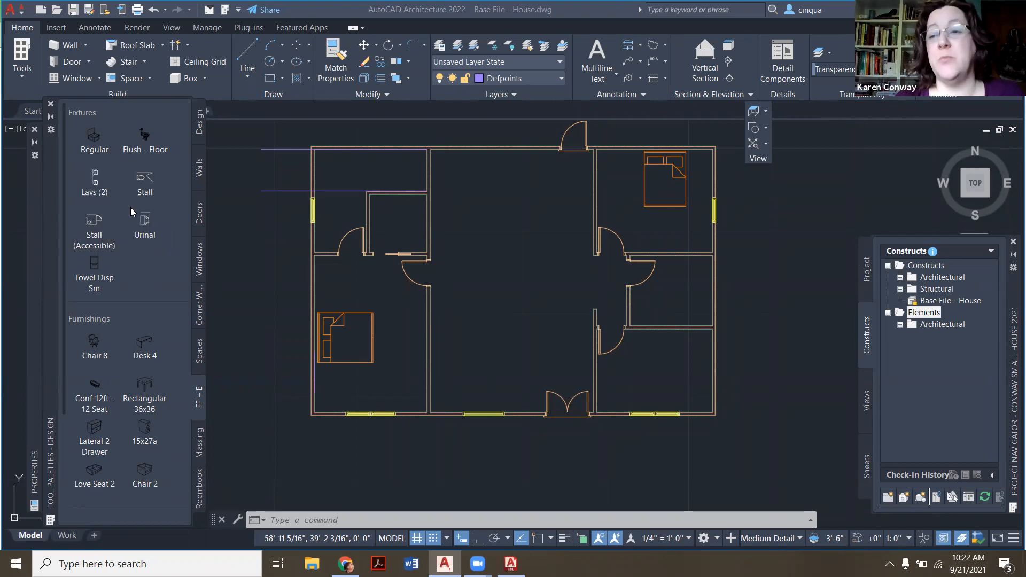
mouse_move(144, 226)
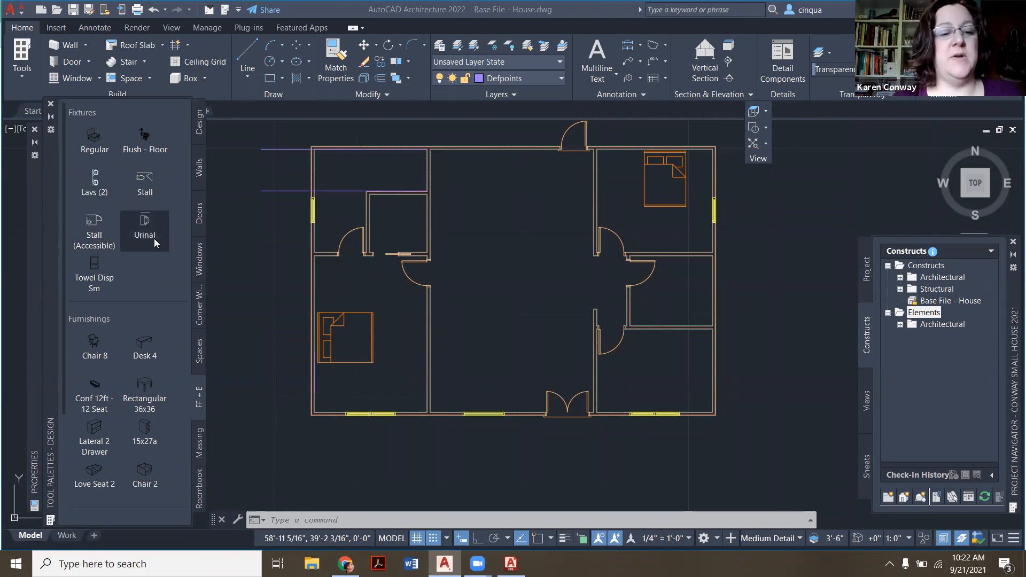
mouse_move(94, 140)
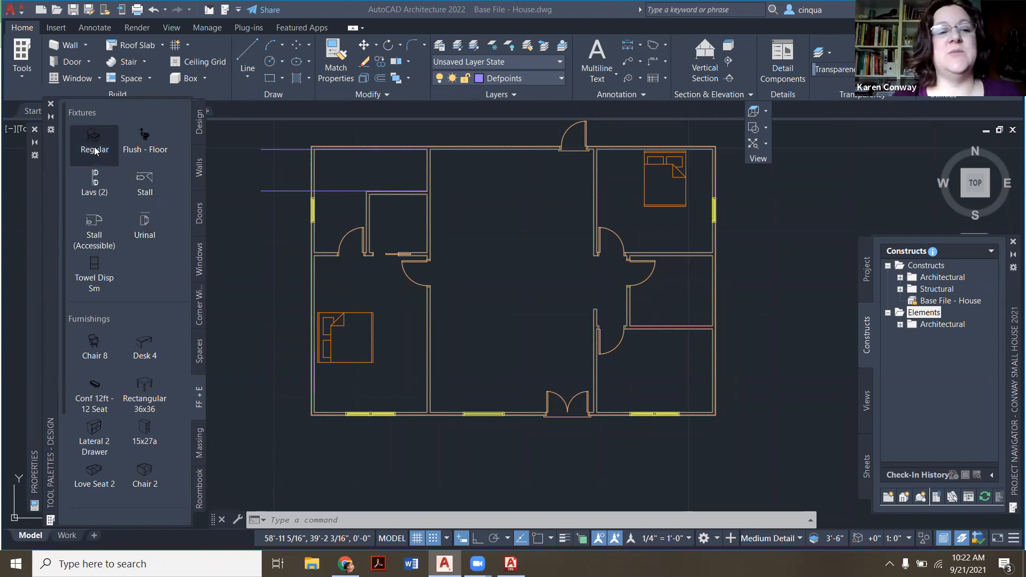
mouse_move(145, 233)
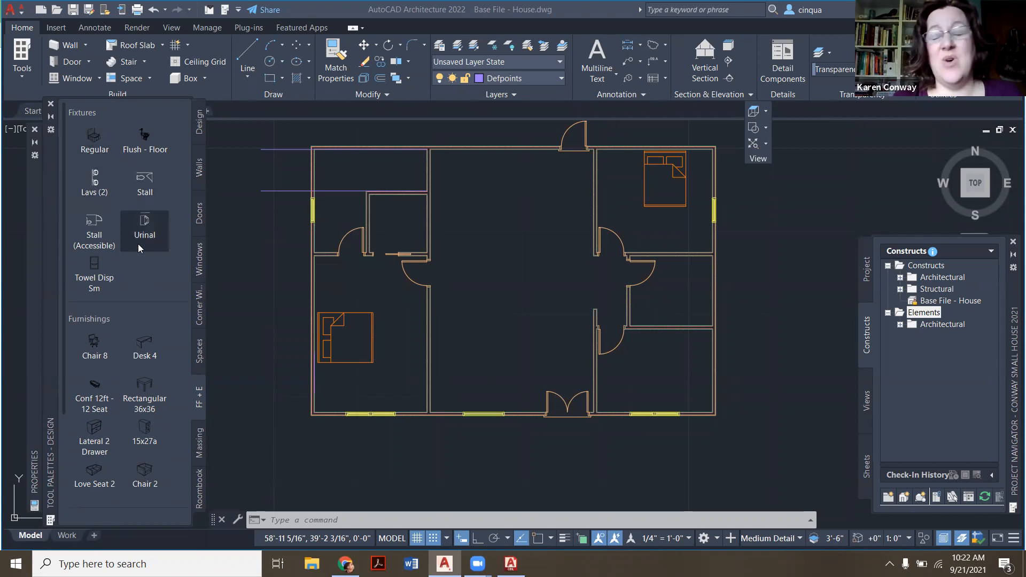
scroll("down", 3)
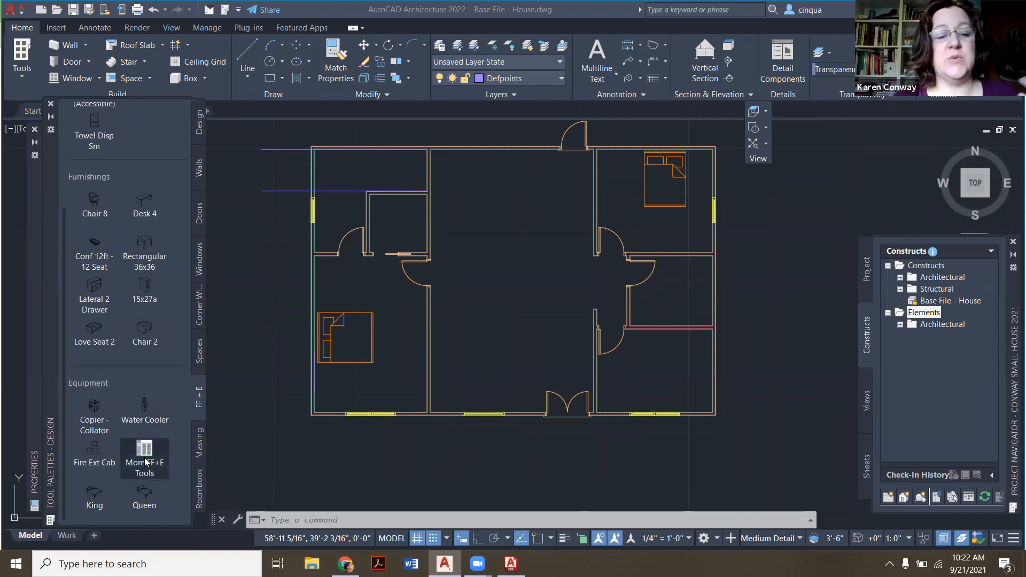
Step: Reopen Content Browser at Catalog Top, scroll the categories and search for 'shower'
left_click(144, 458)
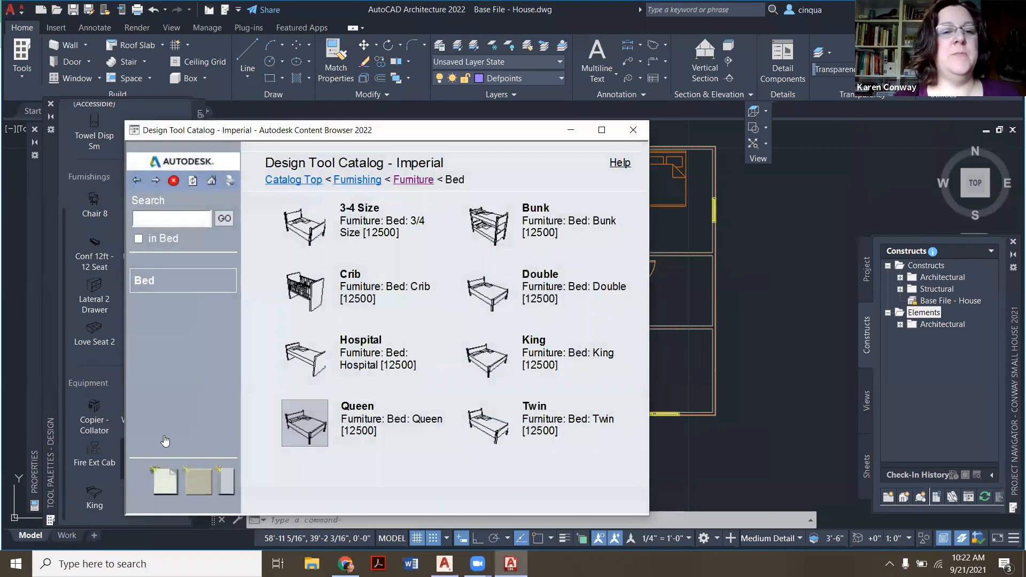
left_click(135, 180)
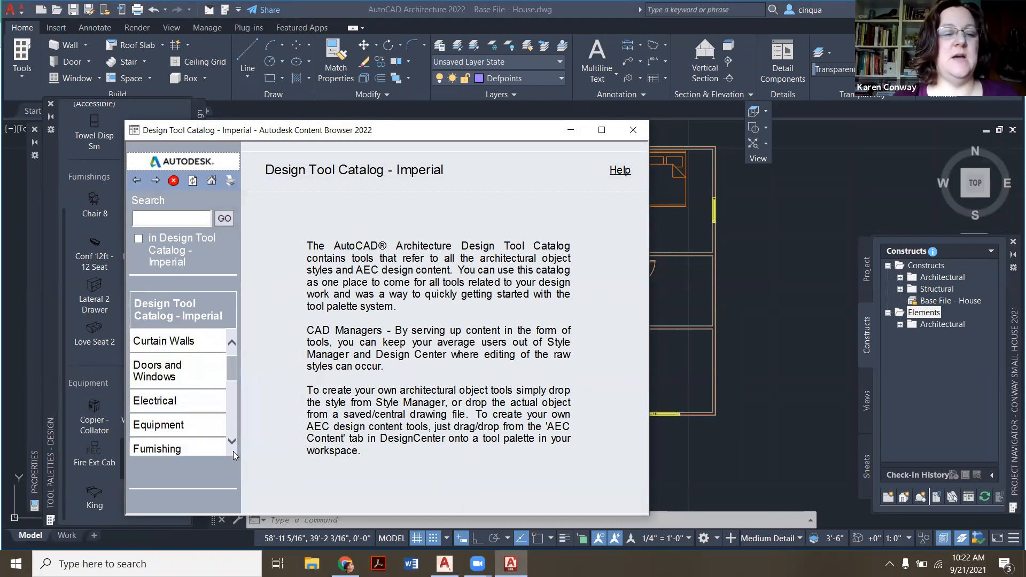
scroll("down", 3)
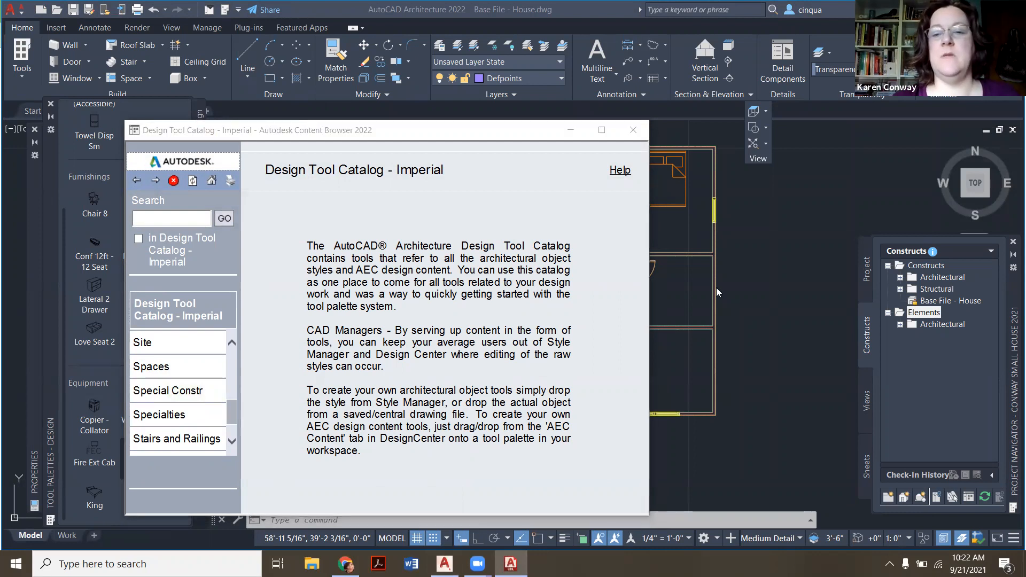
type("shower")
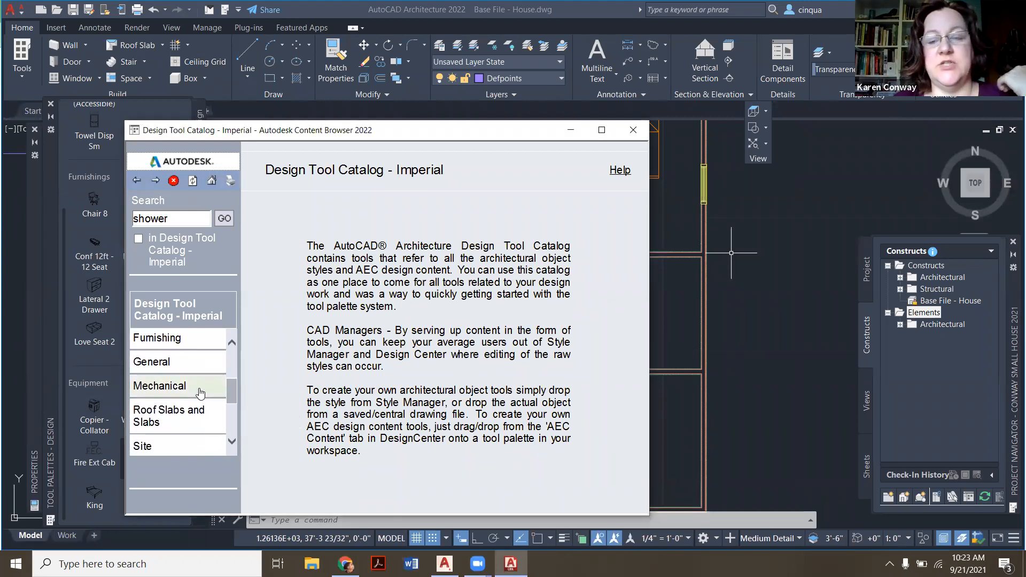
Step: Browse Mechanical > Plumbing Fixtures, view Lavatory, and return to Plumbing Fixtures
left_click(158, 385)
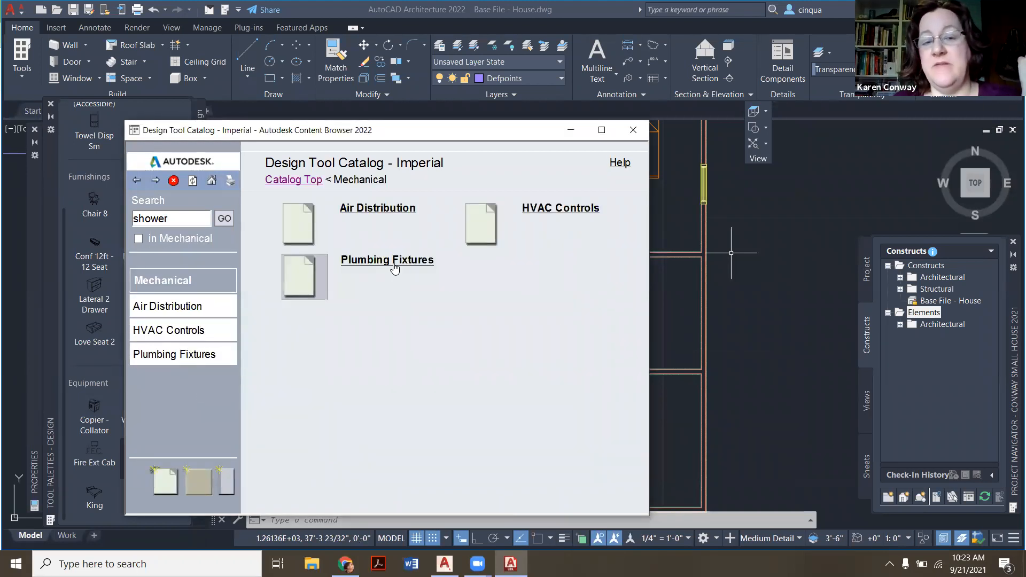
left_click(386, 260)
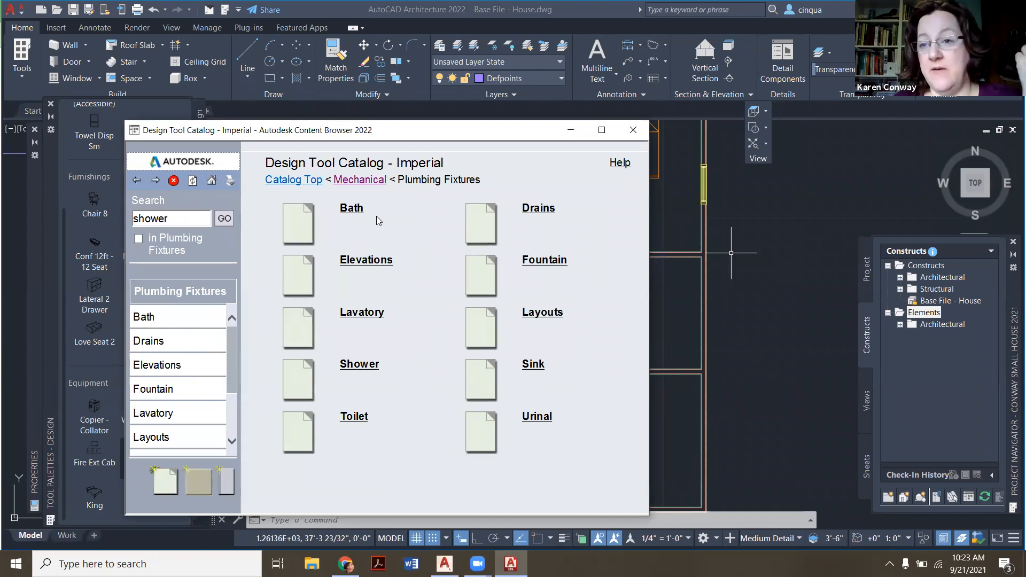
mouse_move(373, 321)
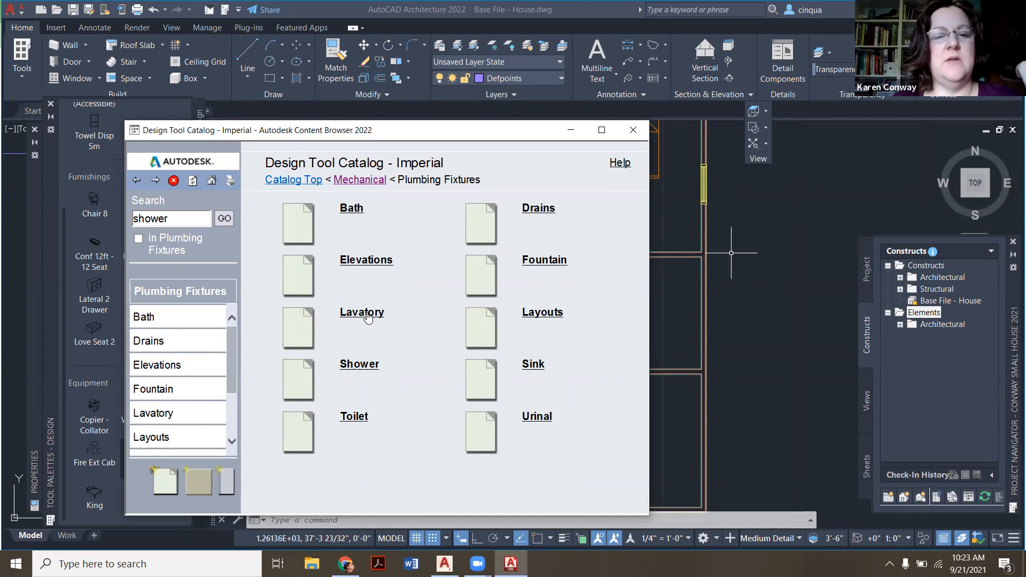
left_click(362, 312)
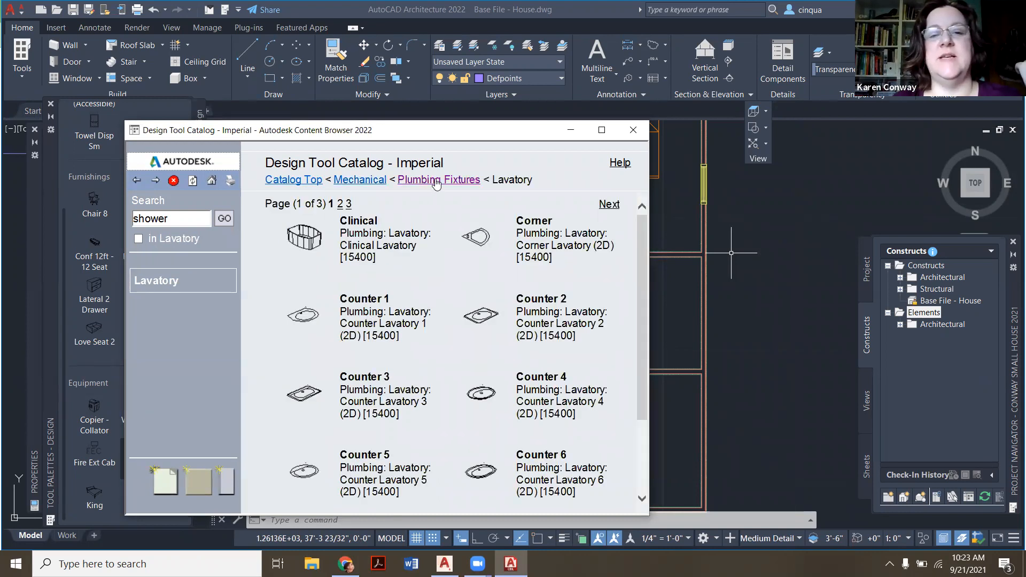
left_click(437, 180)
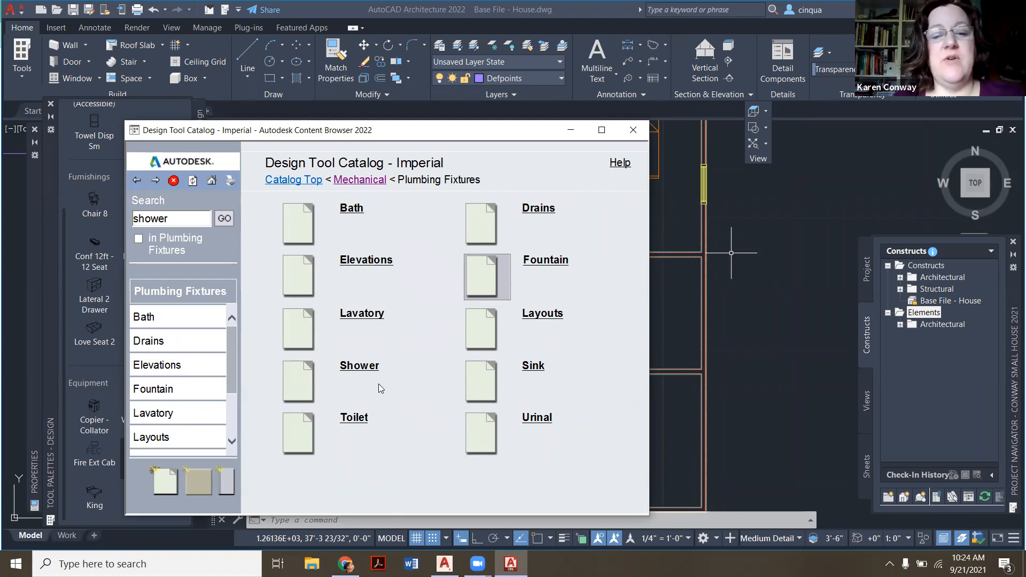
Step: Compare shower sizes and add the 36x48 with Seat shower to the tool palette
left_click(359, 365)
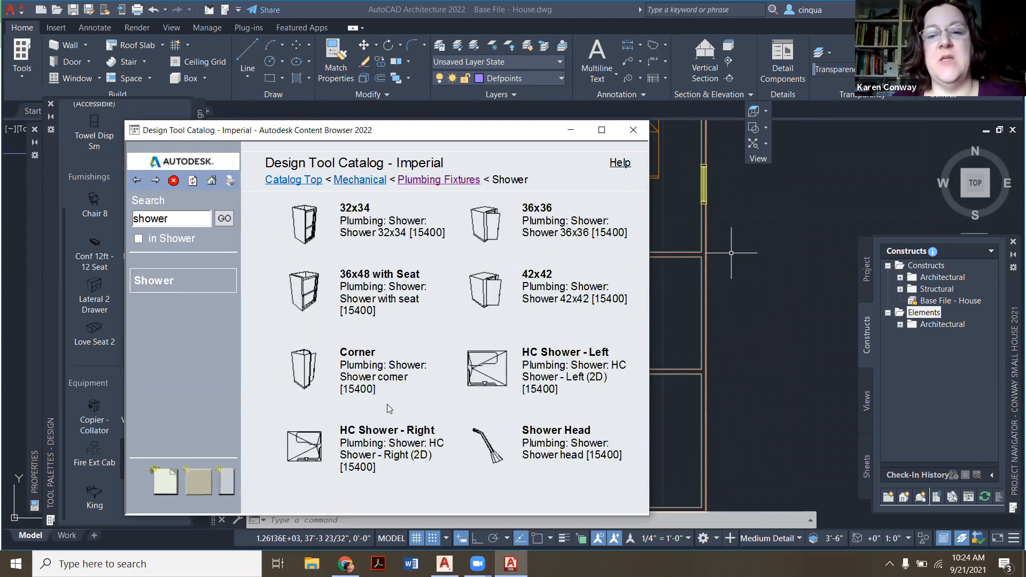
mouse_move(387, 259)
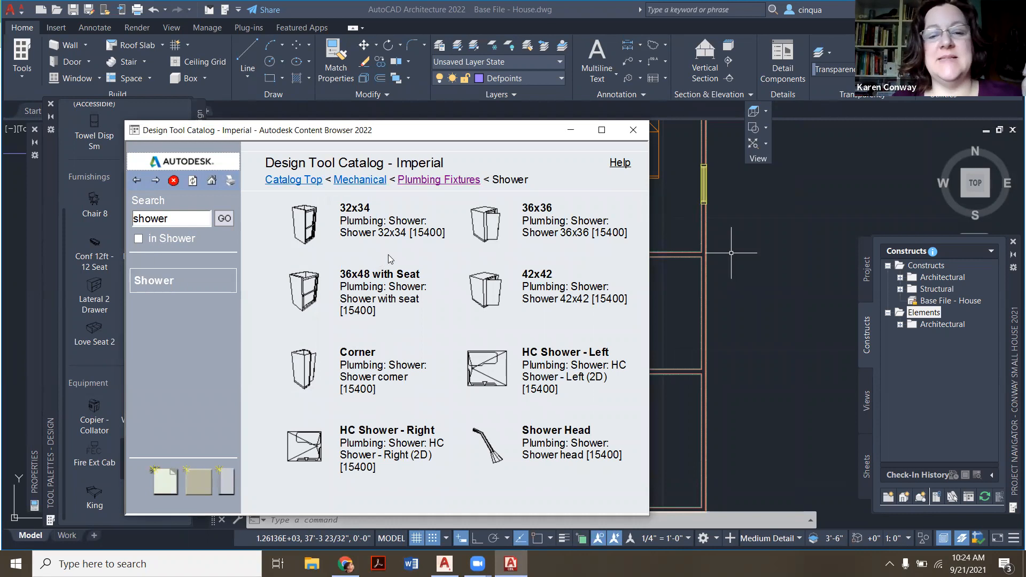
right_click(480, 223)
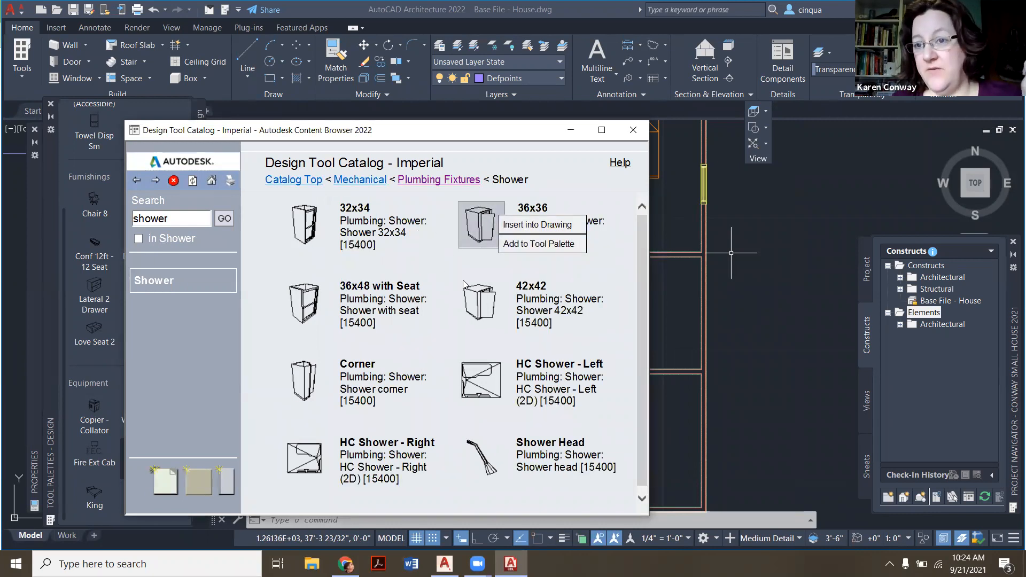
right_click(480, 304)
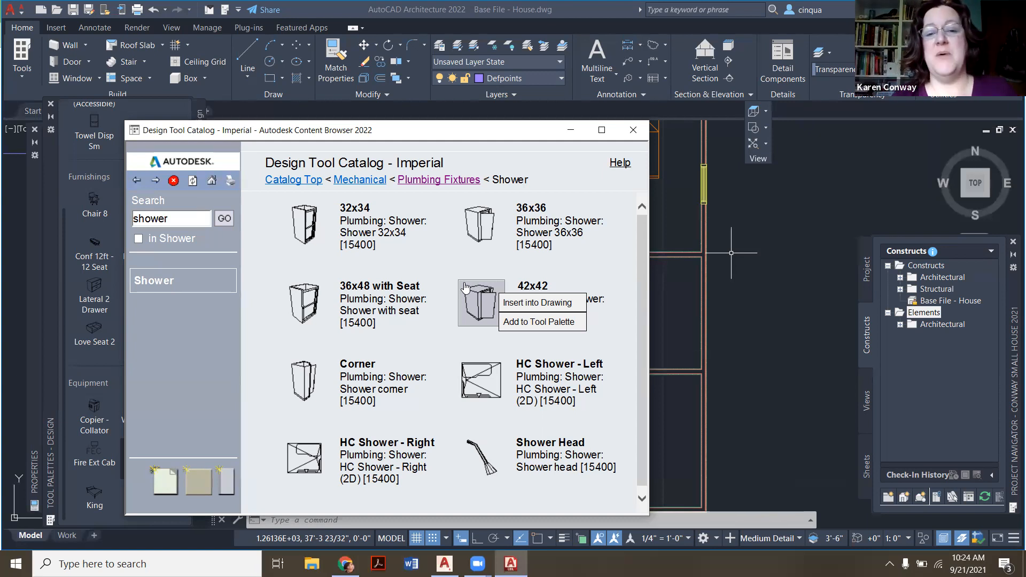
left_click(504, 236)
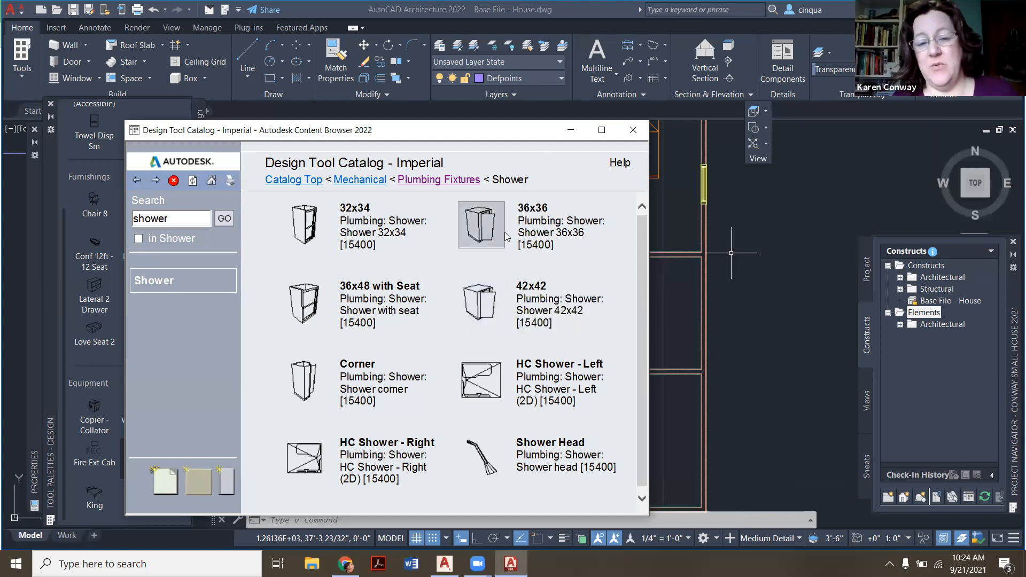
right_click(481, 225)
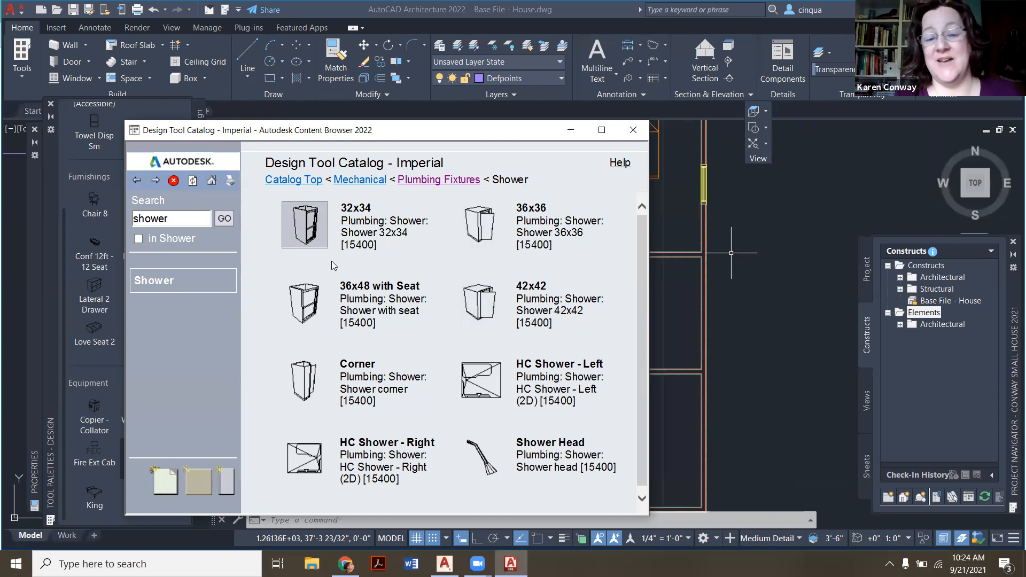
right_click(304, 303)
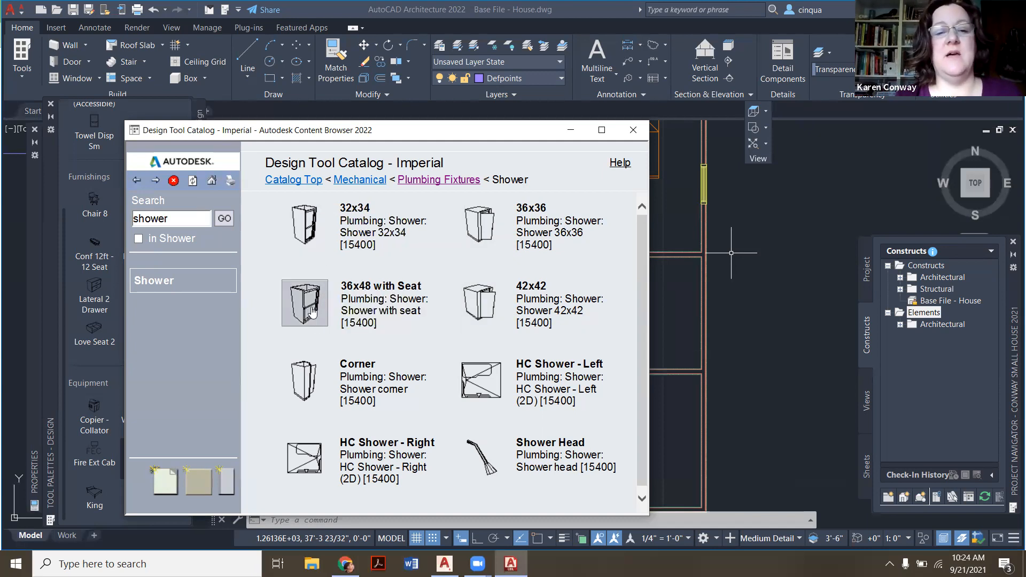
right_click(304, 303)
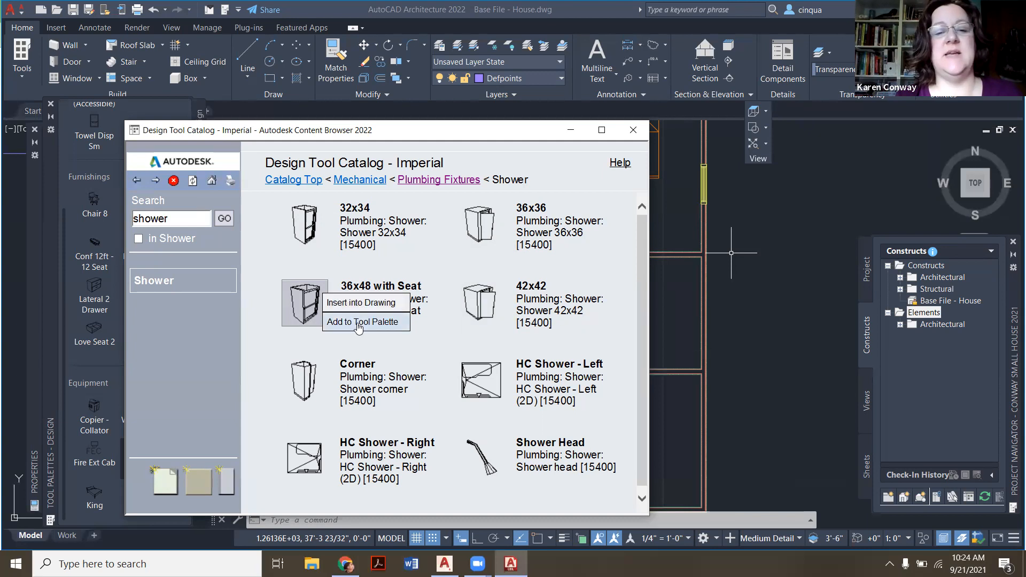
left_click(364, 321)
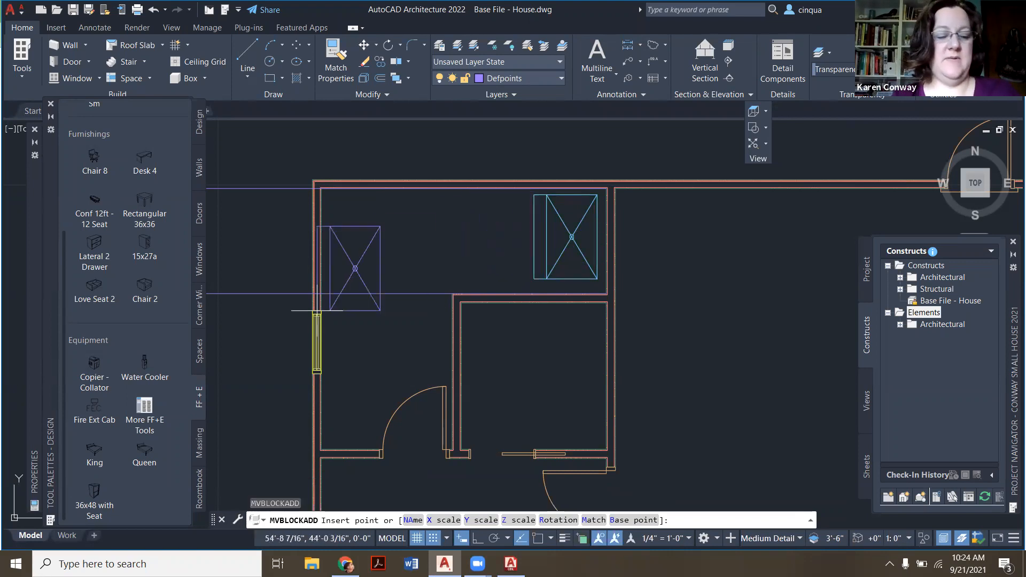
Step: Cancel the shower insert, zoom in on the shower in isometric, then return to Top view
key("Escape")
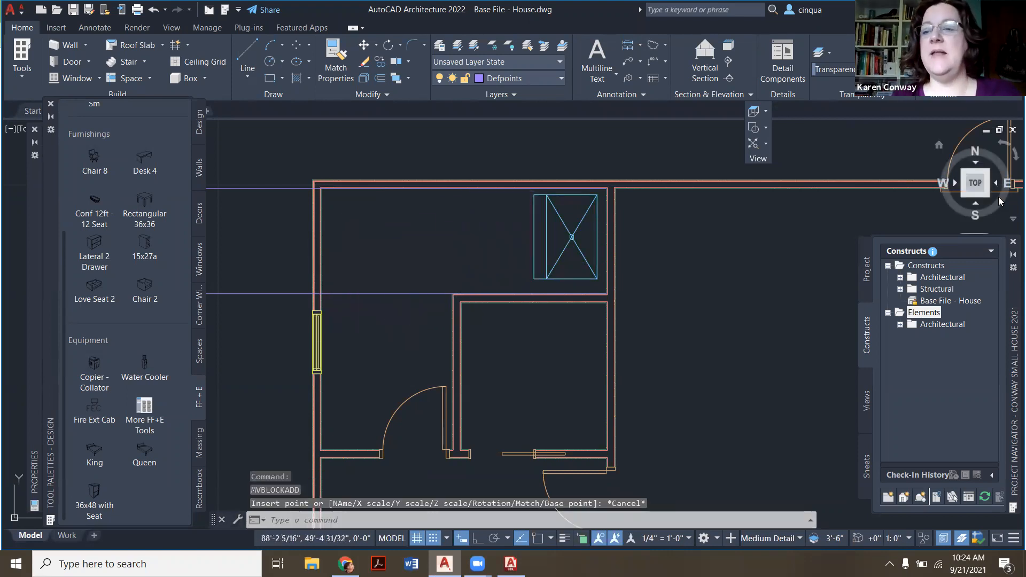
left_click(988, 171)
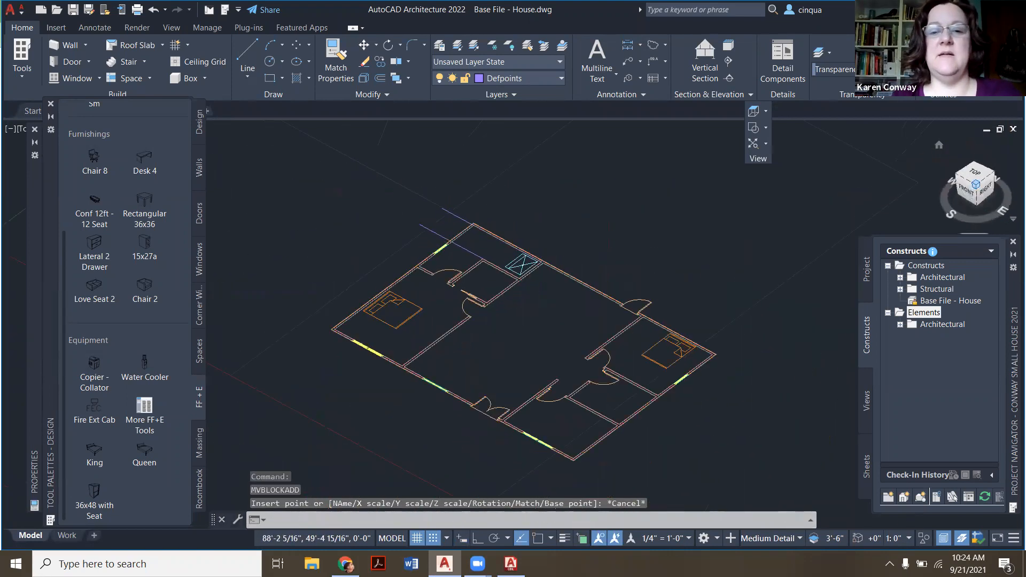
scroll("up", 3)
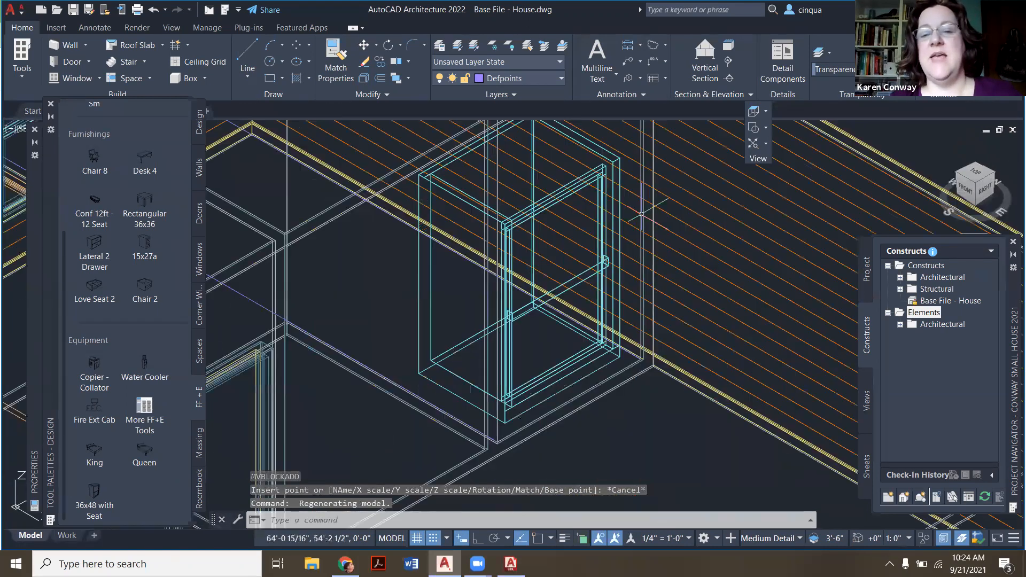
mouse_move(543, 265)
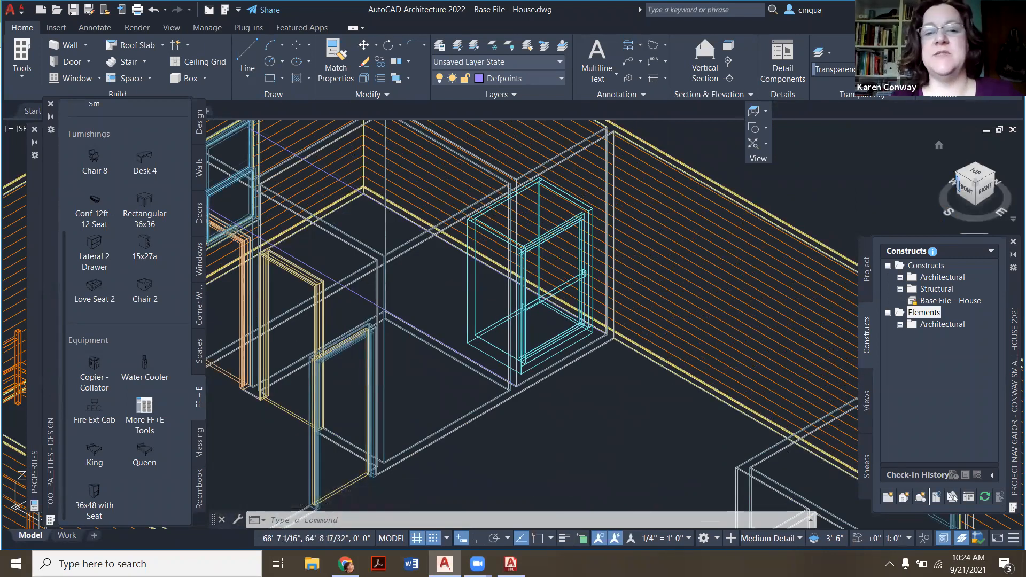
left_click(974, 183)
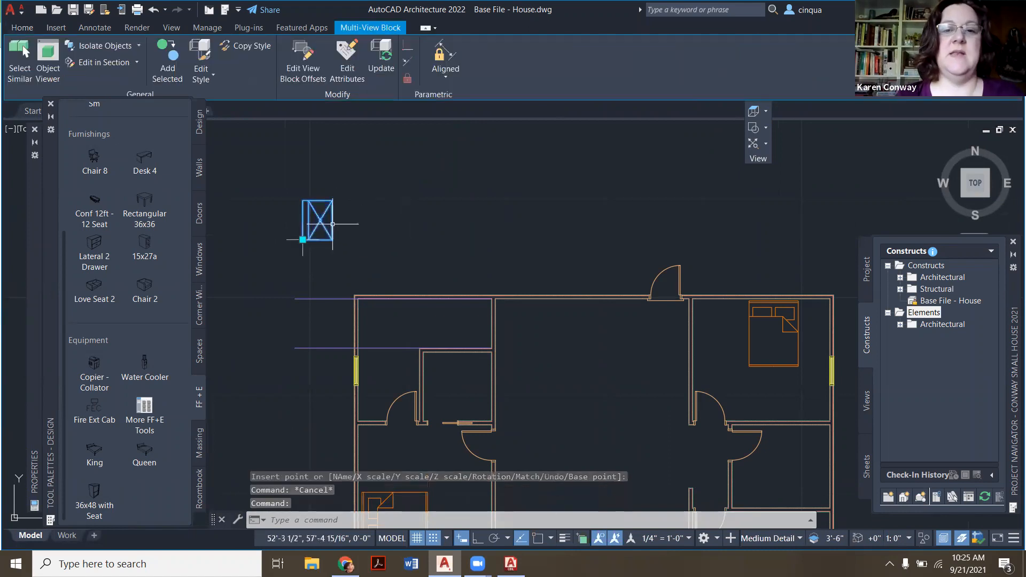
Step: Check the Home tab Layer dropdown, confirming the shower block is on P-Fixt
left_click(21, 27)
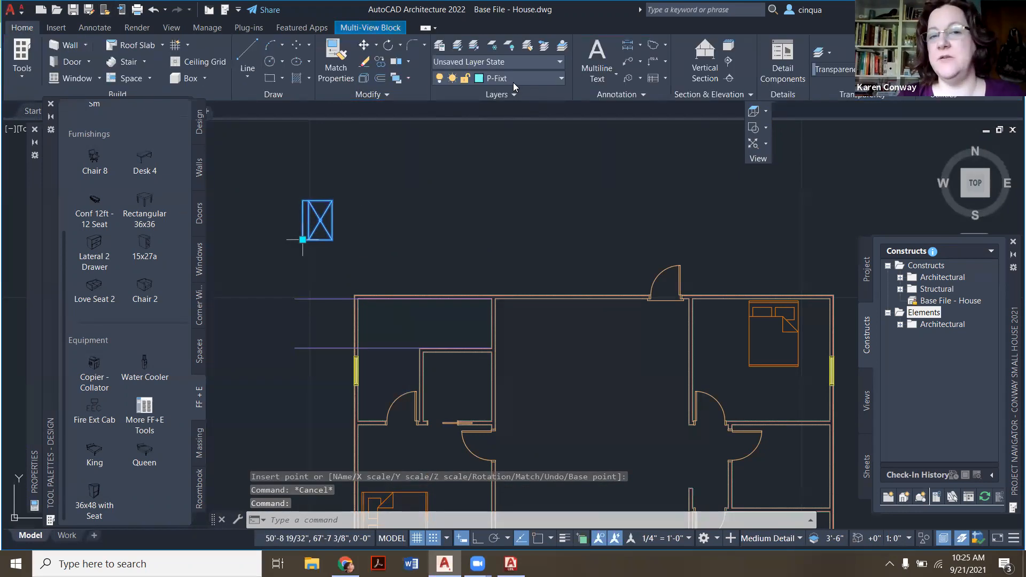
mouse_move(516, 85)
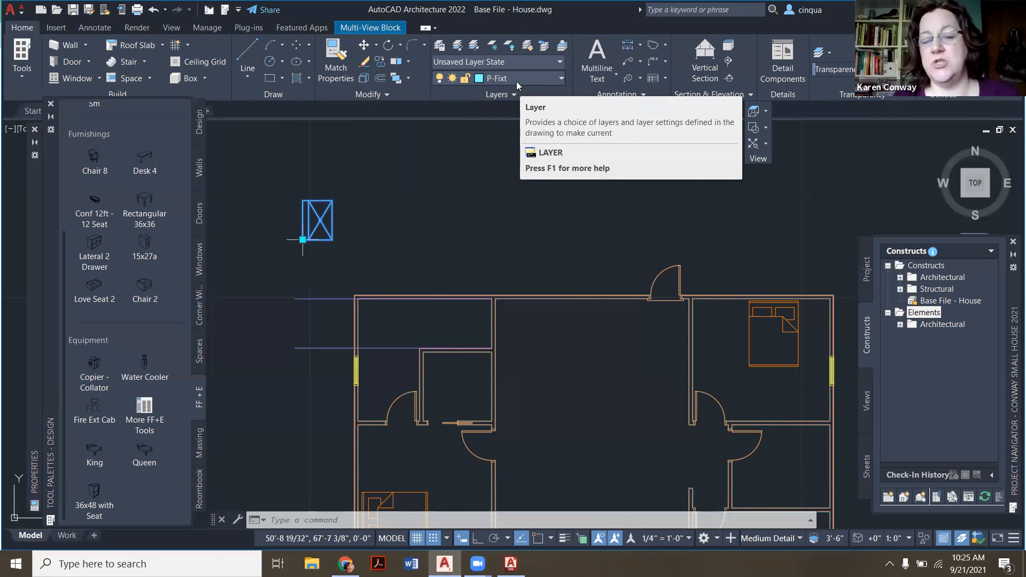
mouse_move(494, 69)
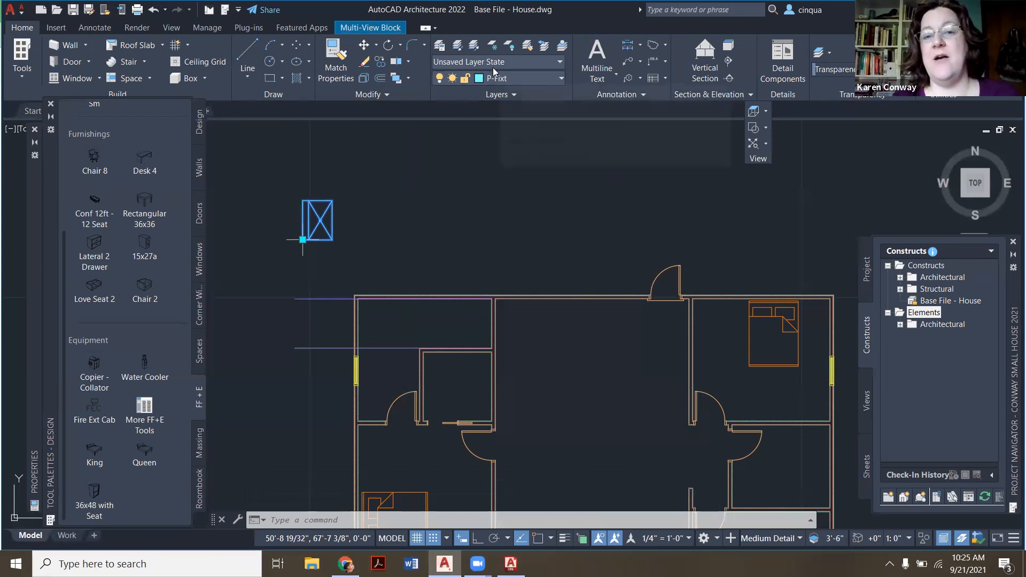
mouse_move(504, 78)
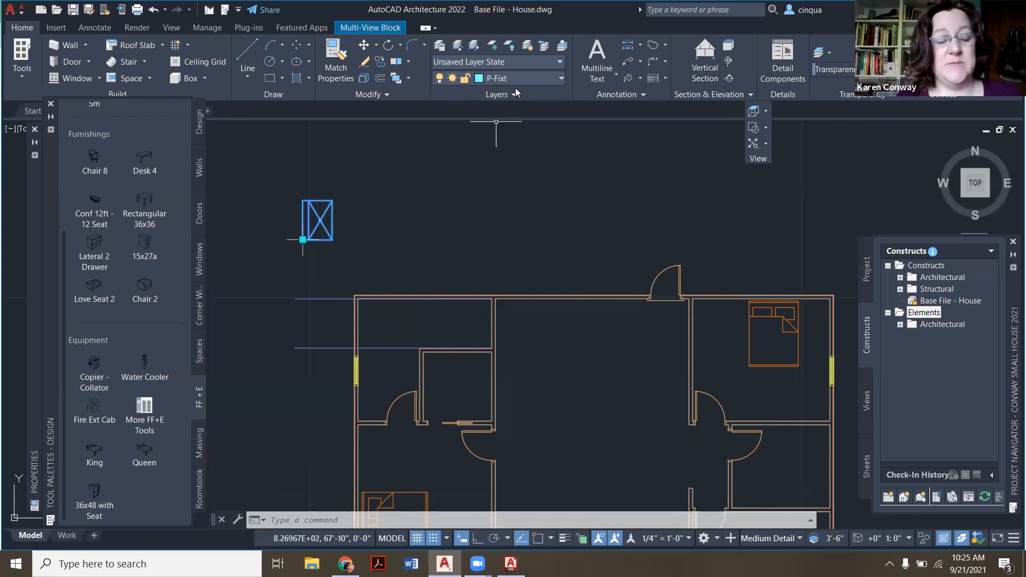
key("Escape")
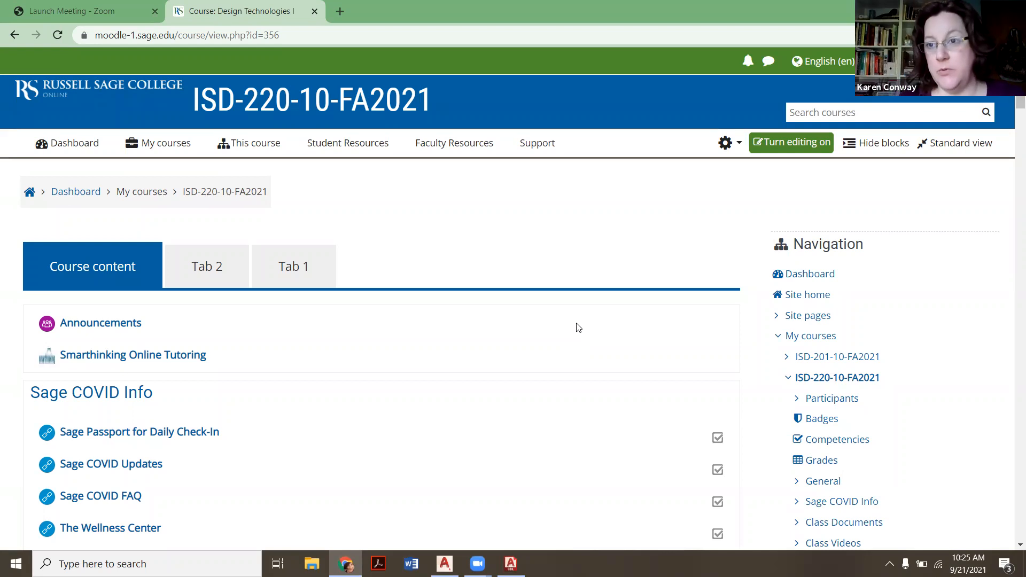
mouse_move(483, 268)
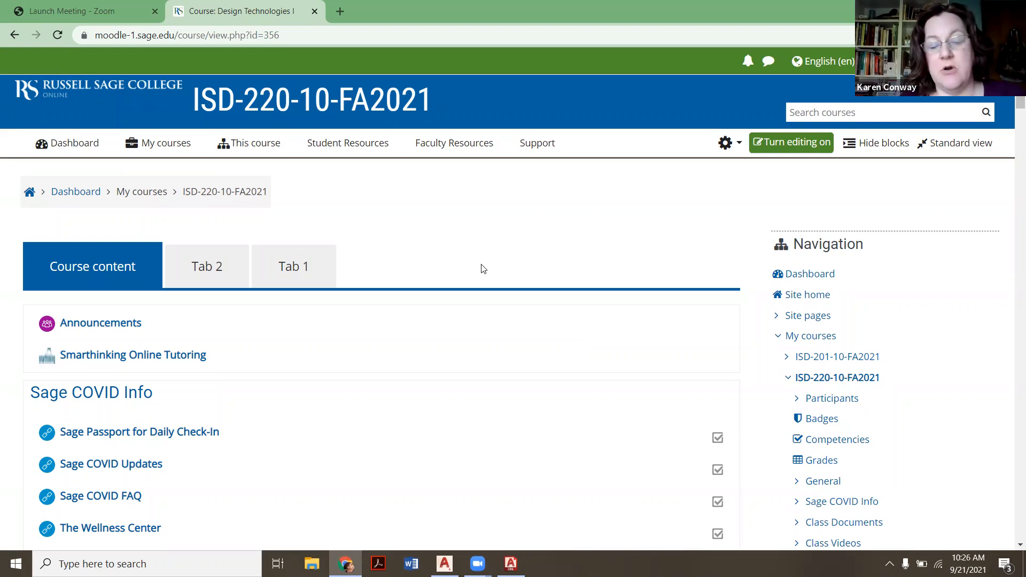
Step: Scroll to the CAD Blocks section and open the Kohler 2D and 3D CAD Blocks link
scroll("down", 3)
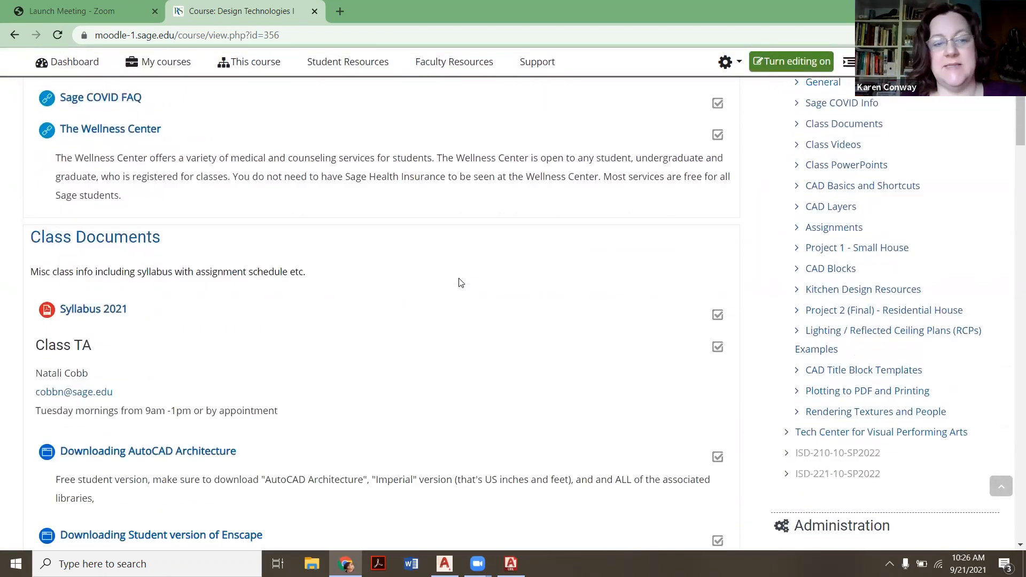
scroll("down", 3)
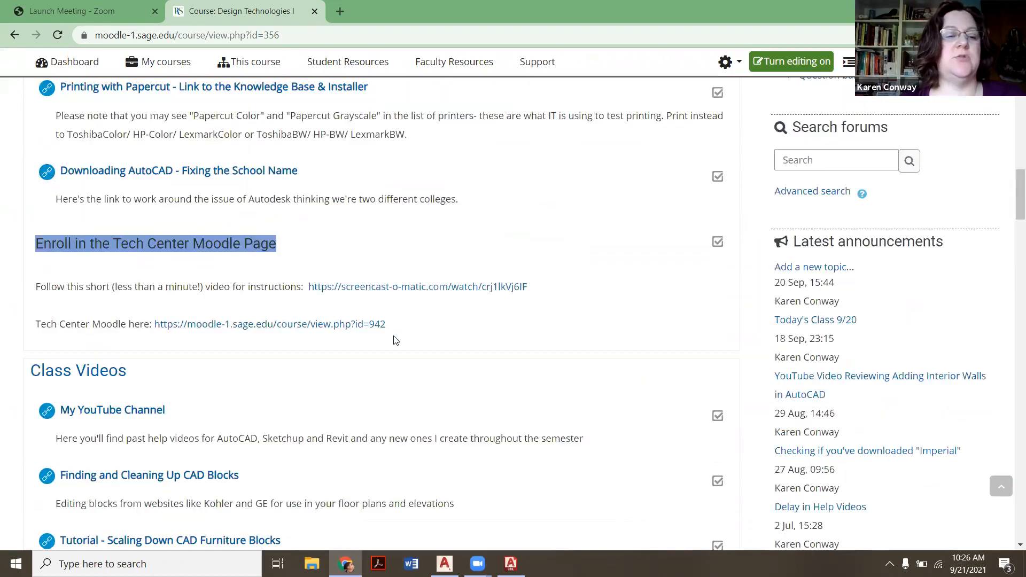
scroll("down", 3)
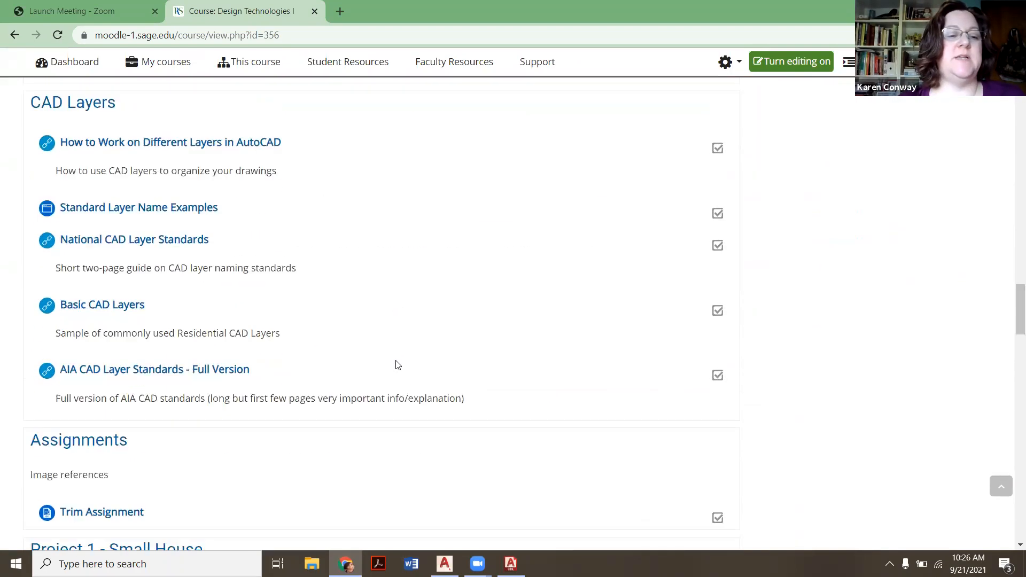
scroll("down", 3)
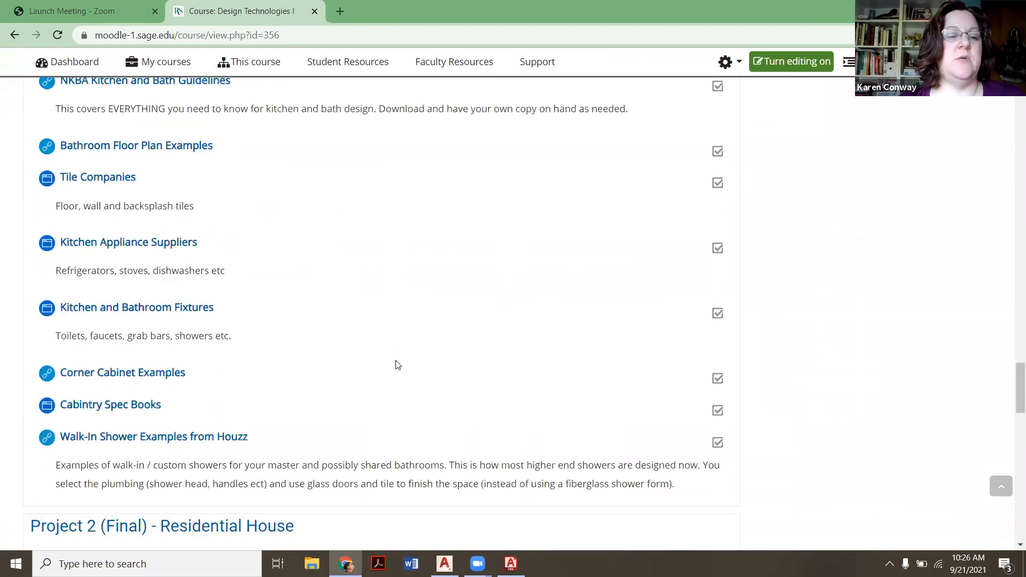
scroll("up", 3)
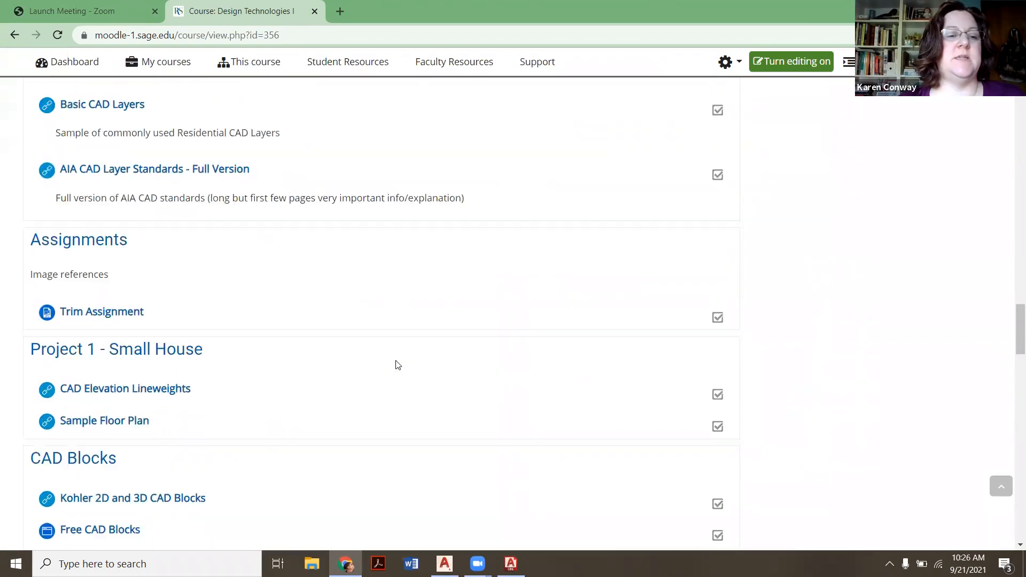
scroll("down", 3)
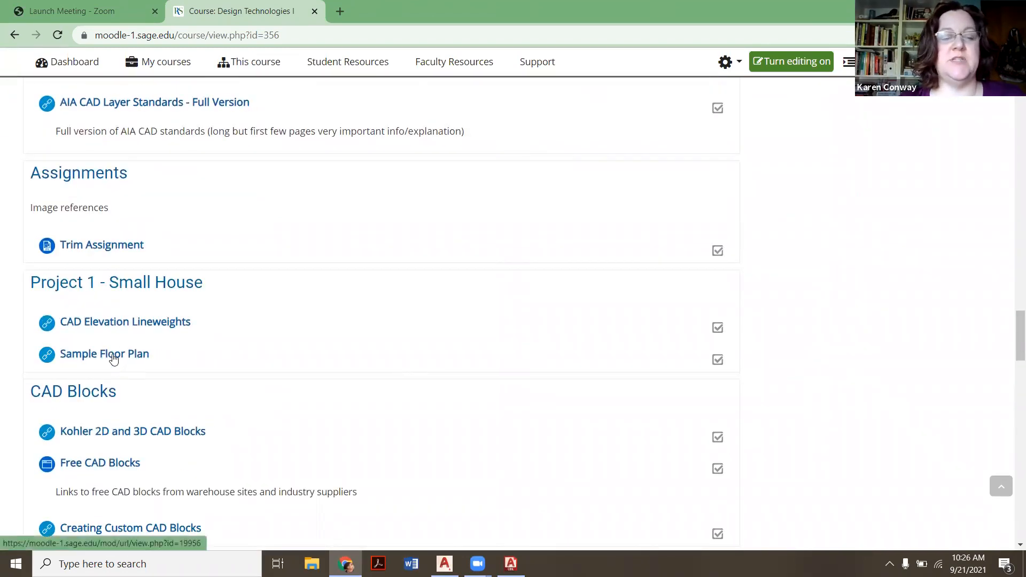
scroll("down", 3)
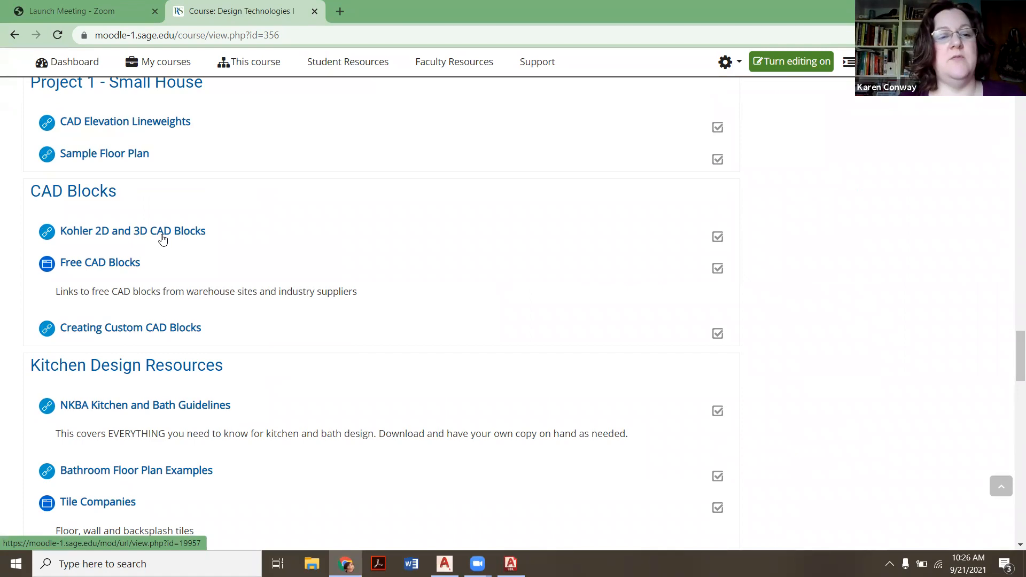
mouse_move(99, 262)
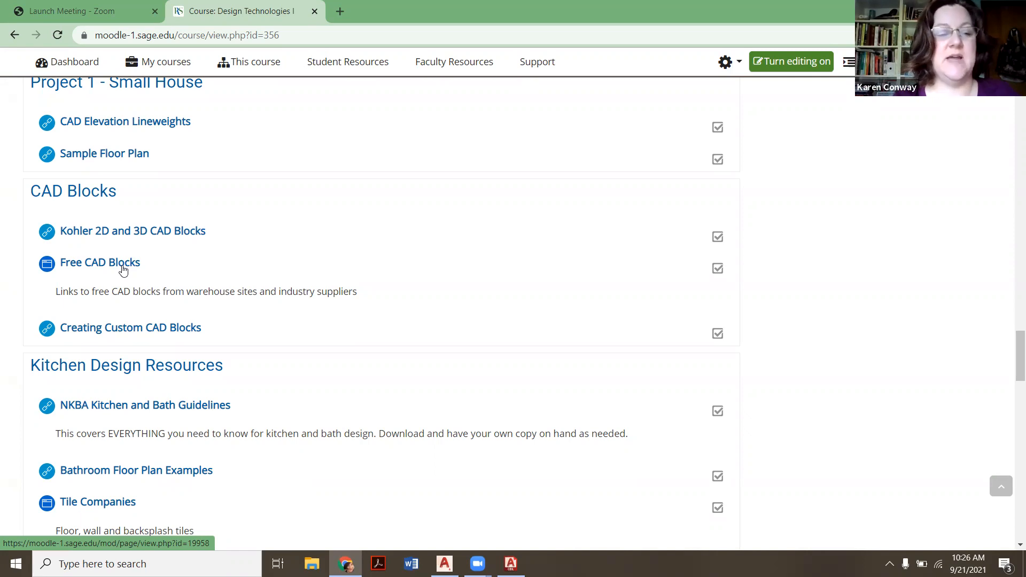
mouse_move(124, 231)
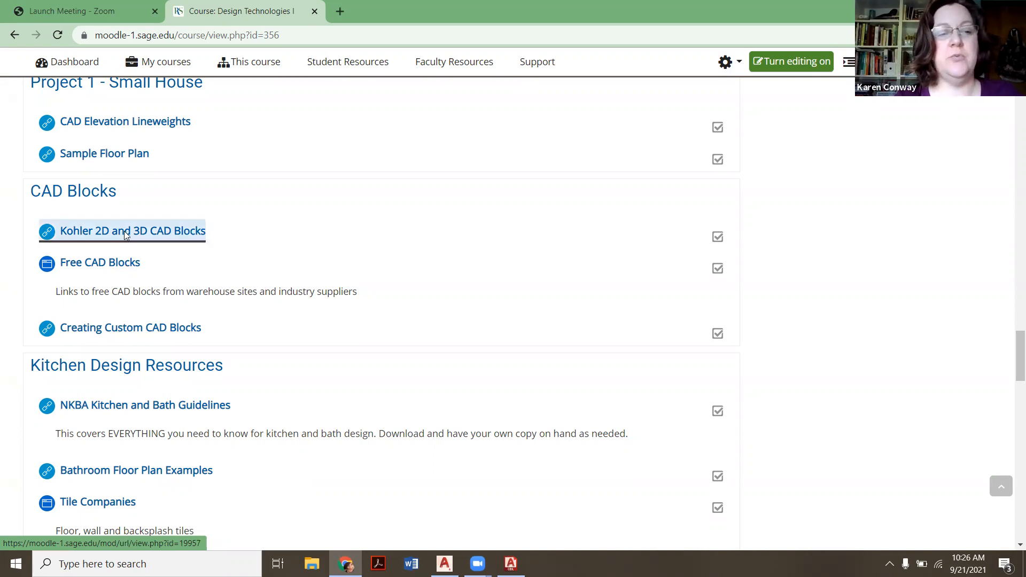
left_click(124, 230)
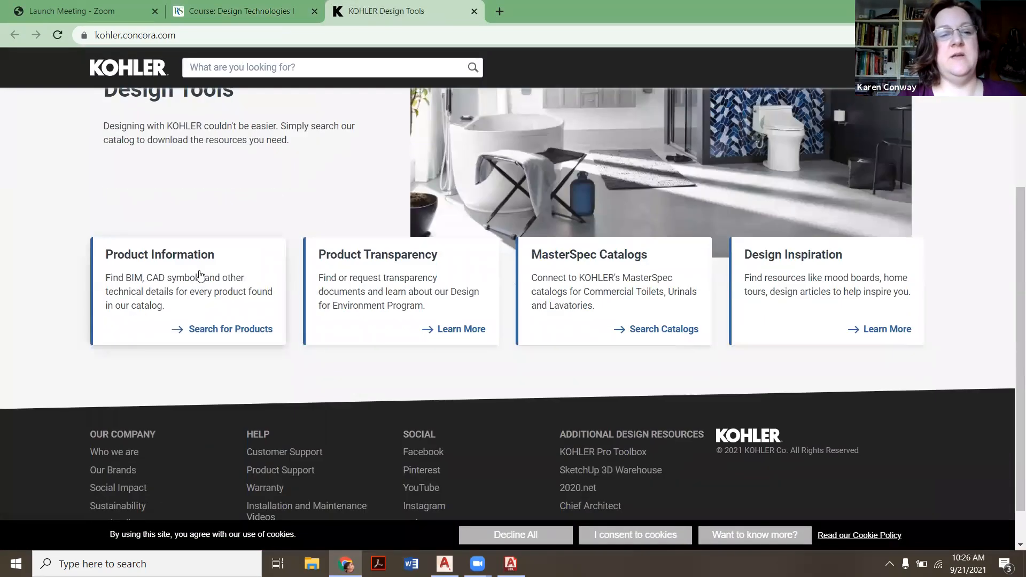
mouse_move(230, 333)
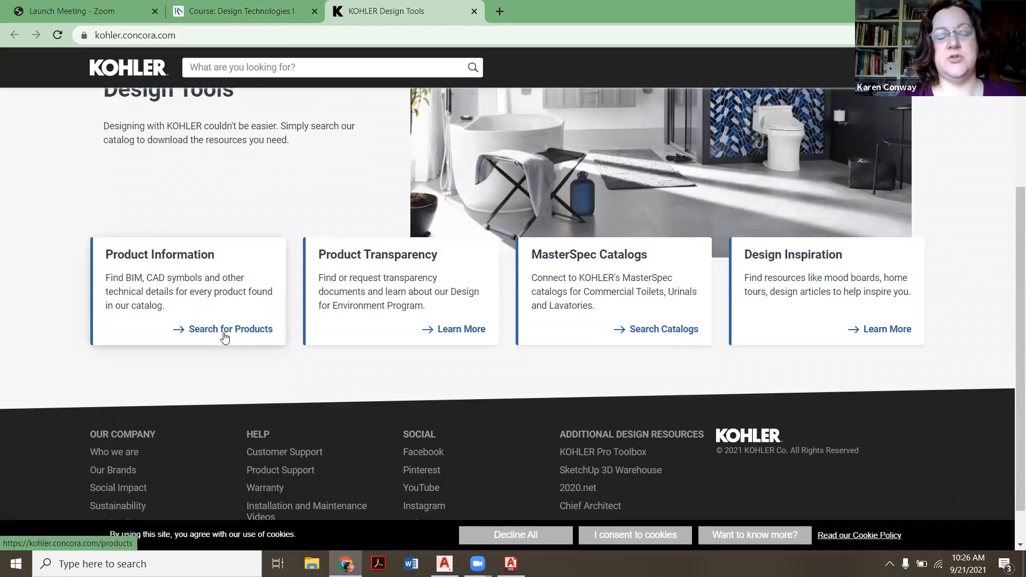
Step: Filter the Kohler catalog to Showers with 2D-DWG-PLAN drawings
left_click(230, 329)
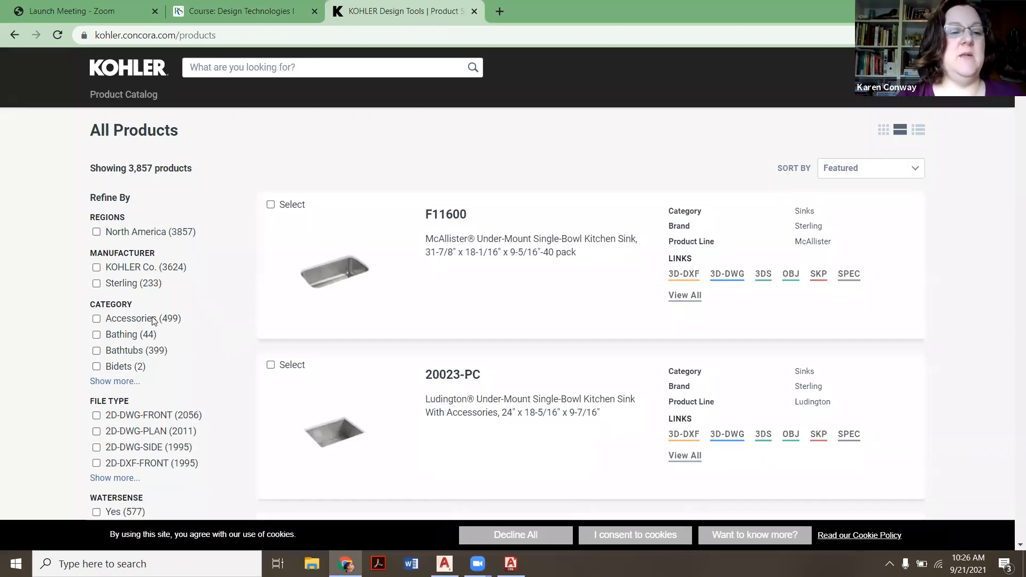
scroll("down", 3)
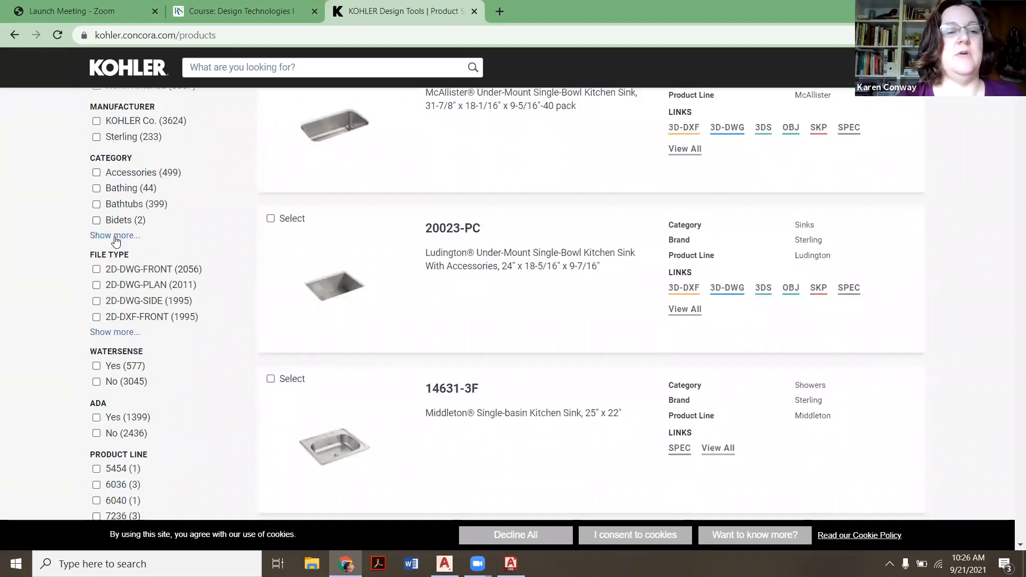
left_click(114, 236)
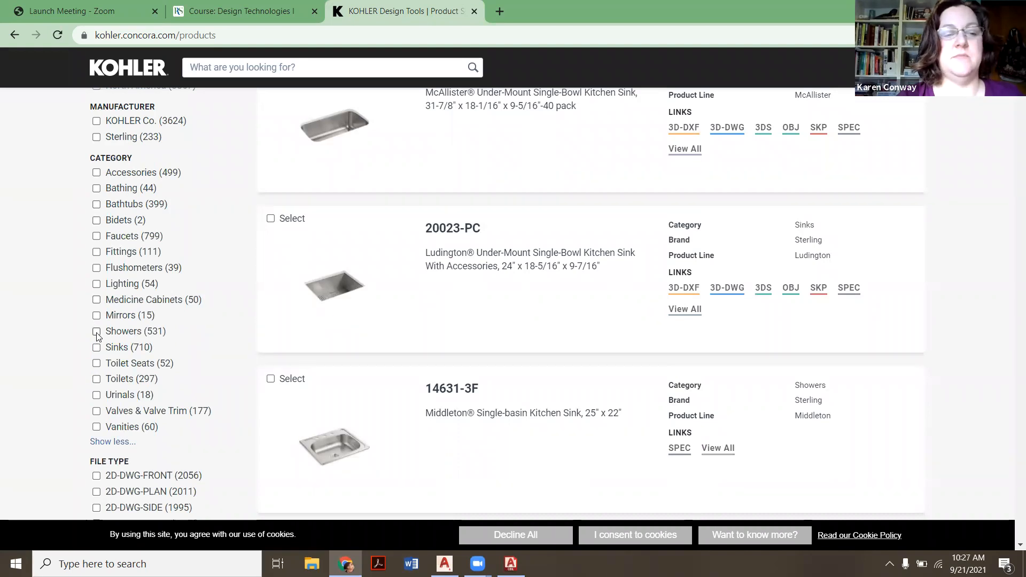
left_click(96, 331)
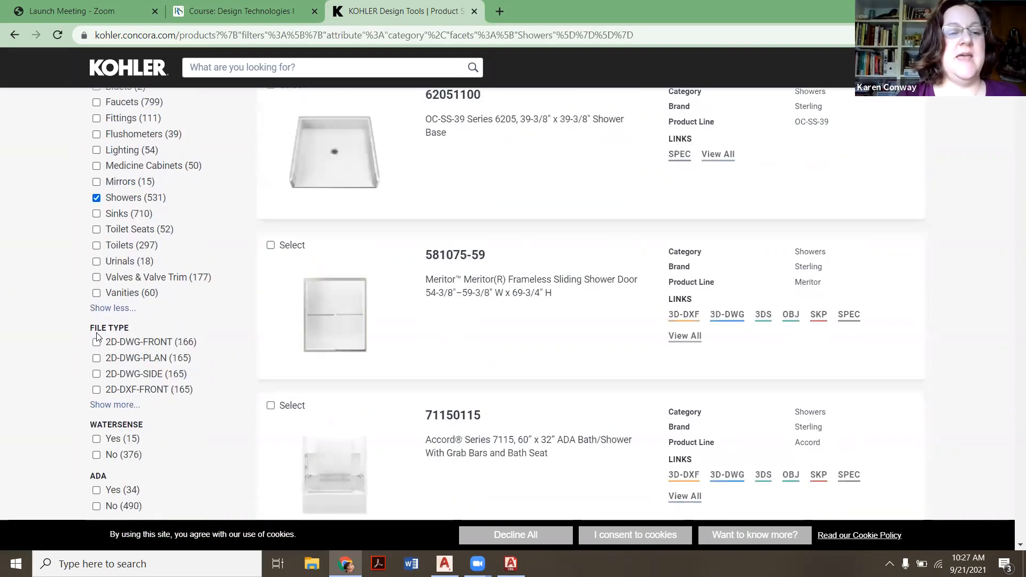
scroll("down", 3)
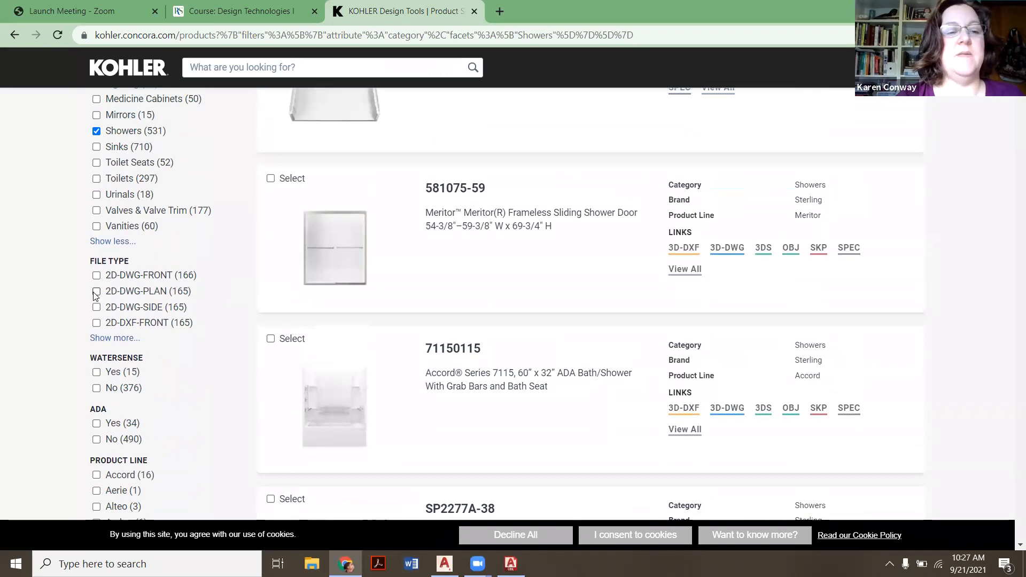
left_click(96, 291)
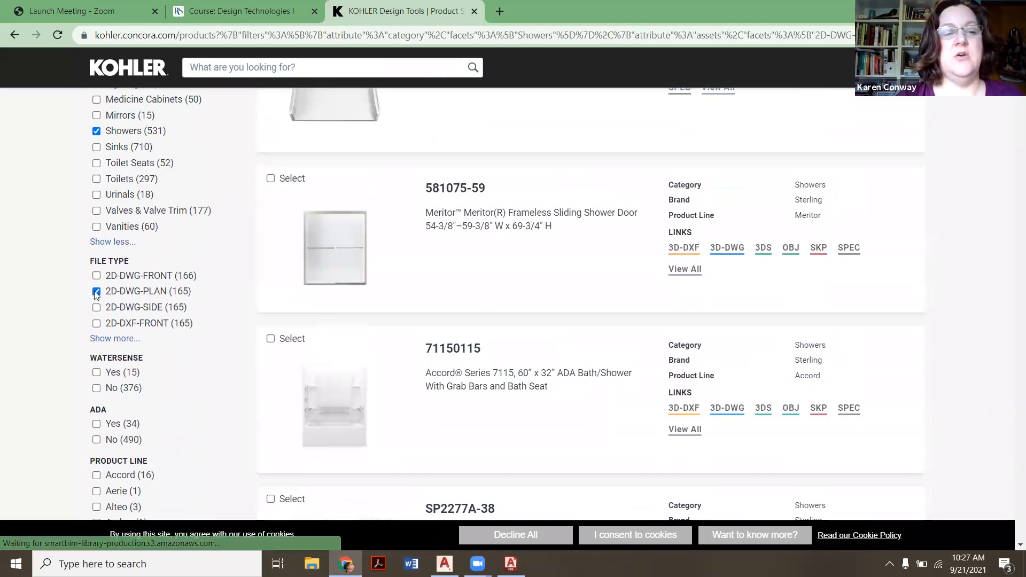
left_click(96, 291)
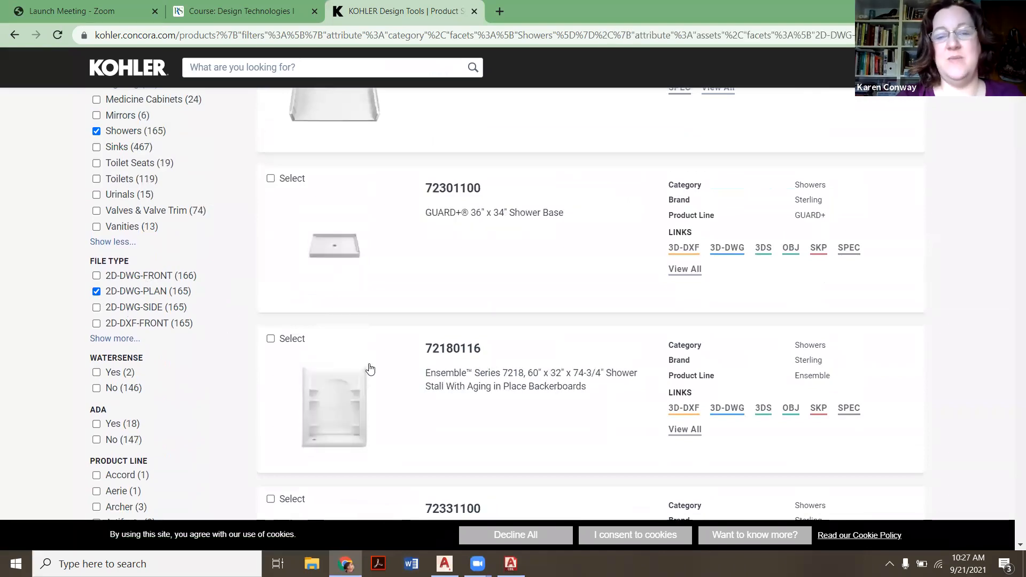
Step: Scroll the results and open the 72331100 GUARD+ 60" x 34" Shower Base page
scroll("up", 3)
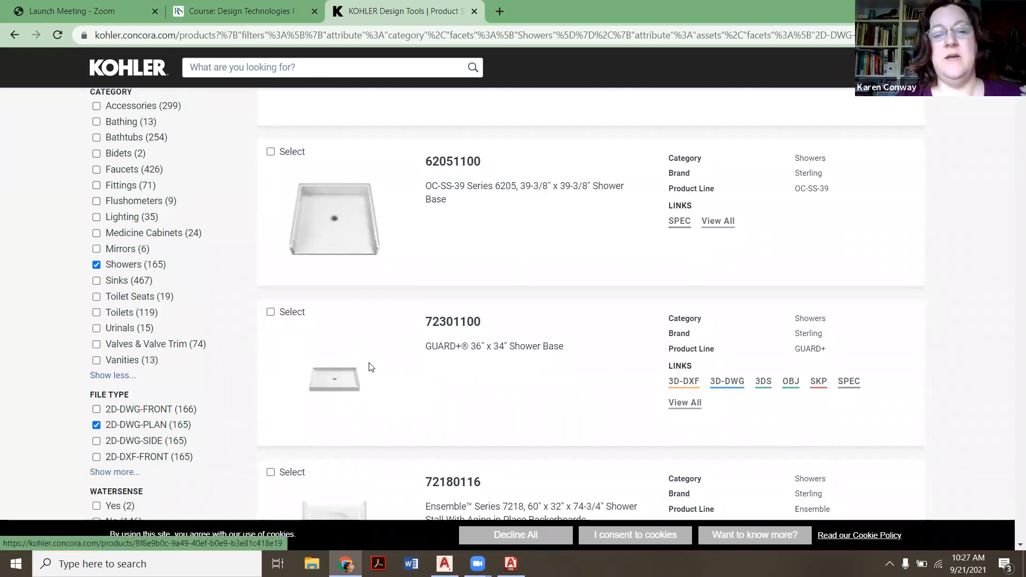
scroll("down", 3)
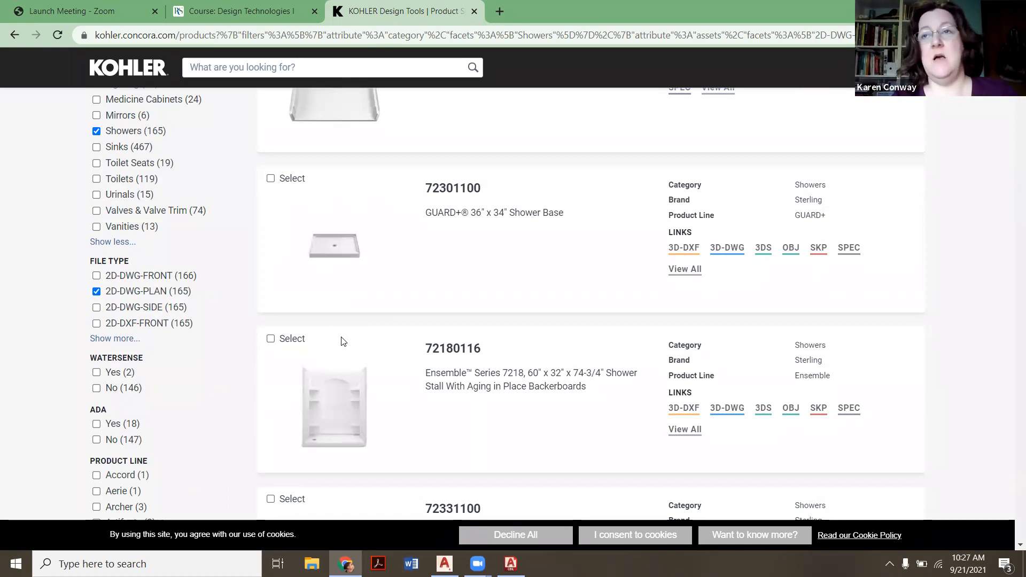
scroll("down", 3)
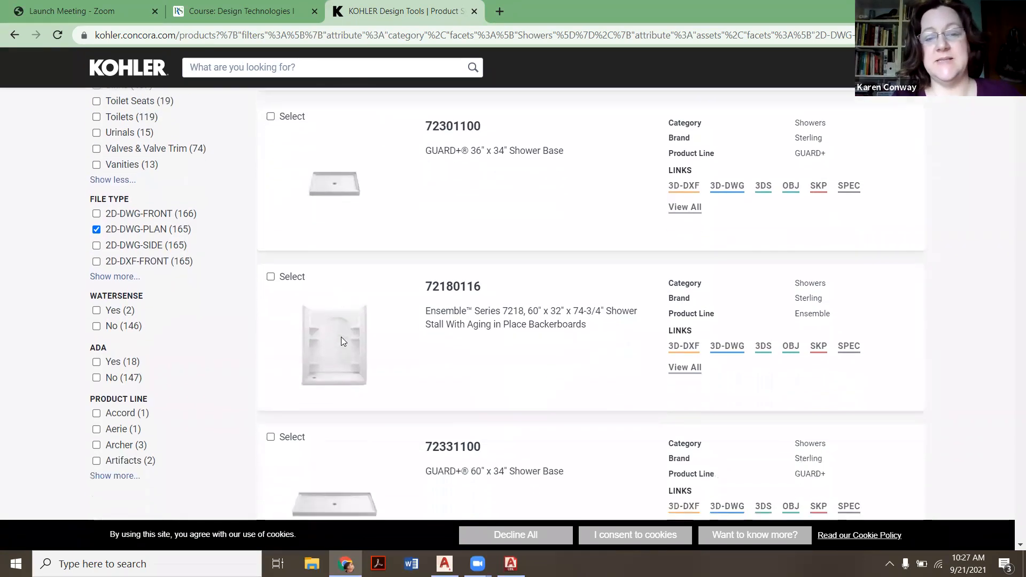
scroll("down", 3)
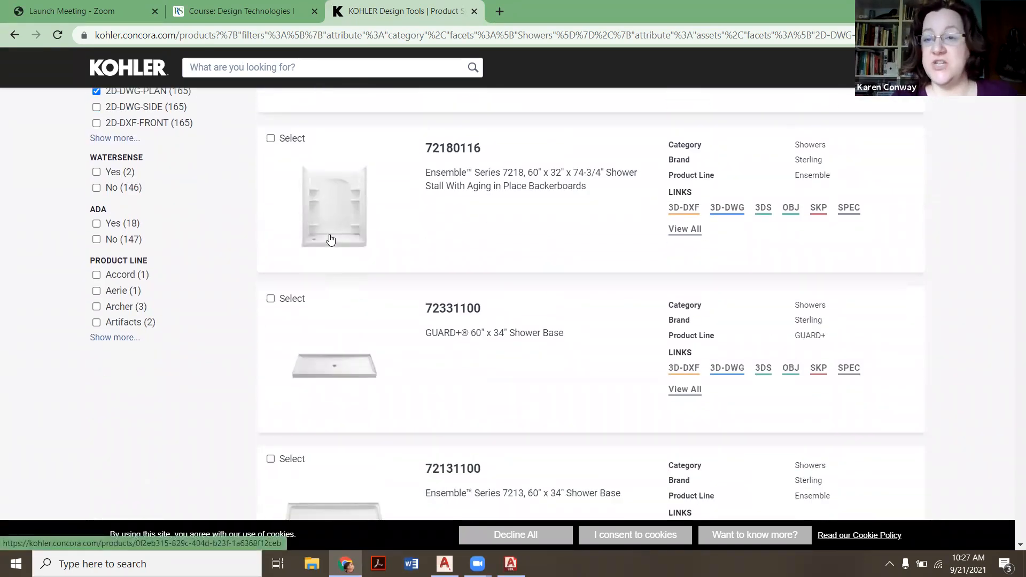
scroll("down", 3)
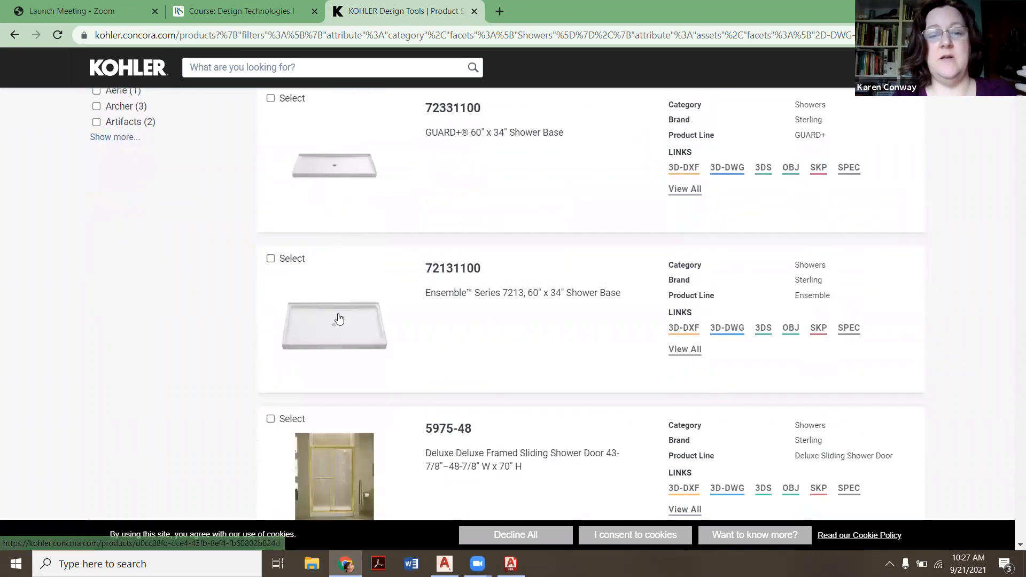
scroll("up", 3)
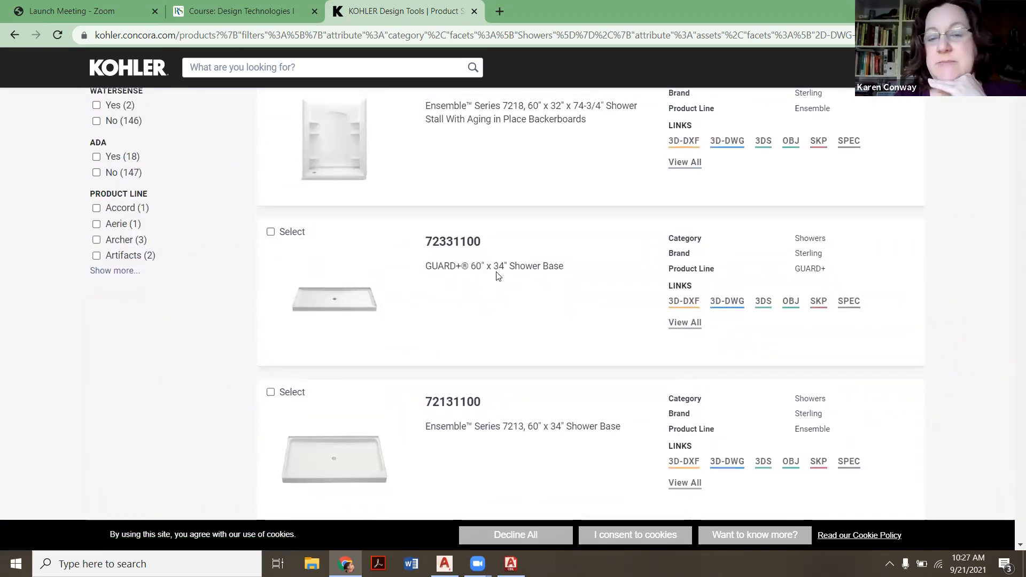
mouse_move(560, 305)
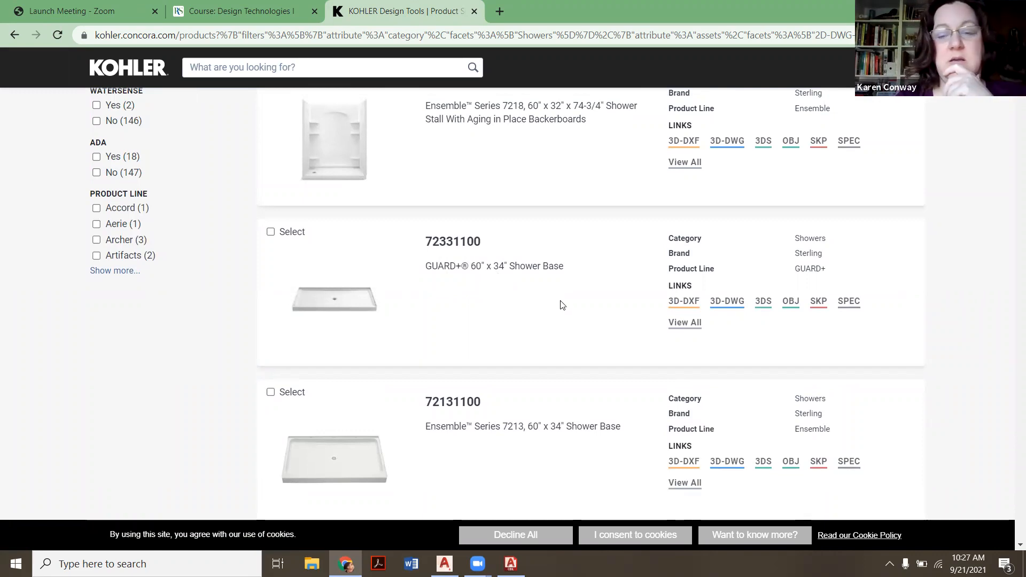
mouse_move(684, 322)
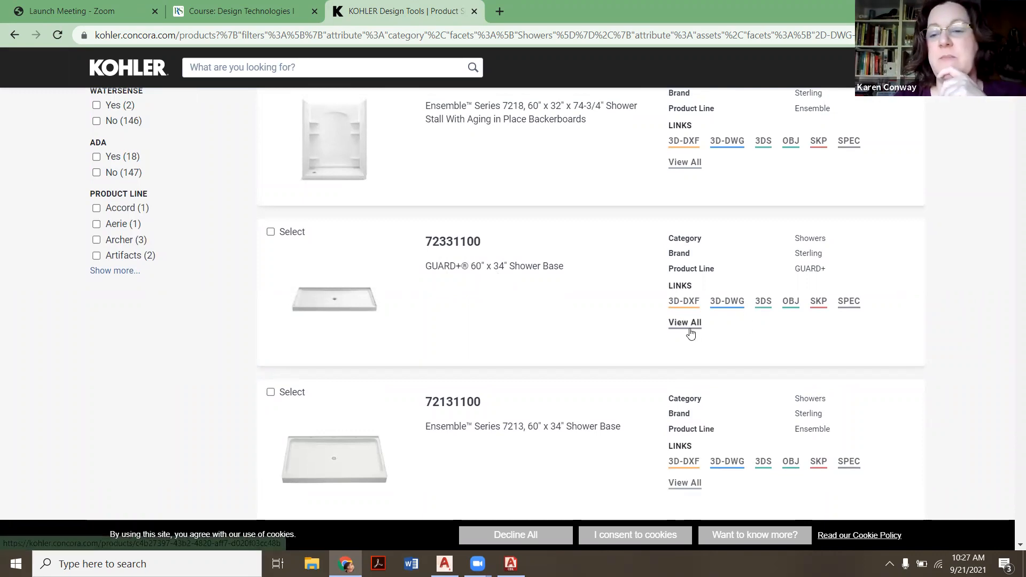
left_click(685, 322)
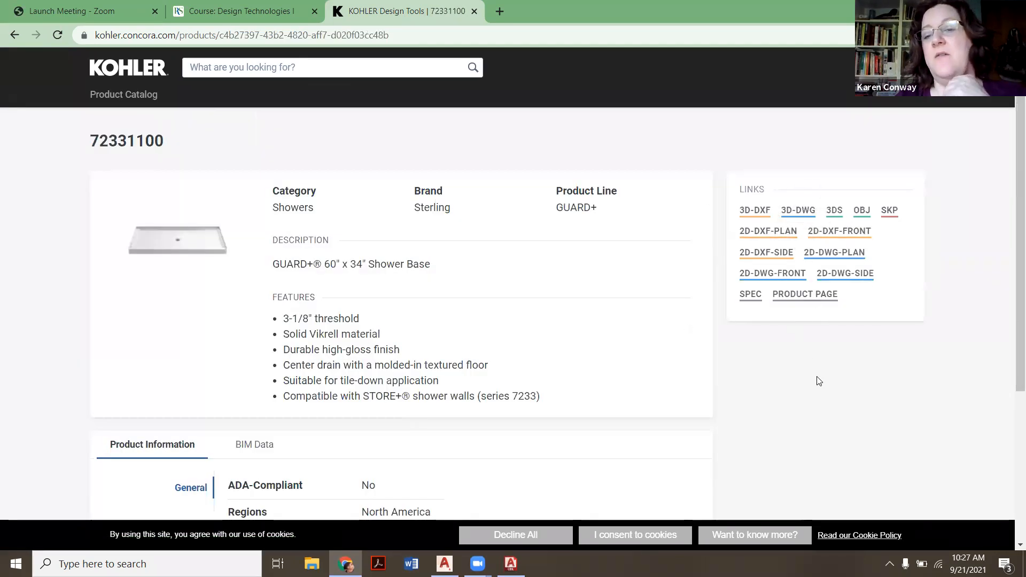
mouse_move(834, 253)
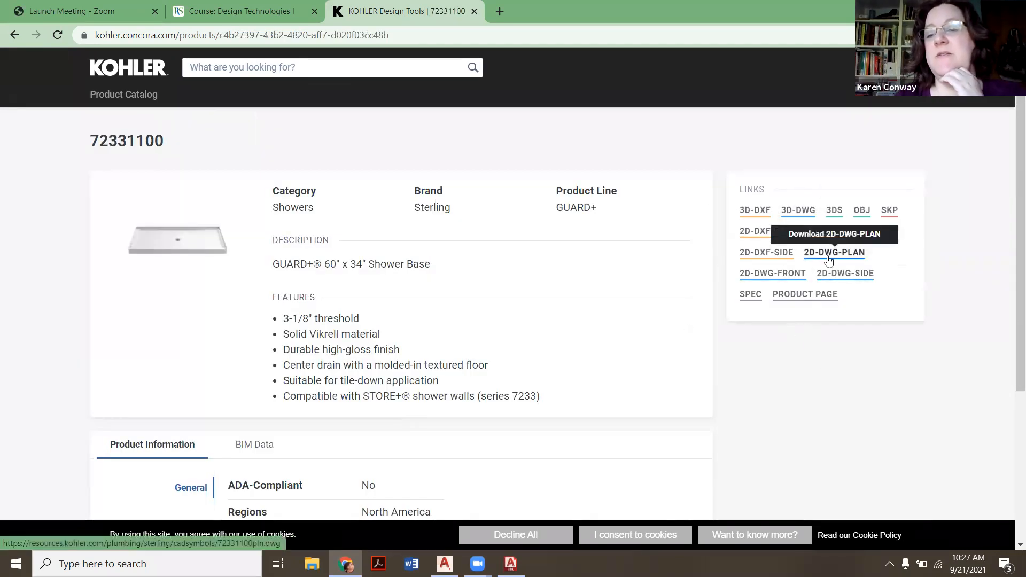
Step: Download the 2D-DWG-PLAN file for shower base 72331100 and open it
left_click(834, 253)
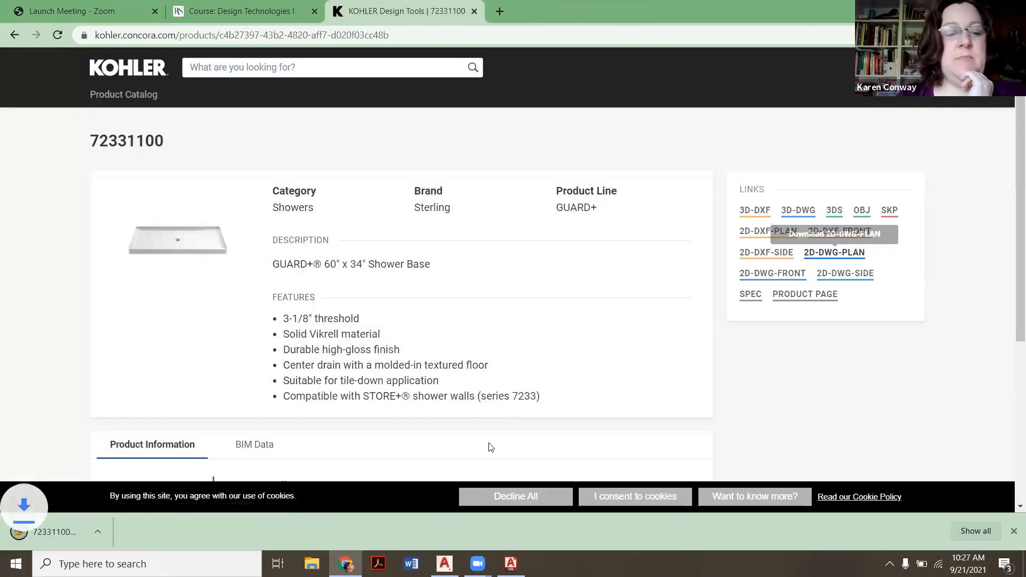
left_click(444, 563)
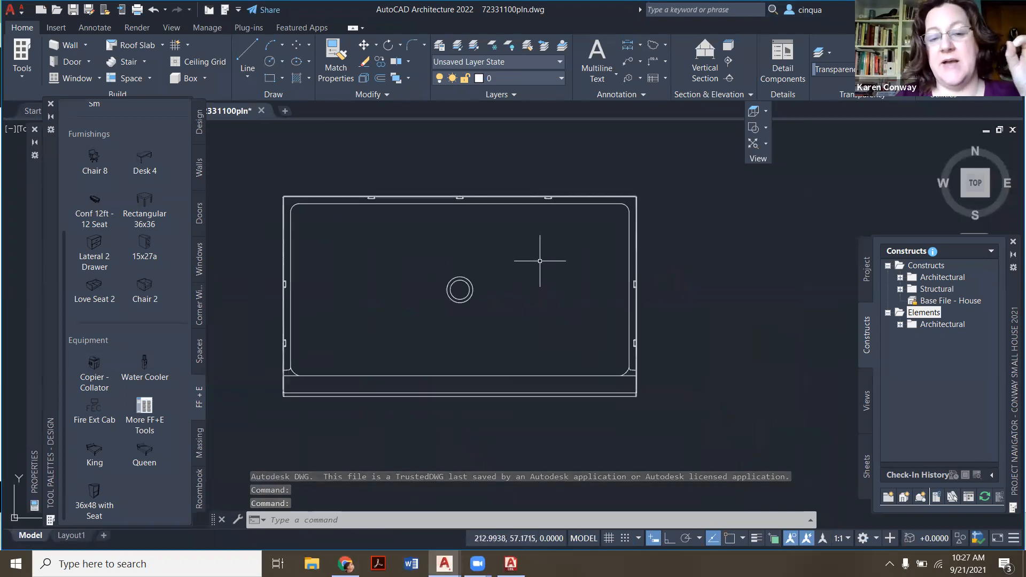
scroll("down", 3)
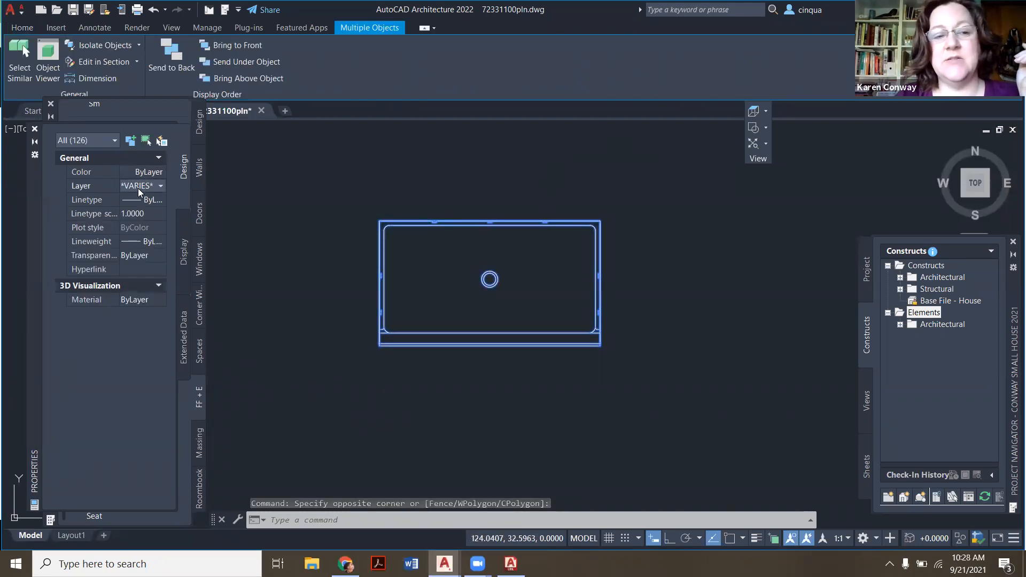
left_click(138, 186)
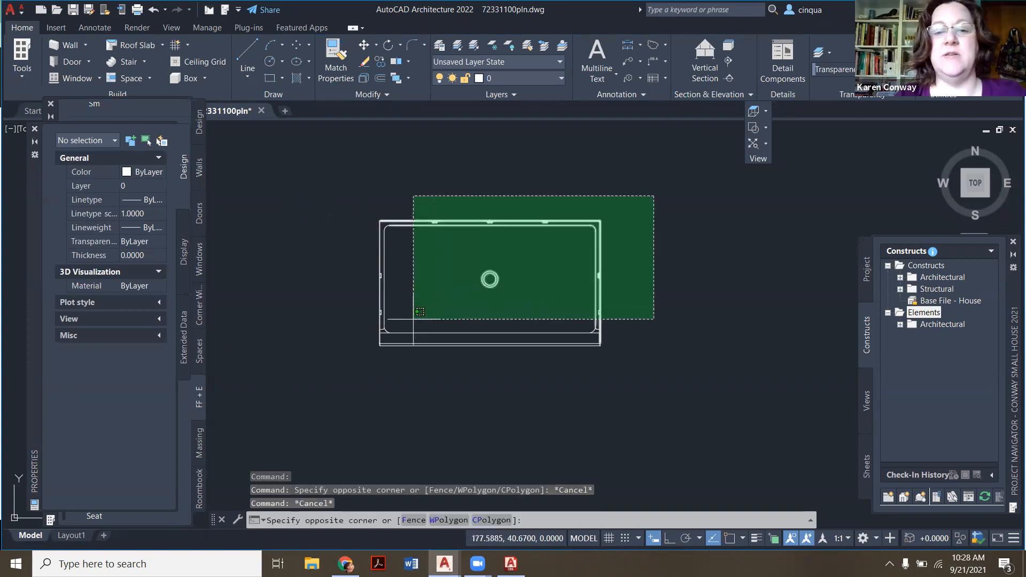
Step: Create a block named 'shower pan' from the 126 shower base objects
type("bl")
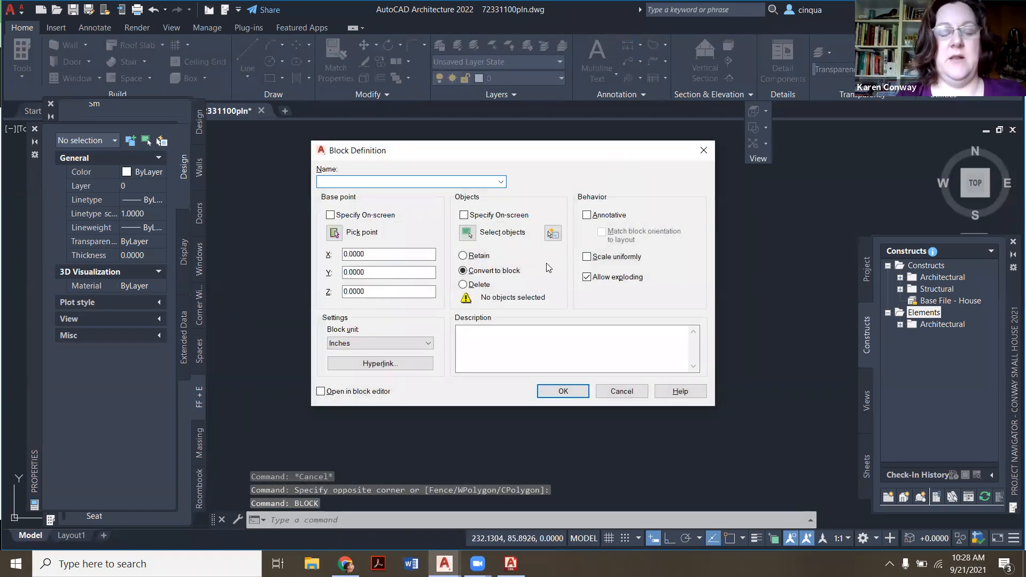
type("shower pan")
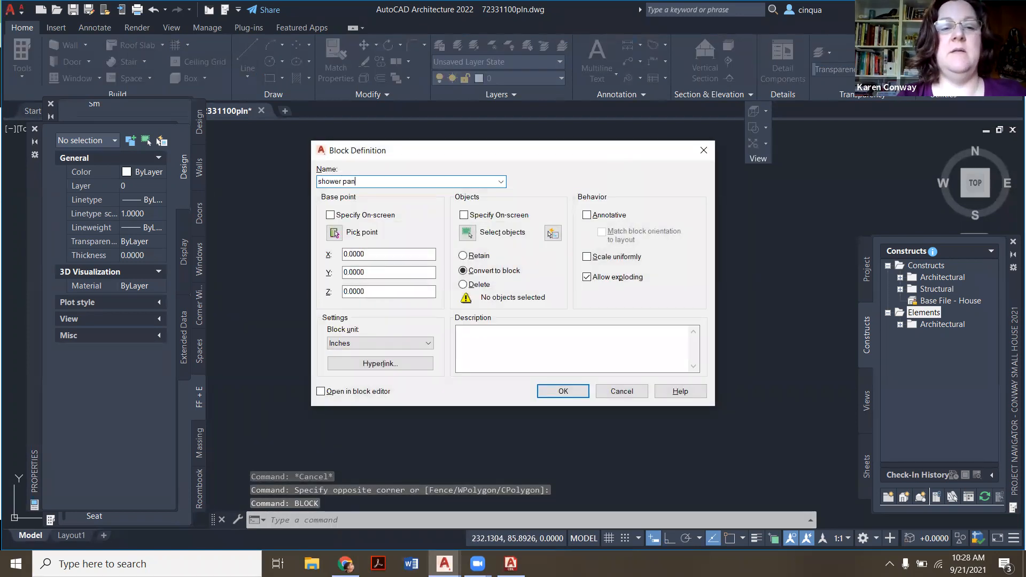
left_click(562, 391)
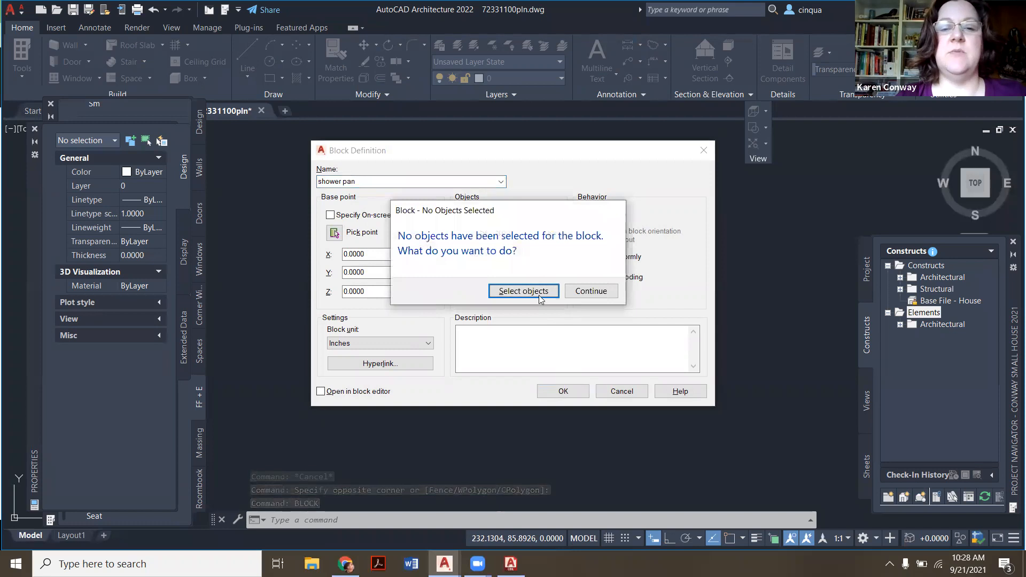
left_click(523, 291)
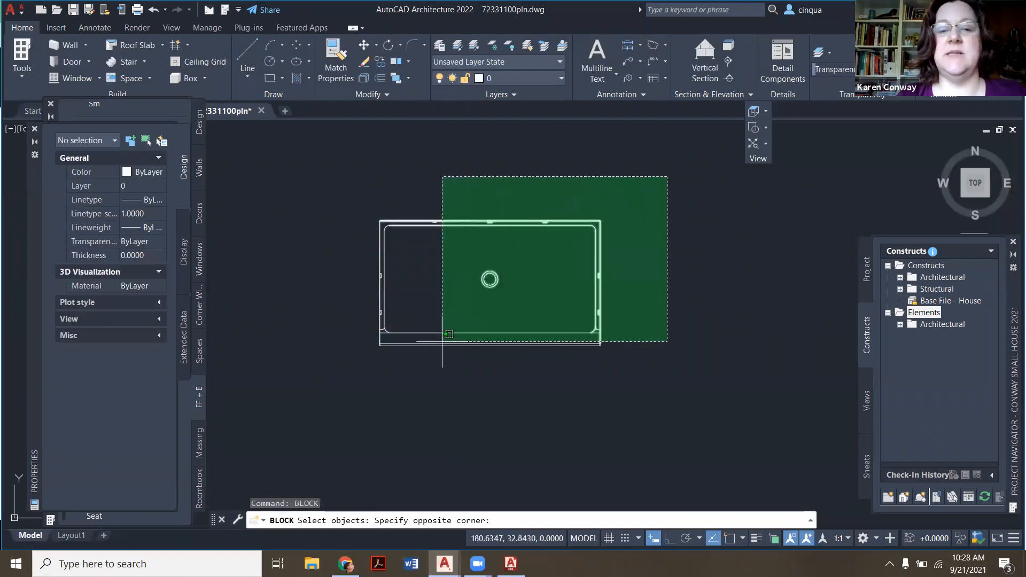
left_click(330, 384)
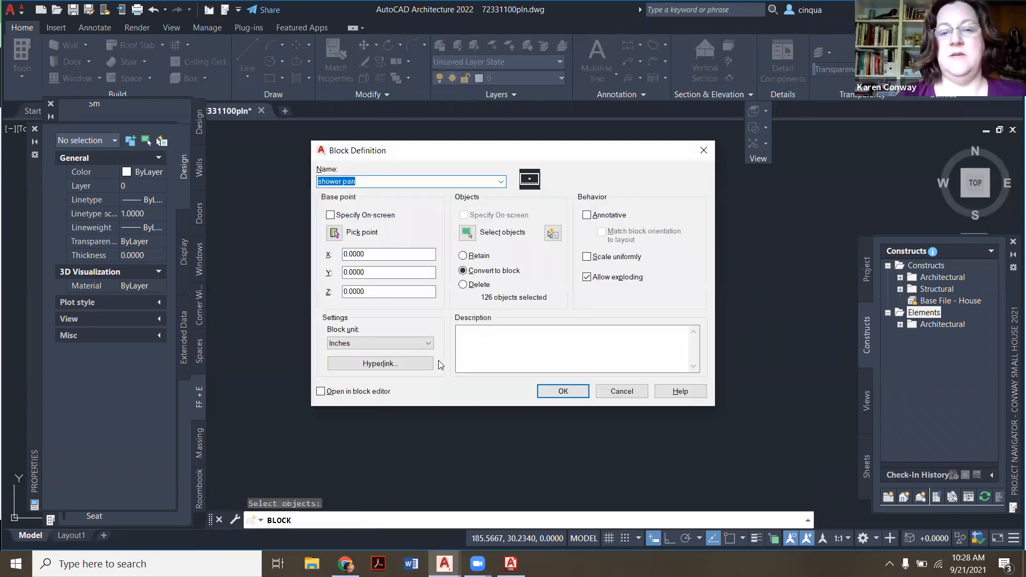
left_click(561, 391)
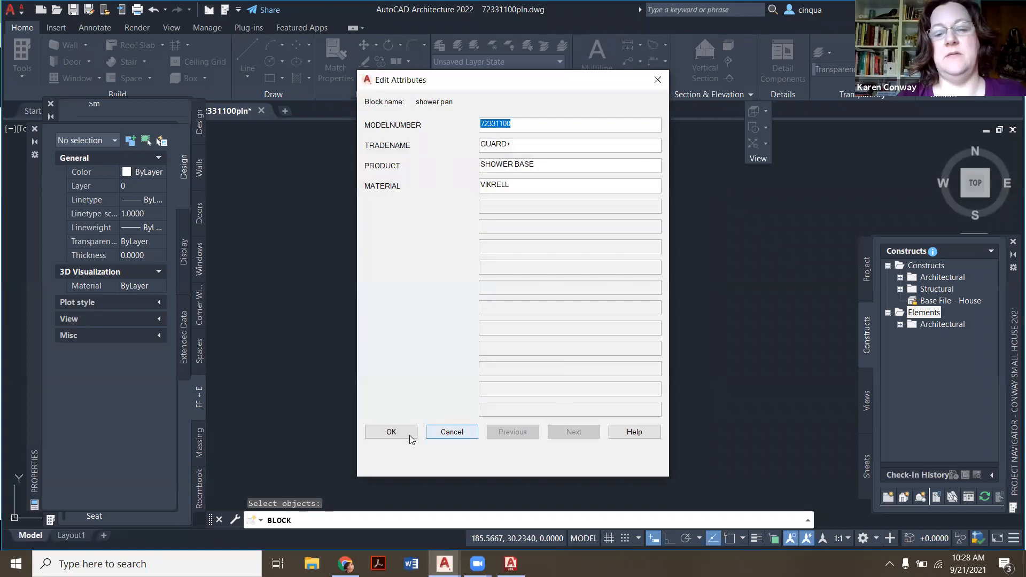
left_click(391, 432)
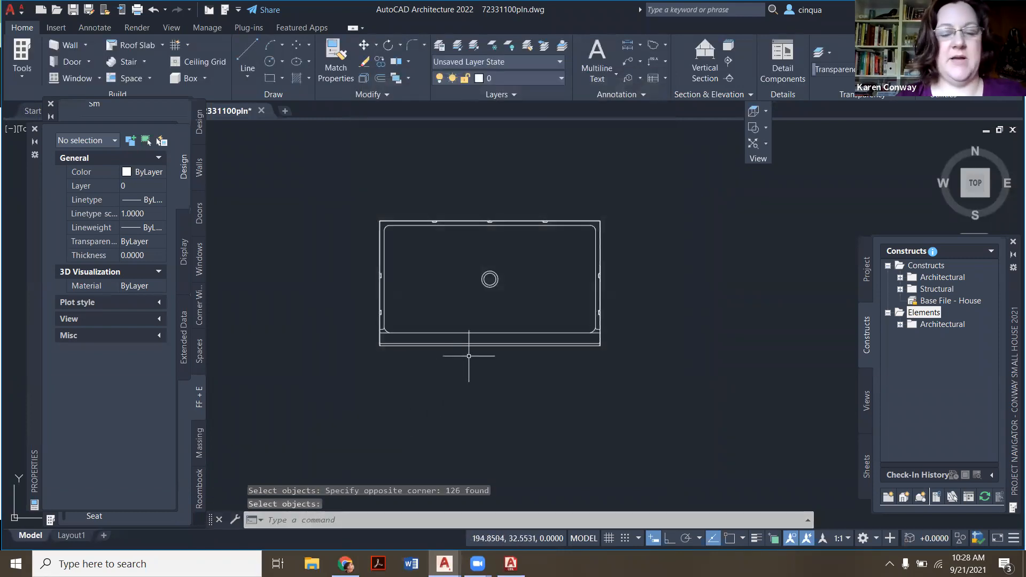
Step: Copy the shower pan block and switch to the house floor plan drawing
left_click(490, 279)
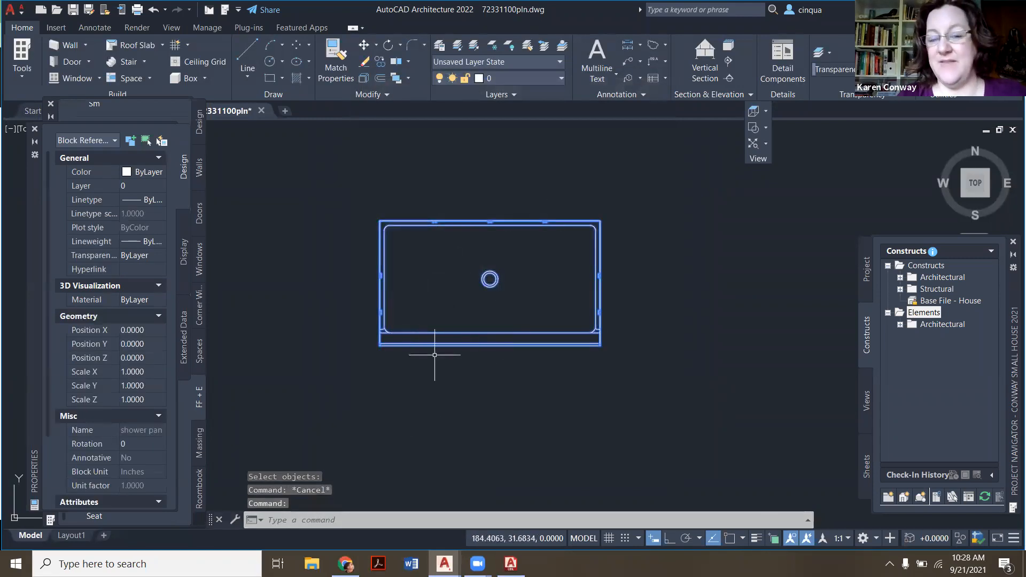
key("Escape")
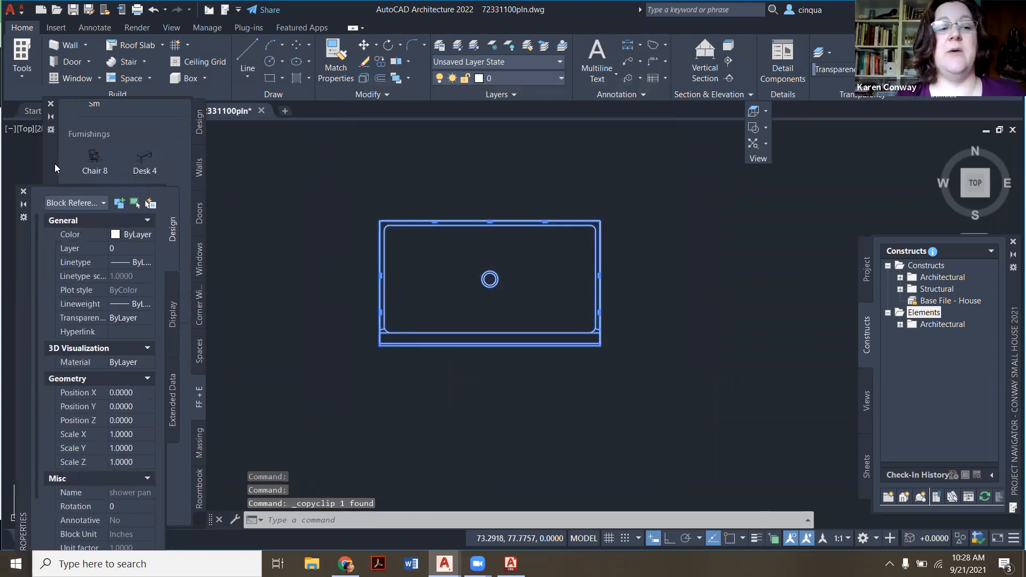
left_click(139, 111)
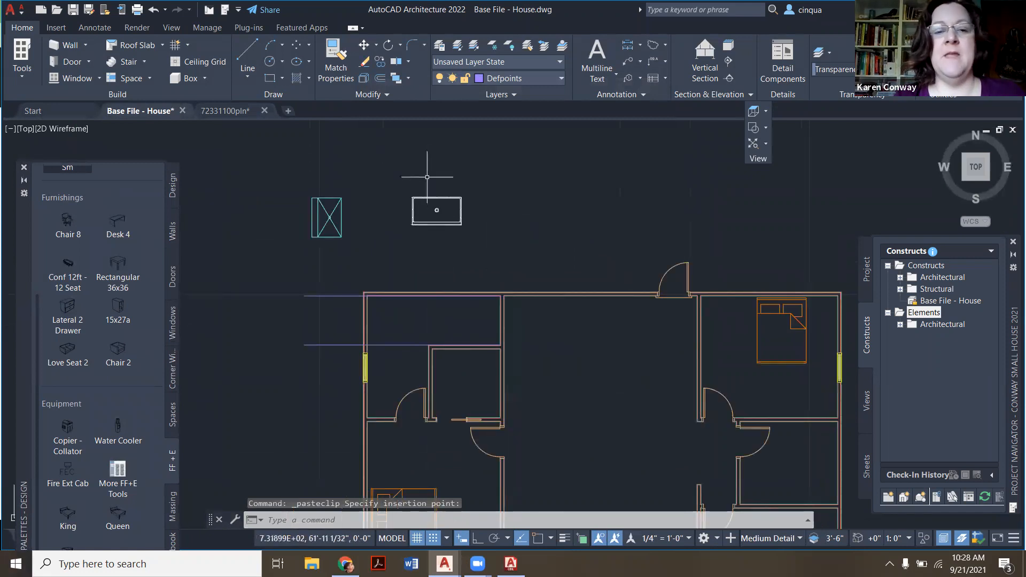
mouse_move(483, 319)
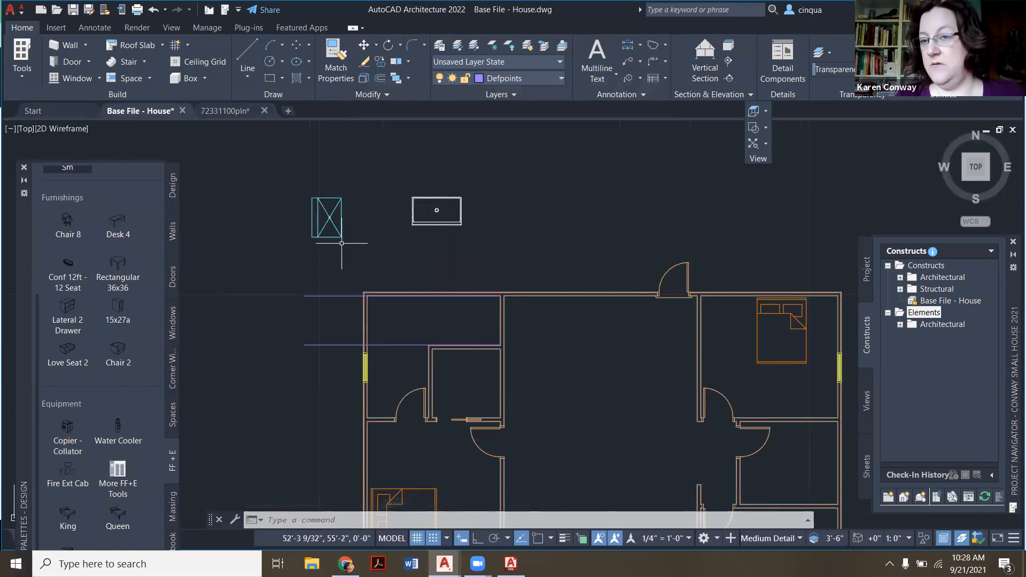
mouse_move(337, 225)
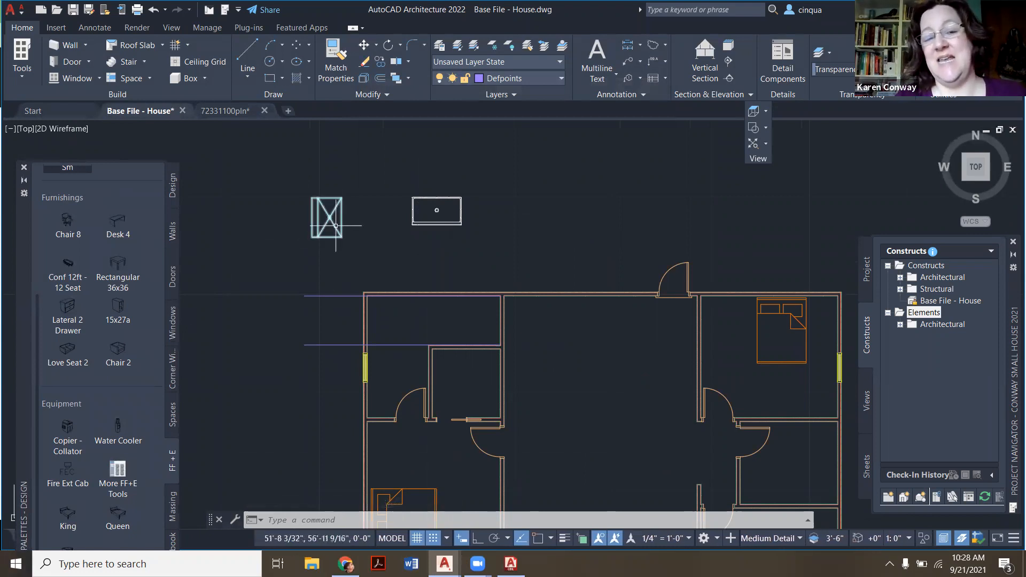
Step: Match the crossed box's properties onto the shower pan and rotate it 90 degrees
left_click(335, 60)
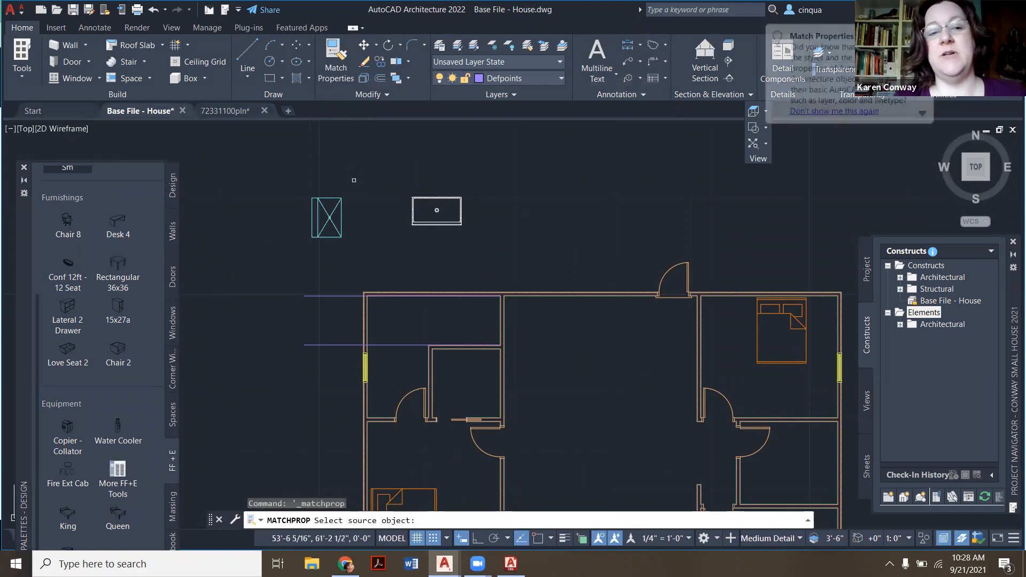
left_click(326, 218)
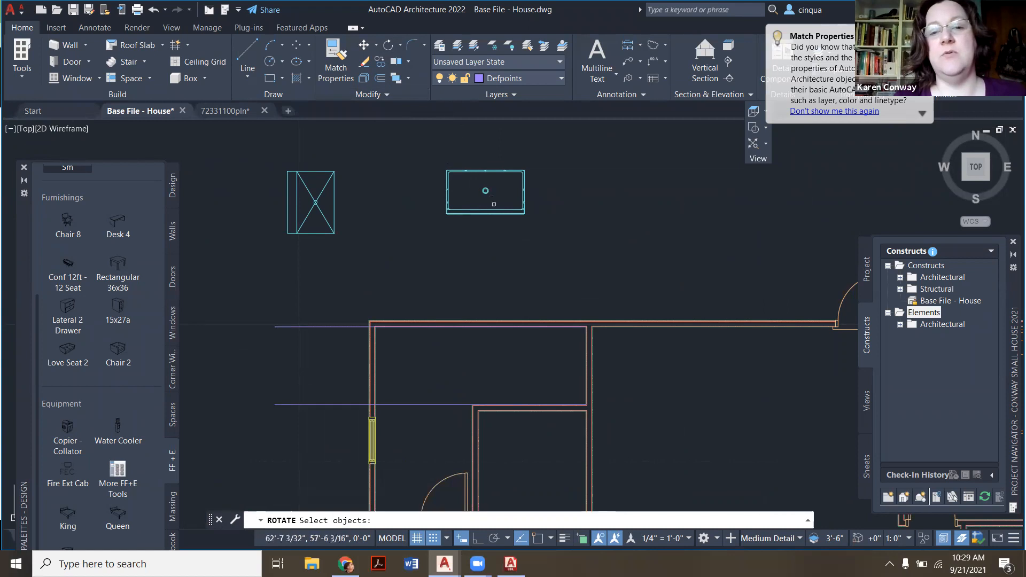
left_click(485, 191)
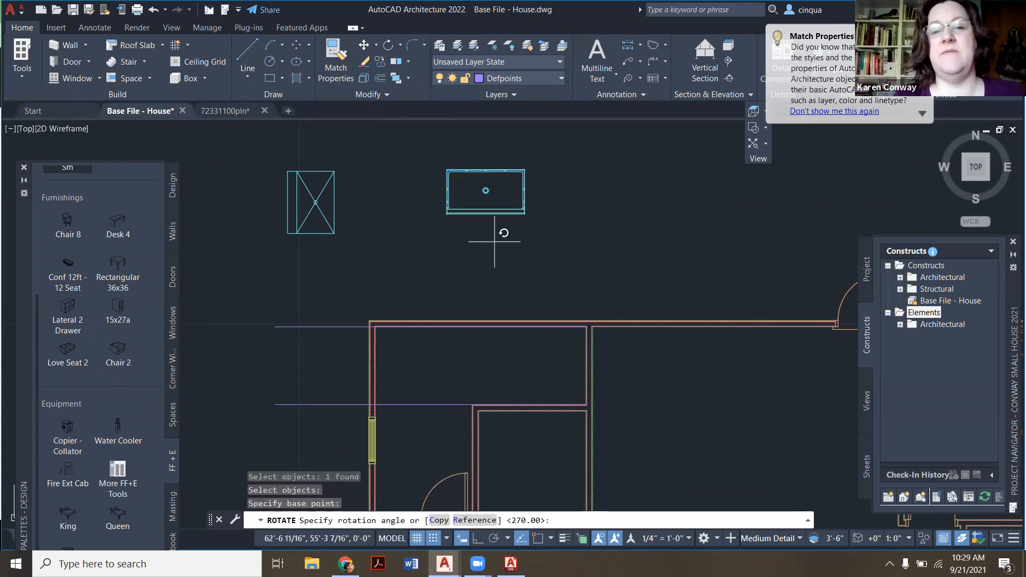
mouse_move(536, 488)
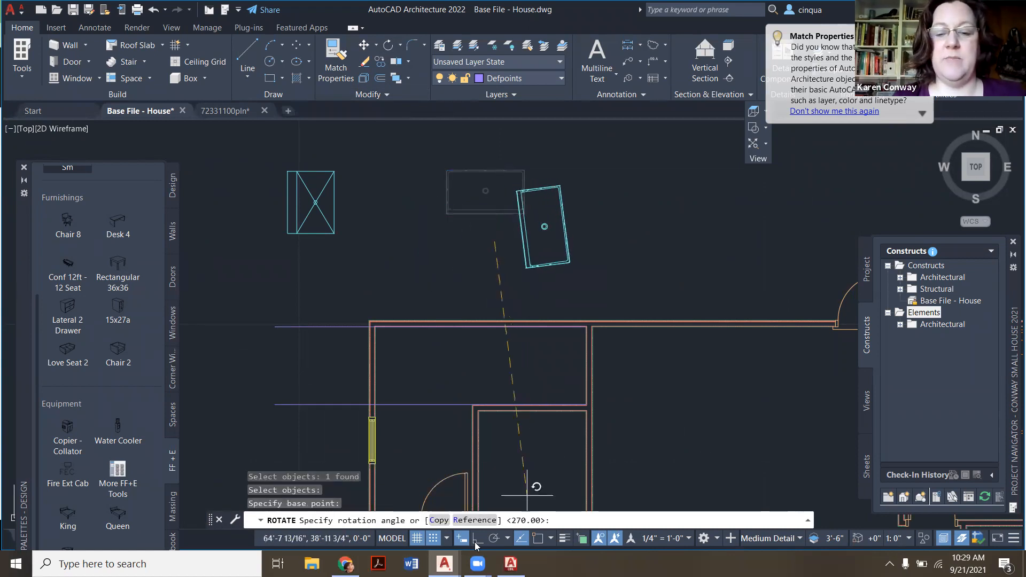
key("Escape")
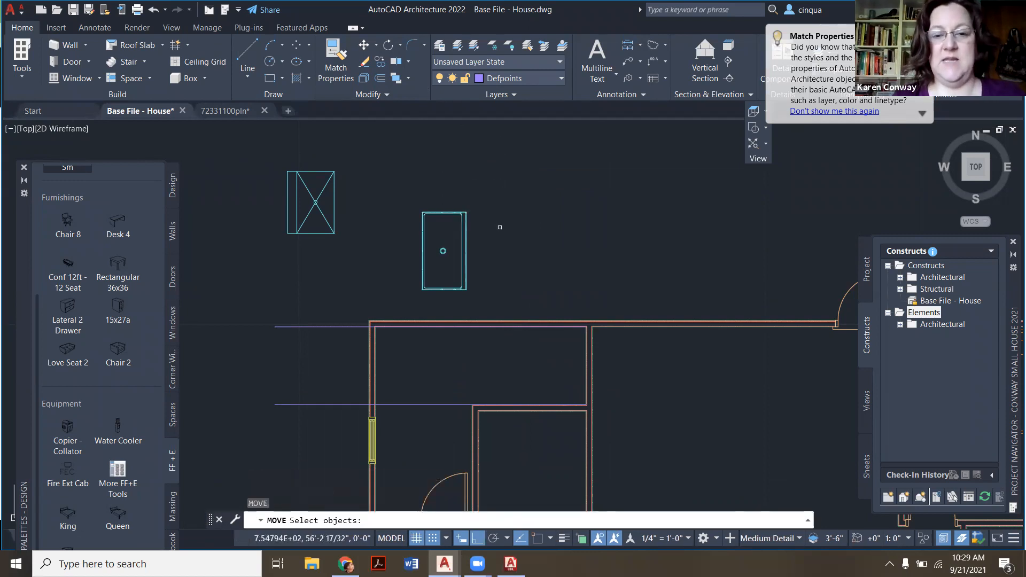
Step: Move the shower pan by its corner base point against the bathroom's top wall
left_click(443, 251)
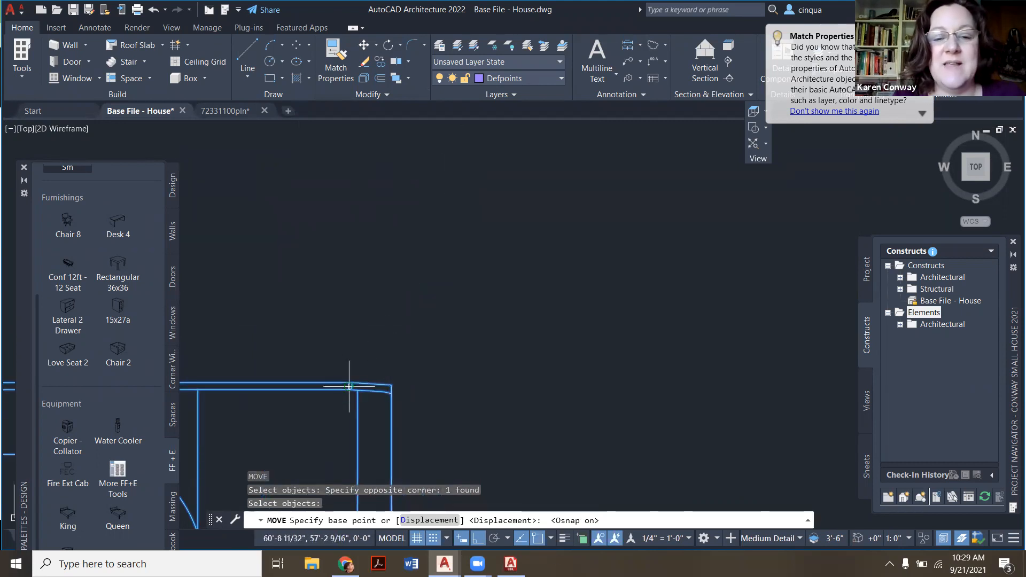
left_click(349, 386)
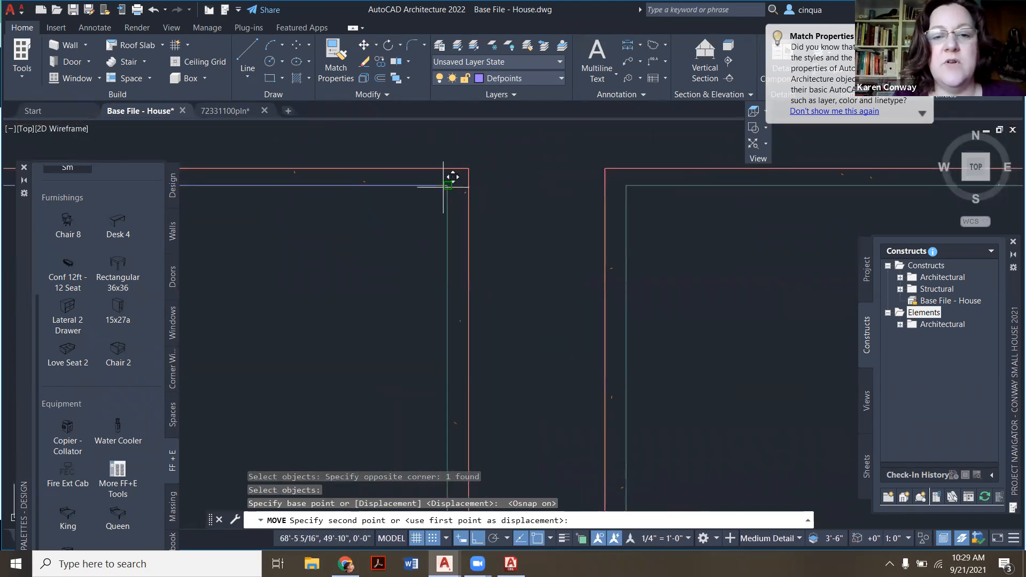
key("Escape")
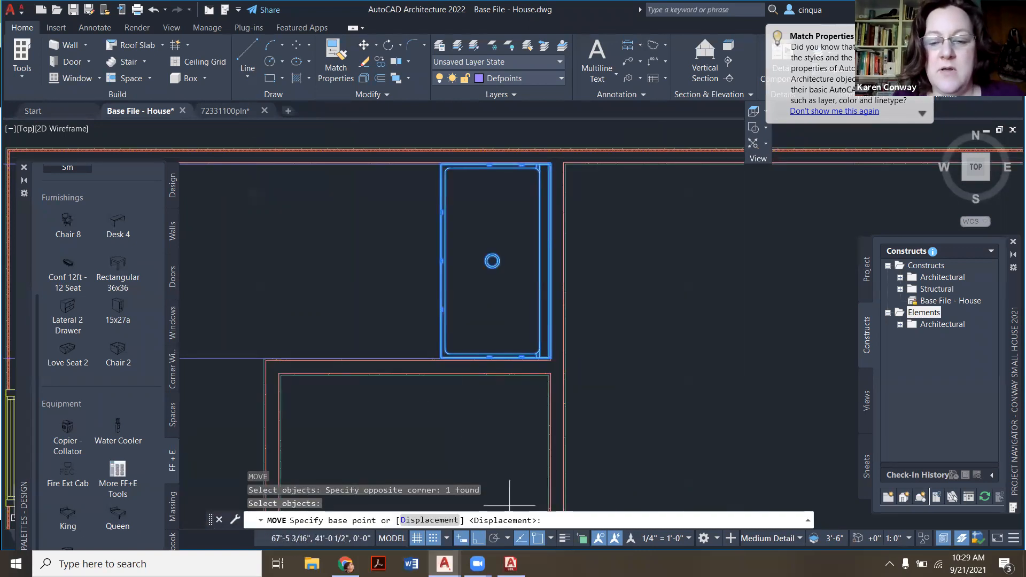
left_click(493, 260)
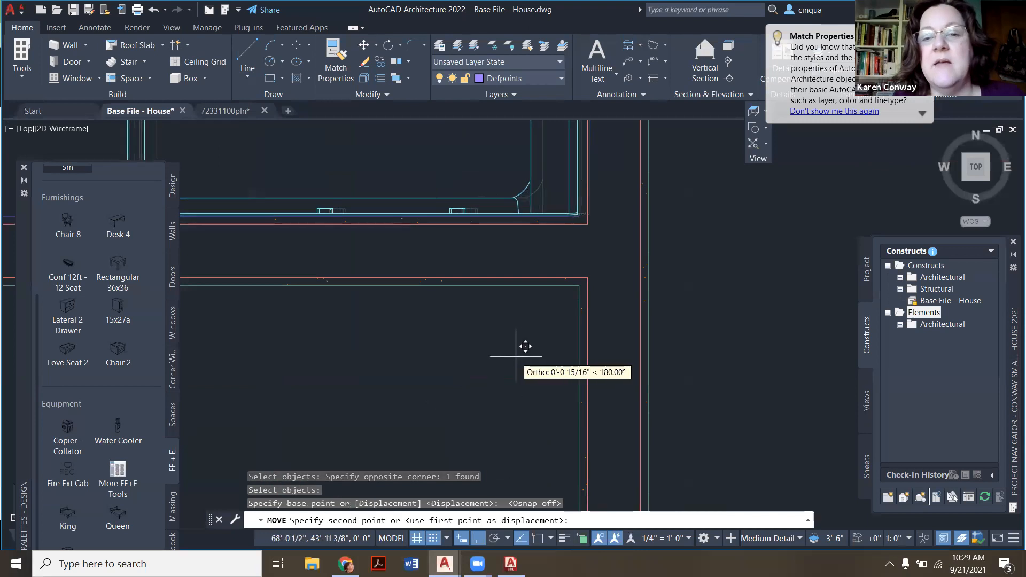
mouse_move(522, 348)
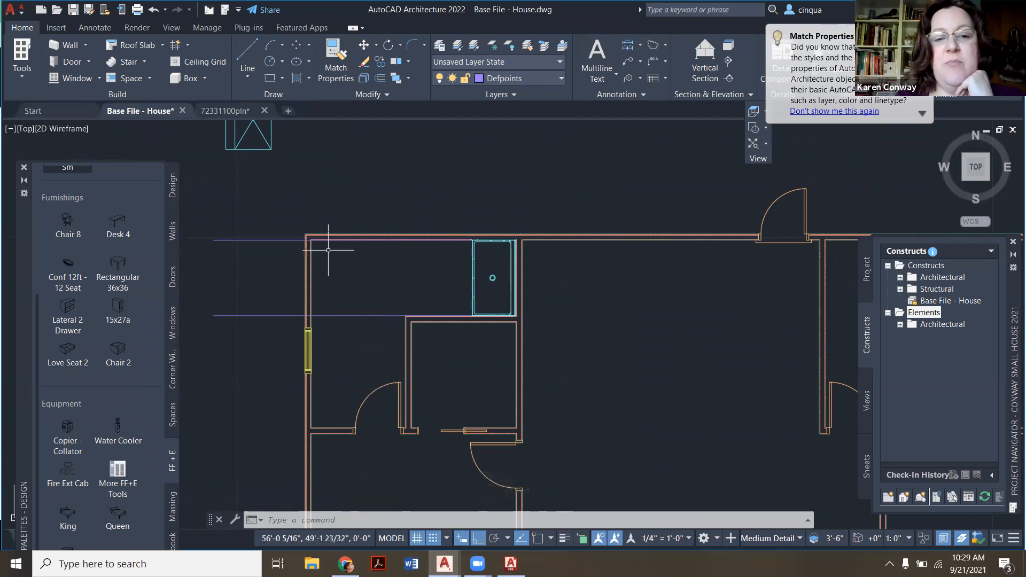
mouse_move(368, 270)
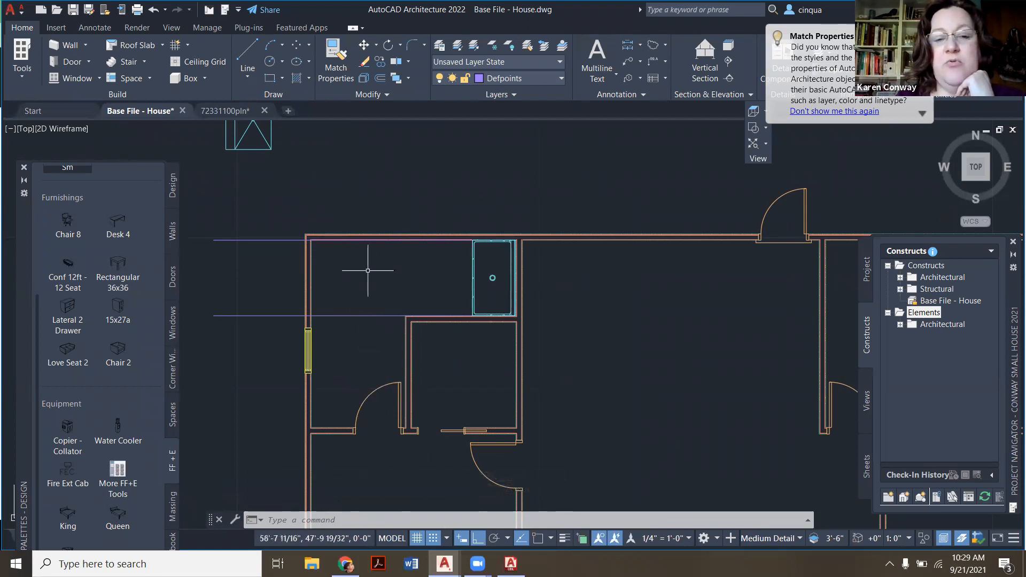
mouse_move(347, 327)
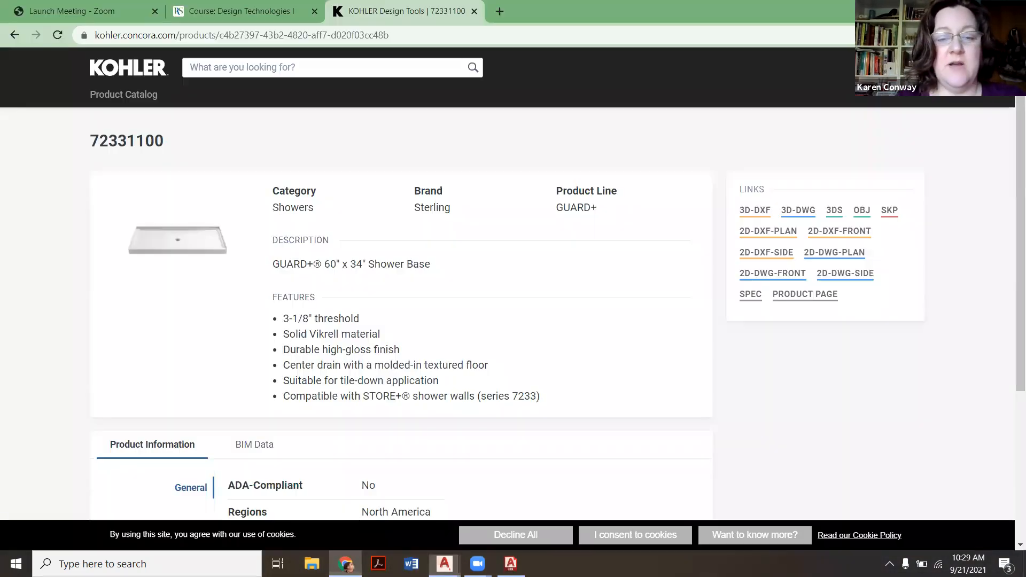
Step: Filter Kohler results to Vanities and download the K-R81119-ASB 2D plan drawing
left_click(834, 252)
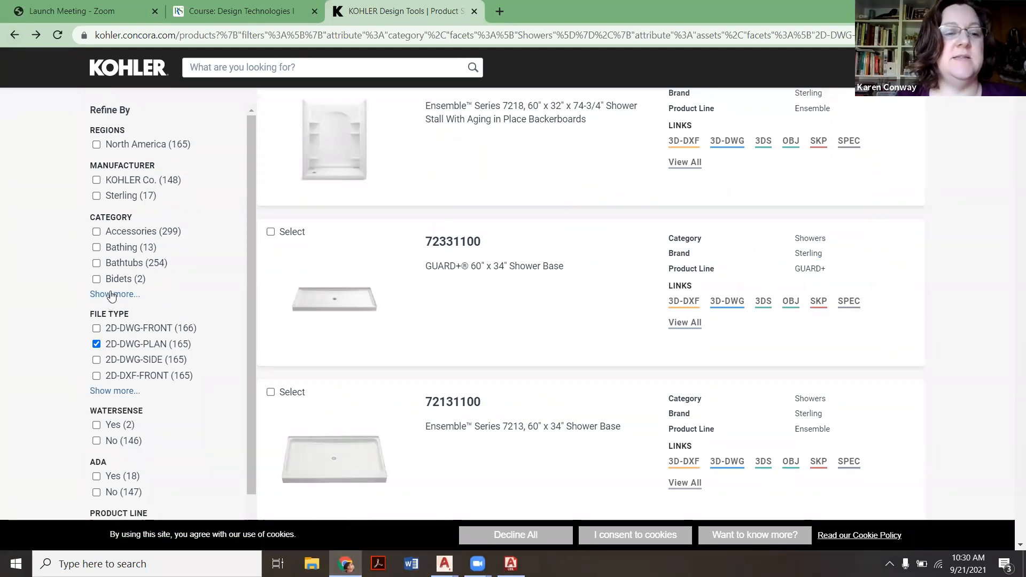
left_click(114, 294)
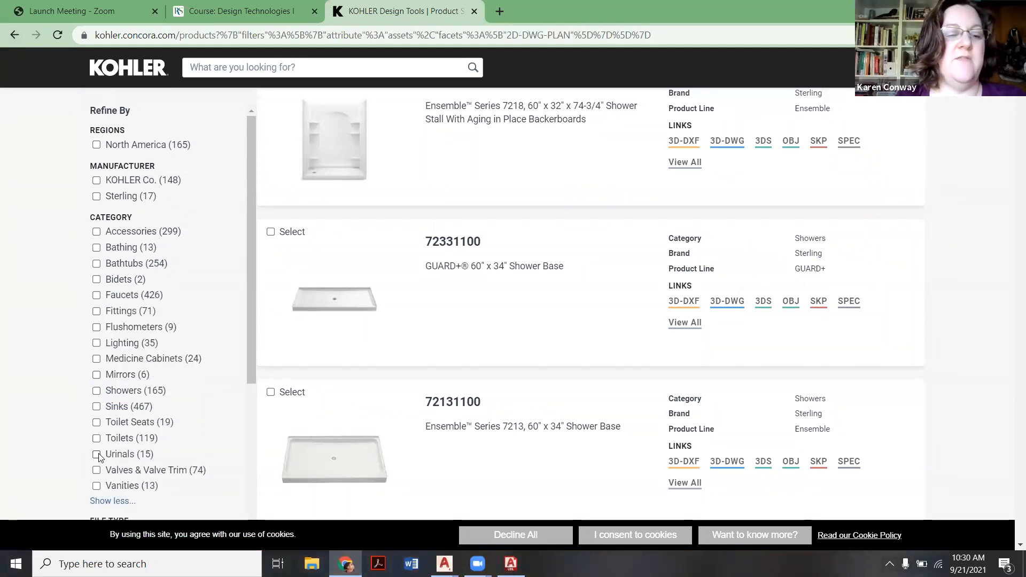
scroll("down", 3)
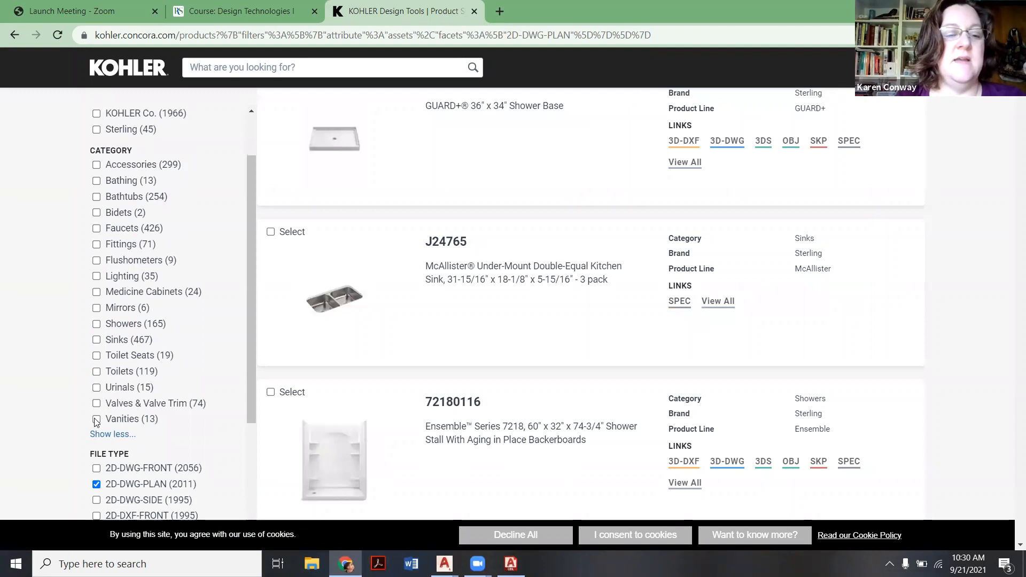
left_click(96, 419)
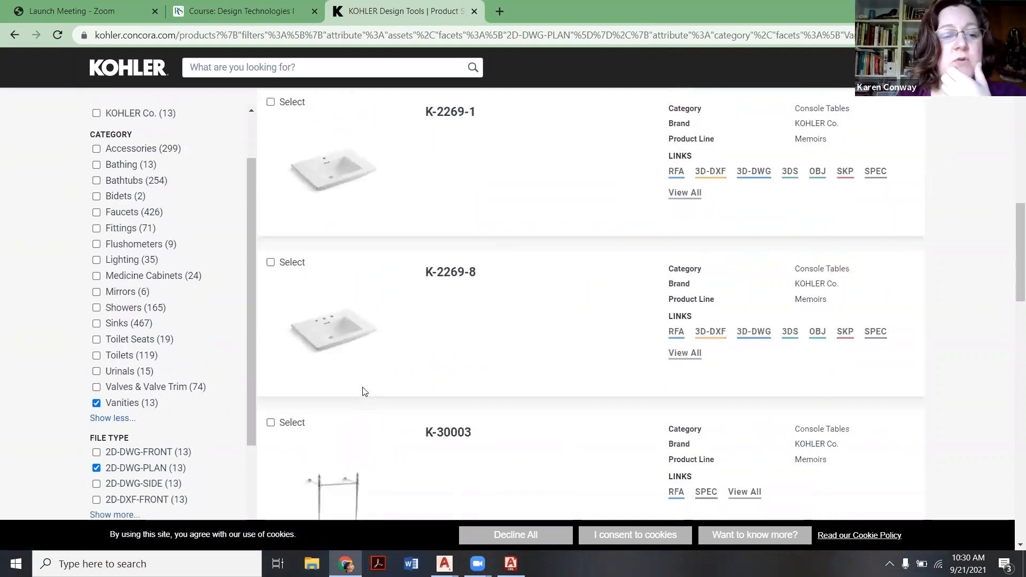
scroll("down", 3)
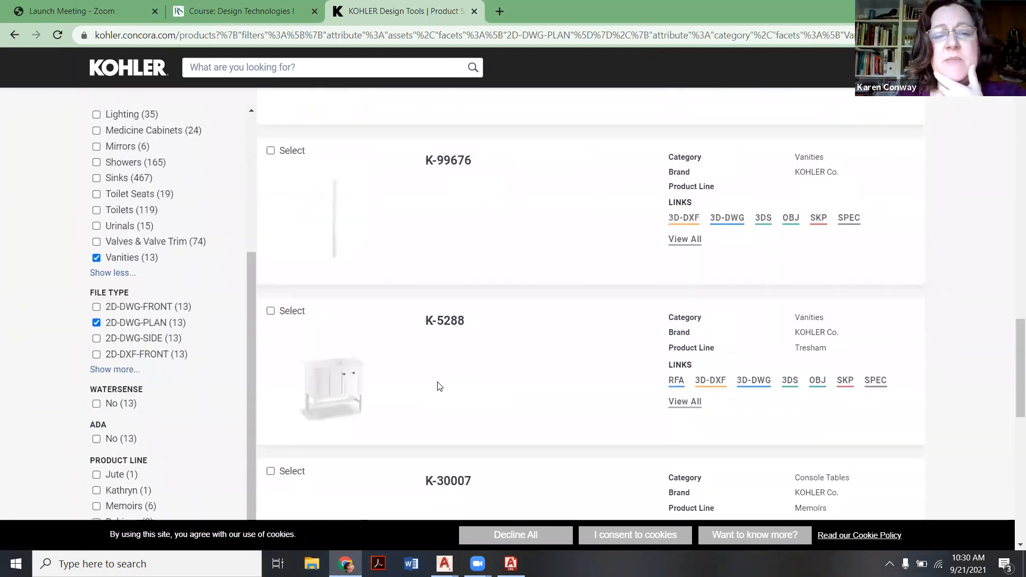
scroll("up", 3)
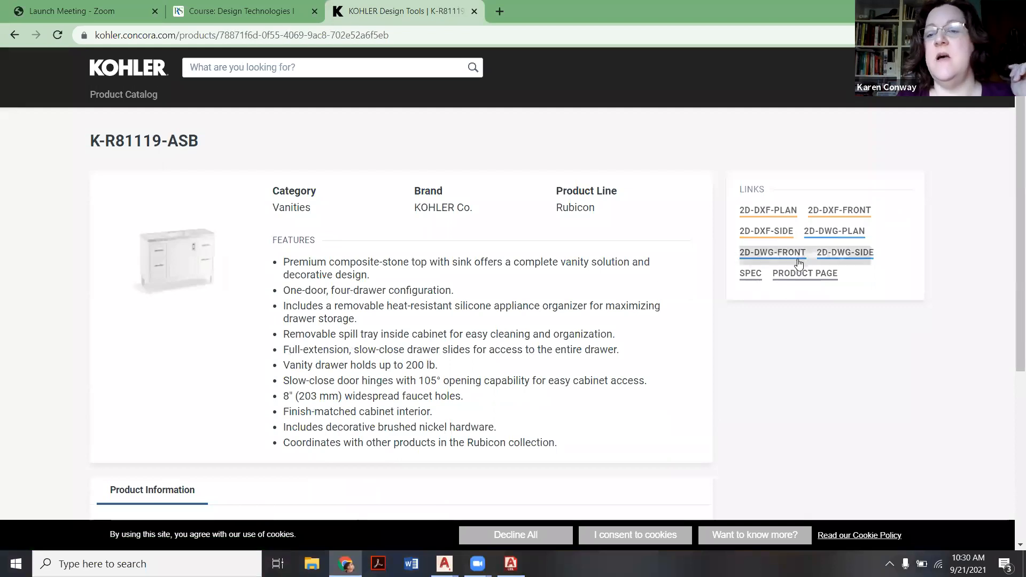
mouse_move(834, 231)
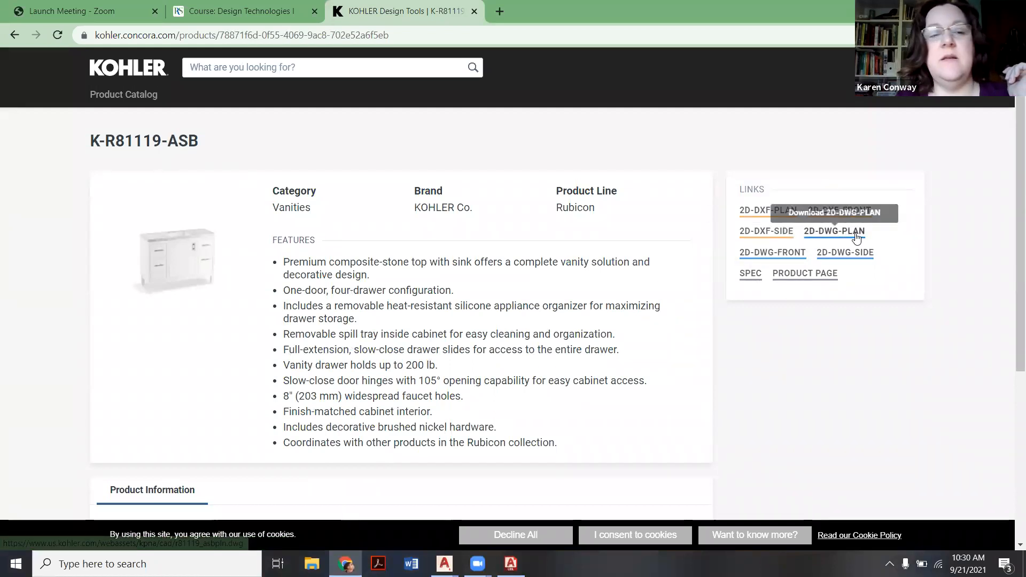
mouse_move(772, 252)
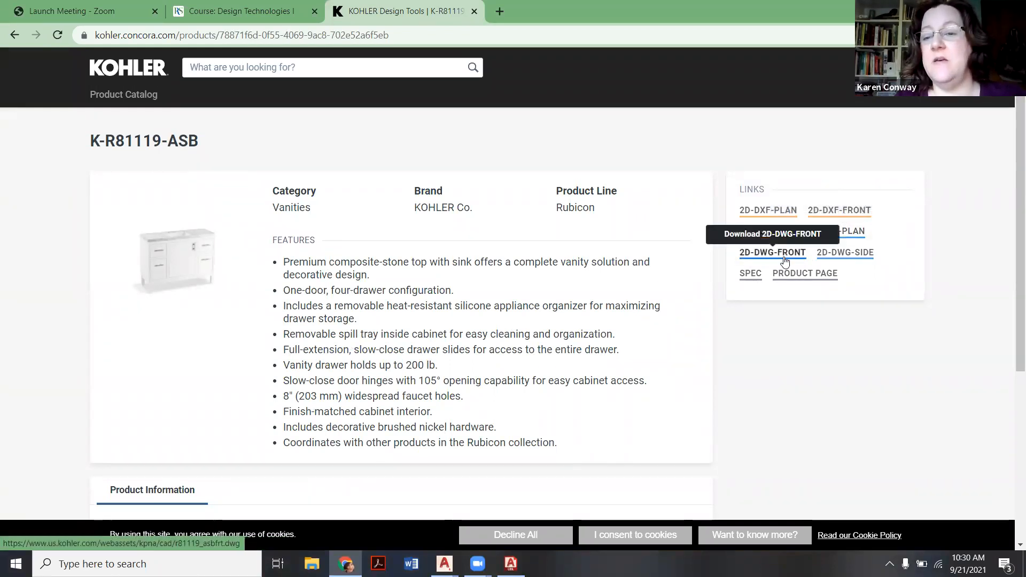
mouse_move(840, 248)
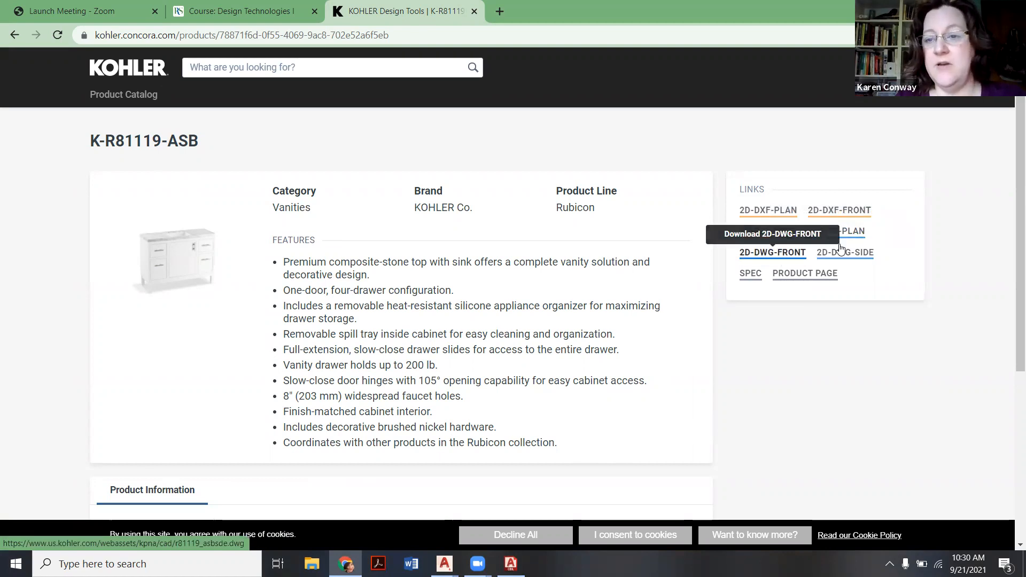
left_click(835, 231)
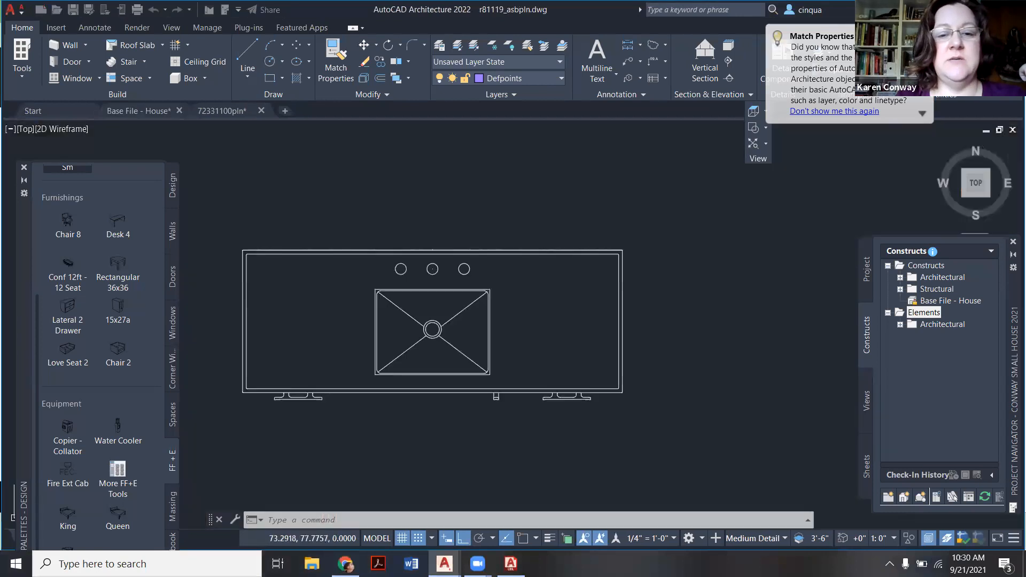
Step: Define a block named 'vanity' from the drawing's 127 objects, accepting its attribute values
left_click(306, 111)
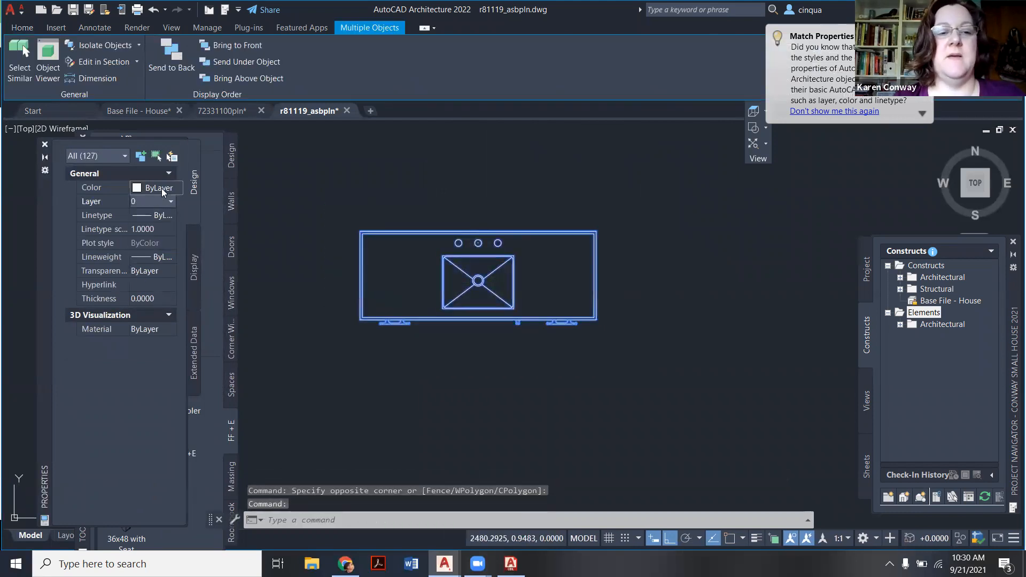
key("Escape")
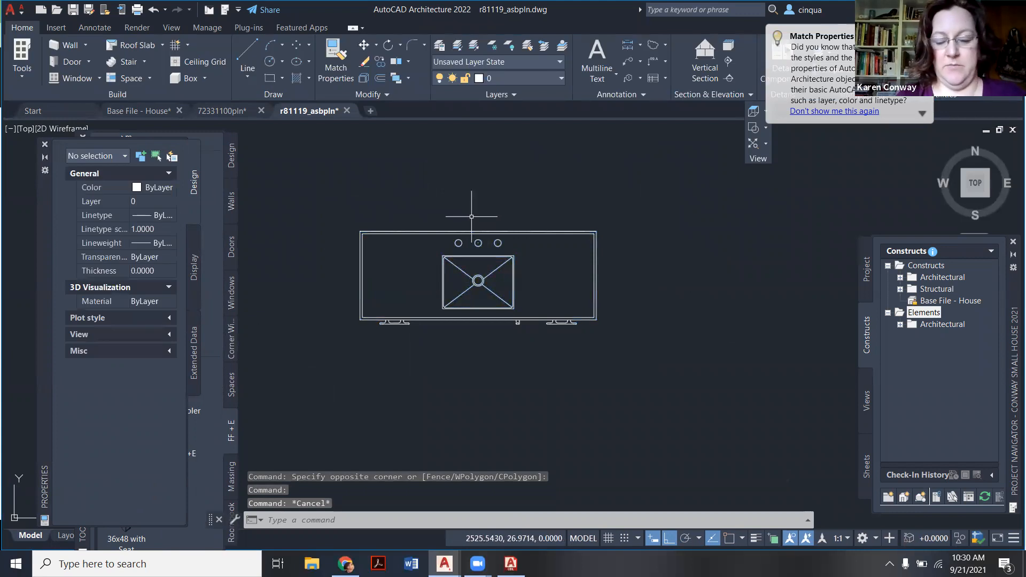
type("bloc")
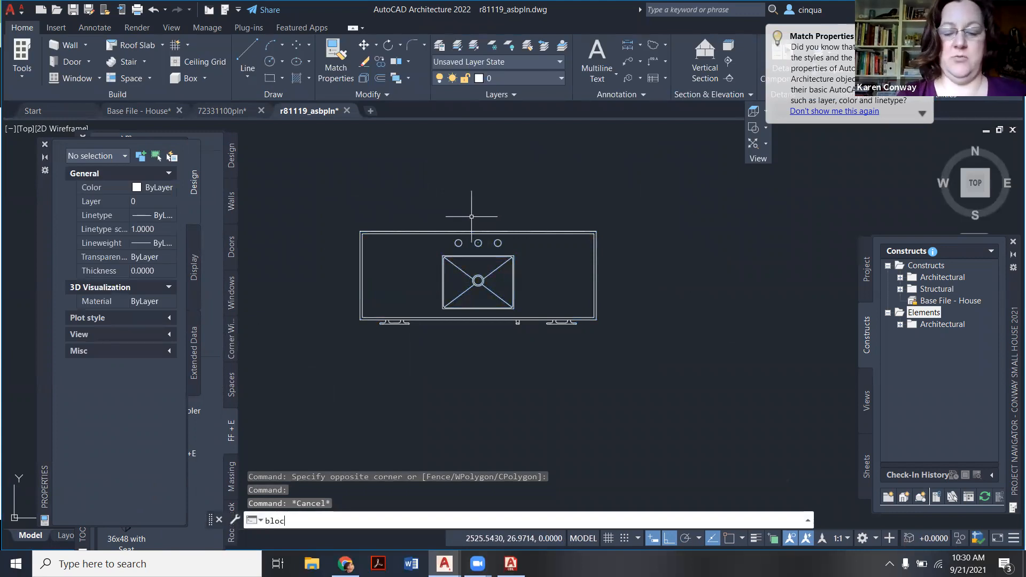
key("Return")
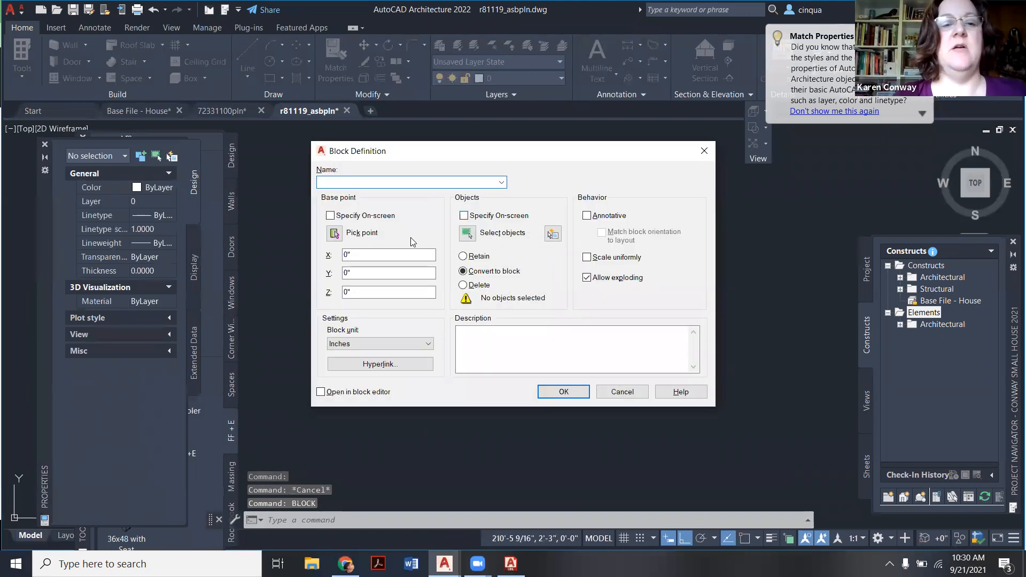
mouse_move(330, 215)
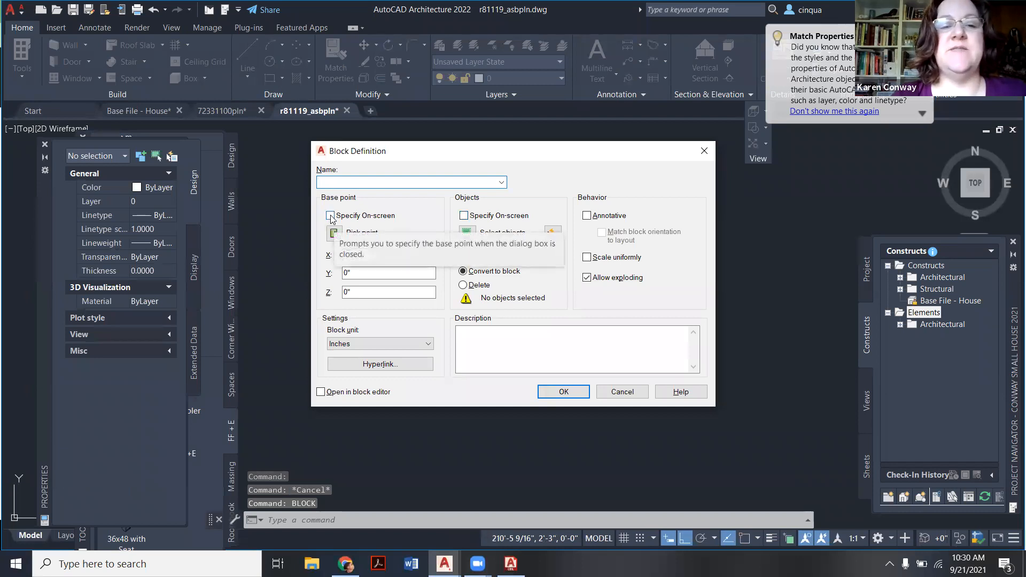
type("van")
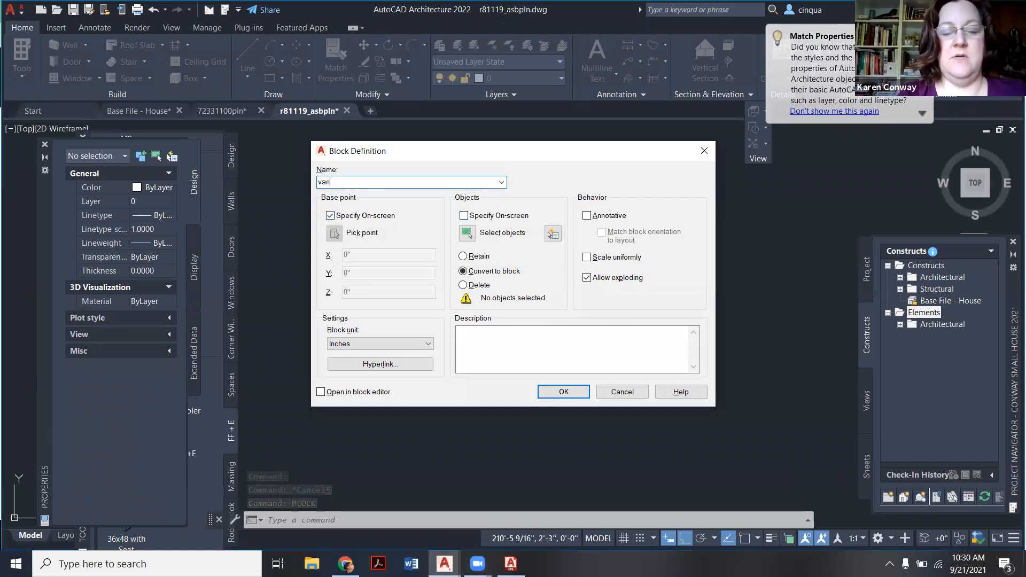
left_click(563, 391)
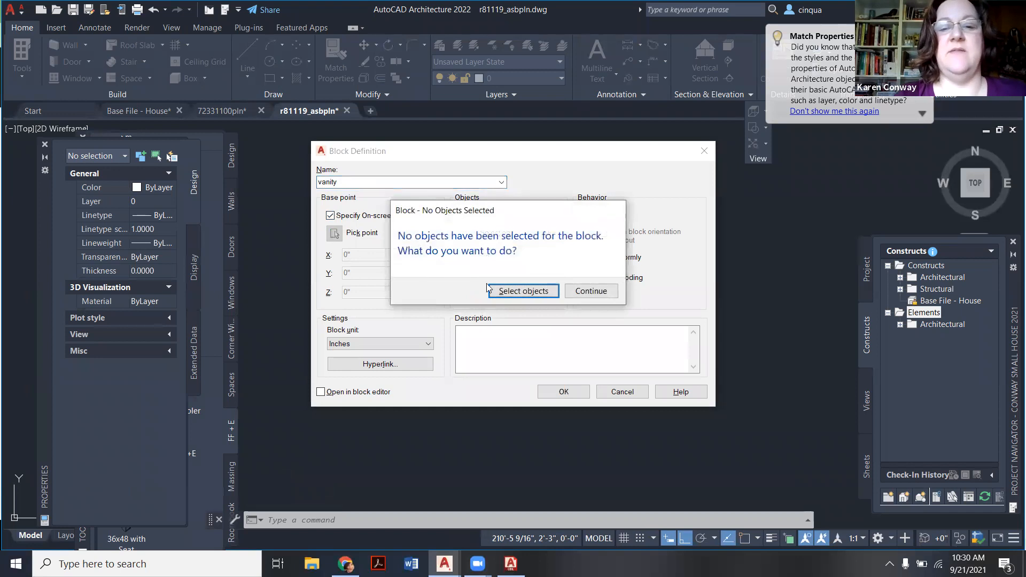
left_click(522, 291)
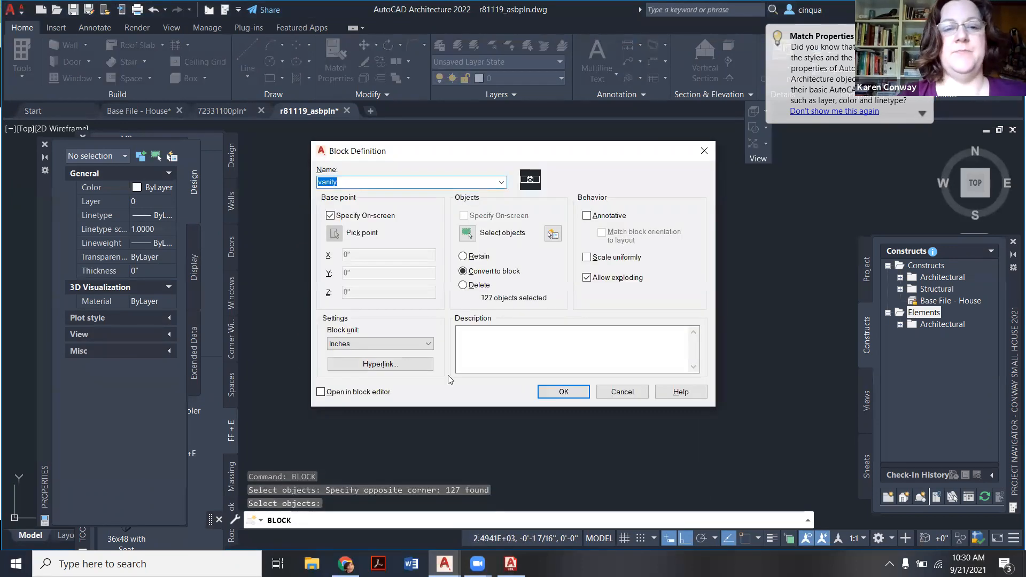
left_click(562, 391)
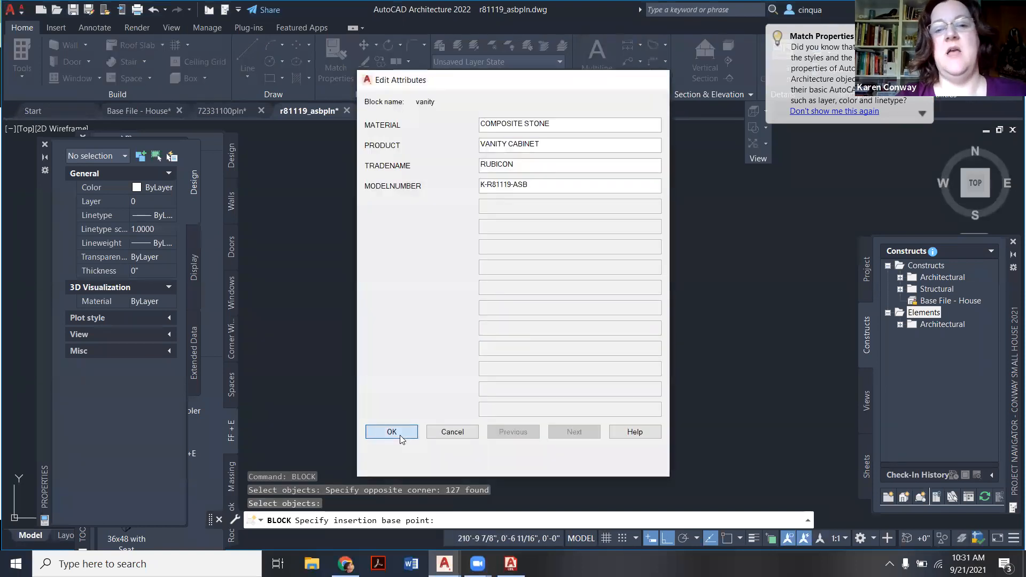
left_click(390, 432)
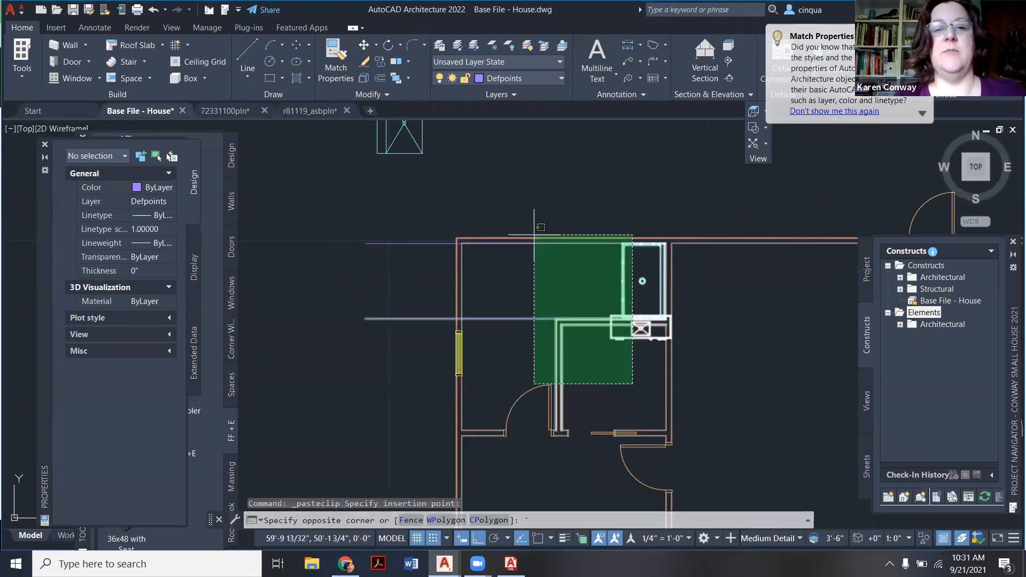
Step: Match the vanity's properties to the shower base and pick its move base point
key("Escape")
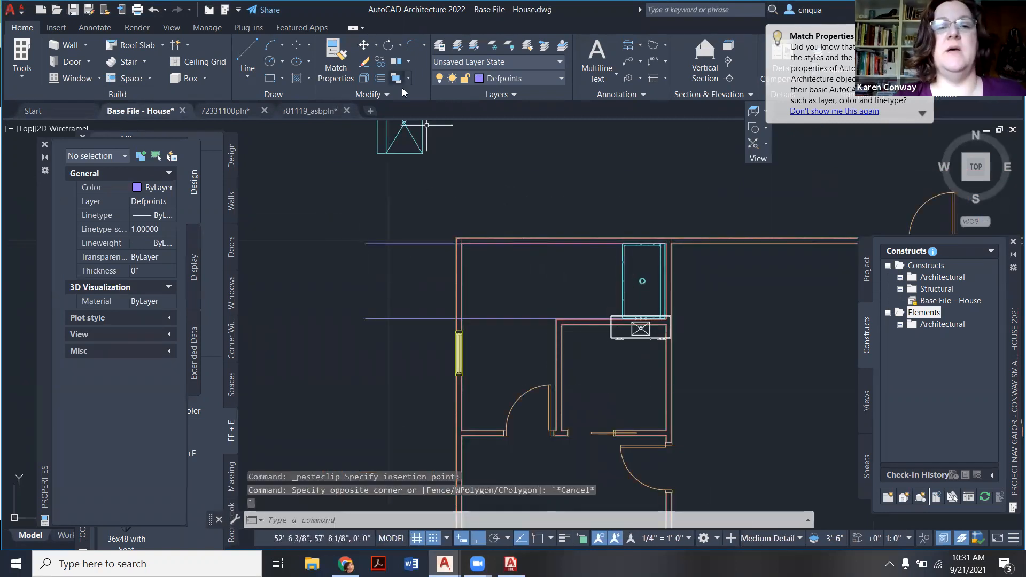
left_click(335, 58)
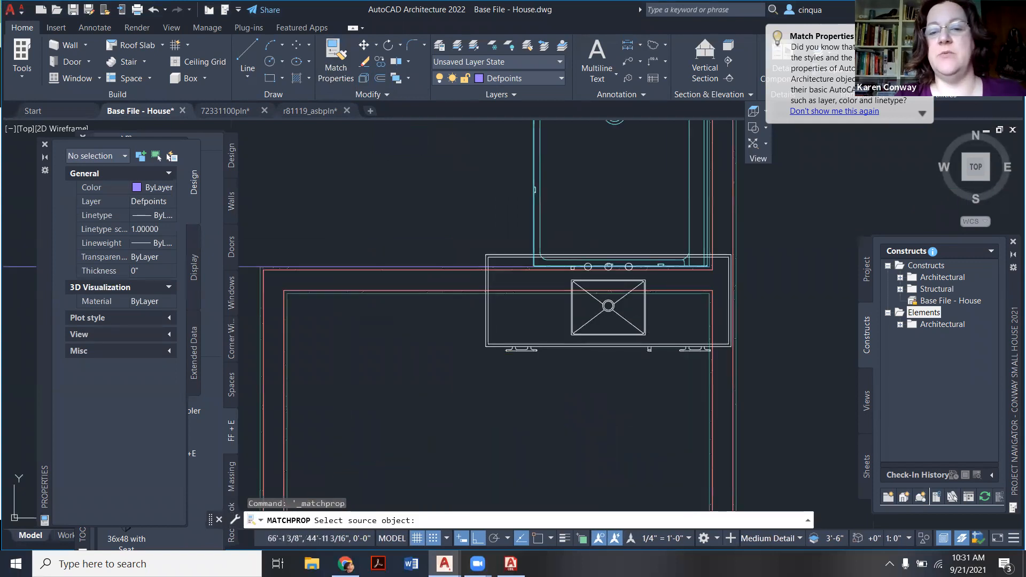
left_click(615, 196)
type("MOVE")
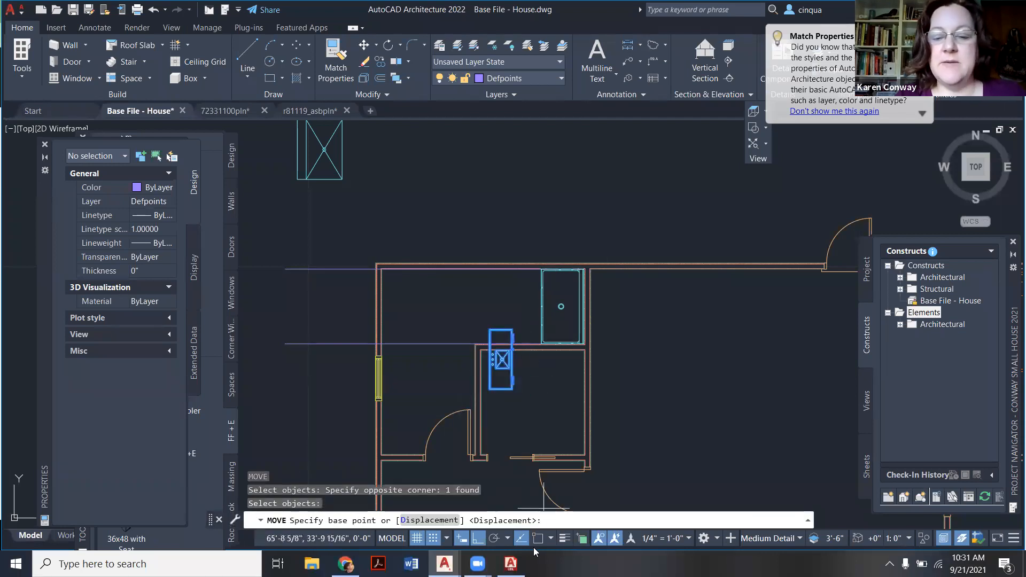
left_click(442, 399)
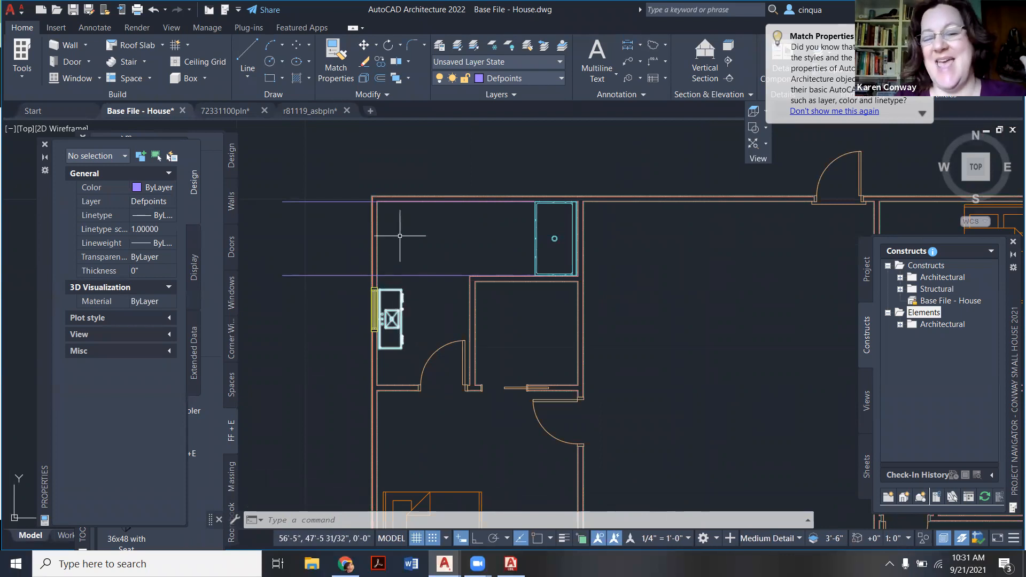
mouse_move(399, 355)
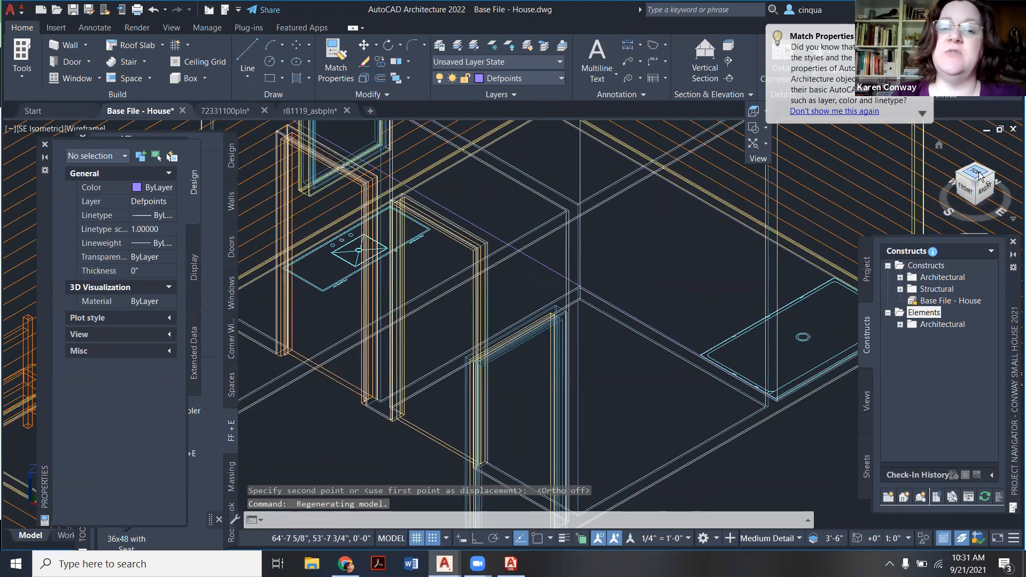
left_click(975, 171)
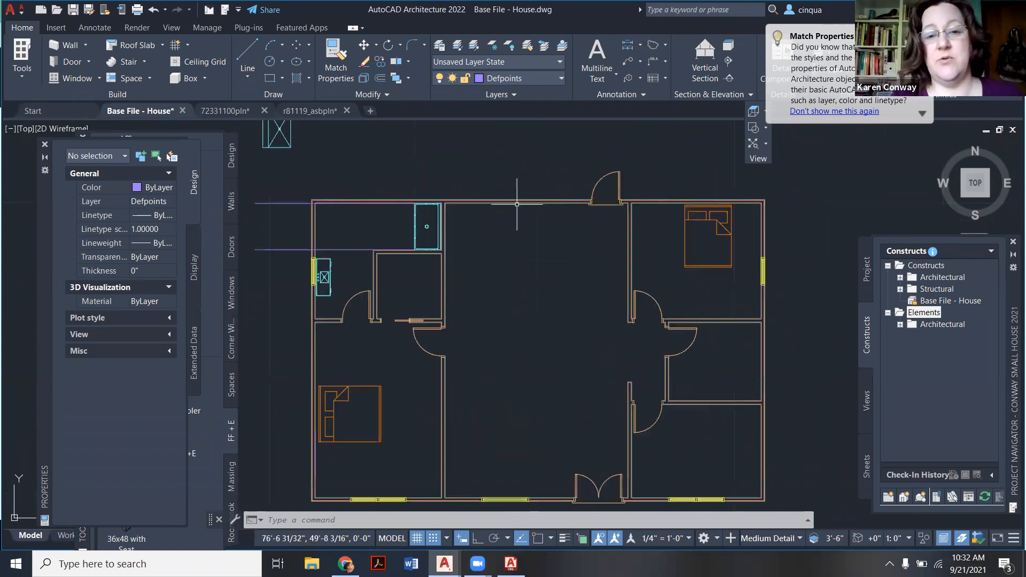
Step: Trace a polyline through the kitchen wall corners
left_click(247, 67)
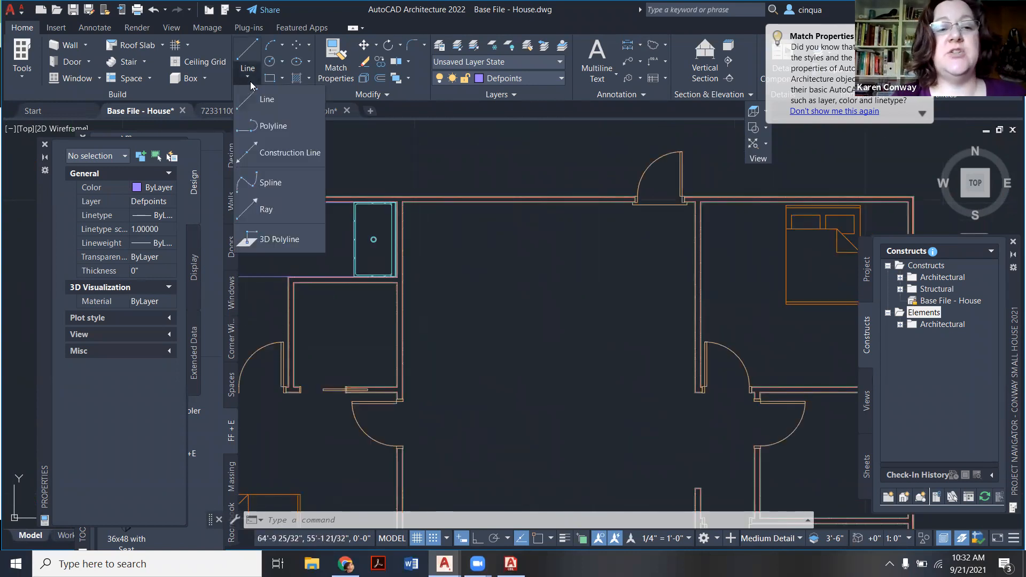
mouse_move(274, 126)
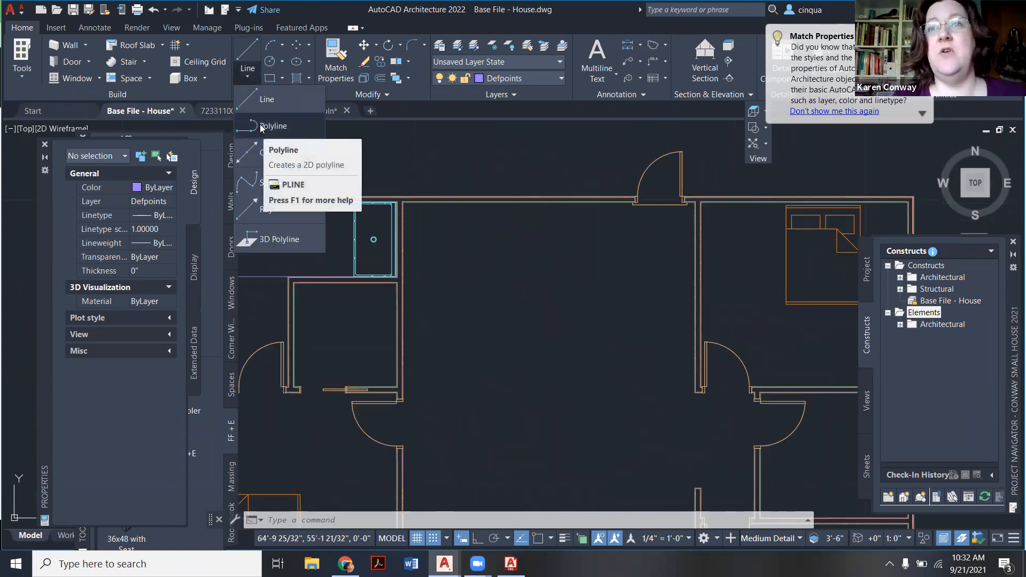
mouse_move(274, 125)
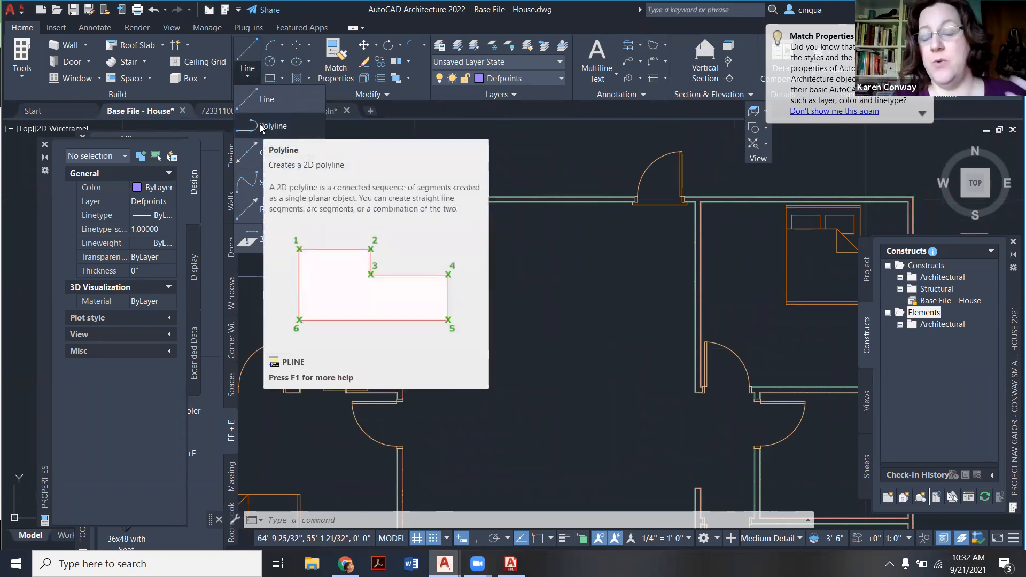
left_click(274, 126)
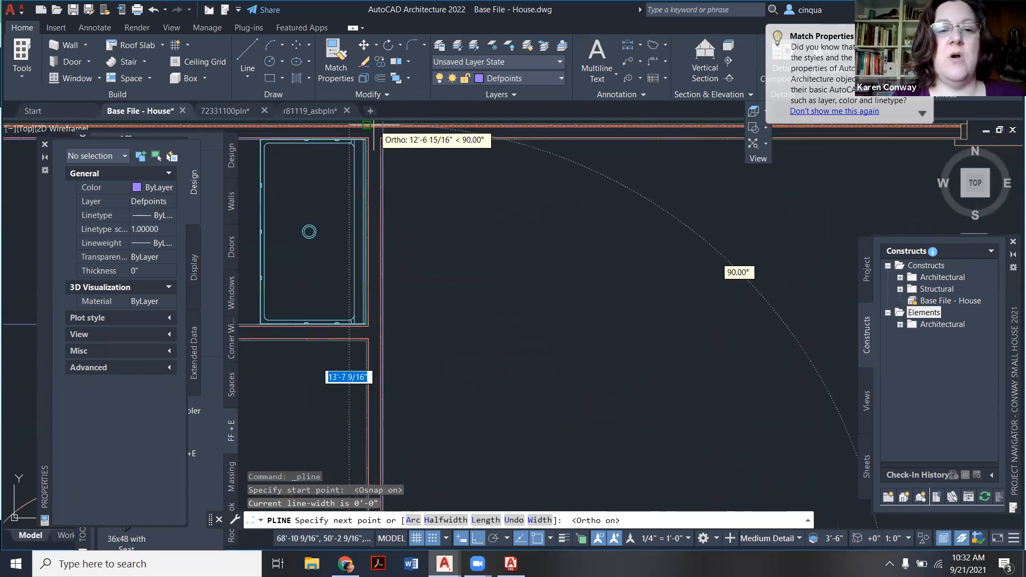
left_click(331, 180)
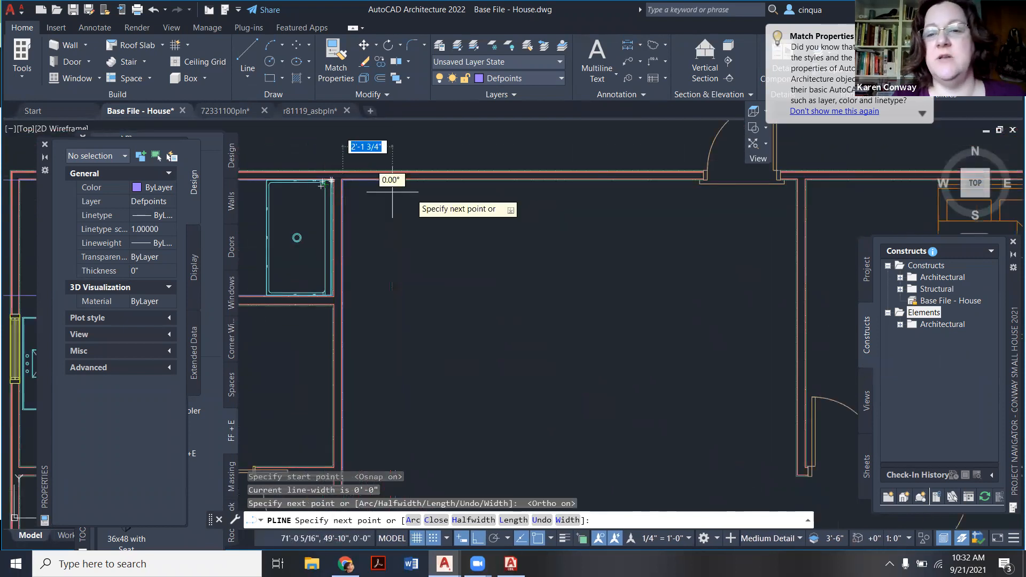
mouse_move(615, 169)
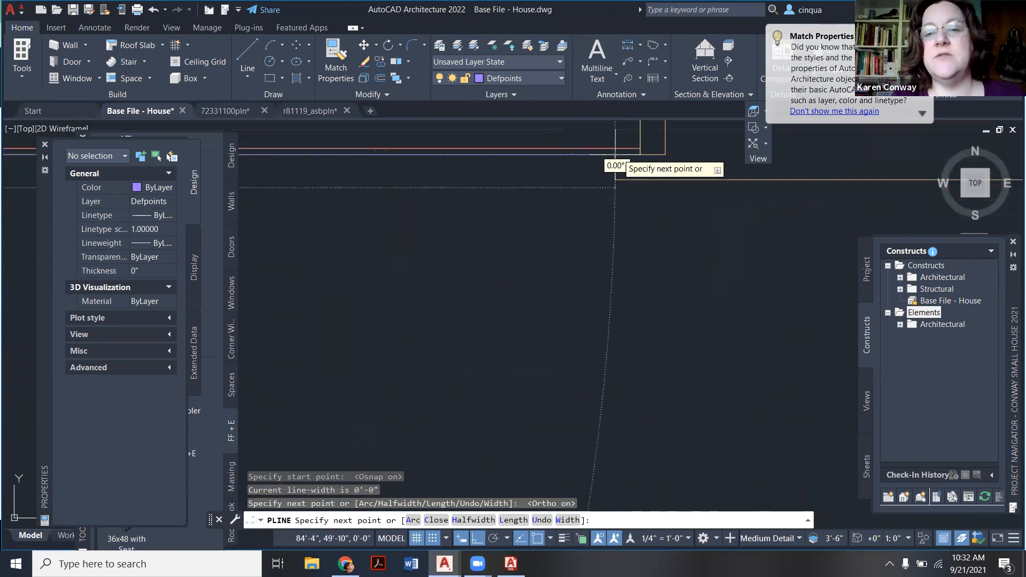
key("Escape")
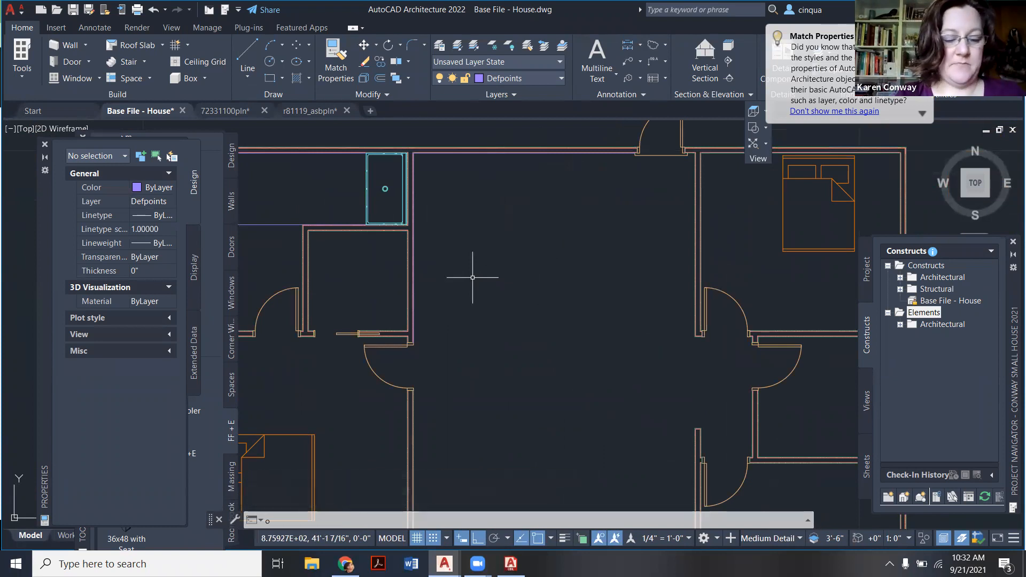
Step: Offset the wall polyline 24 inches inward for the counter edge
type("24")
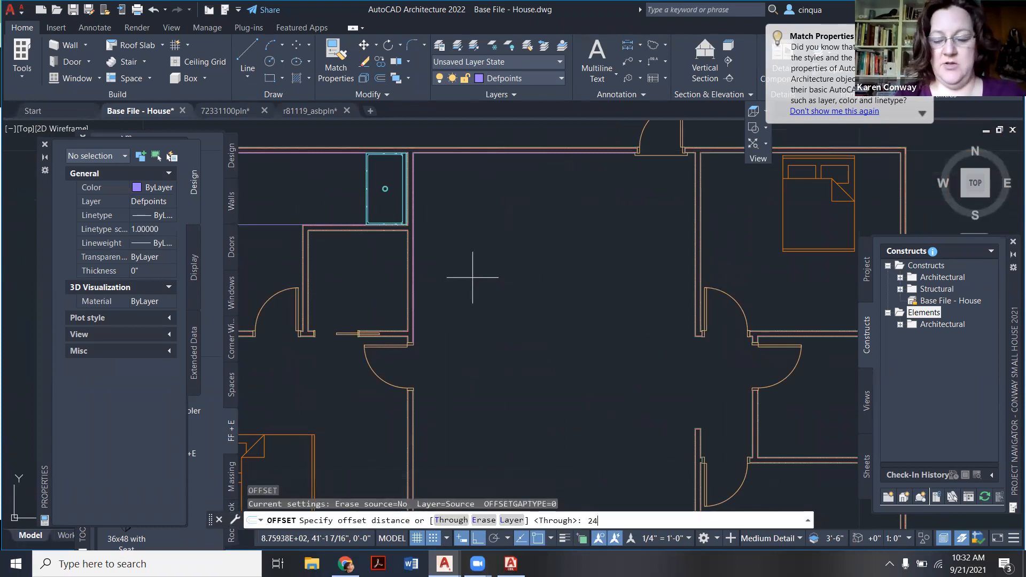
key("Return")
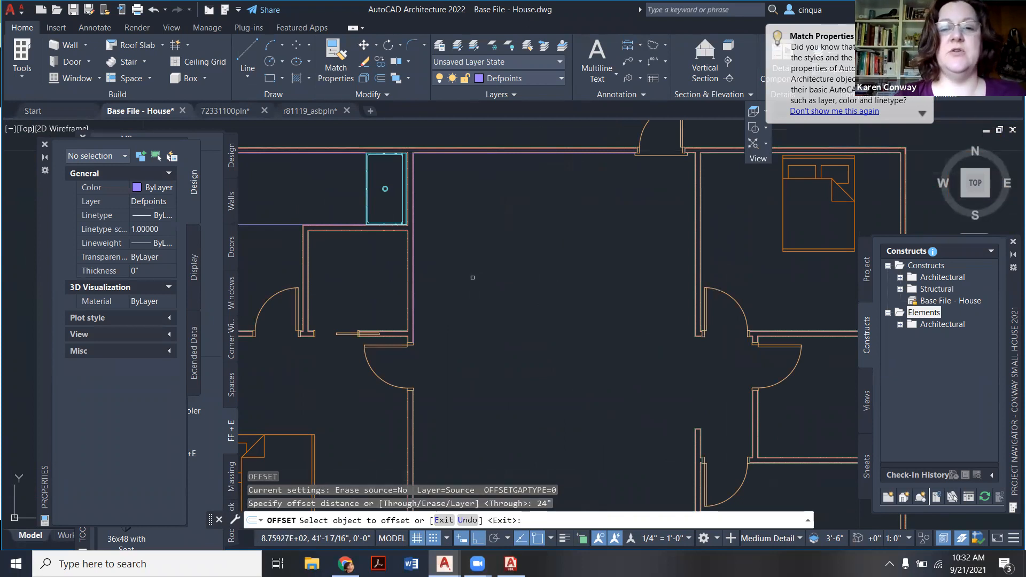
left_click(472, 277)
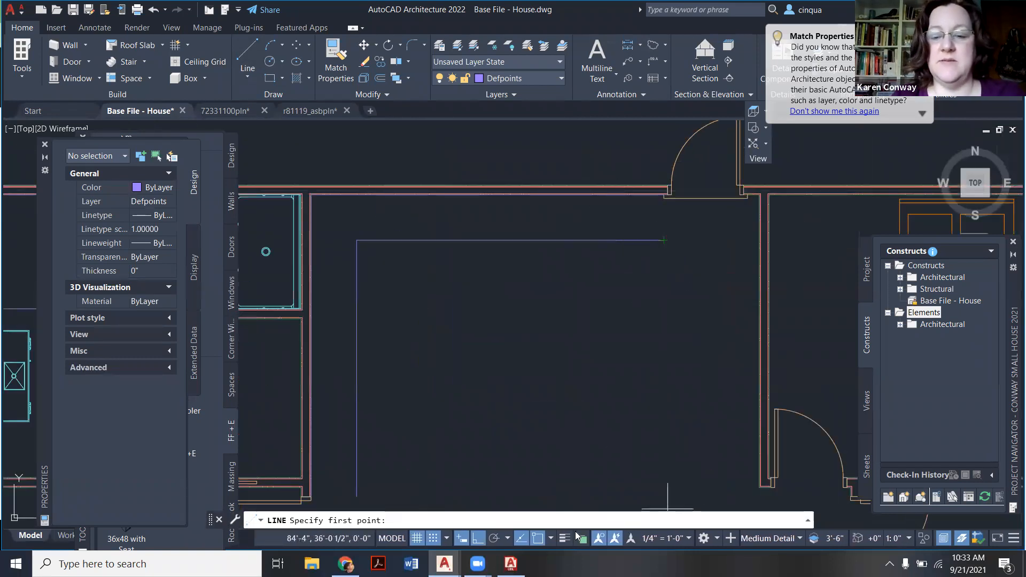
left_click(662, 241)
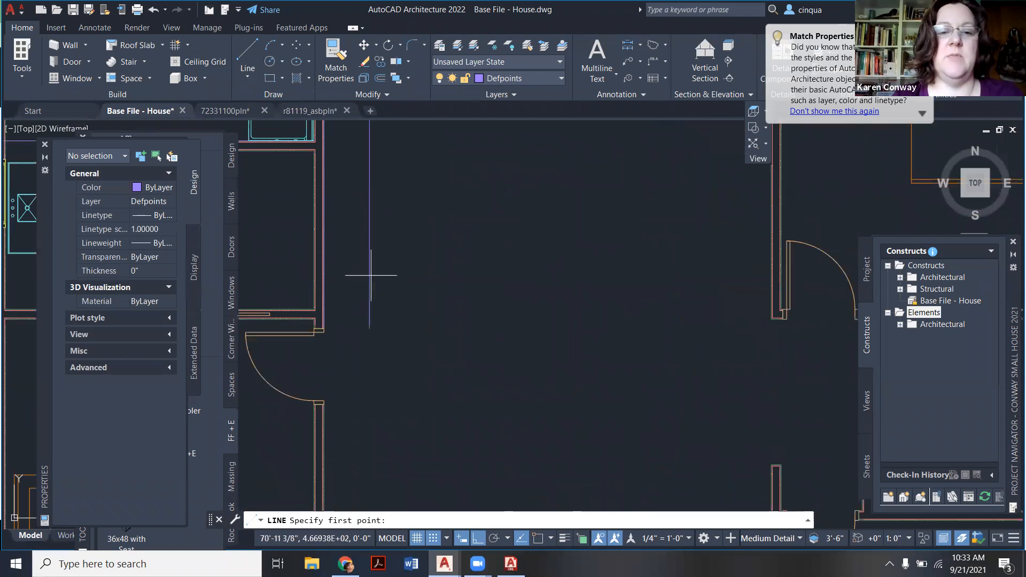
Step: Add the counter end line and fillet the outline's corners together
left_click(369, 275)
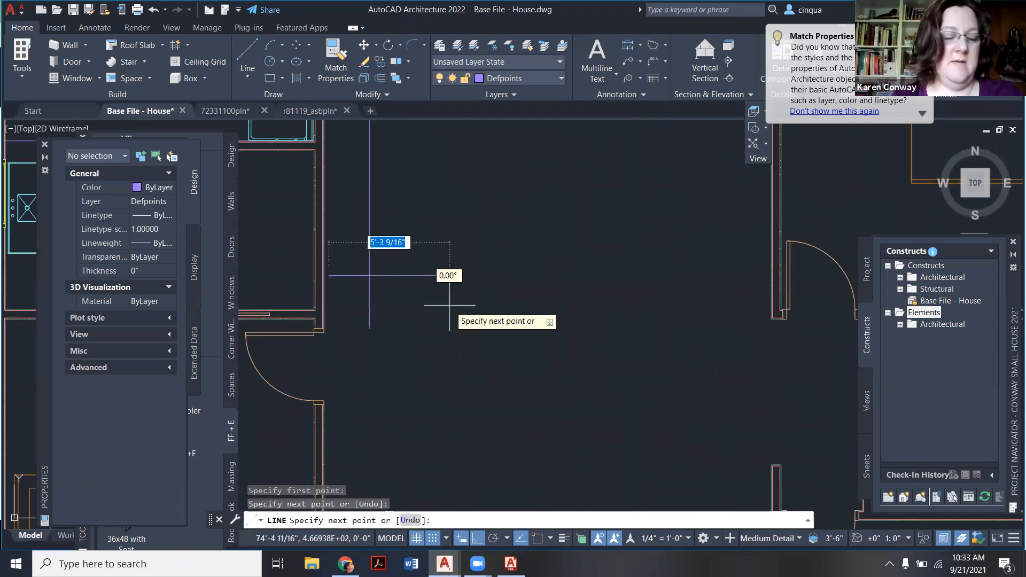
key("Escape")
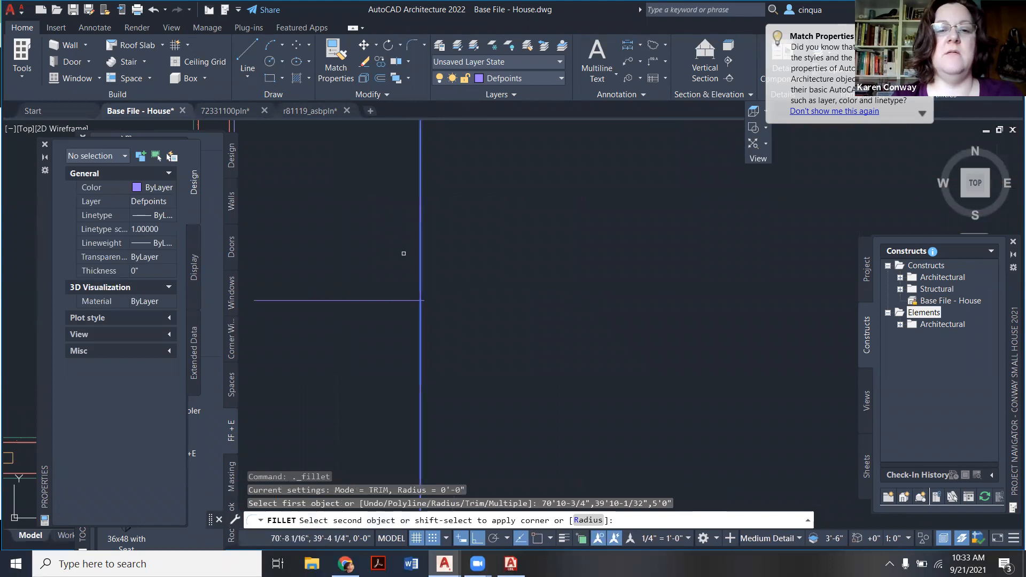
key("Escape")
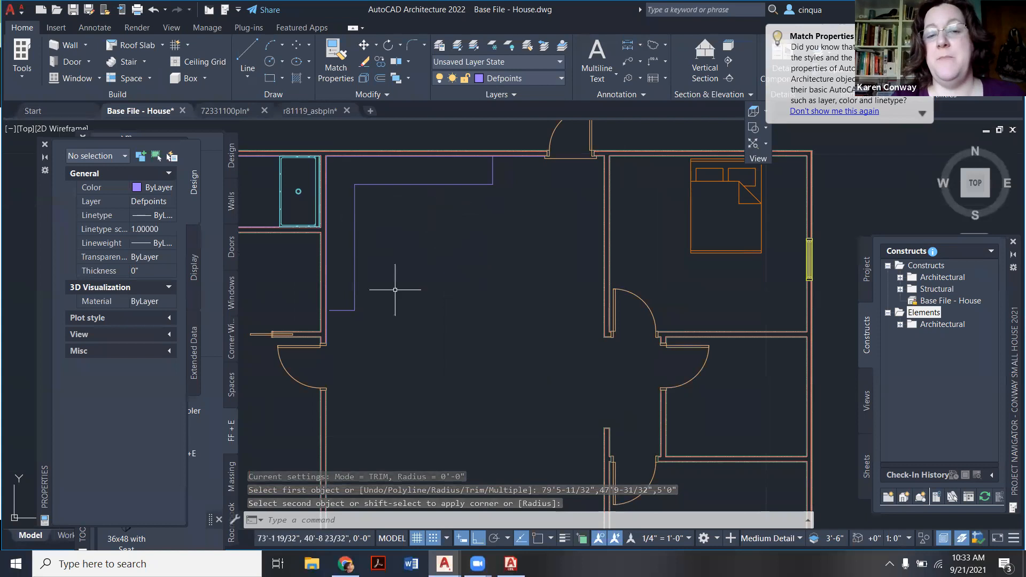
mouse_move(460, 242)
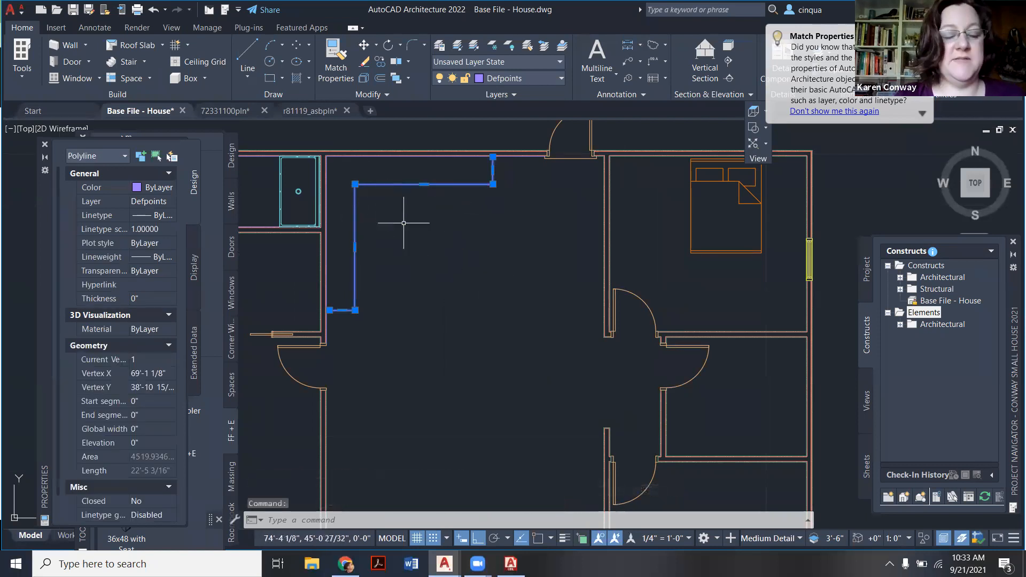
key("Escape")
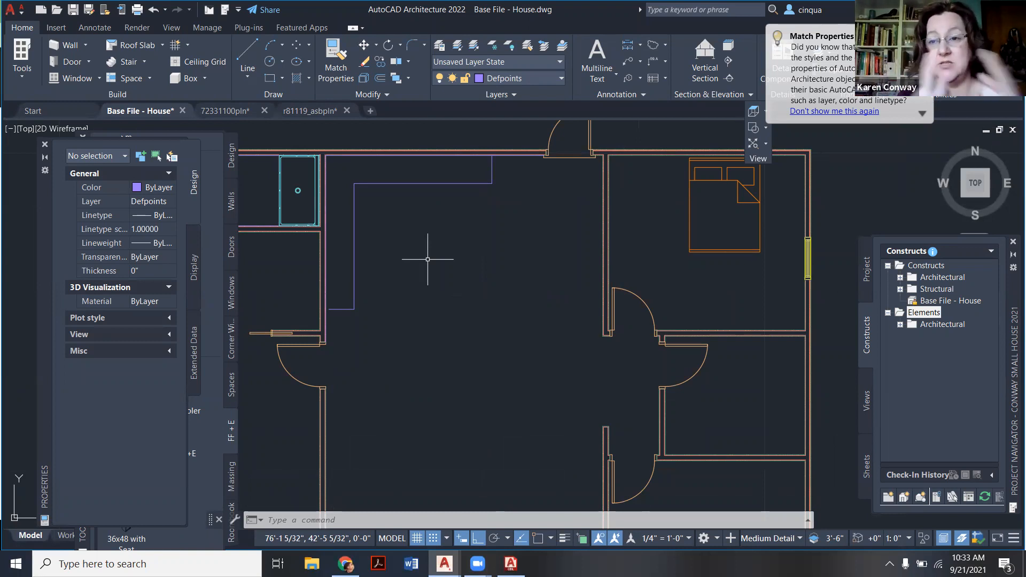
Step: Offset the counter outline by 26 and place the island rectangle's first corner
type("o")
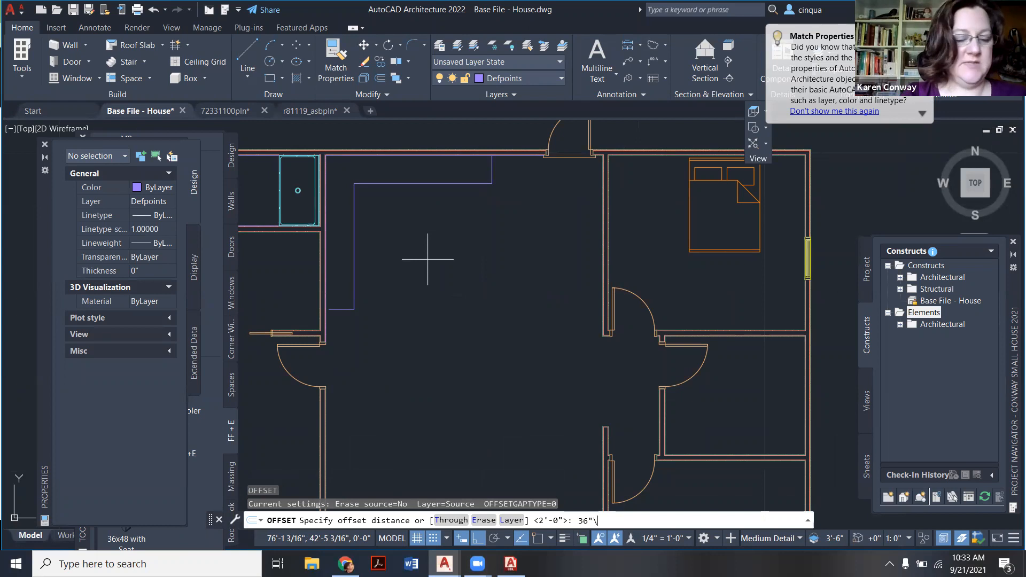
key("Escape")
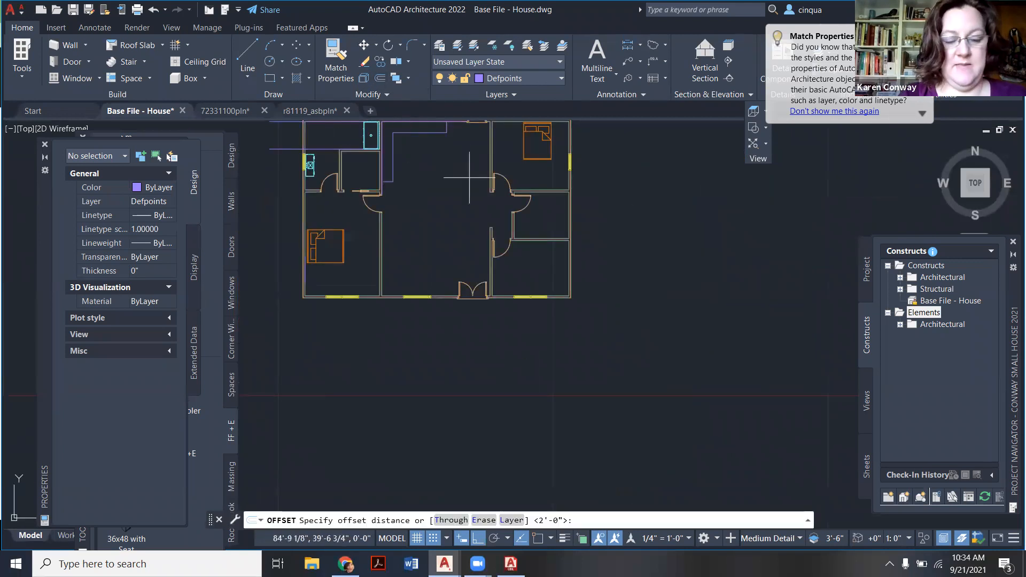
type("26")
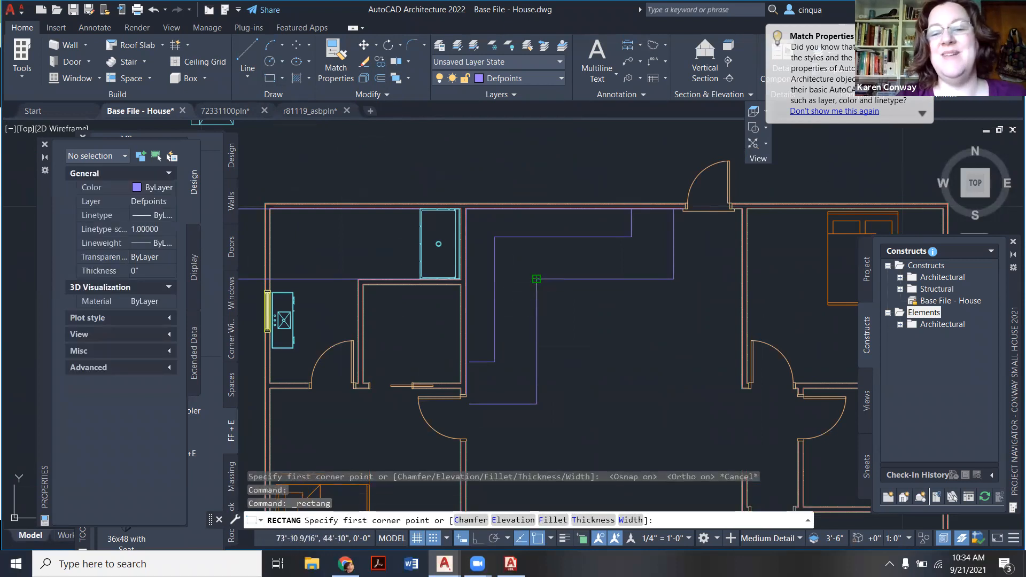
left_click(536, 279)
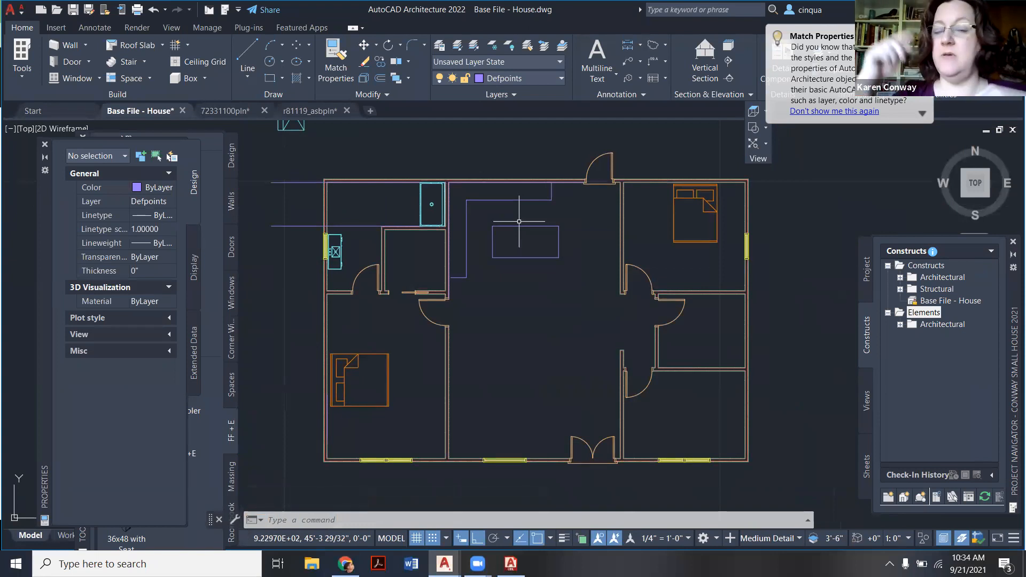
mouse_move(514, 283)
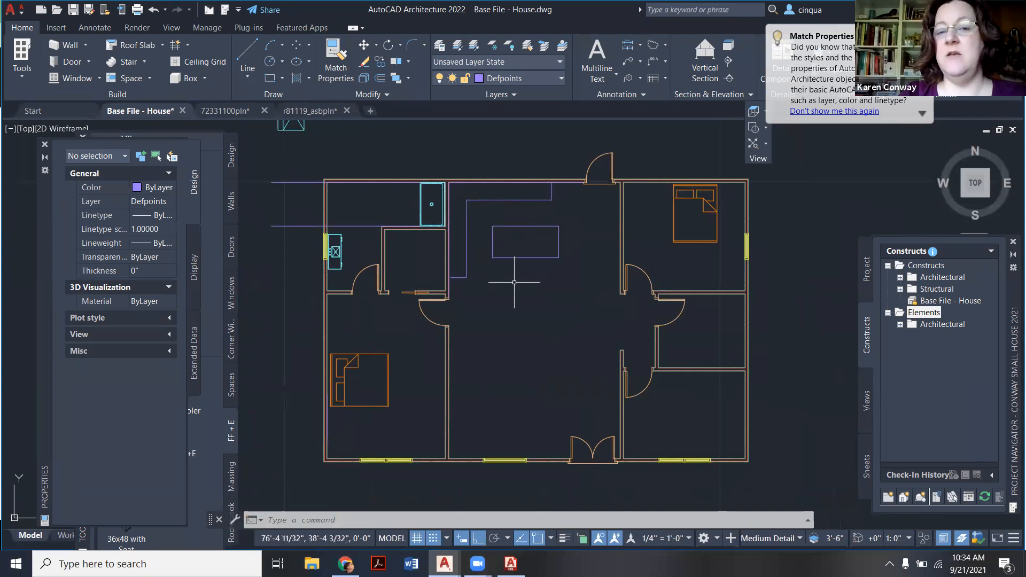
mouse_move(505, 336)
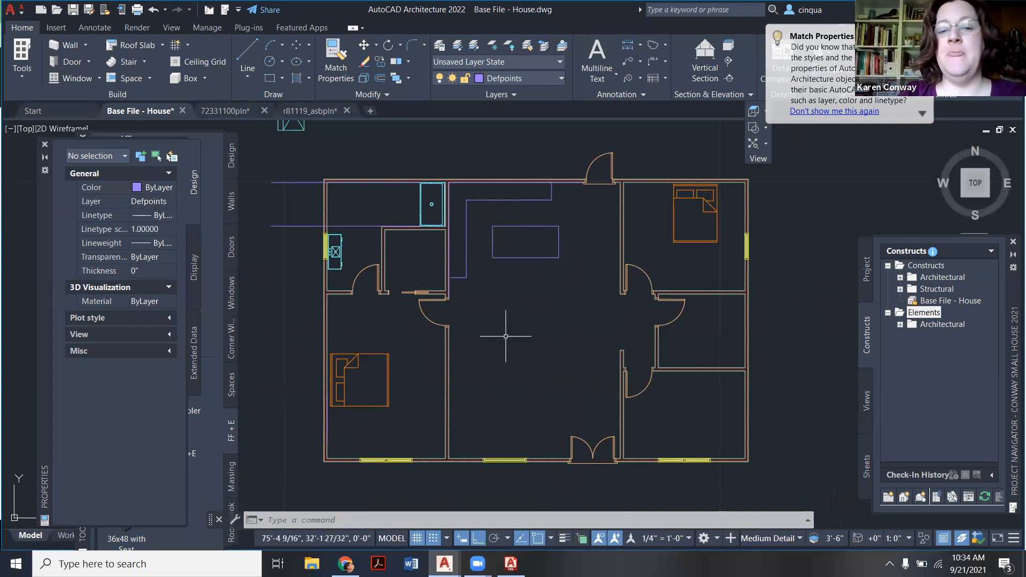
mouse_move(428, 406)
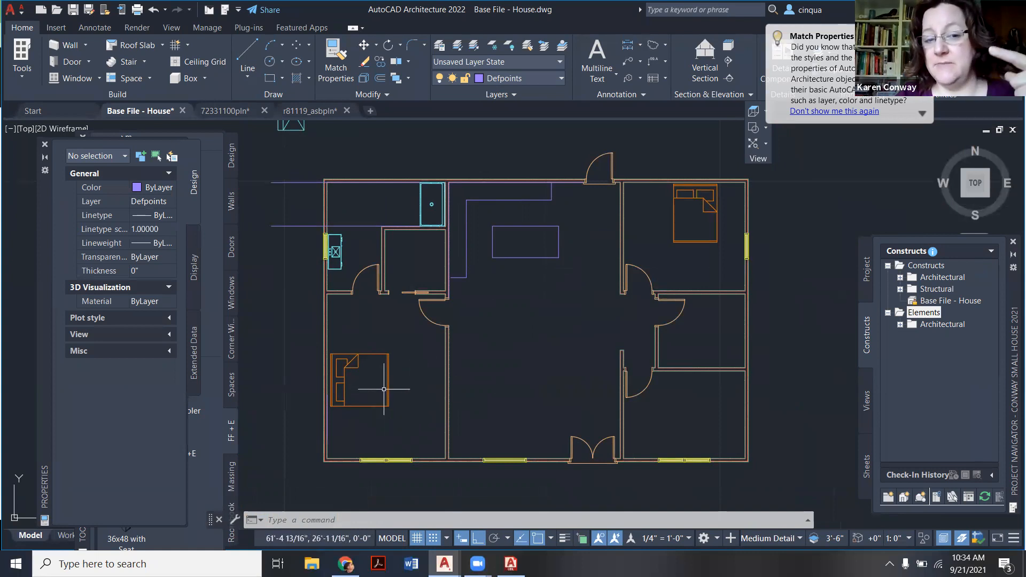
mouse_move(346, 291)
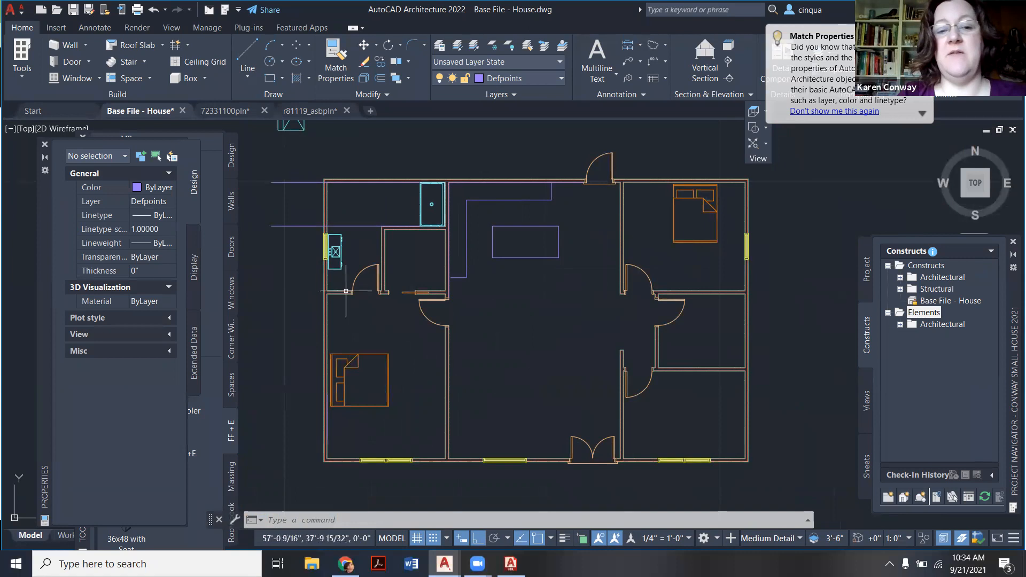
mouse_move(731, 350)
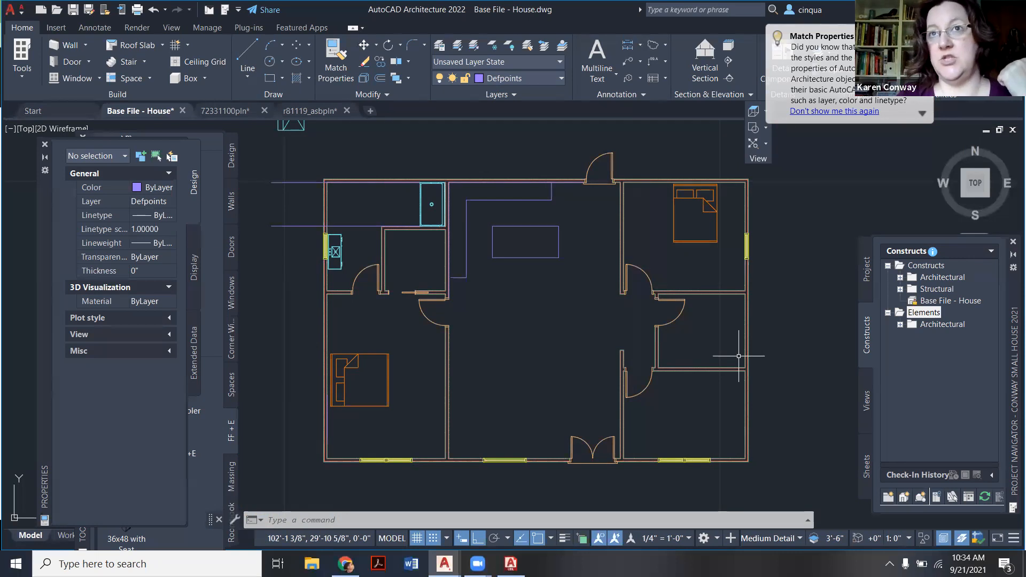
mouse_move(683, 407)
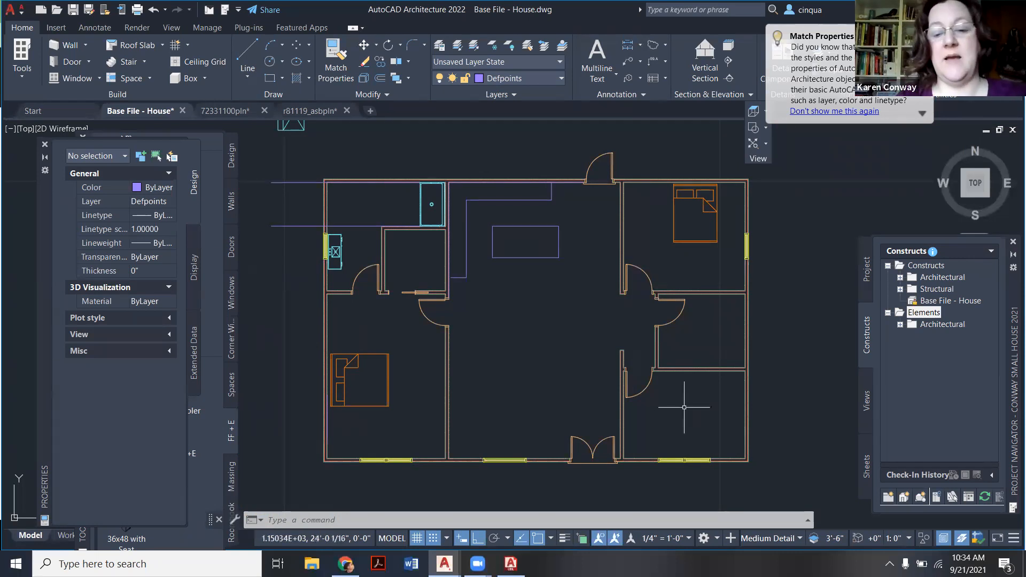
mouse_move(463, 509)
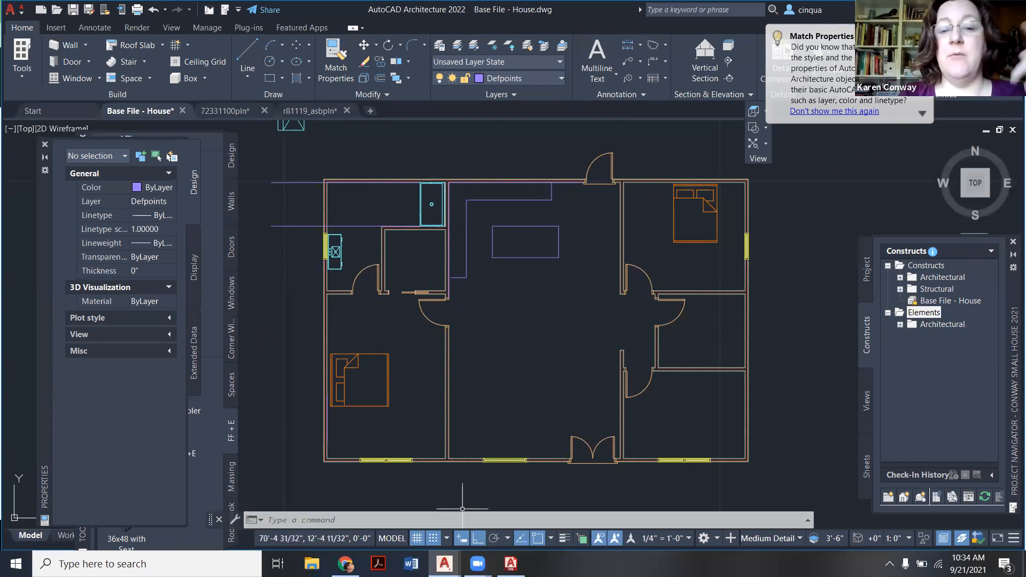
mouse_move(462, 404)
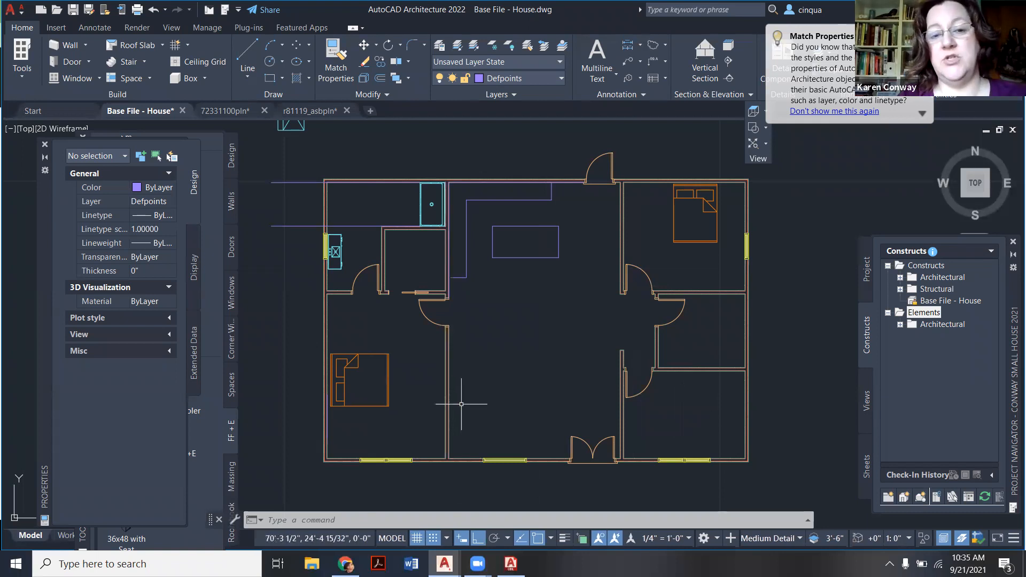
mouse_move(463, 400)
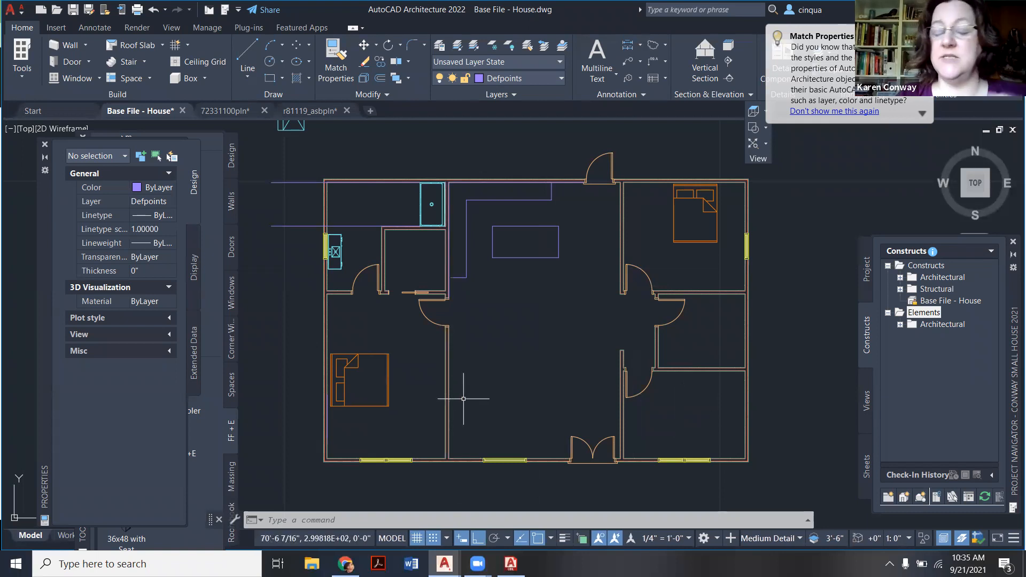